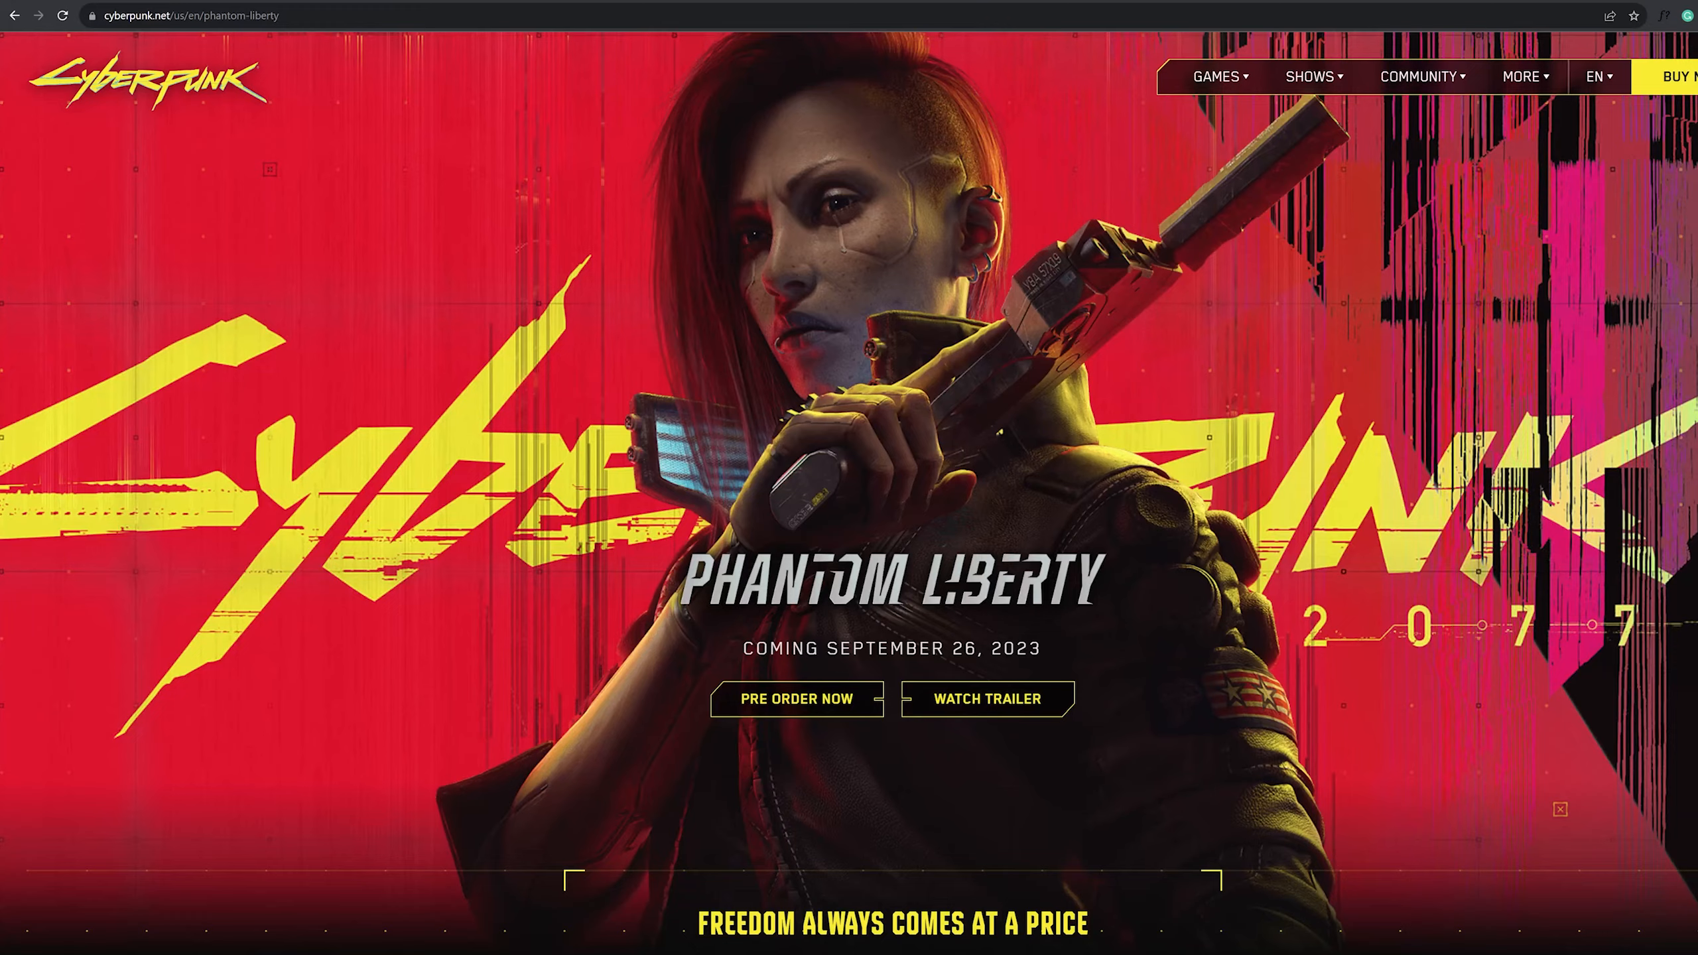
Scroll the Cyberpunk site for reference before moving to the fontsrepo.com font page.
scroll("down", 3)
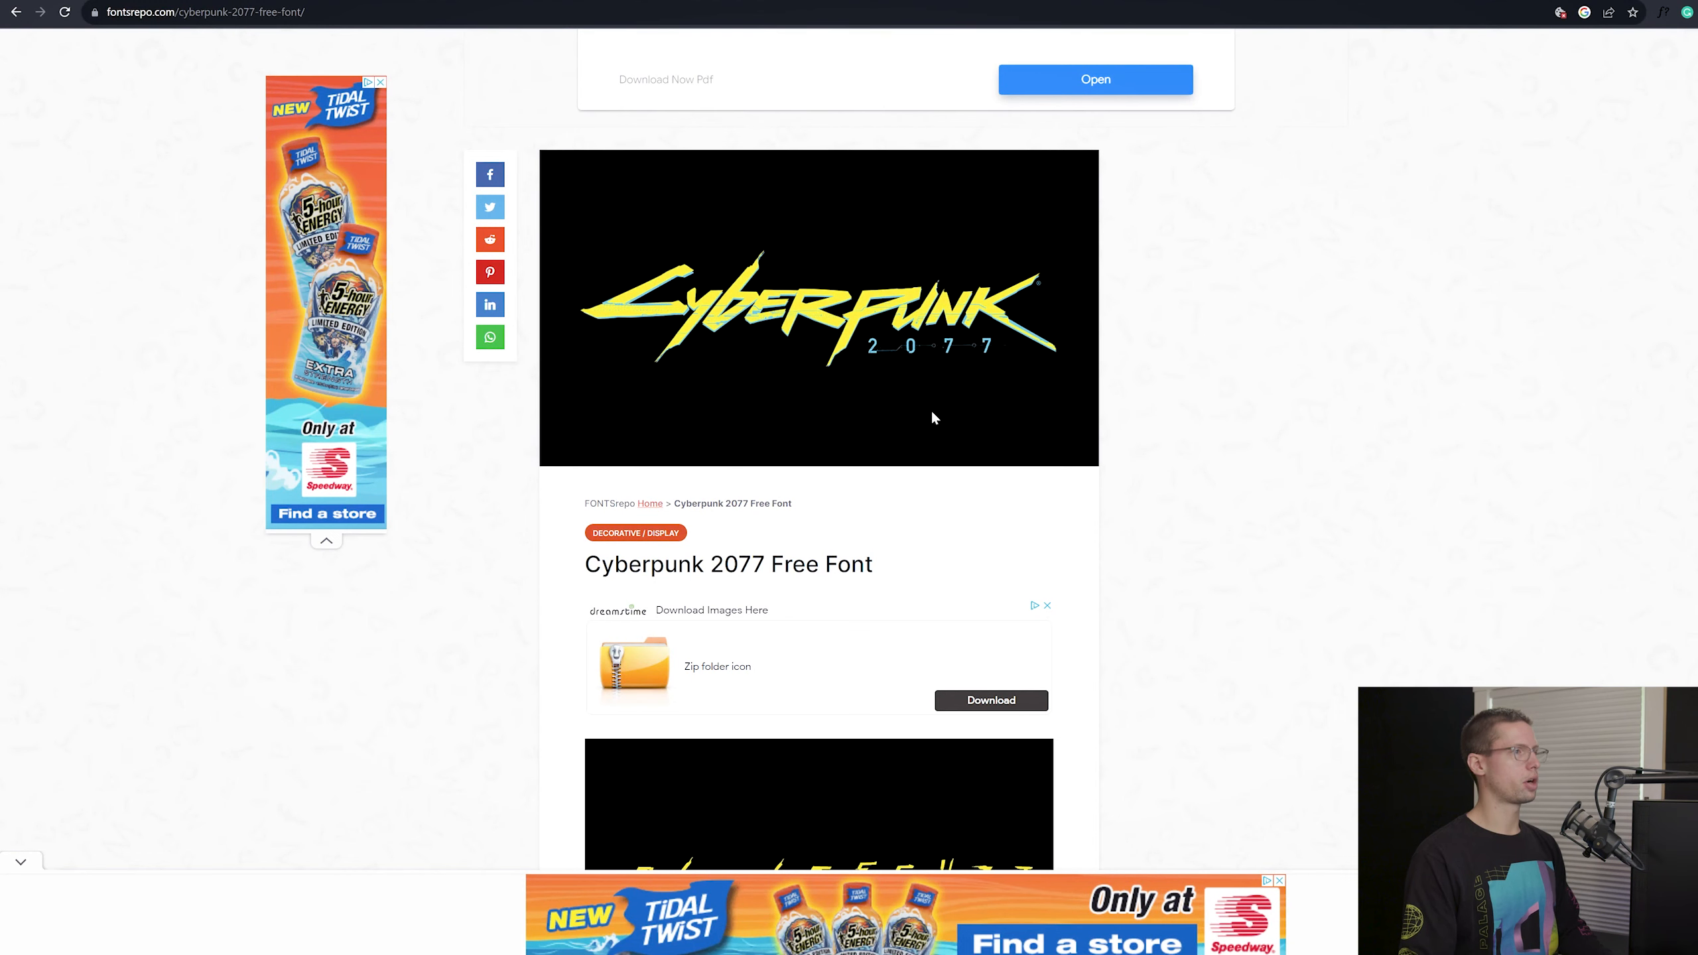
Scroll down the Cyberpunk 2077 Free Font page before switching to the character photo.
scroll("down", 3)
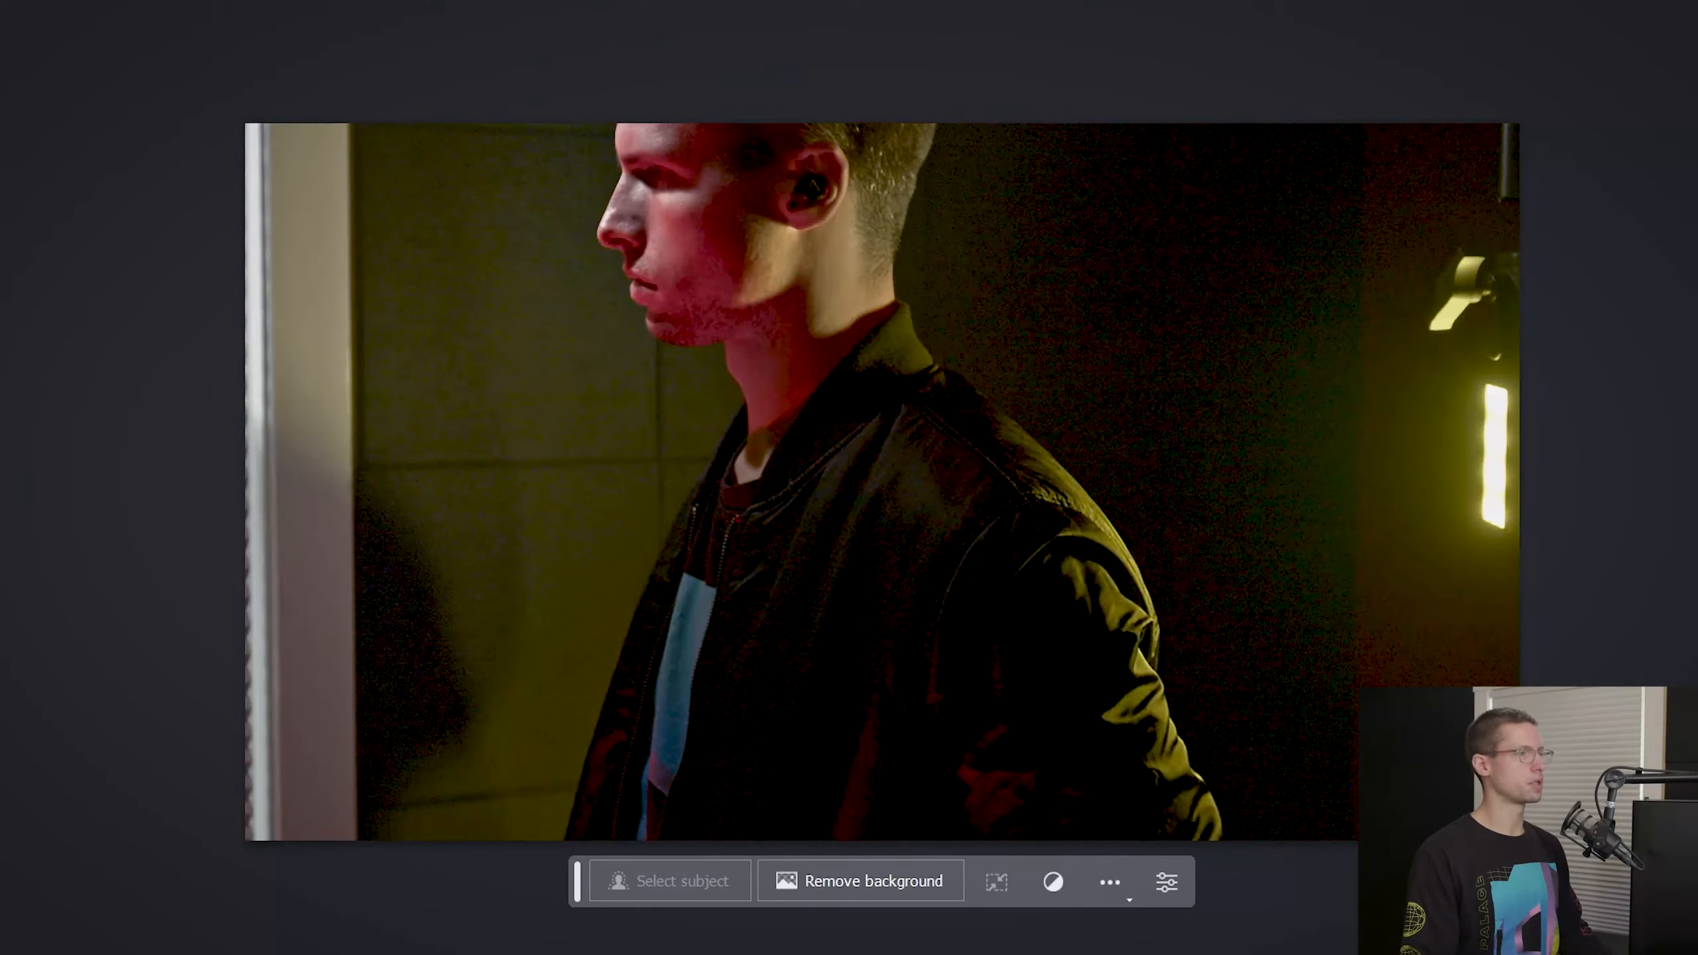
Review the photo of the man in the dark jacket, then close the Photos viewer.
left_click(862, 881)
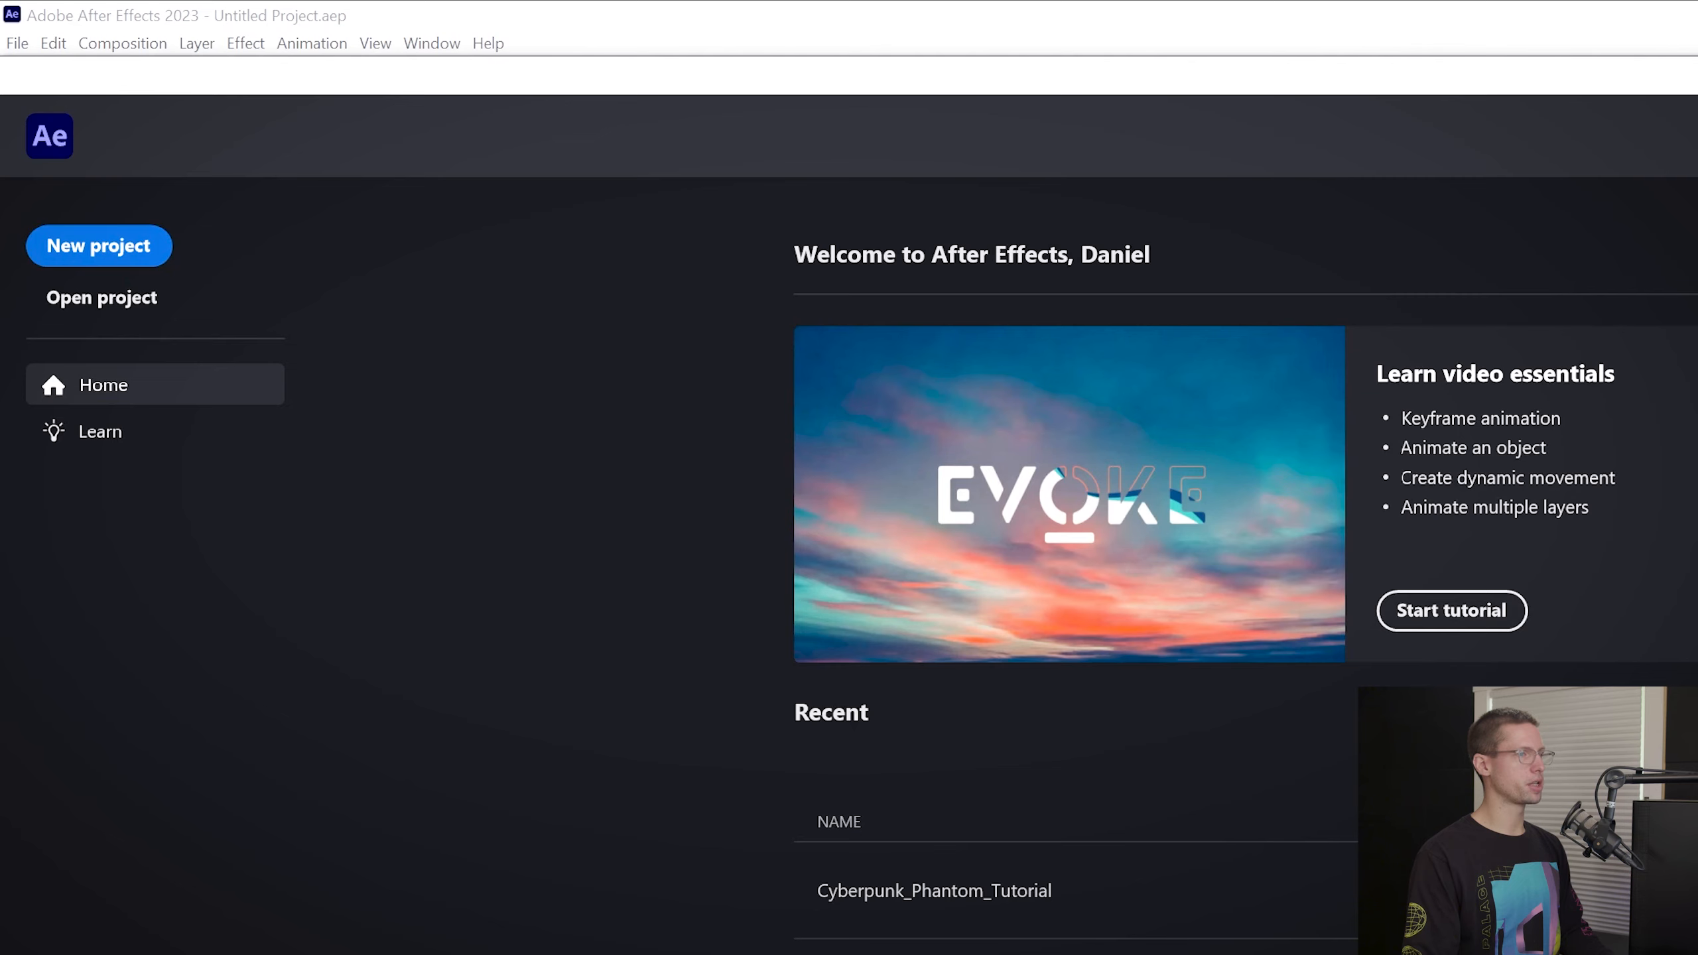
Open the Cyberpunk_Phantom_Tutorial project and create a 1920×1080 composition Cyber_Motion lasting 0;00;10;00.
left_click(16, 43)
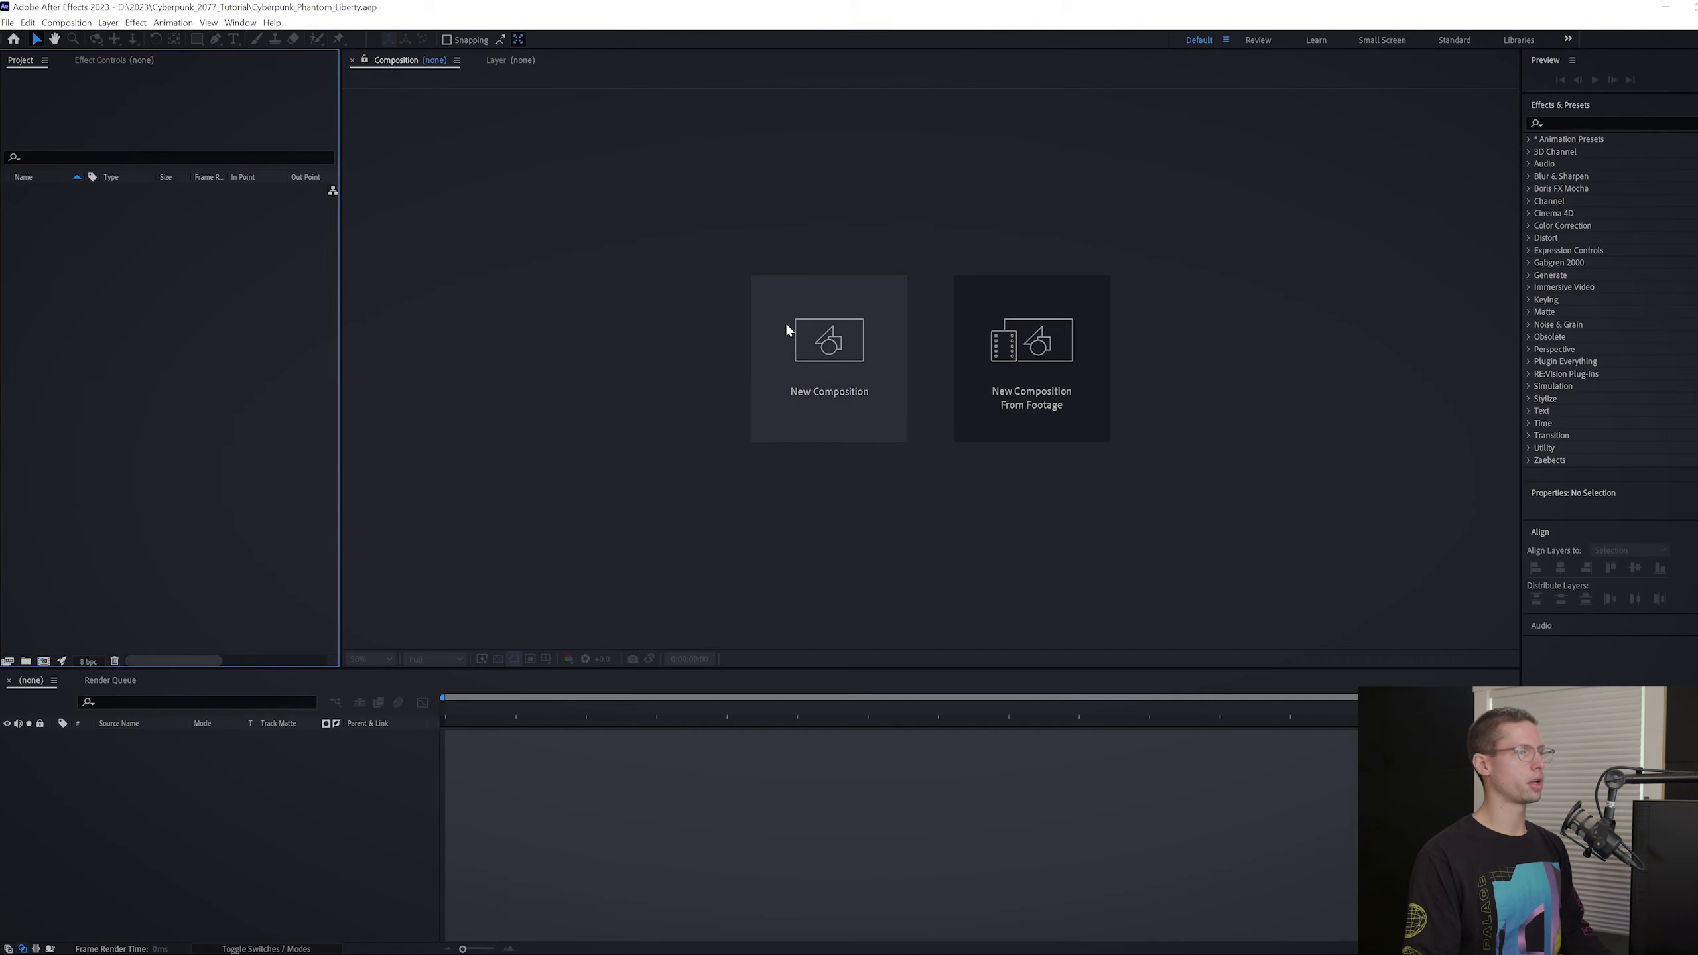
left_click(829, 357)
type("Cyber_Motion")
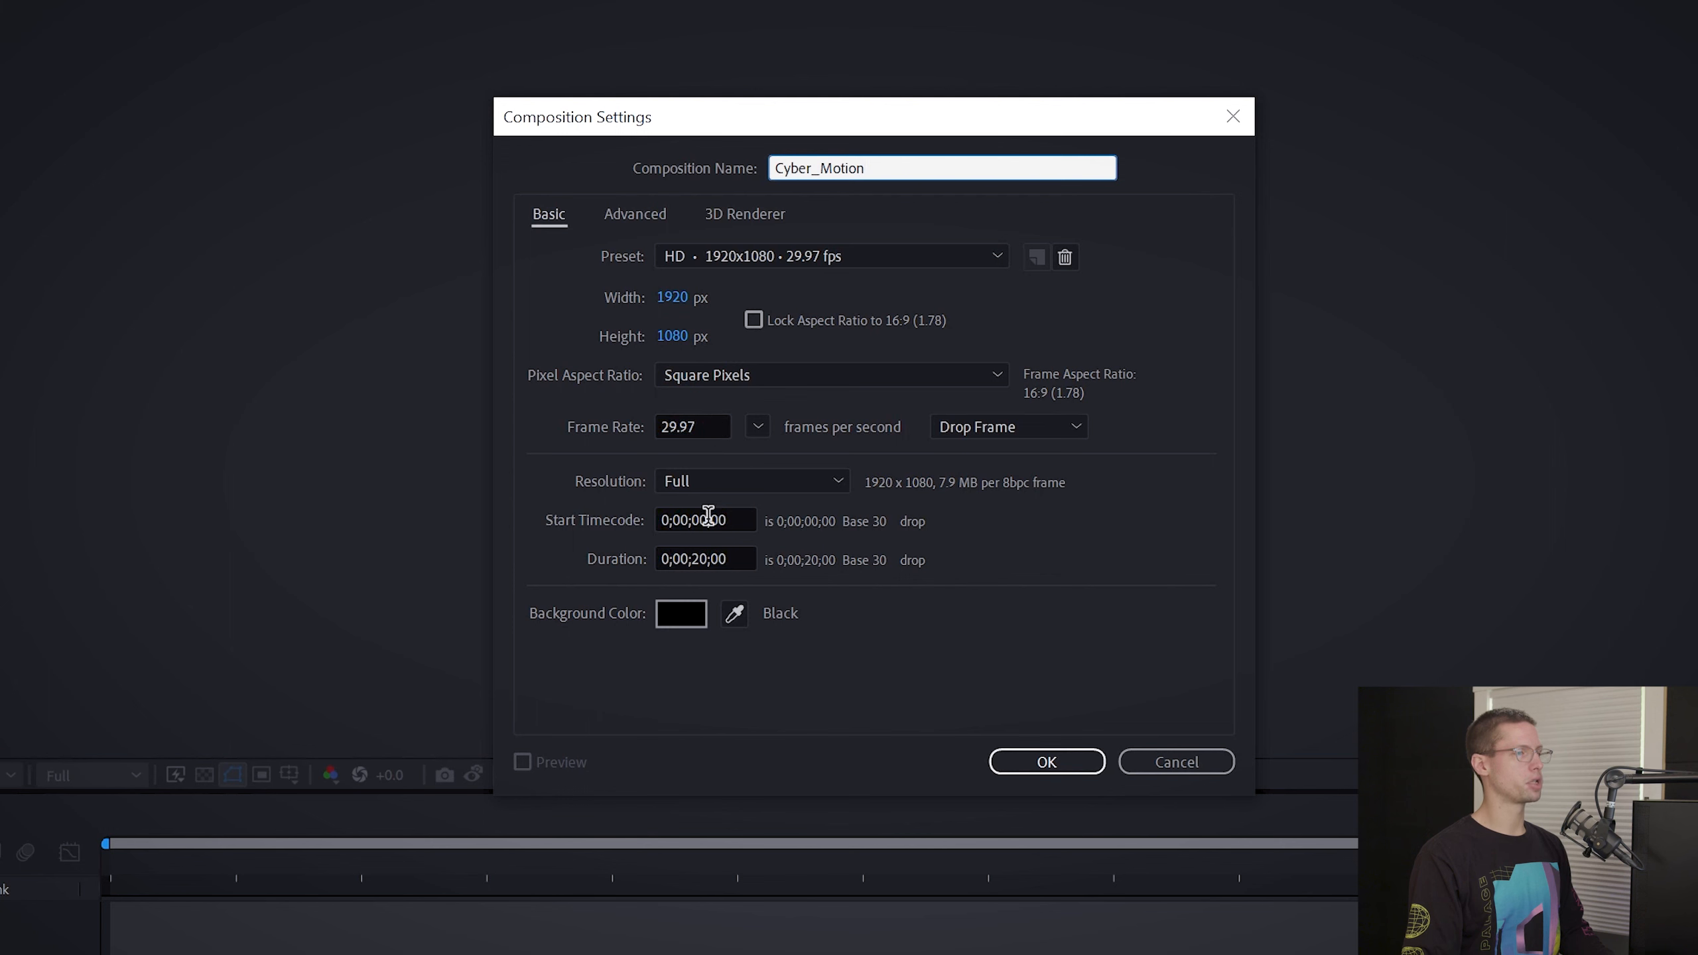
type("0;00;10;00")
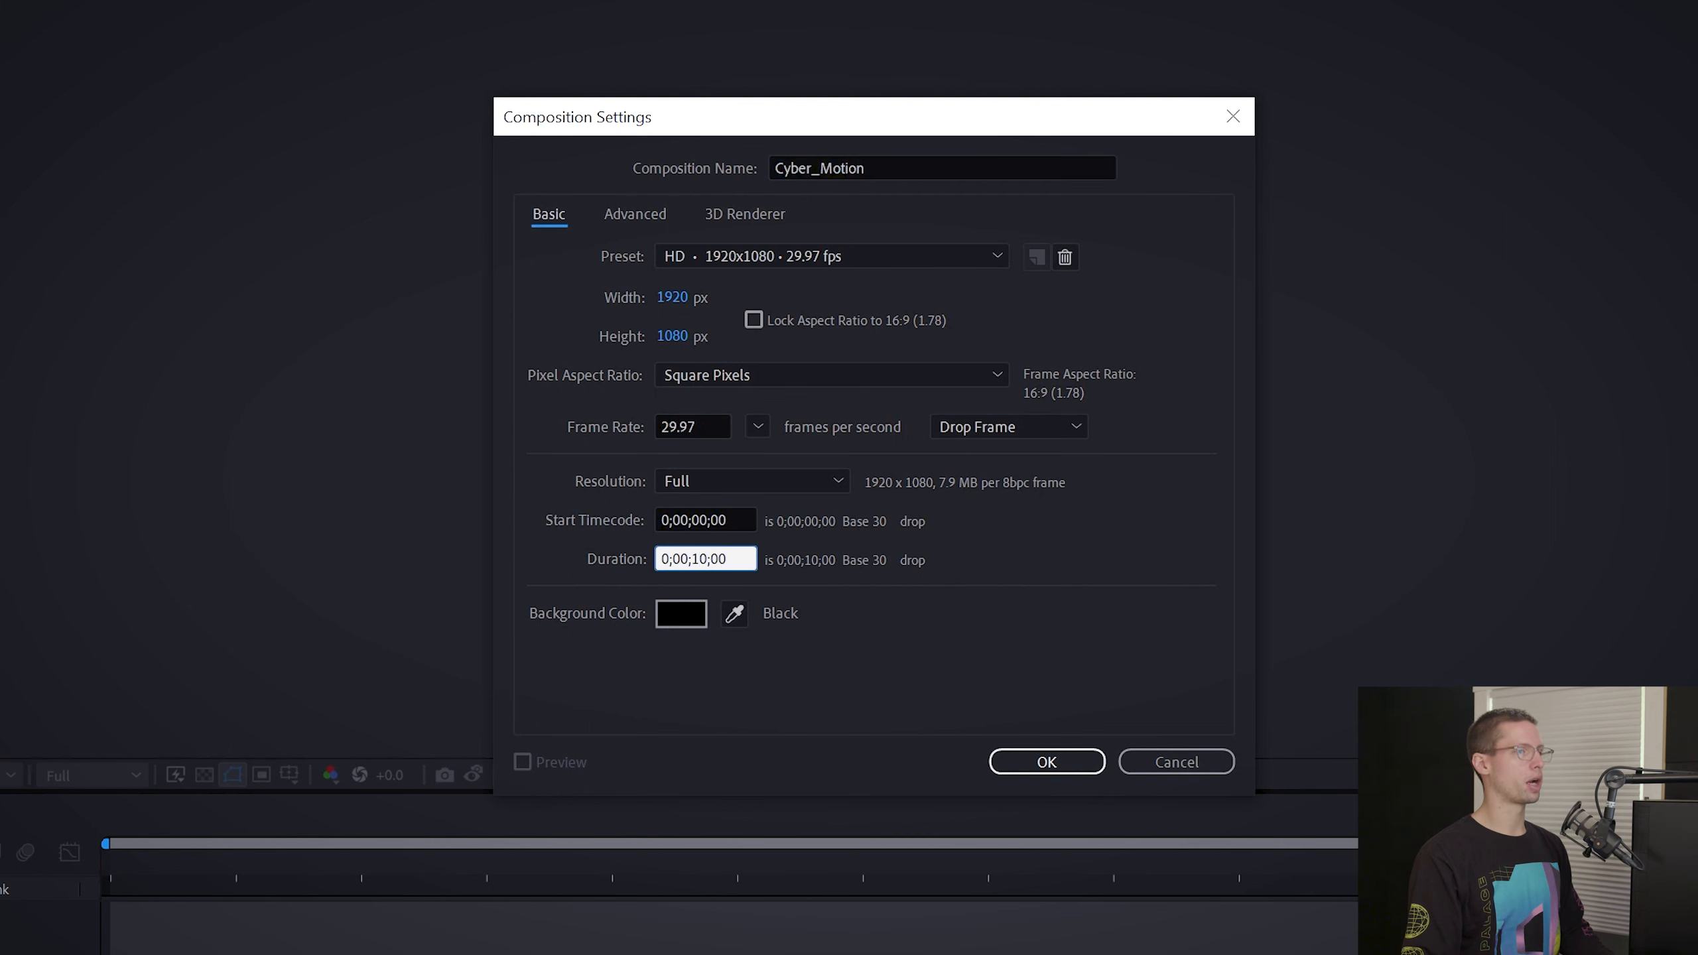
left_click(1047, 762)
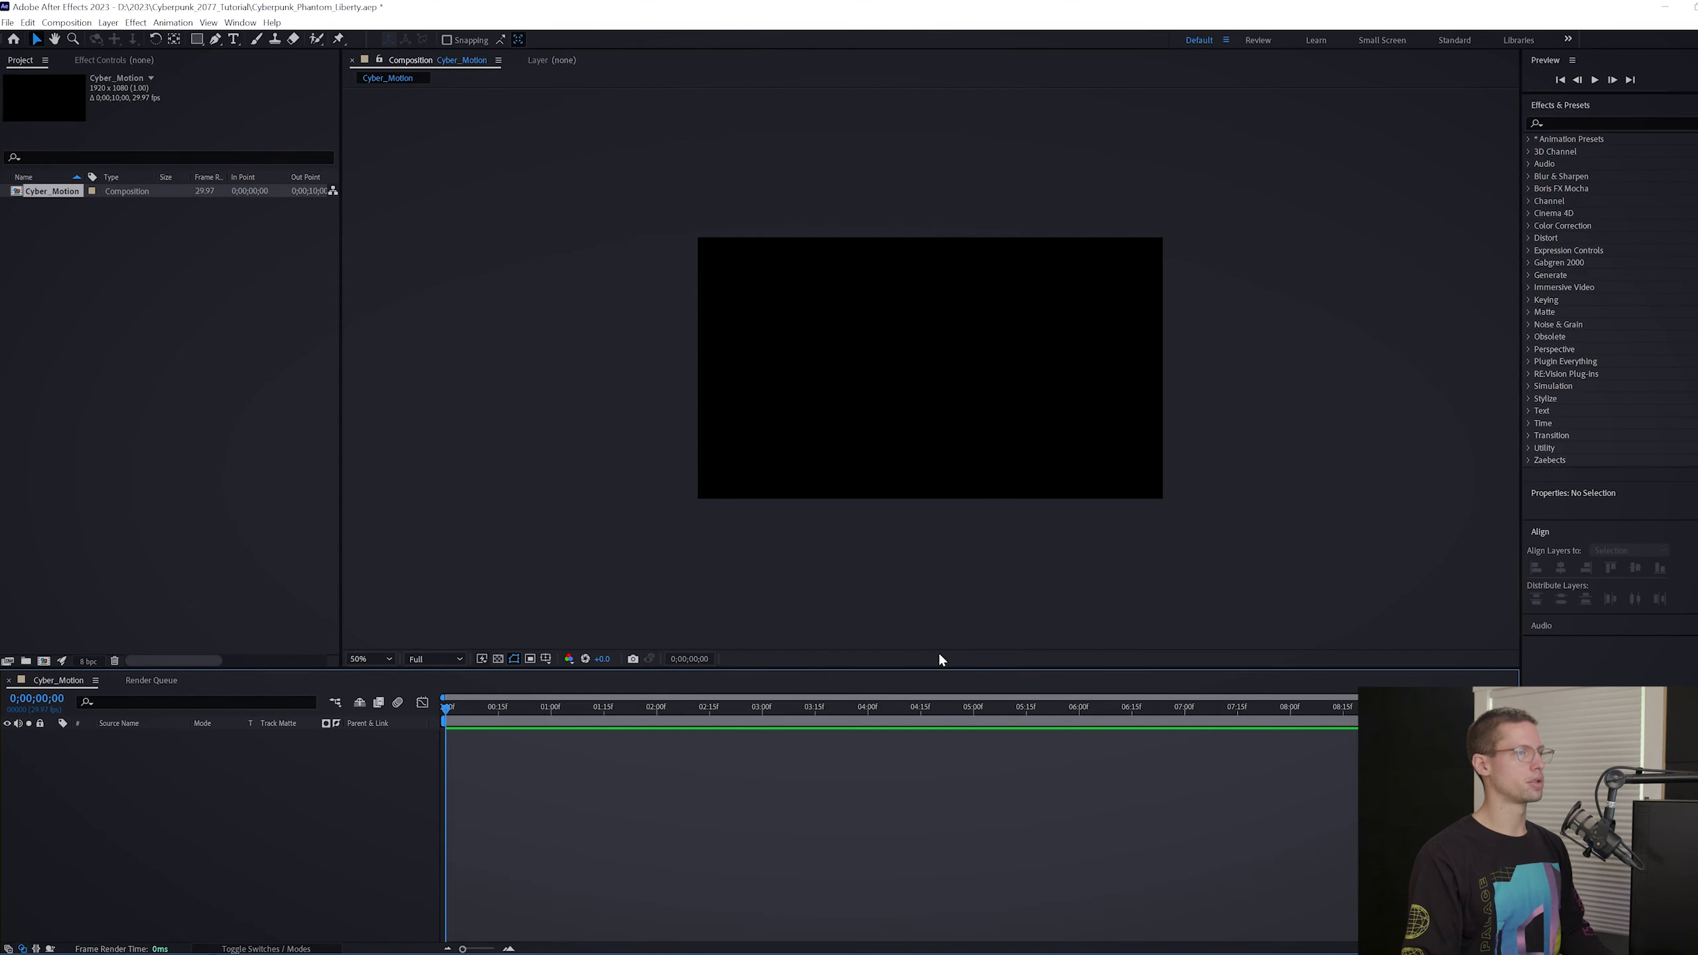
mouse_move(521, 528)
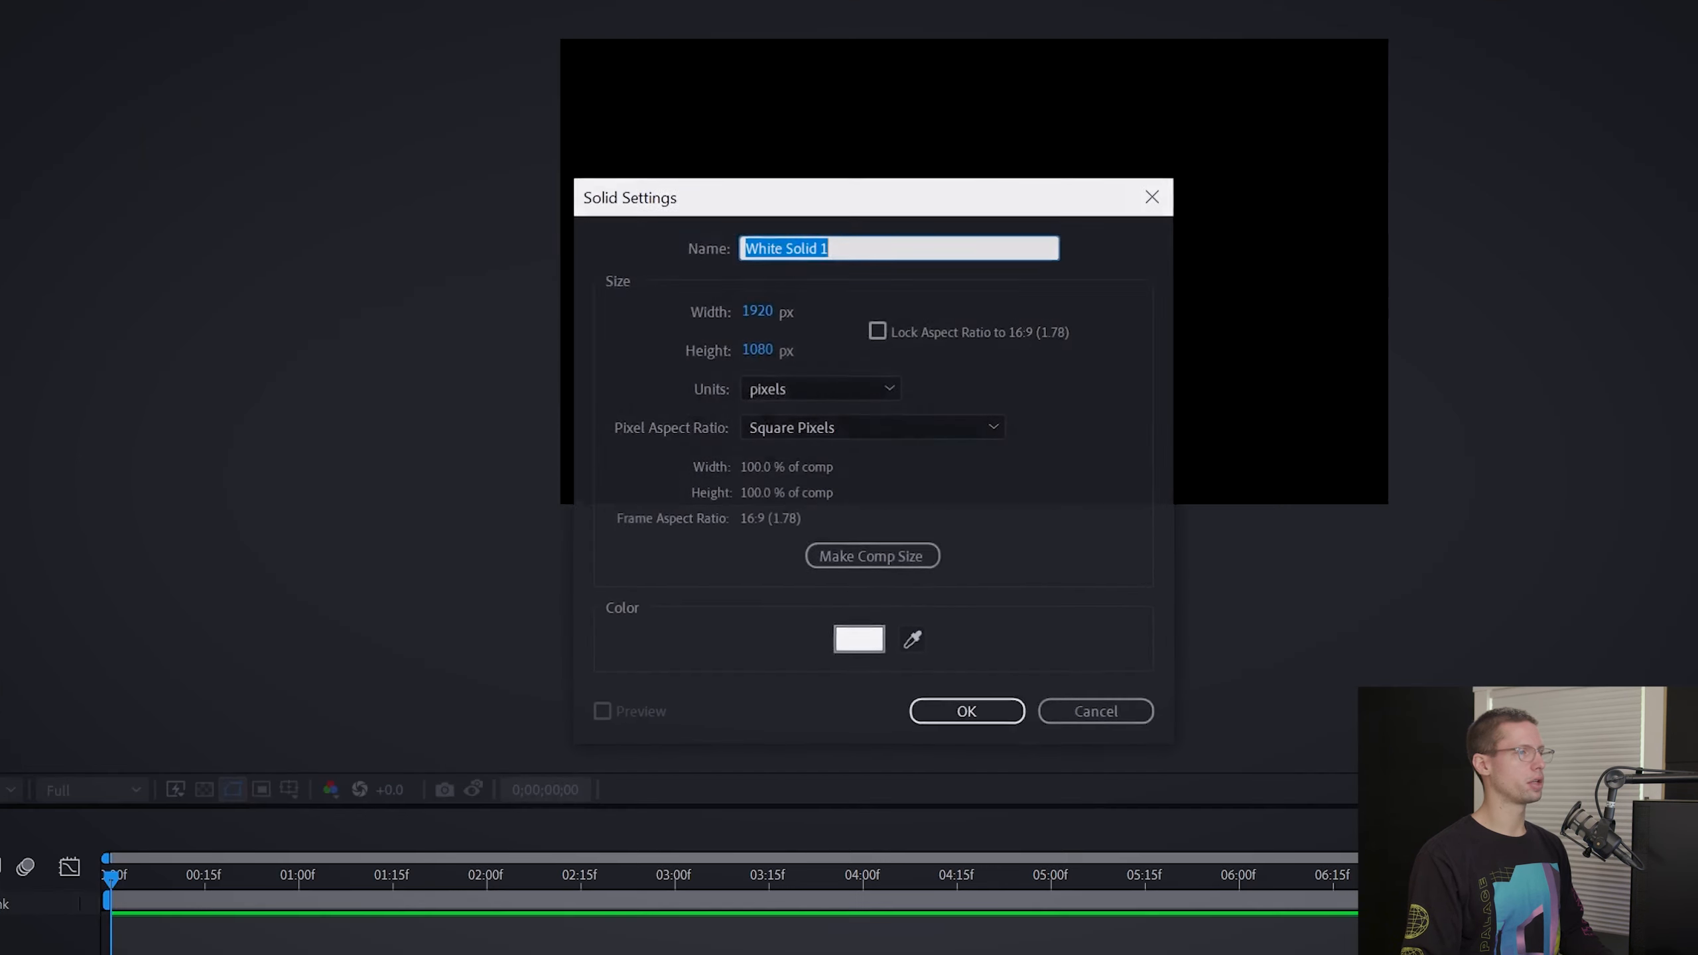
Add a deep red solid, then a Cyberpunk-font title enlarged across the frame.
left_click(858, 638)
type("cyber")
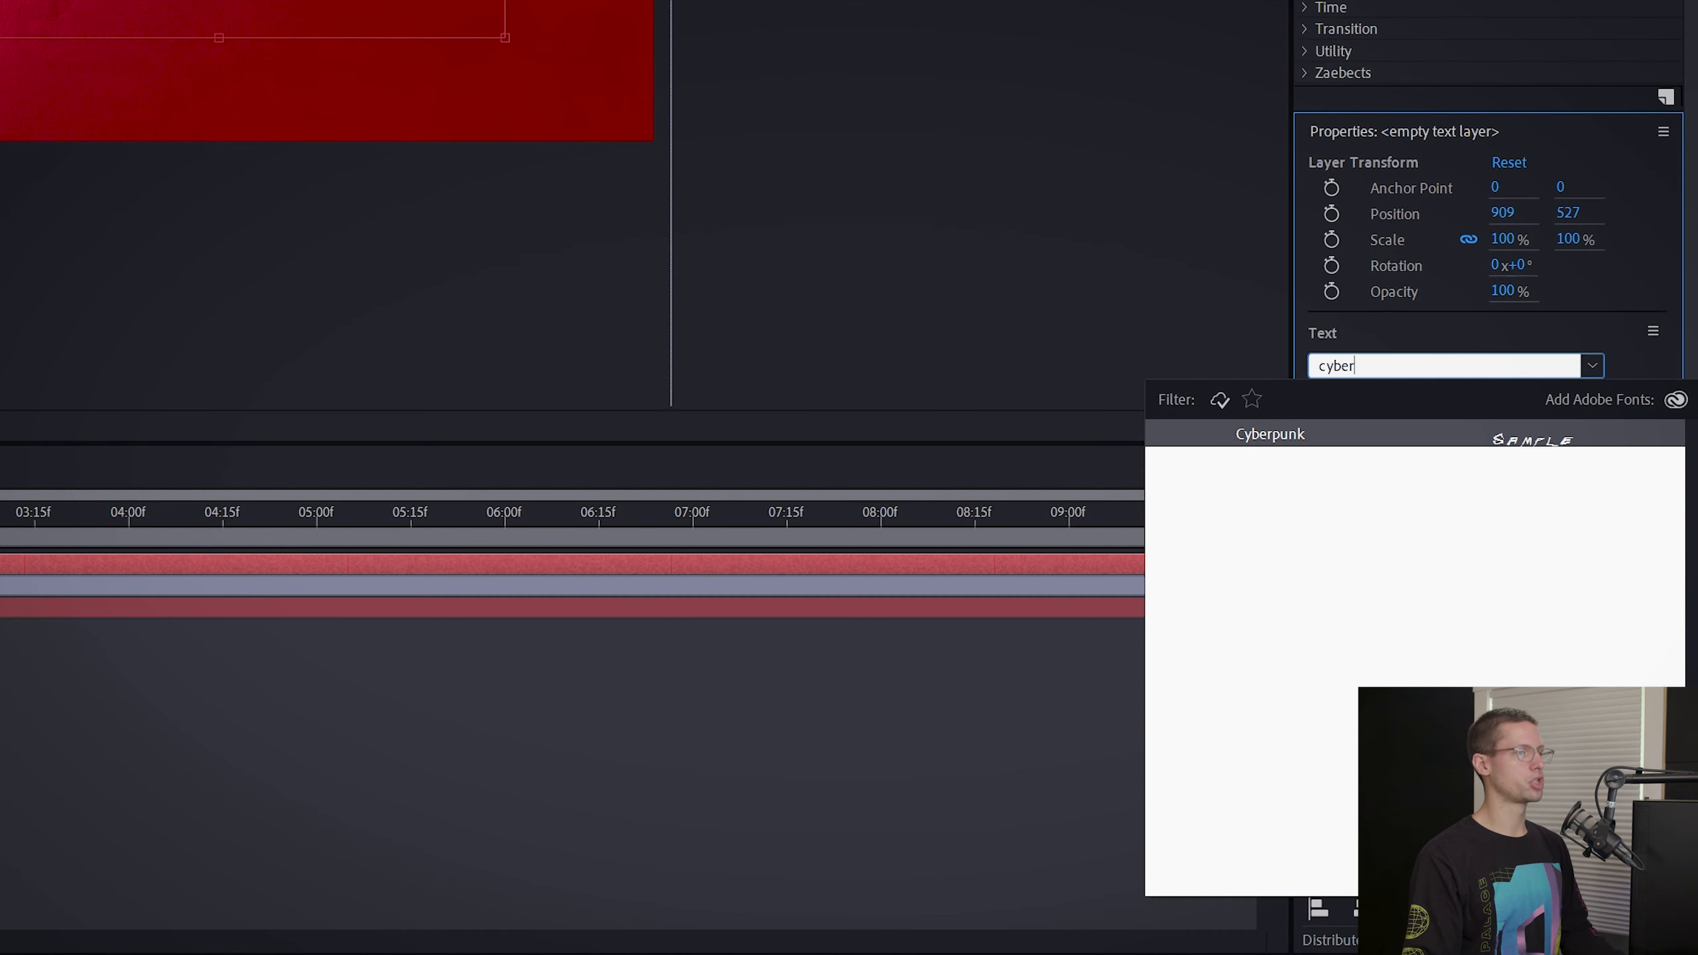
left_click(1271, 434)
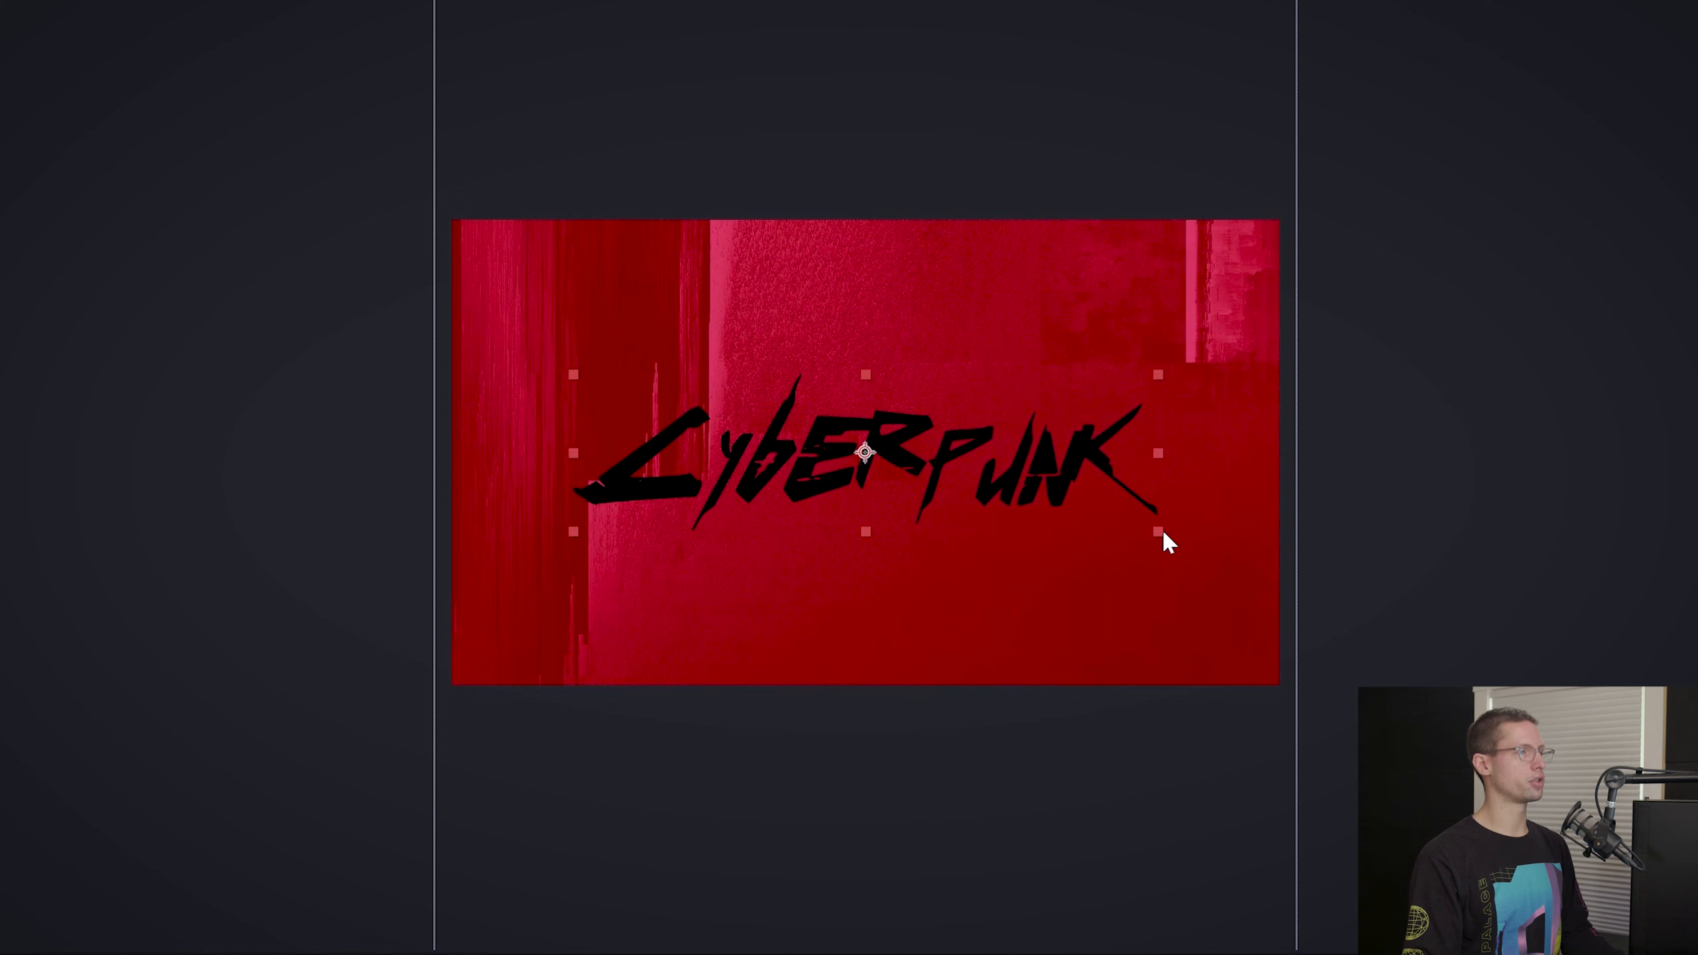
left_click_drag(1157, 452, 1335, 452)
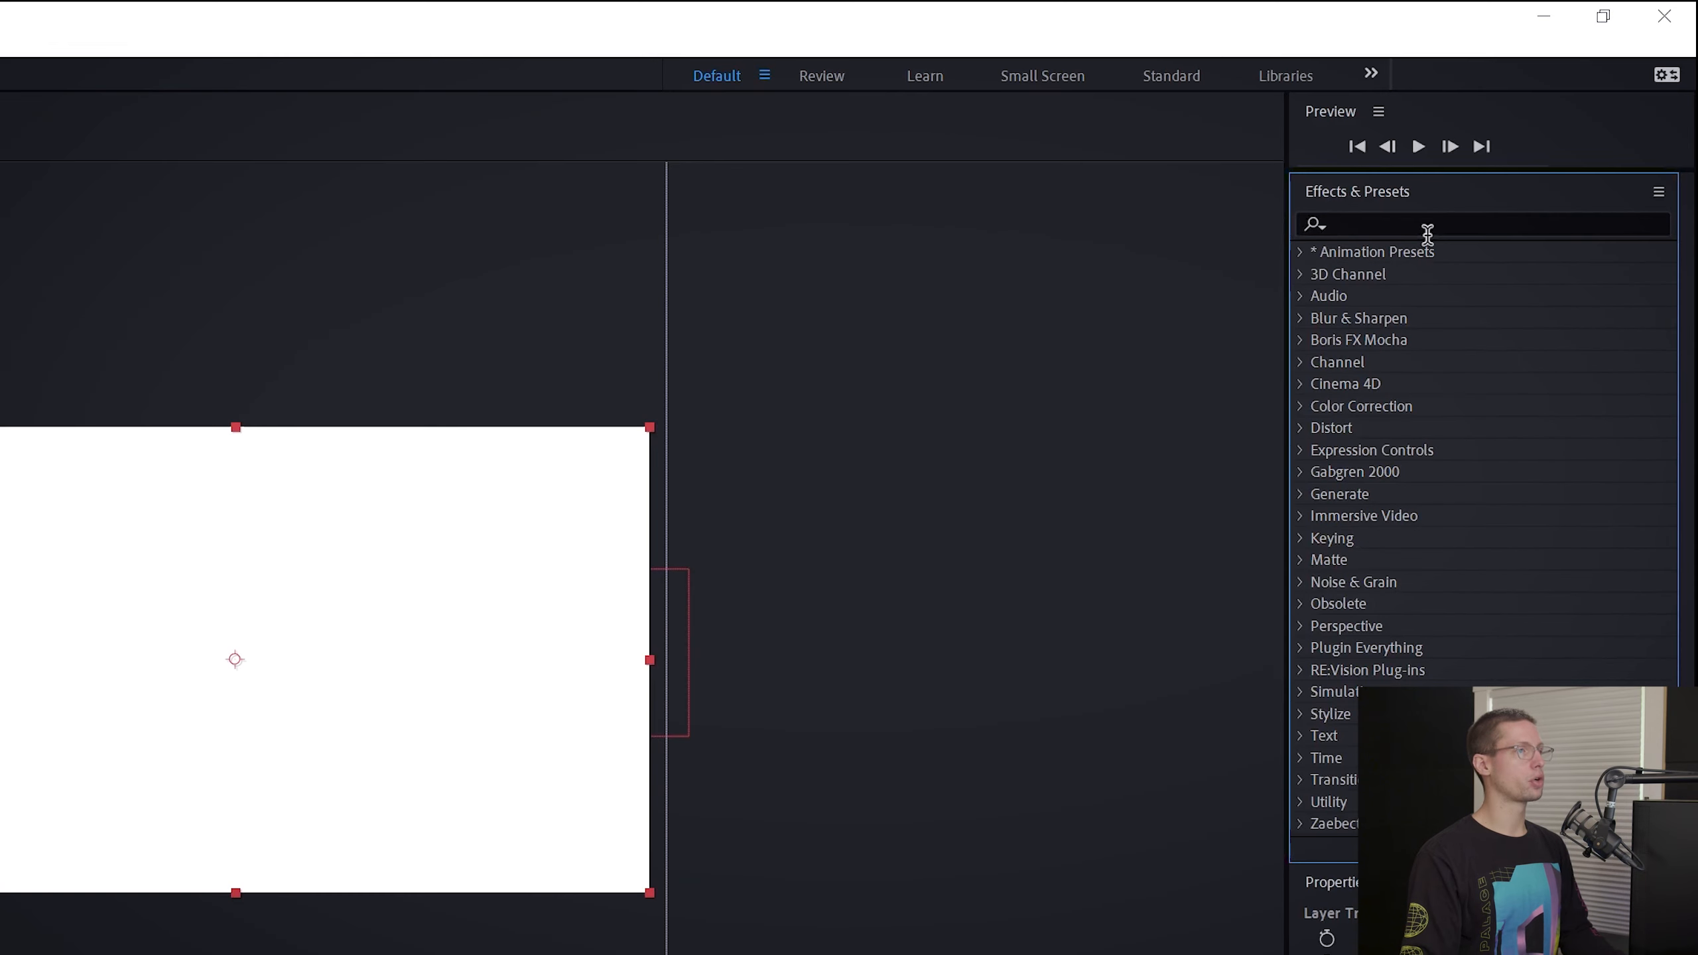
Apply Fractal Noise to the white solid with Block noise type and independently stretched width.
type("frac")
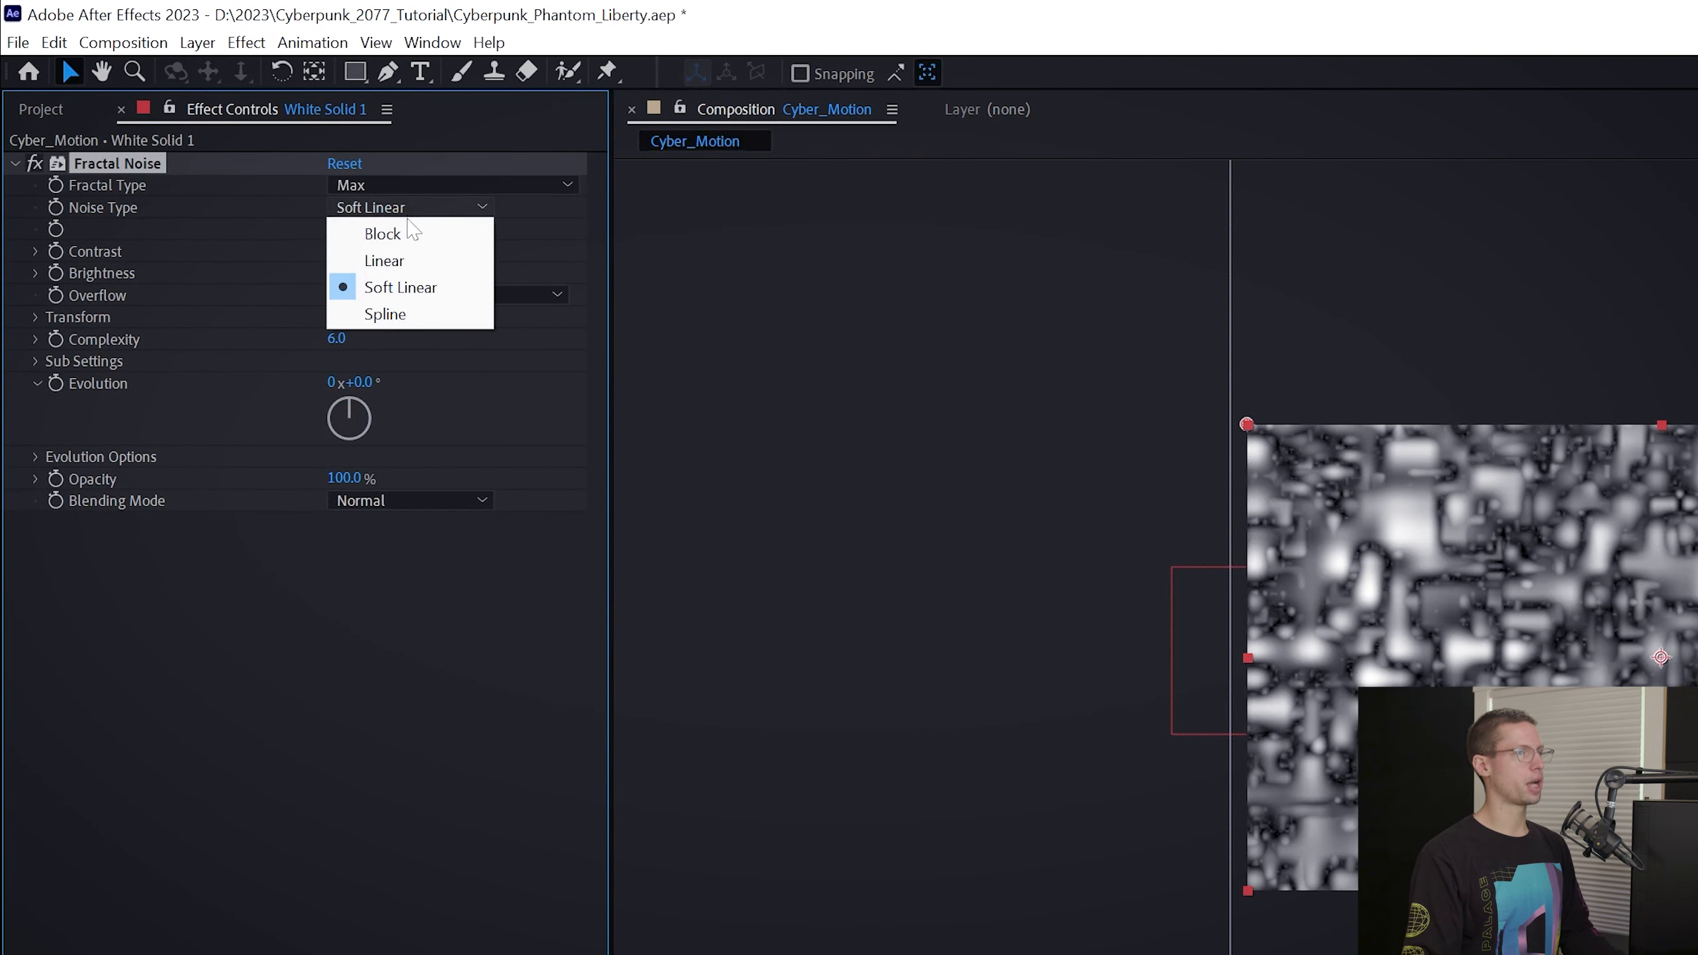
left_click(382, 234)
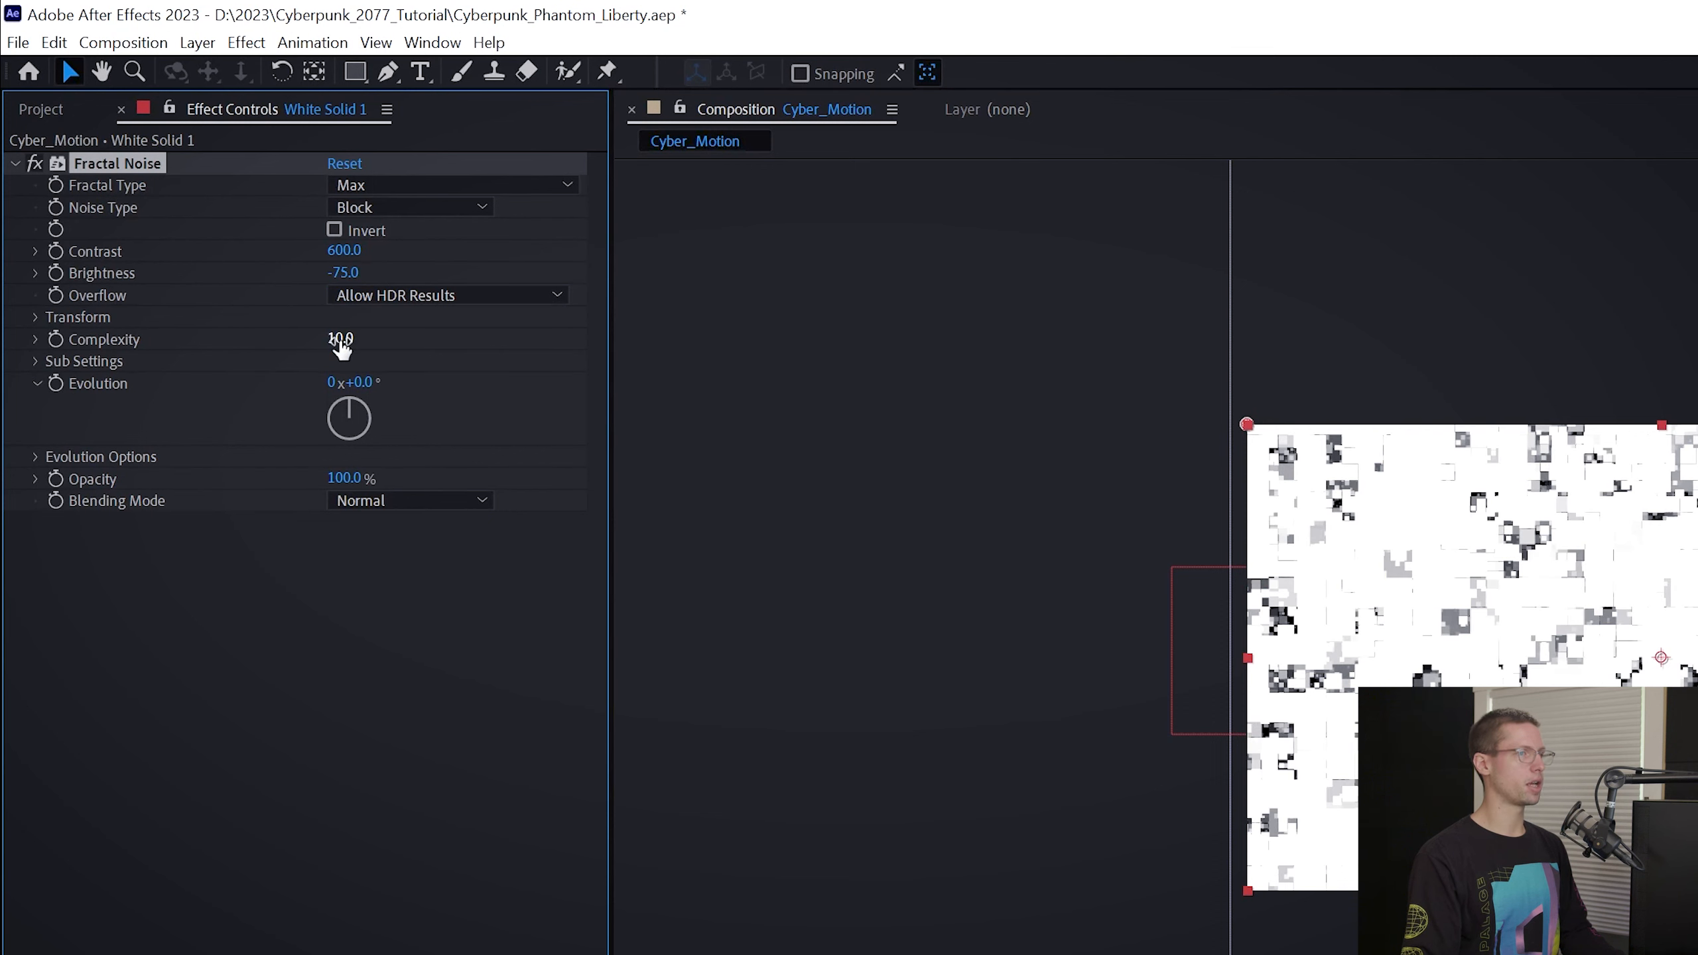
left_click(33, 317)
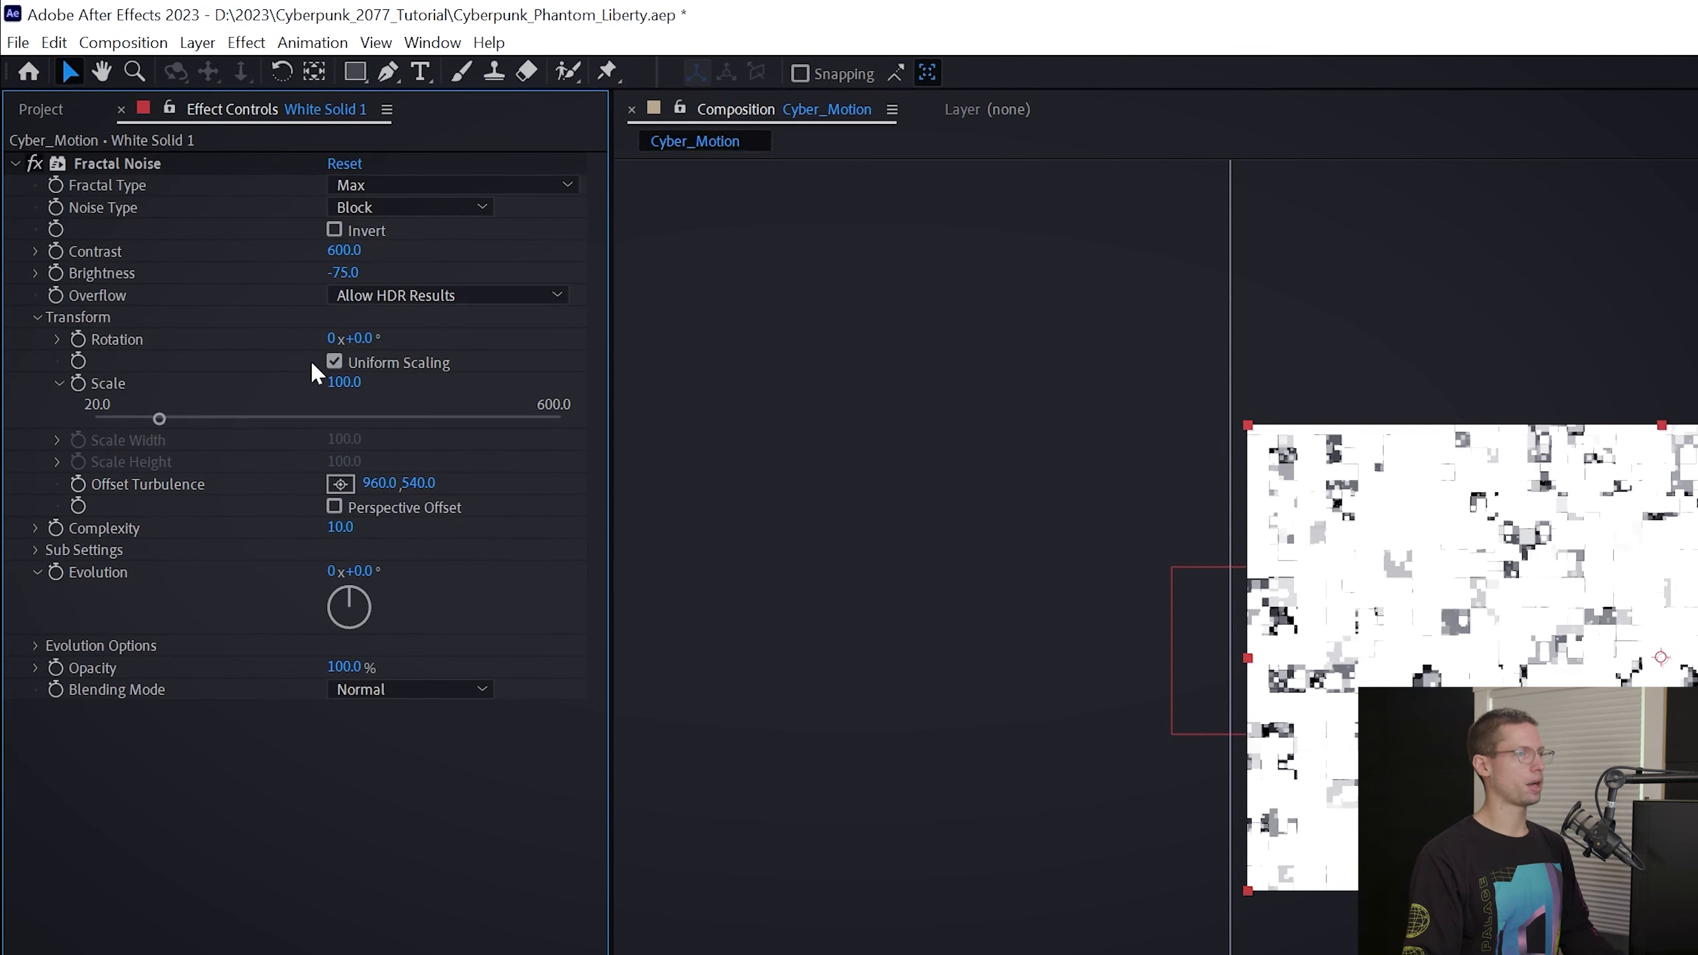
left_click(334, 362)
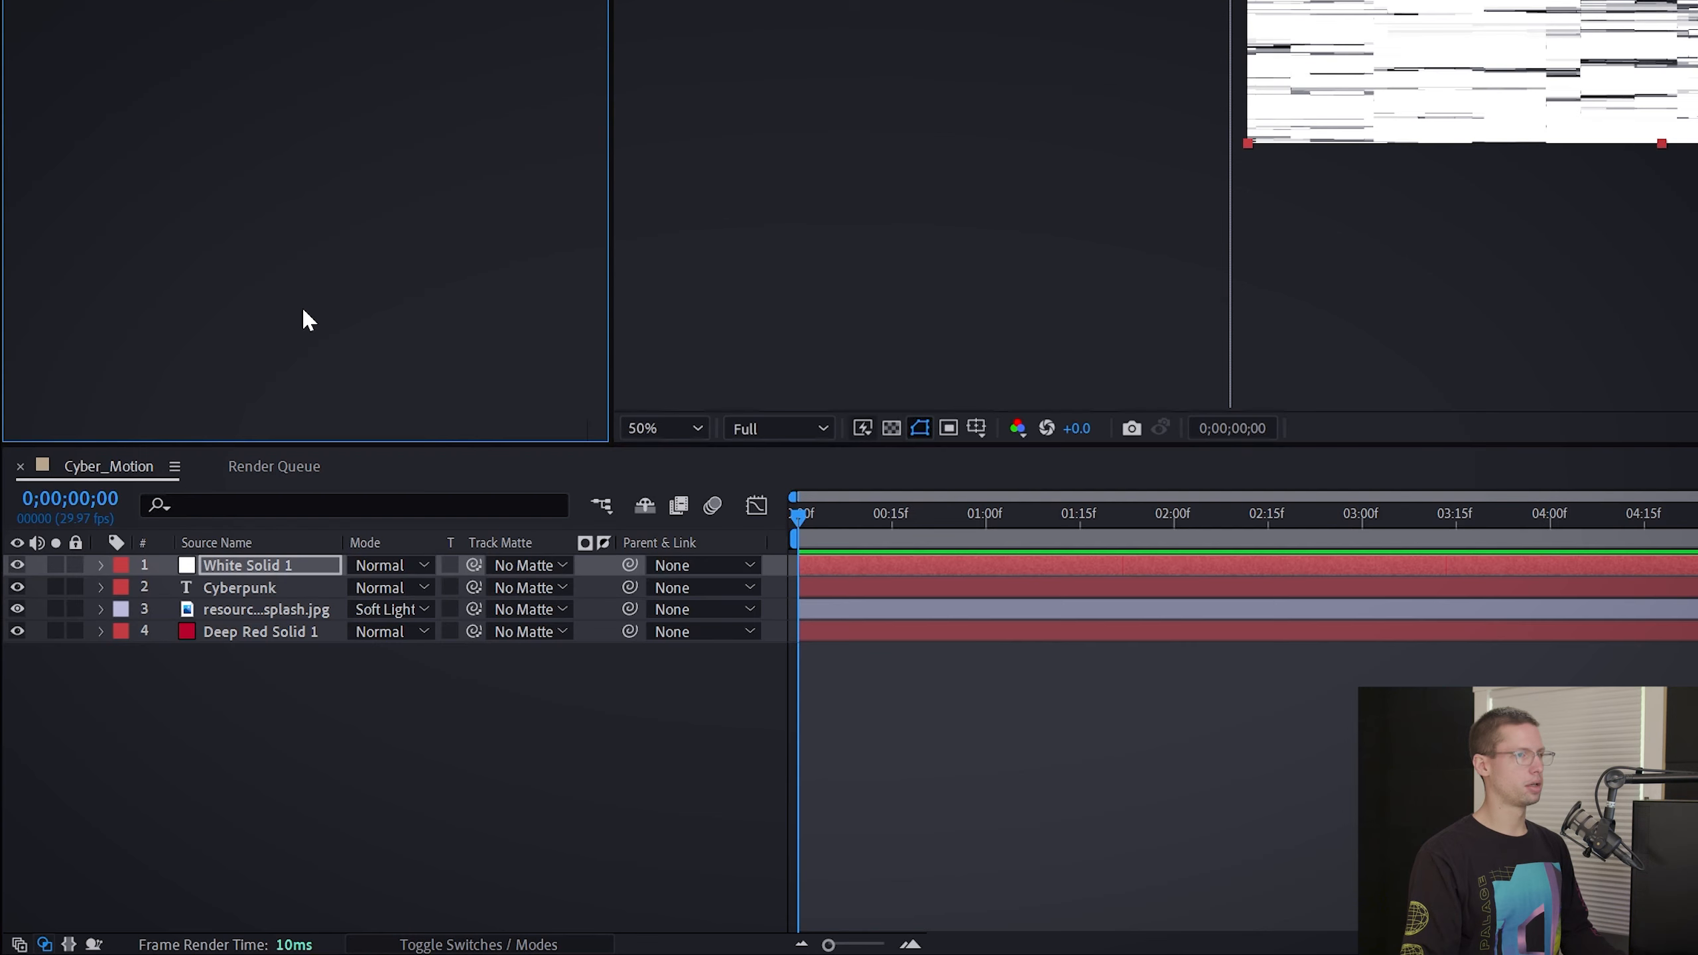
mouse_move(512, 594)
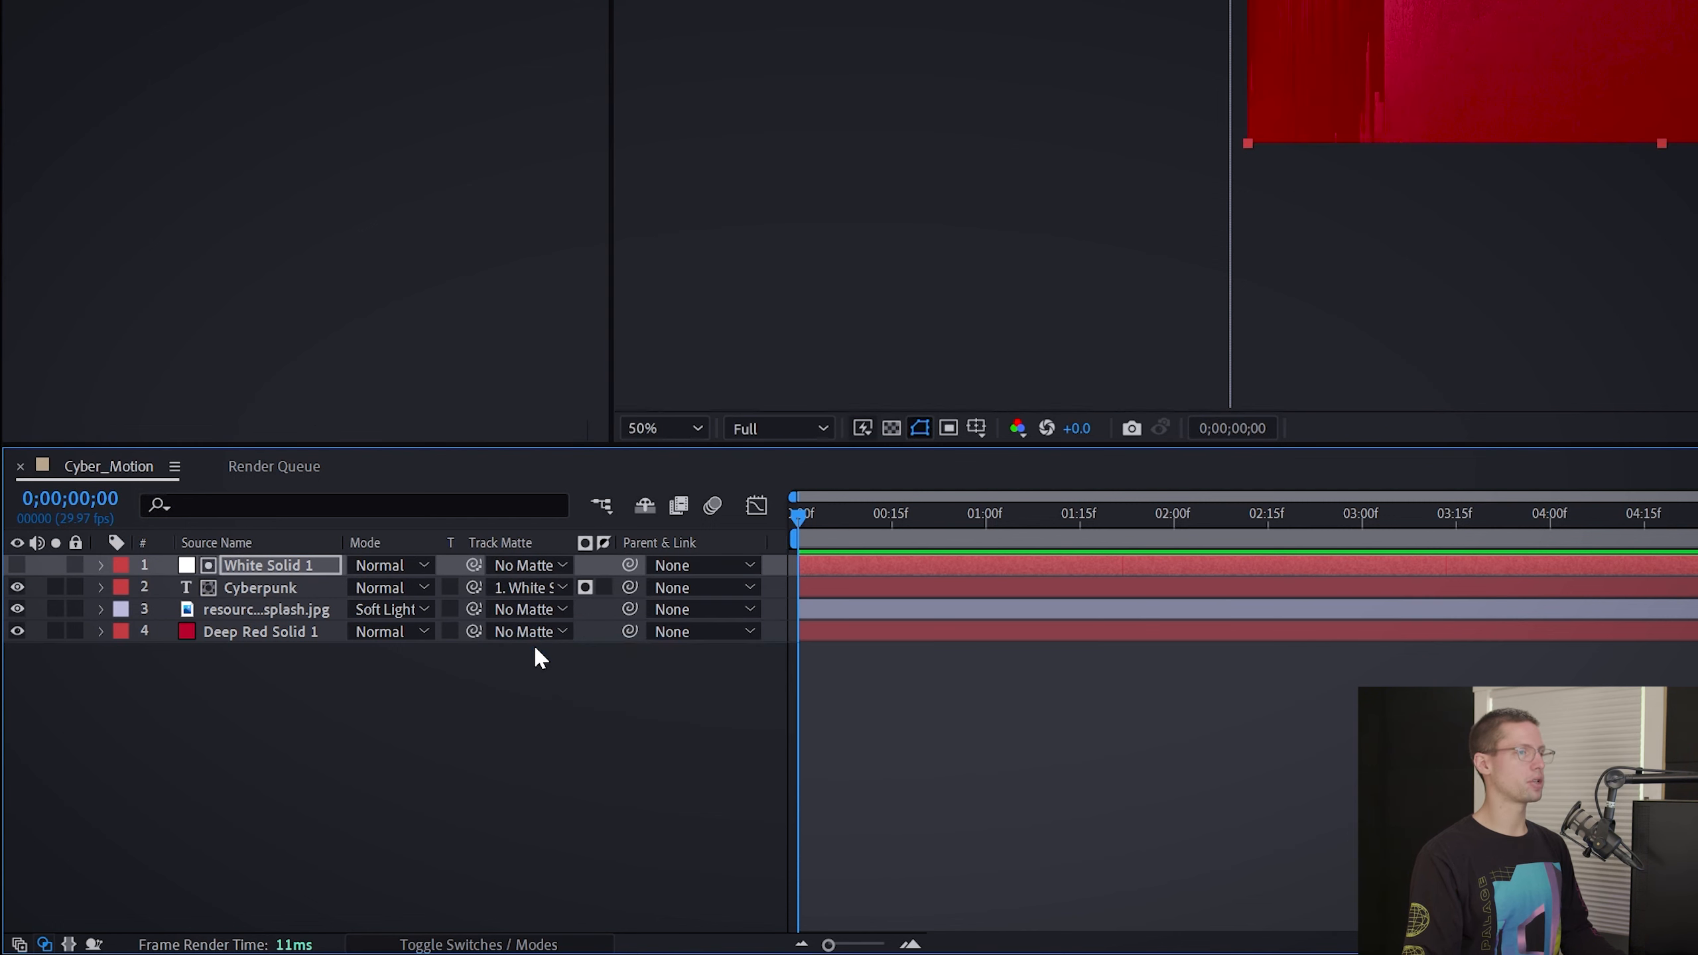
mouse_move(585, 587)
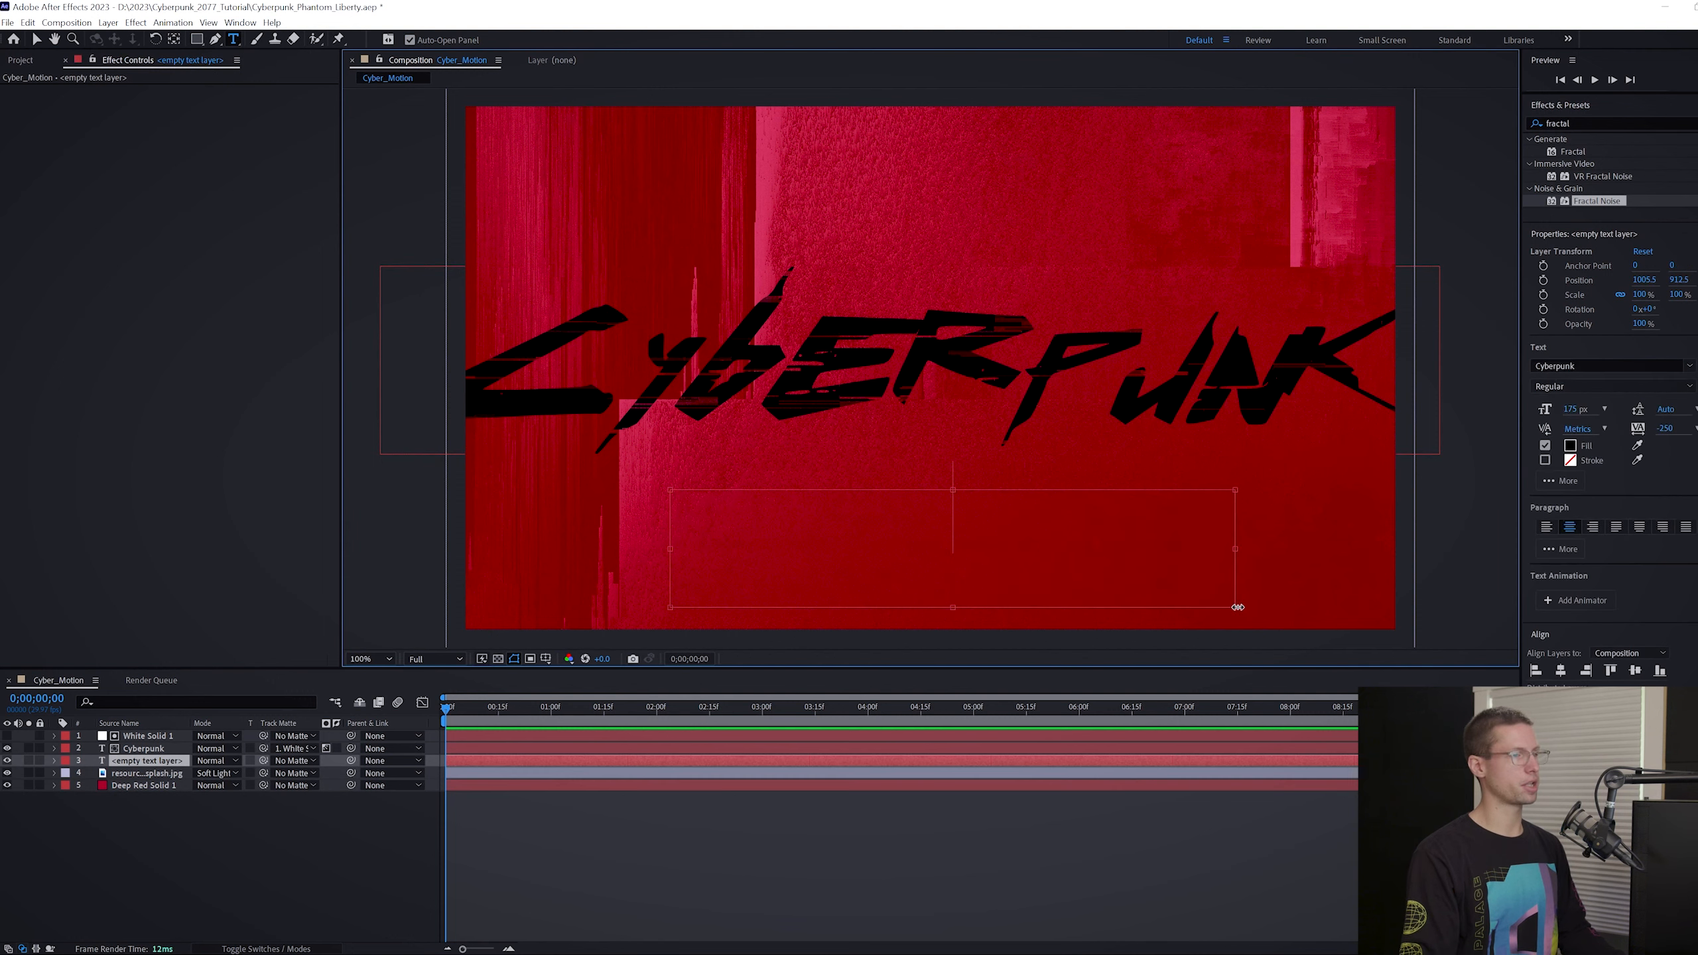
Create a MOTION DESIGN text layer set in the A4 SPEED font.
type("MOTION DESIGN")
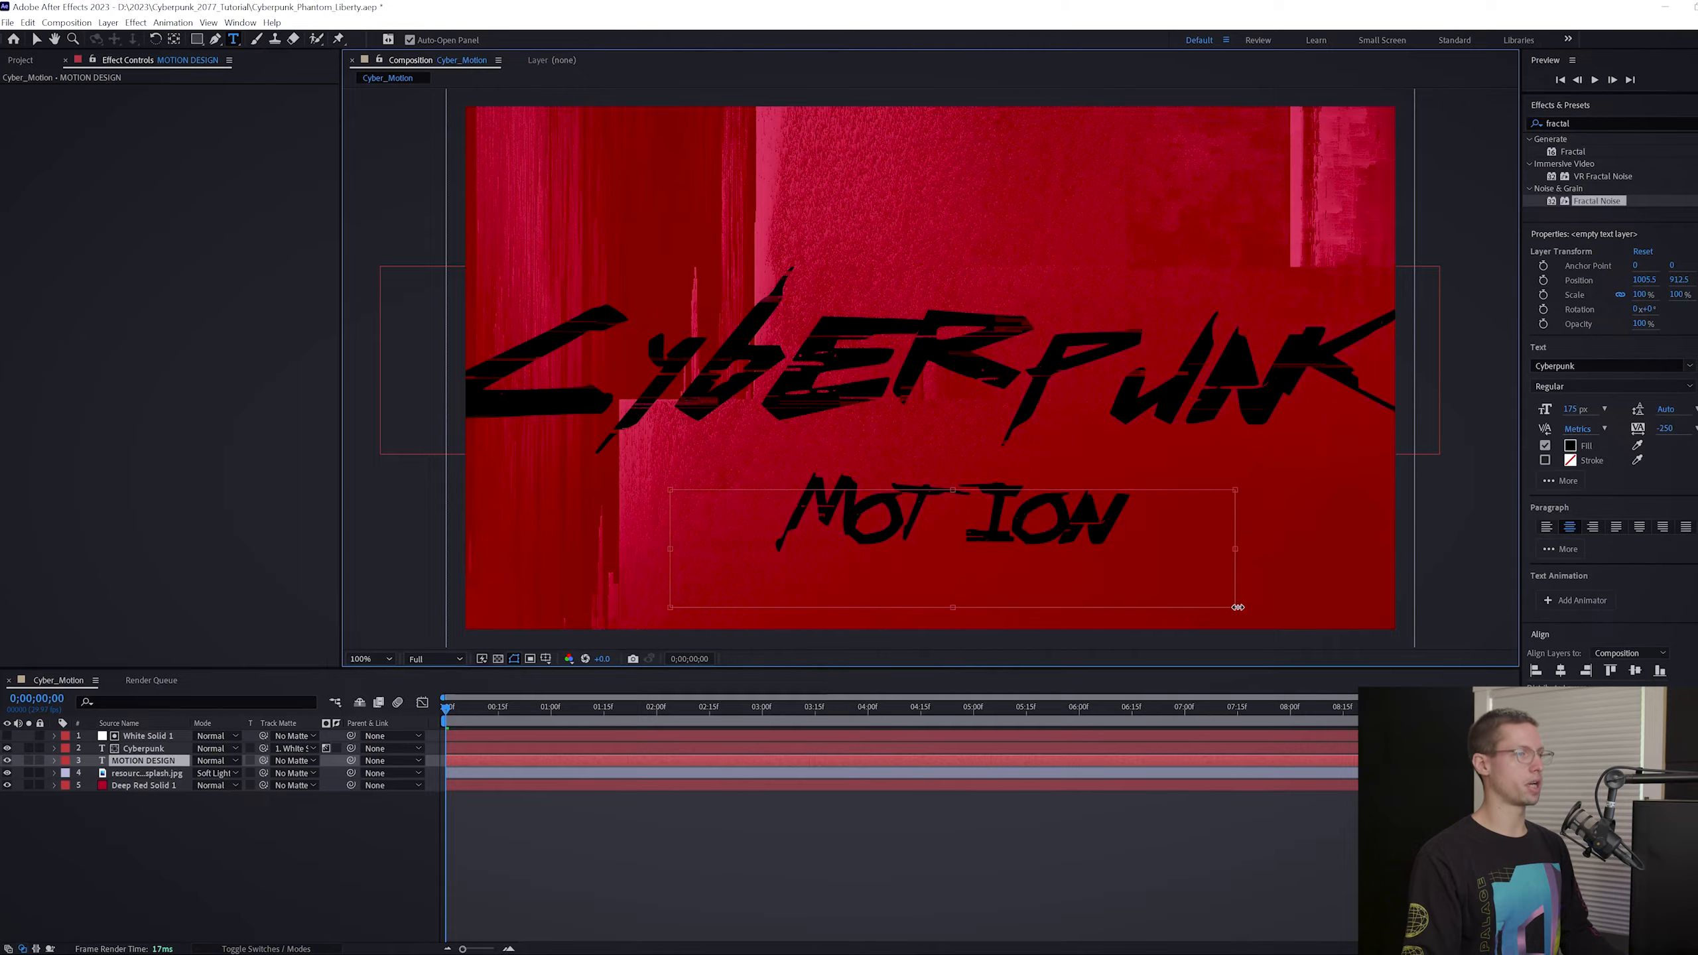
type("a4 s")
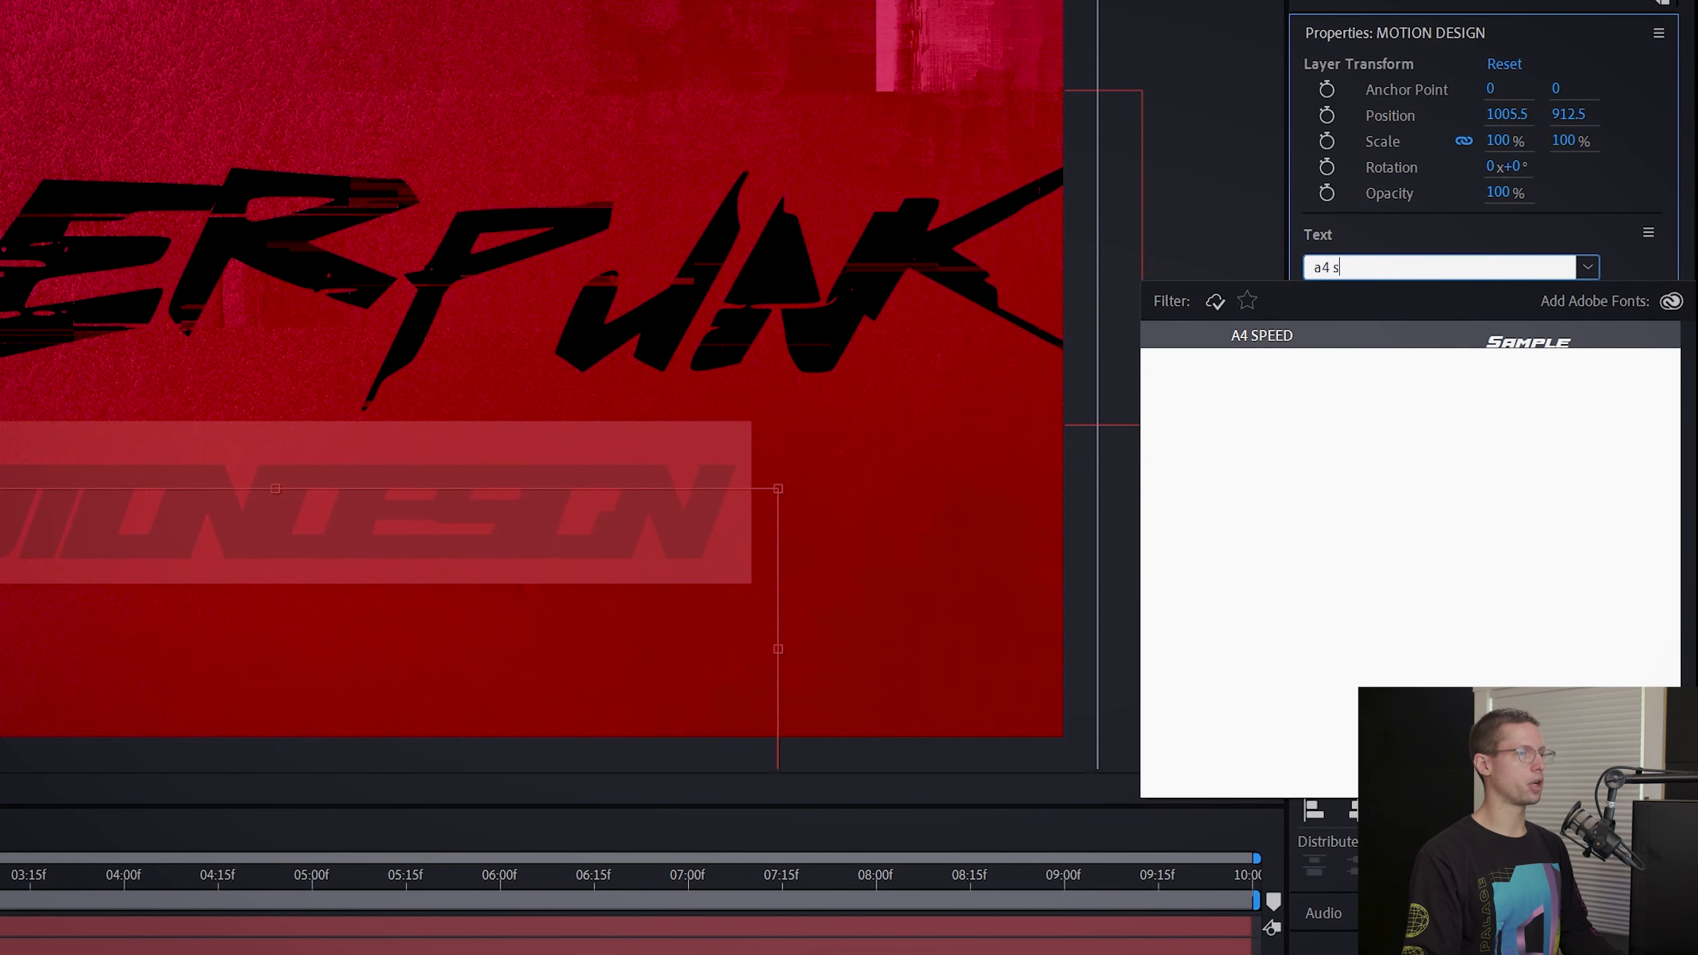
left_click(1262, 335)
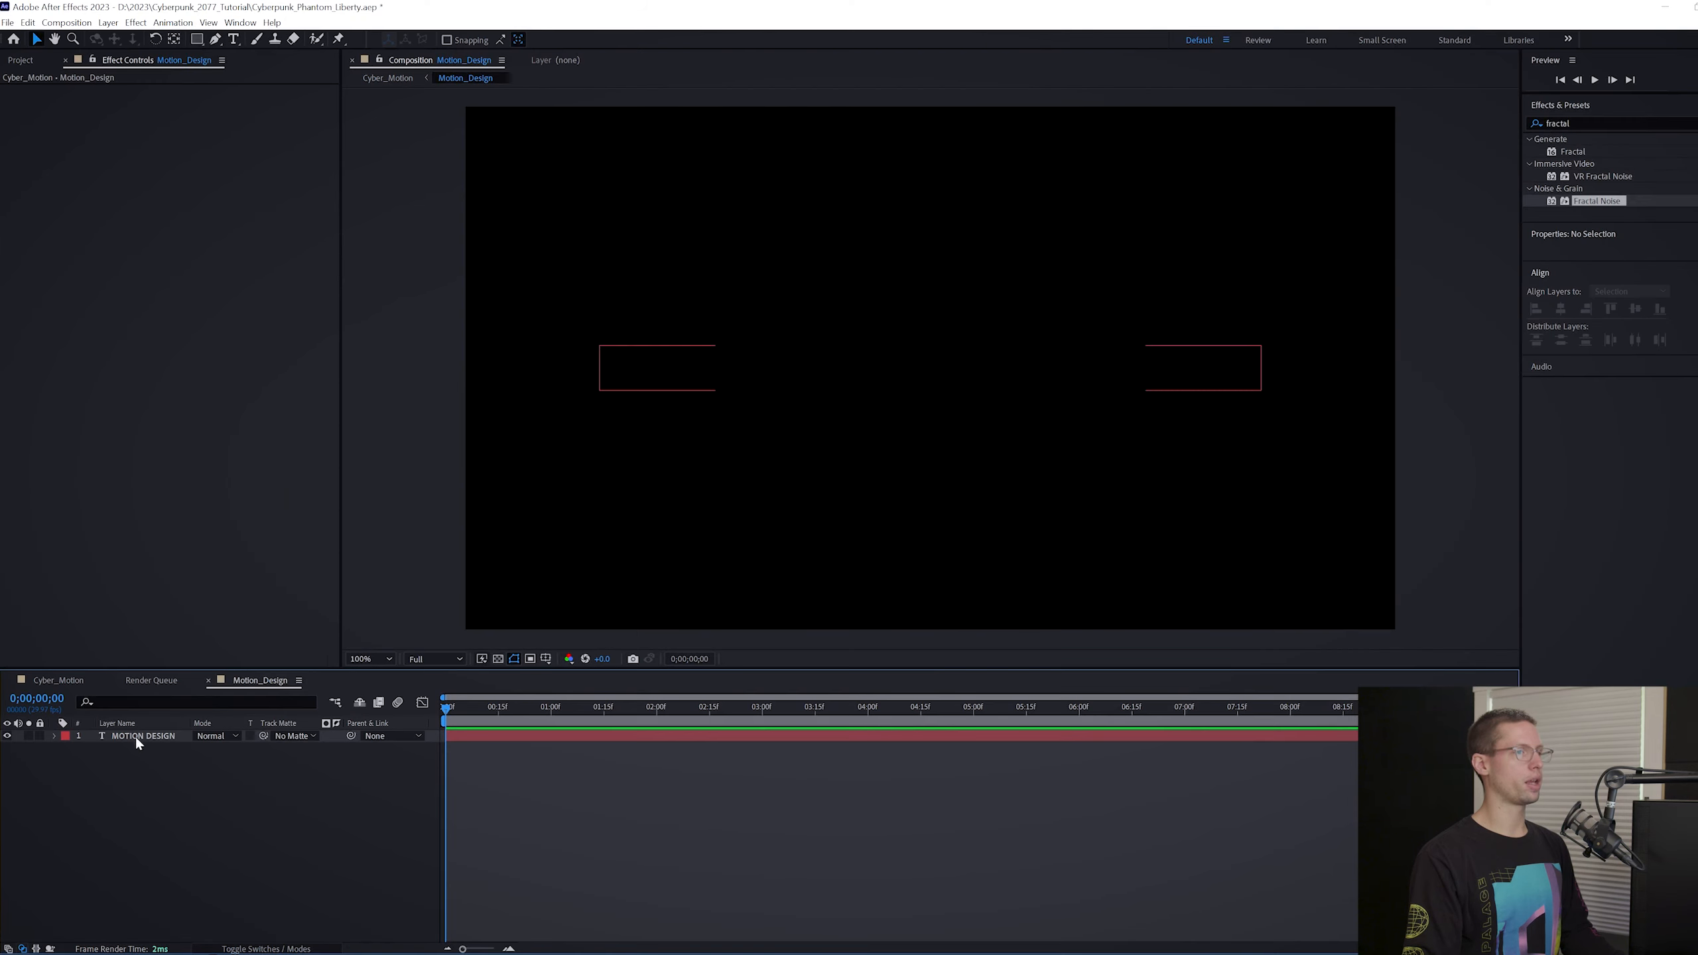
Switch Motion_Design's 3D renderer to Cinema 4D and reveal the text's extrusion settings.
left_click(71, 24)
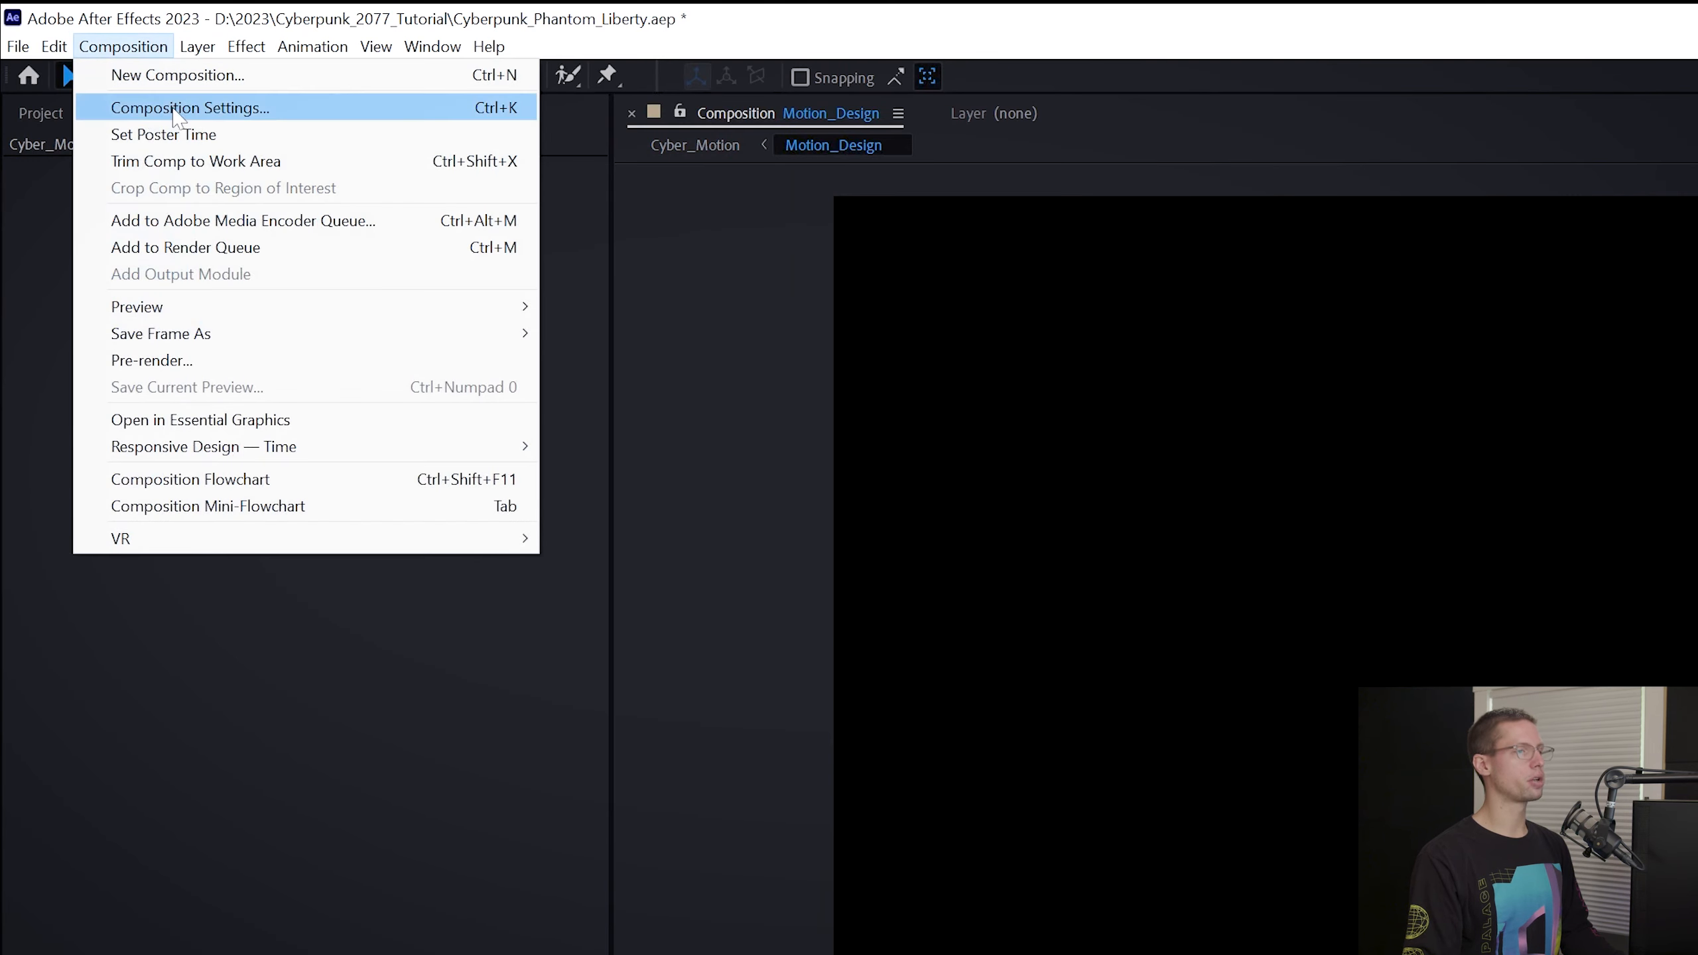
left_click(188, 108)
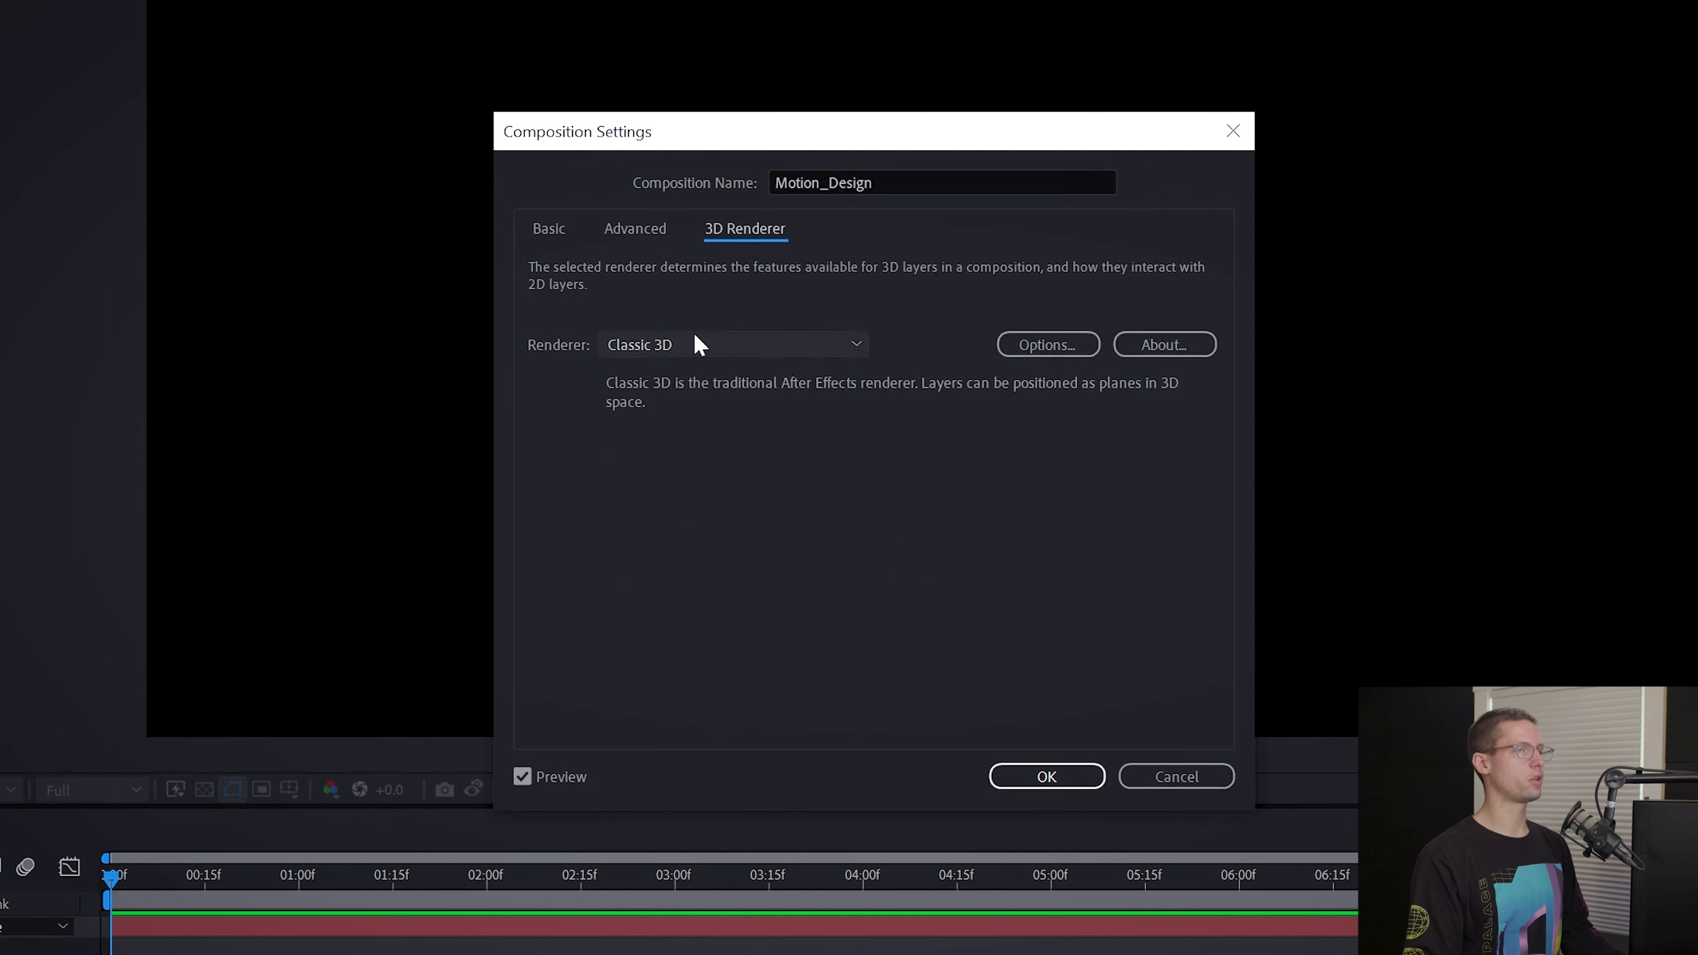
left_click(1047, 776)
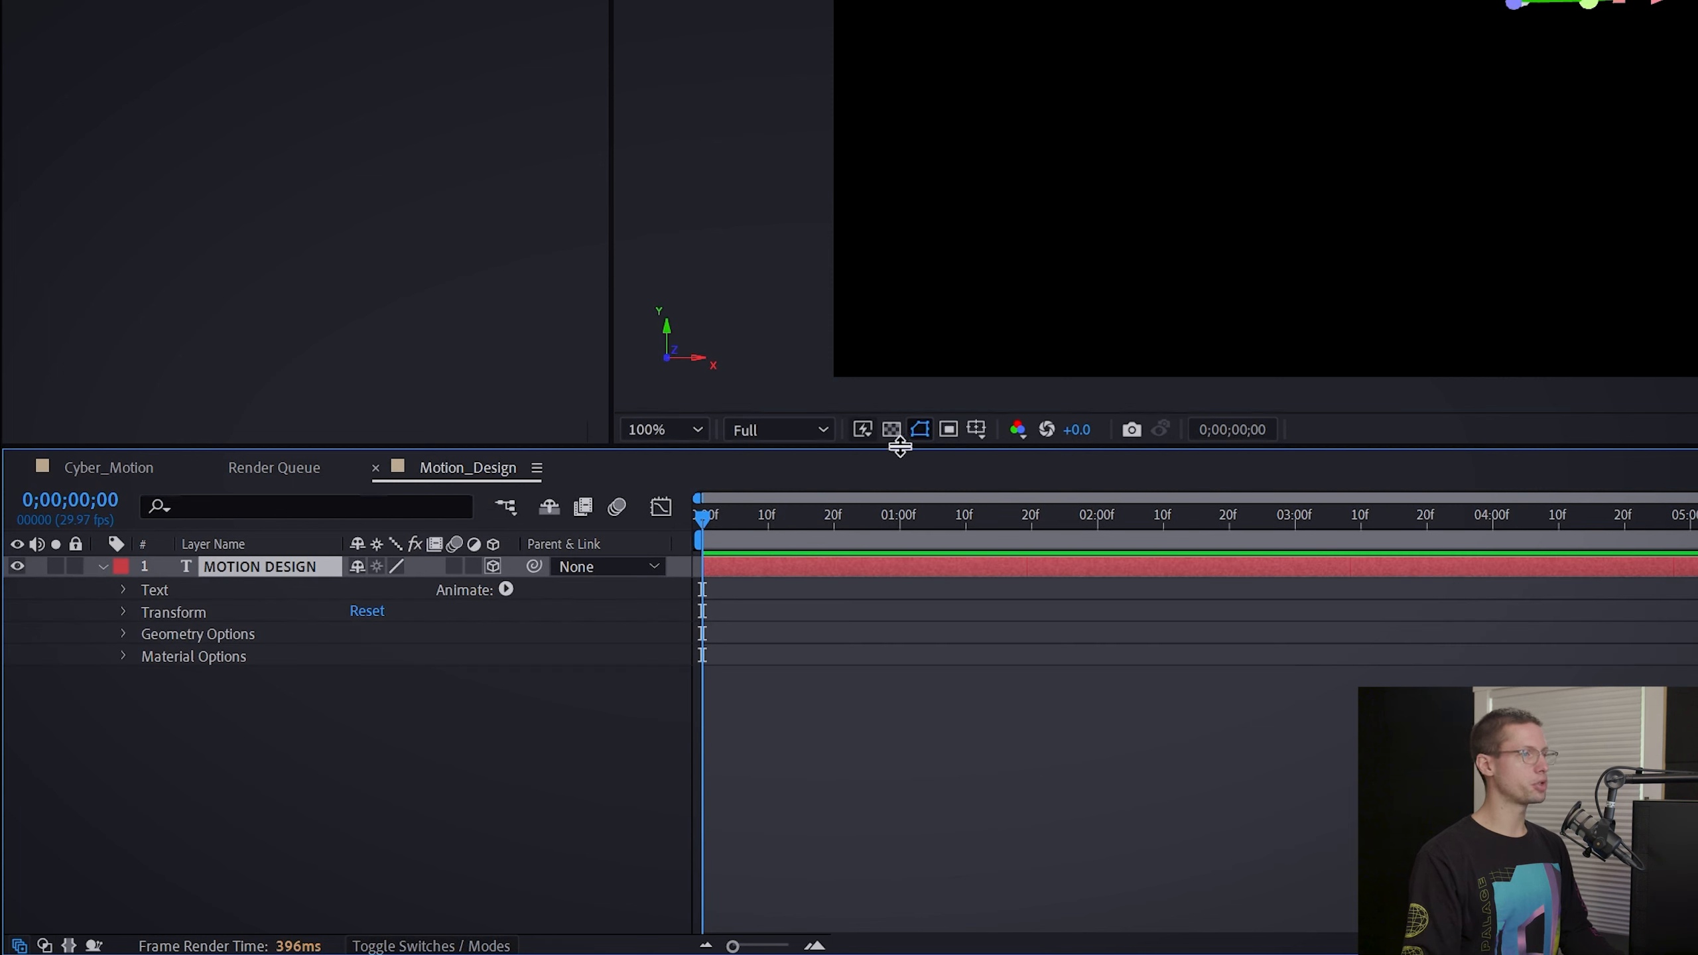
left_click(890, 430)
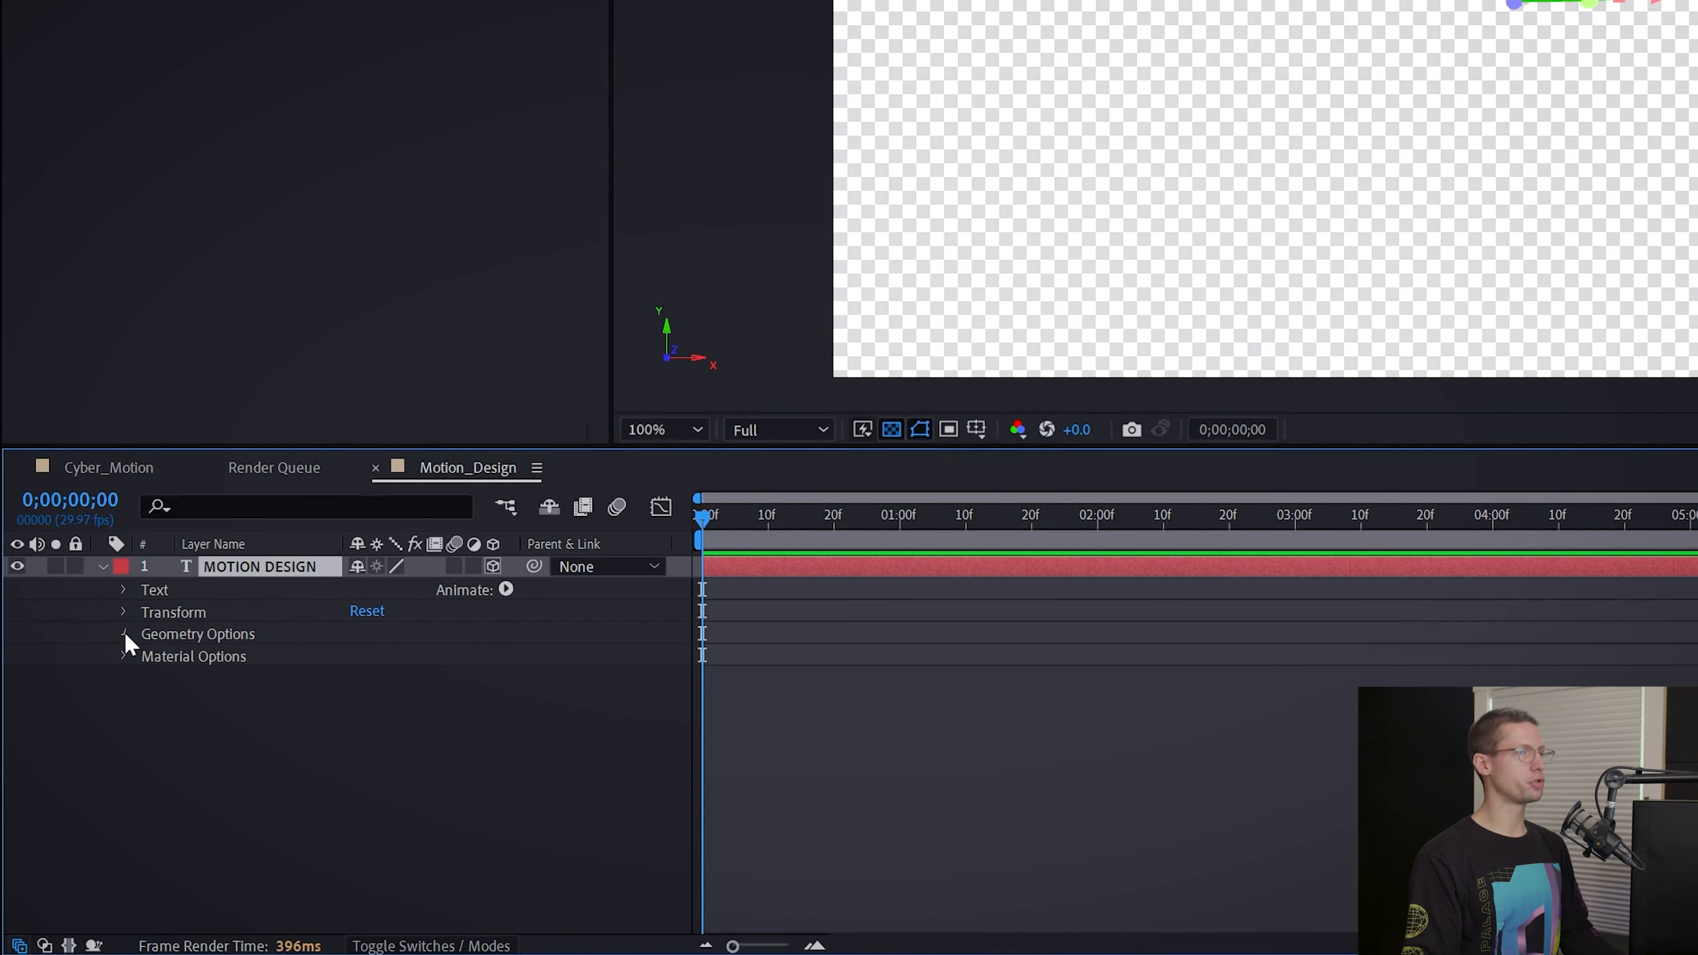
left_click(124, 634)
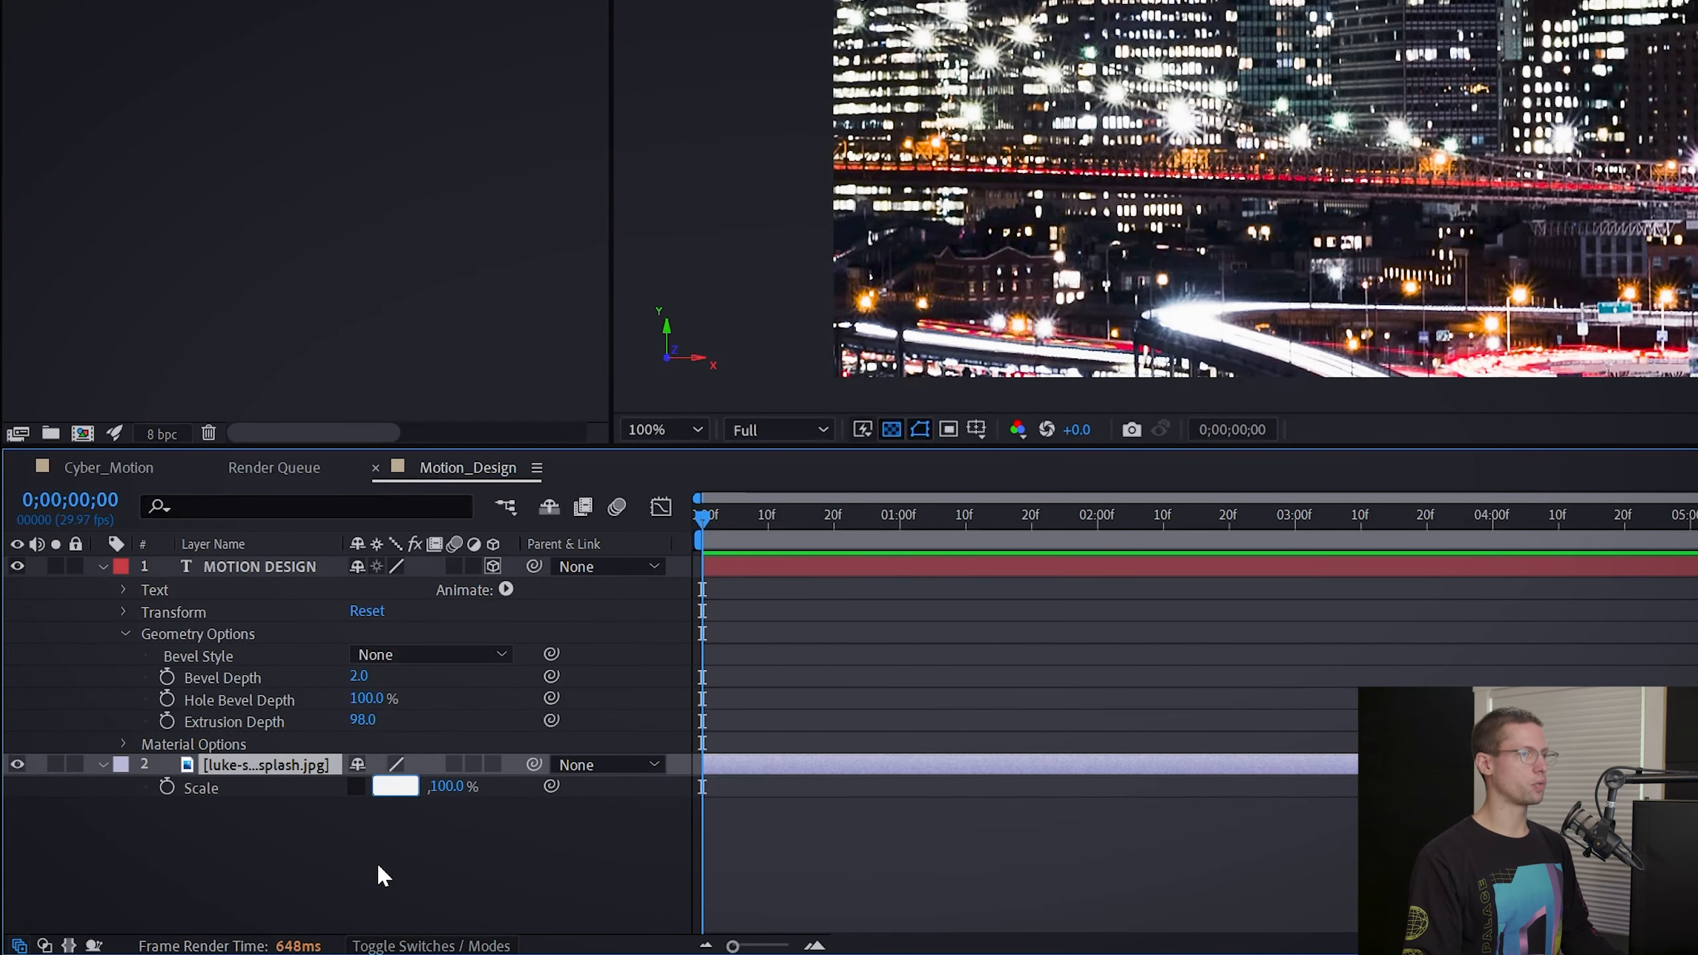
Scale the city photo to 154%, set its Levels value to 90 and tint it with Colorama.
double_click(393, 786)
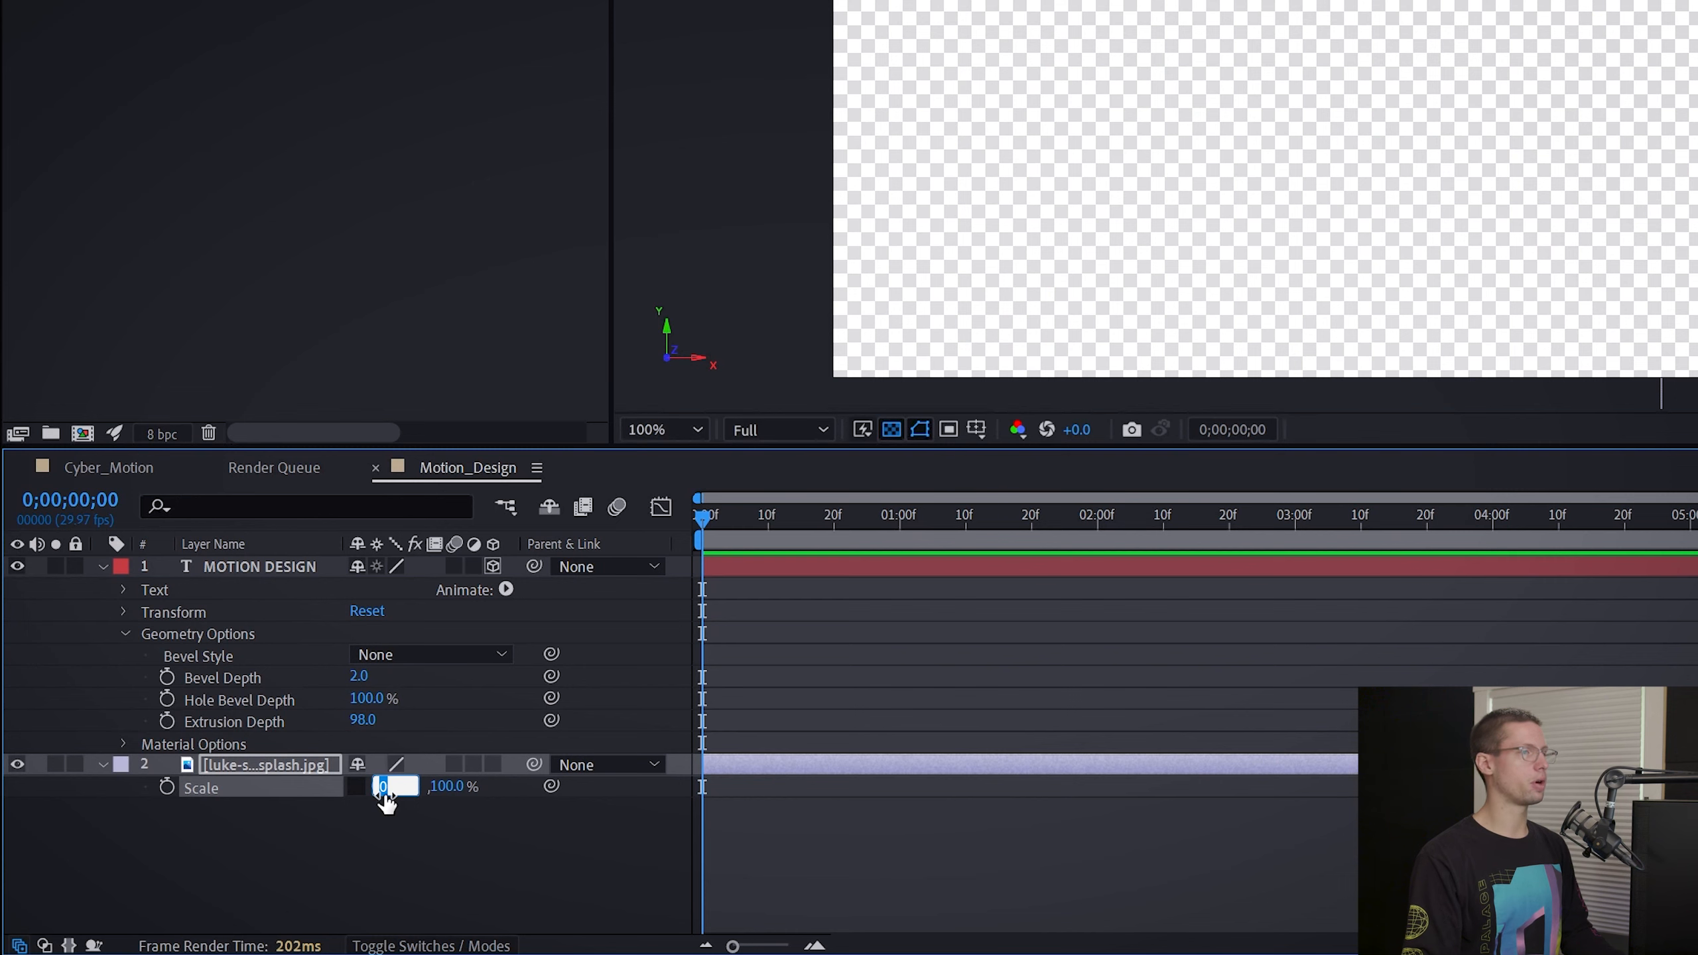
type("154.0")
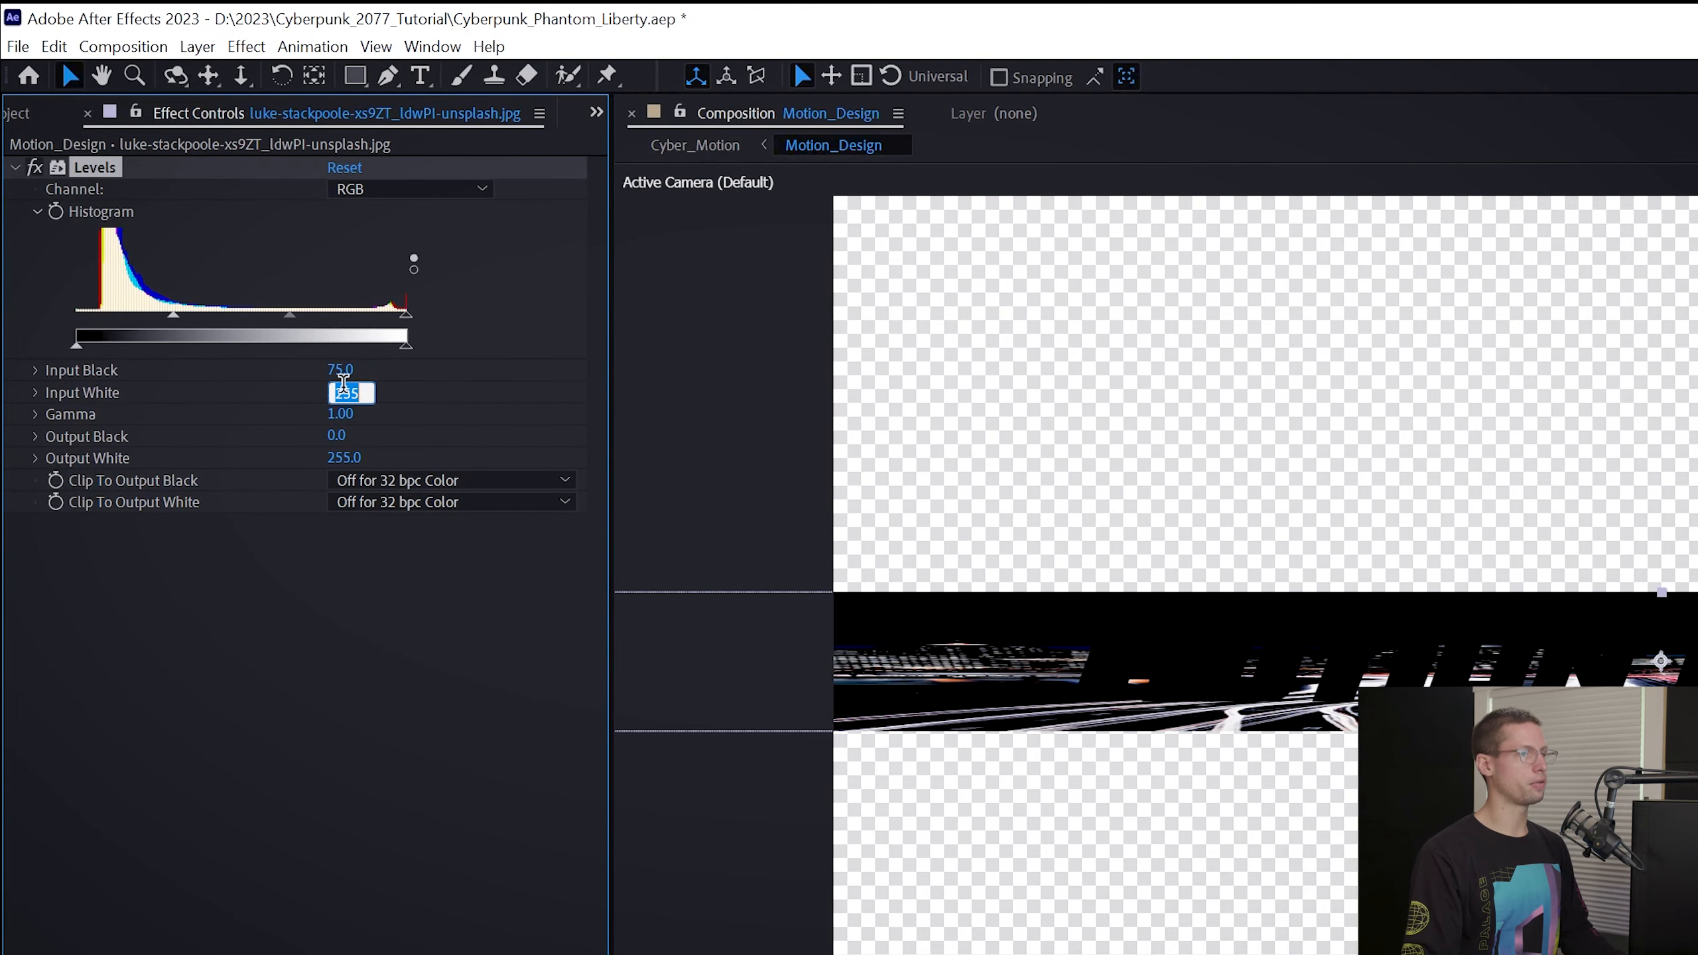
type("90.0")
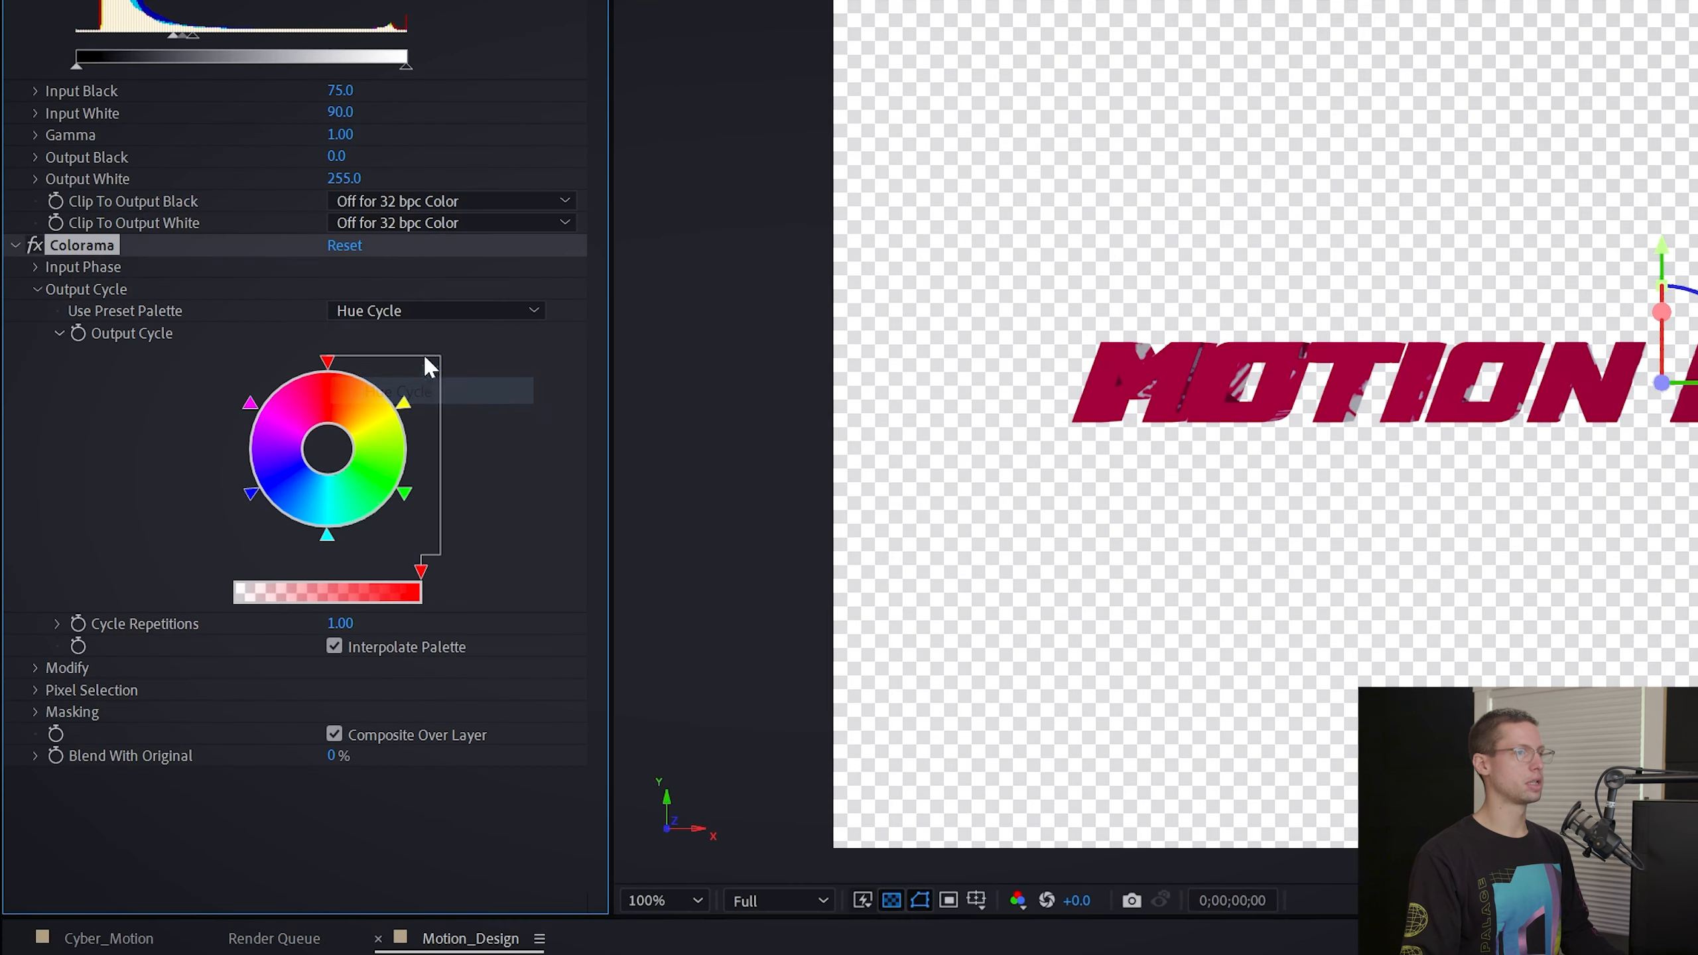
left_click(435, 311)
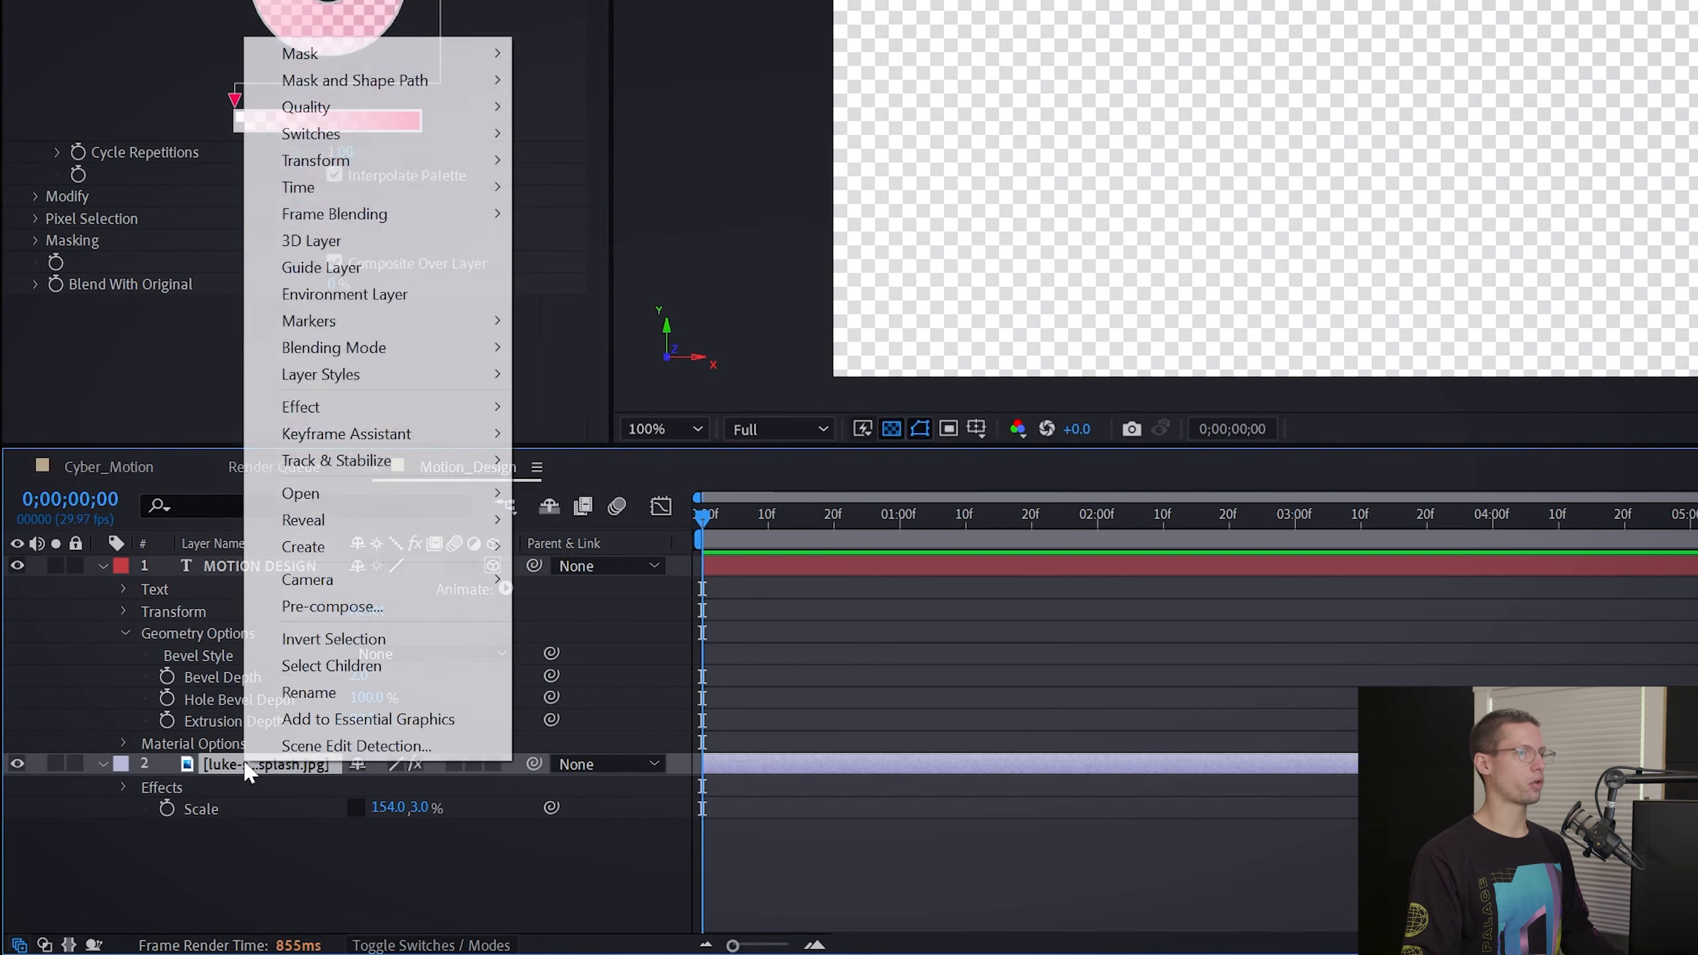
Make the city photo an environment layer and expand the text's Material Options.
left_click(308, 693)
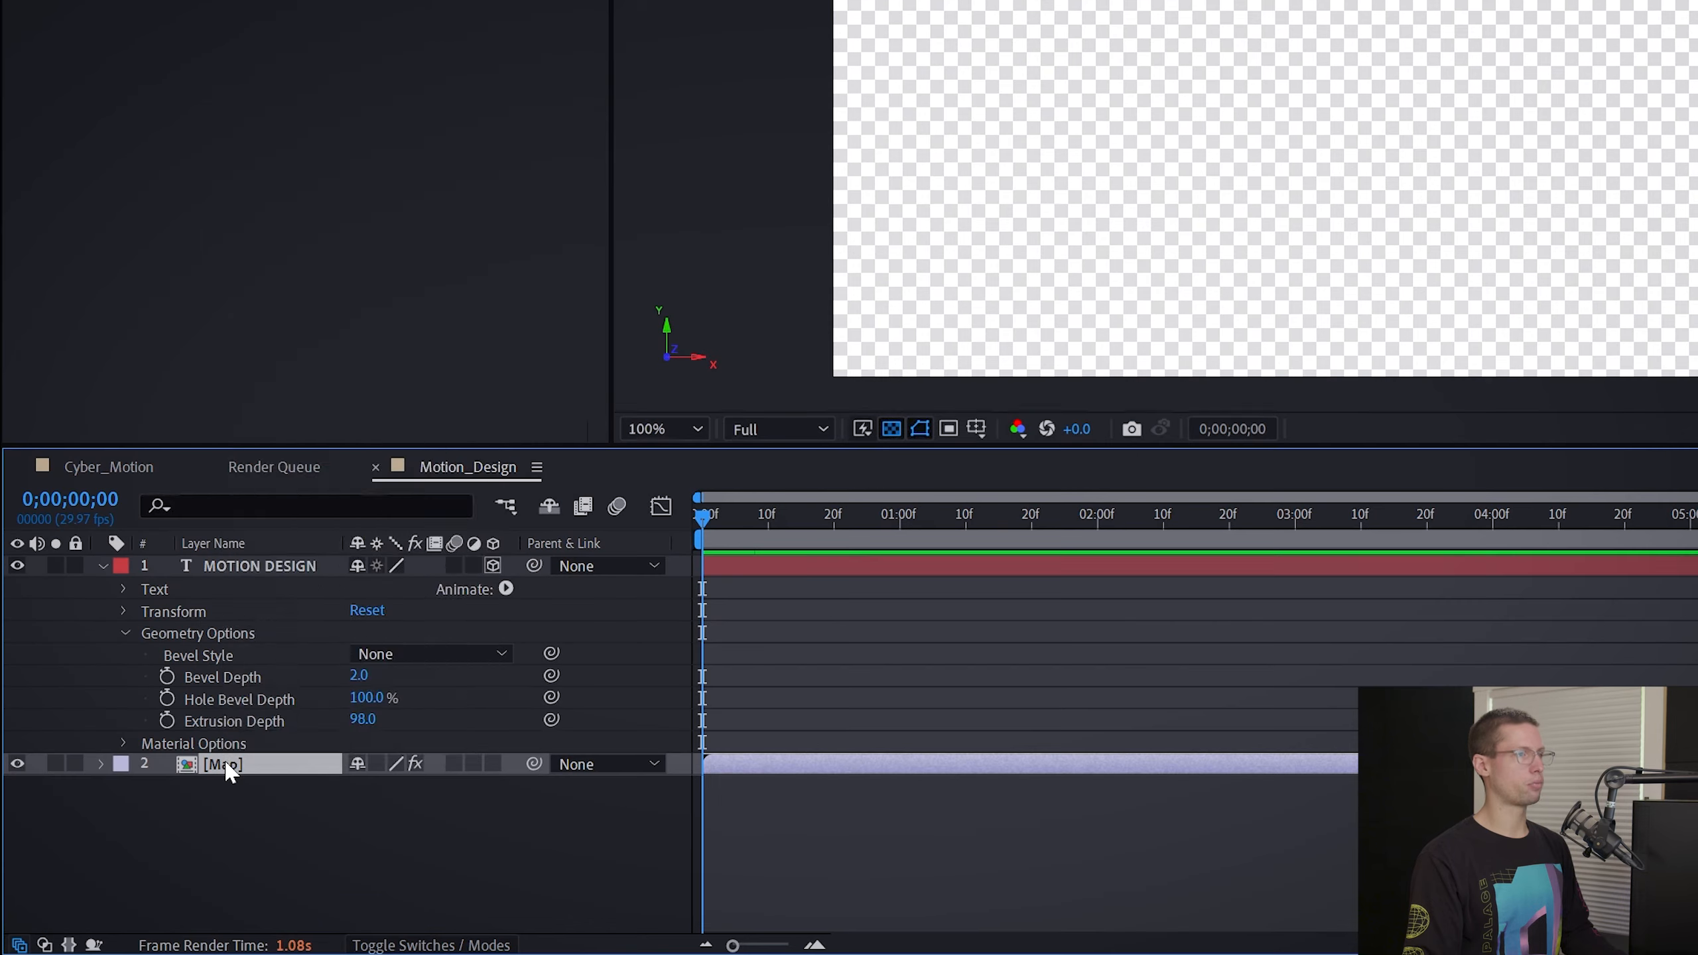
right_click(223, 764)
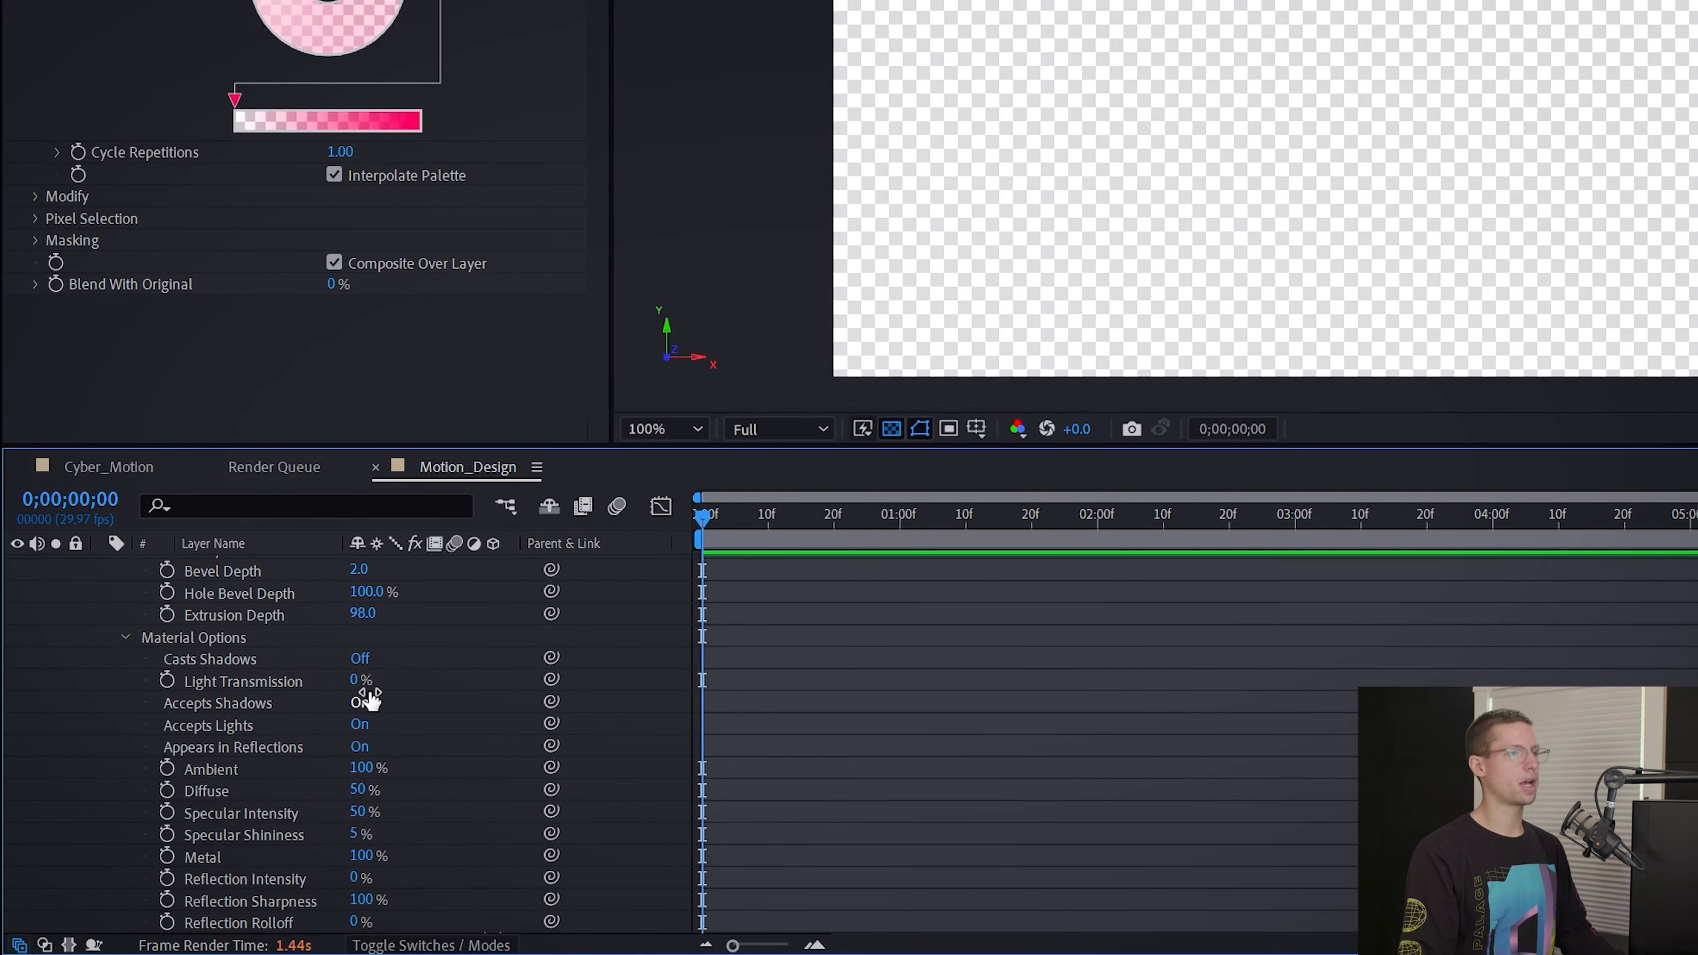
left_click(360, 658)
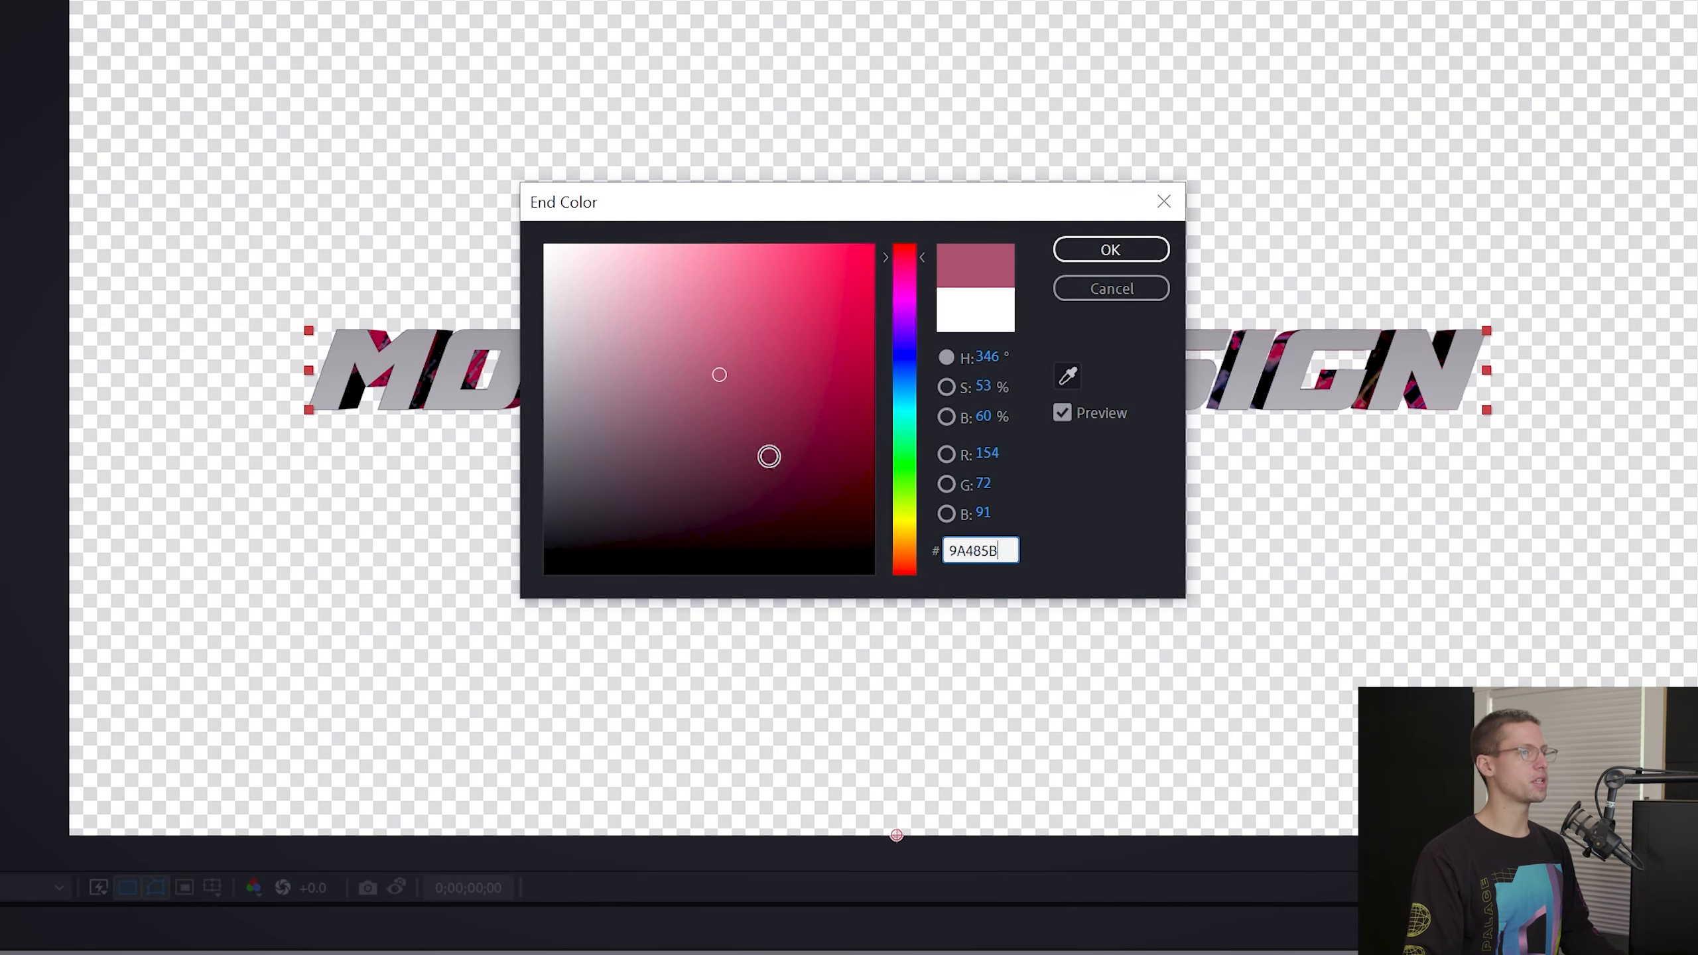
Set the Gradient Ramp end colour to 9A485B and adjust the text's input levels.
left_click(1112, 250)
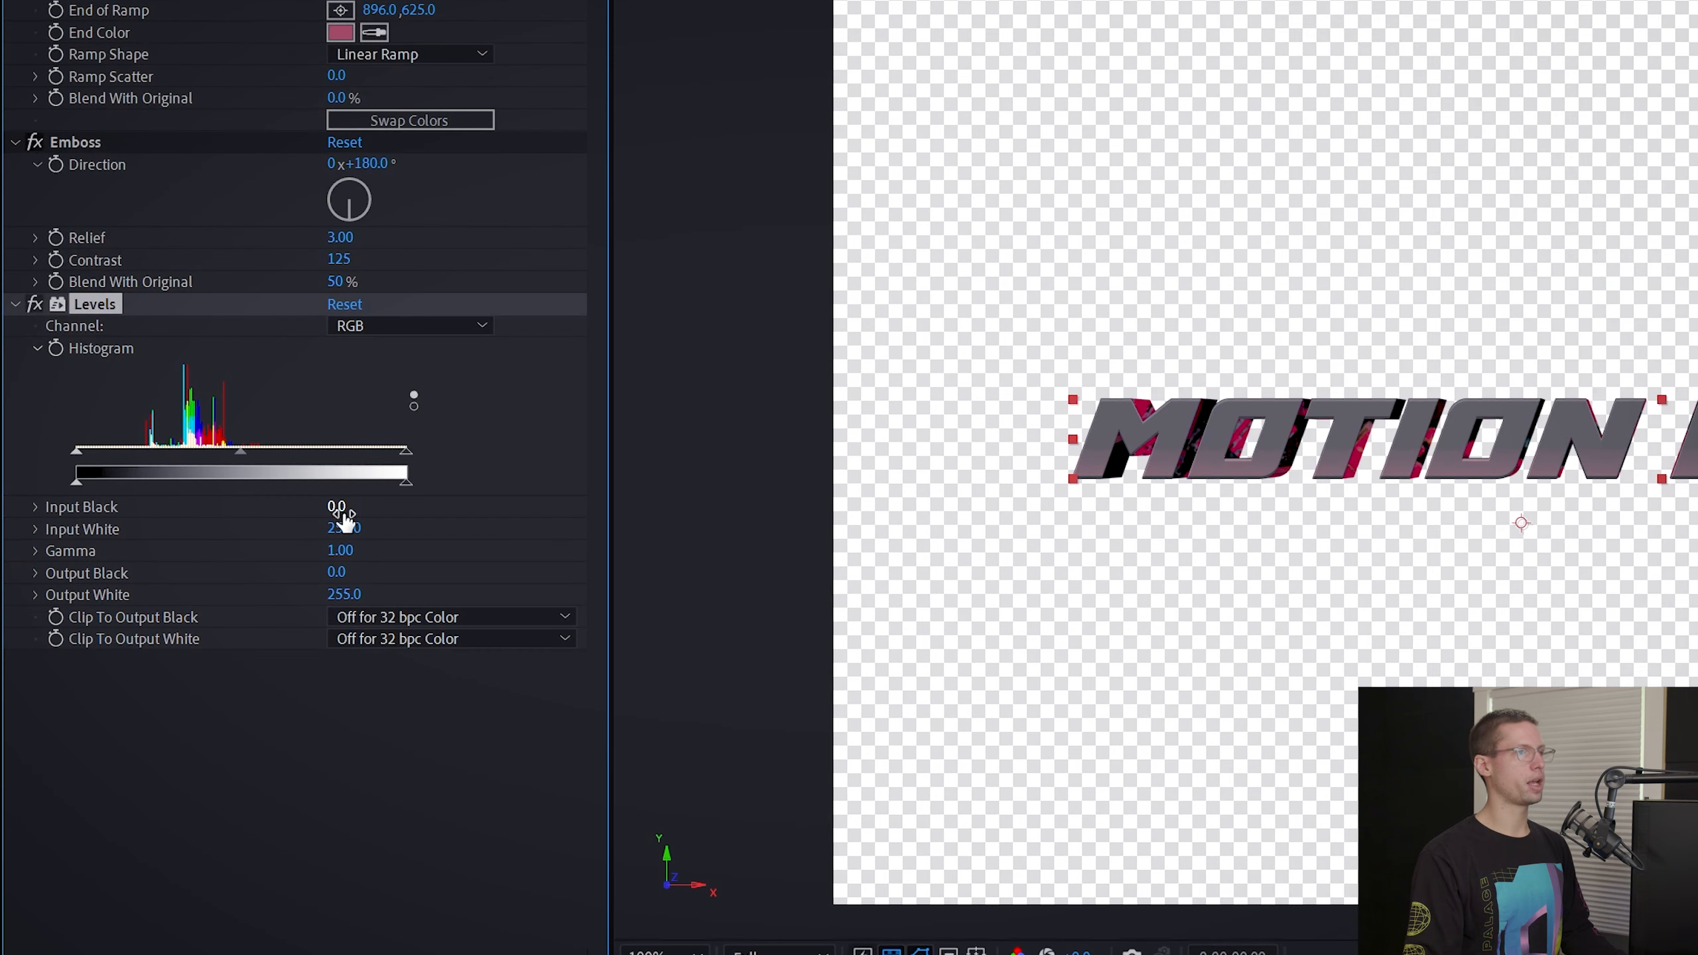
left_click(351, 528)
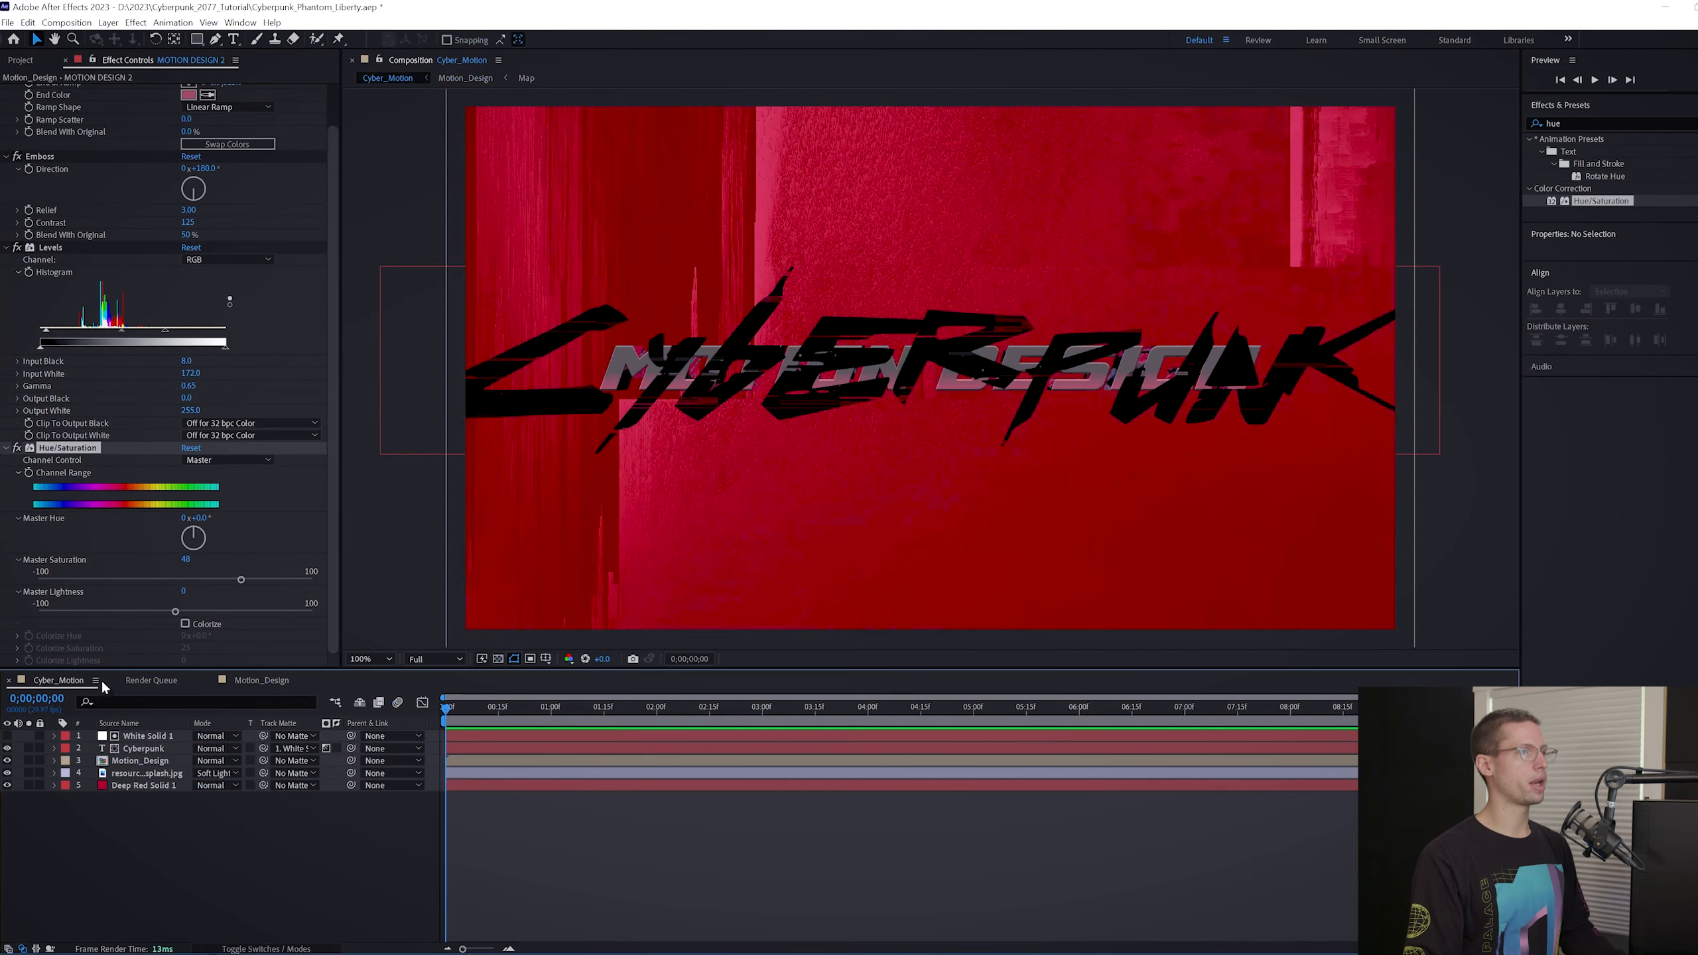
In Cyber_Motion, add a red date text layer reading 2023.08.31 at size 90.
left_click(137, 760)
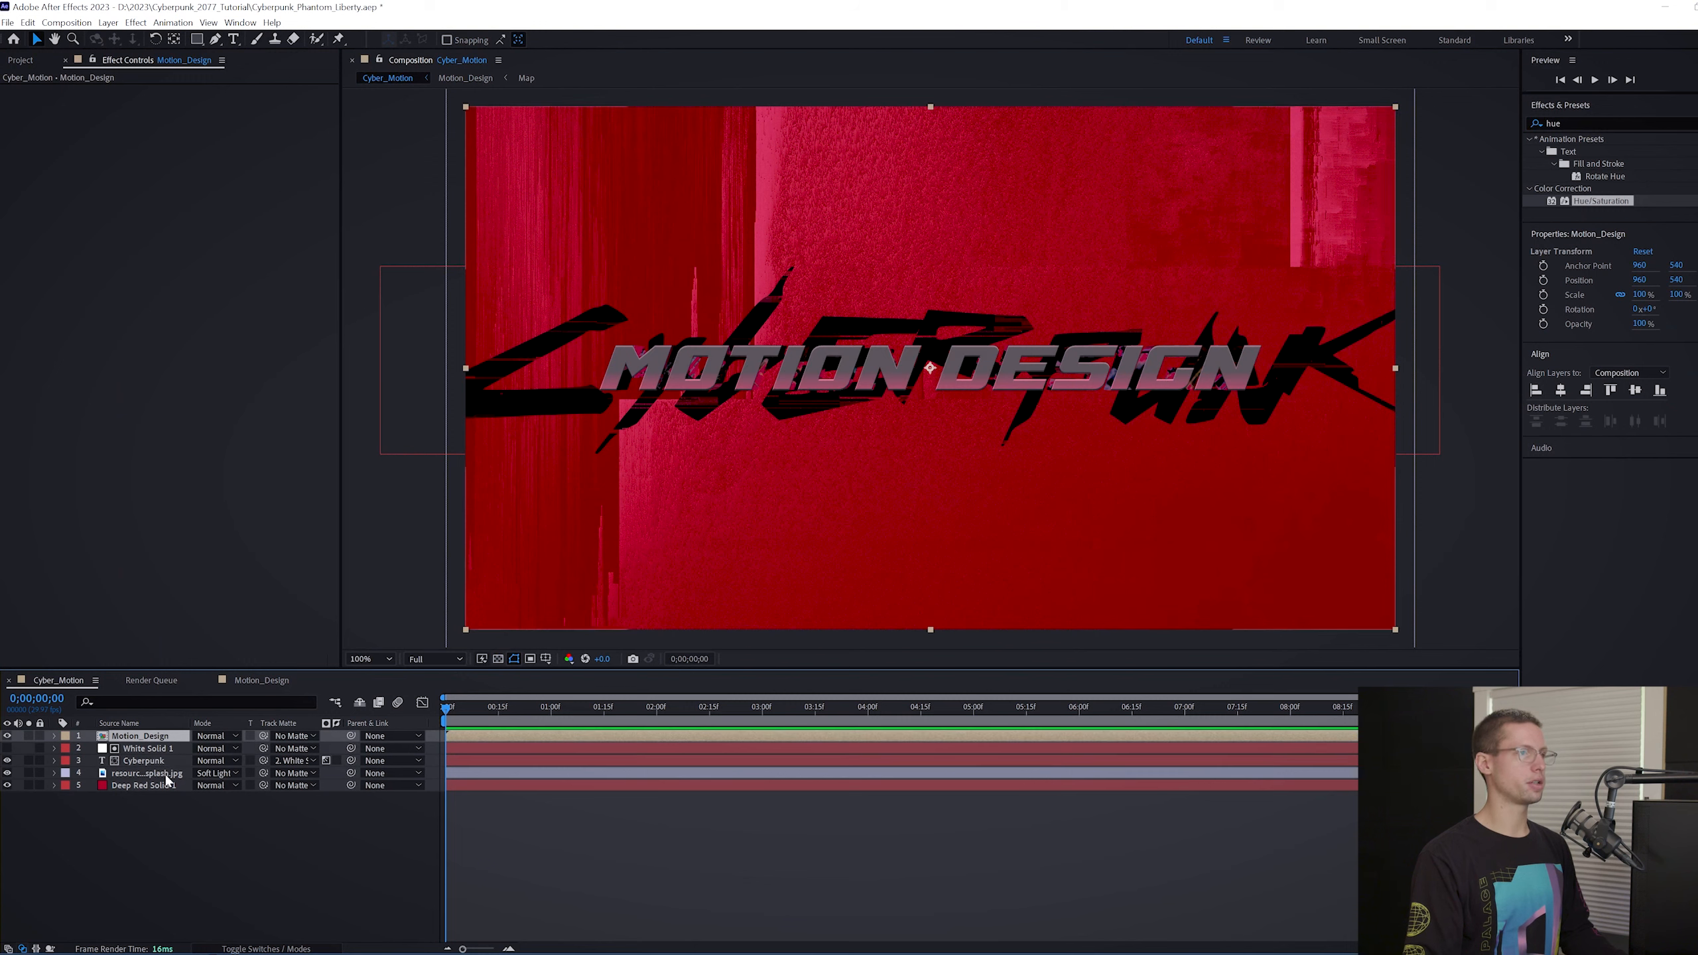
type("2023.08.31")
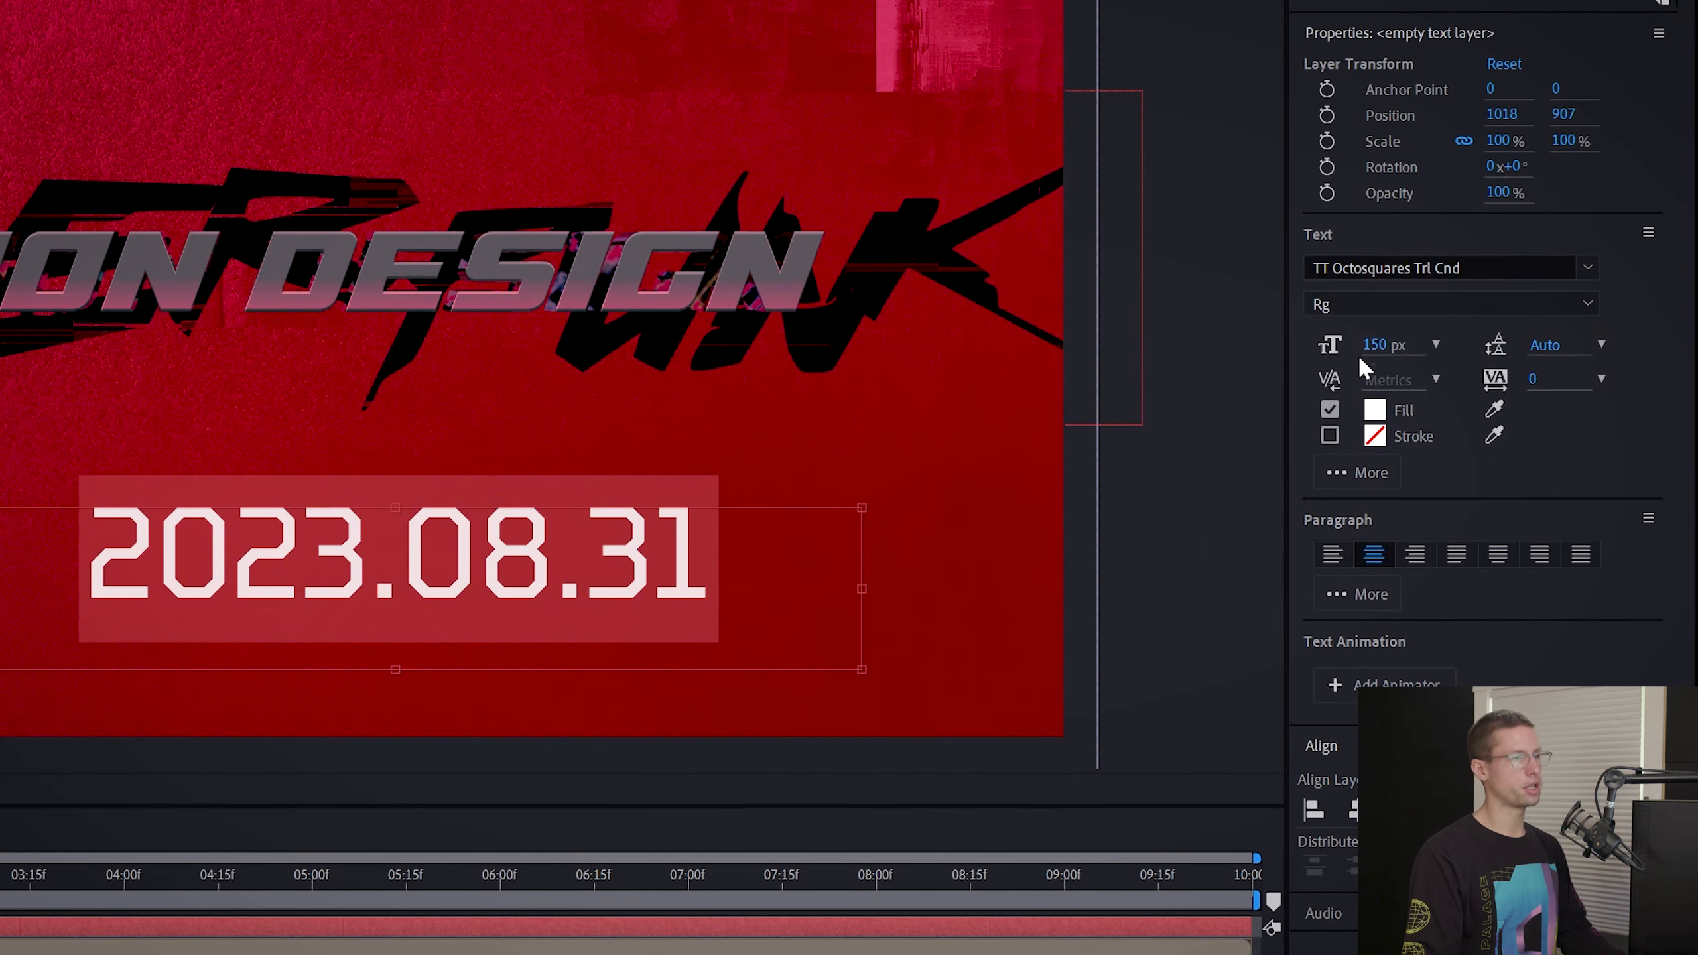
type("90")
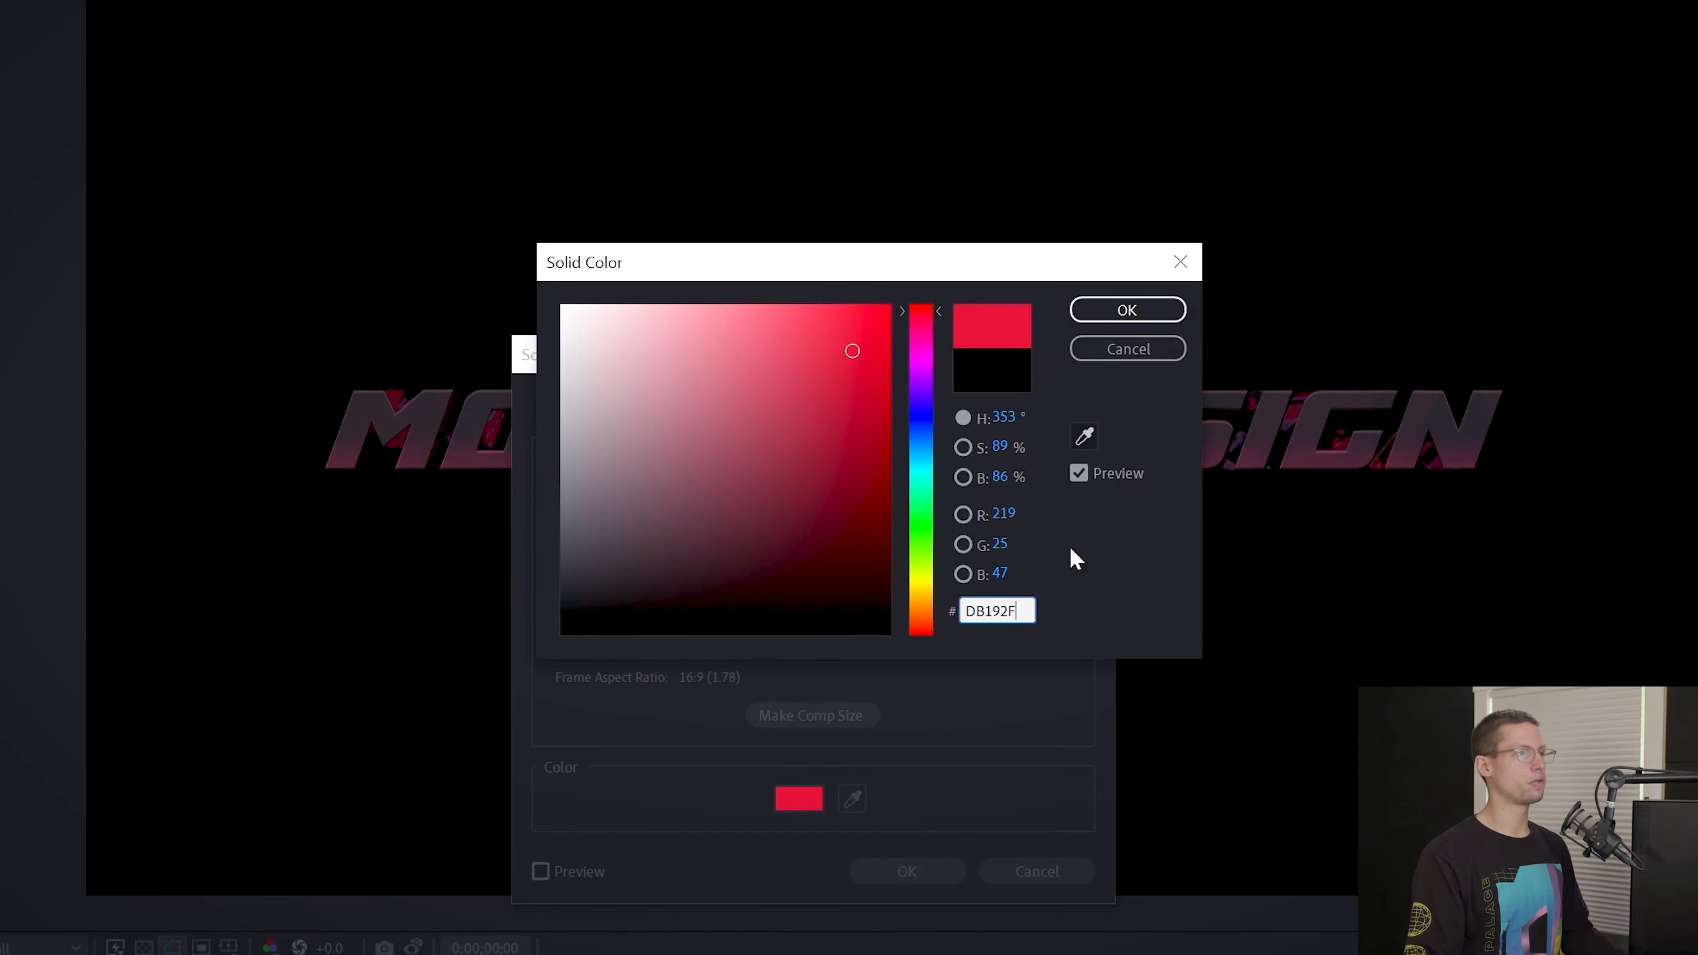
left_click(1128, 309)
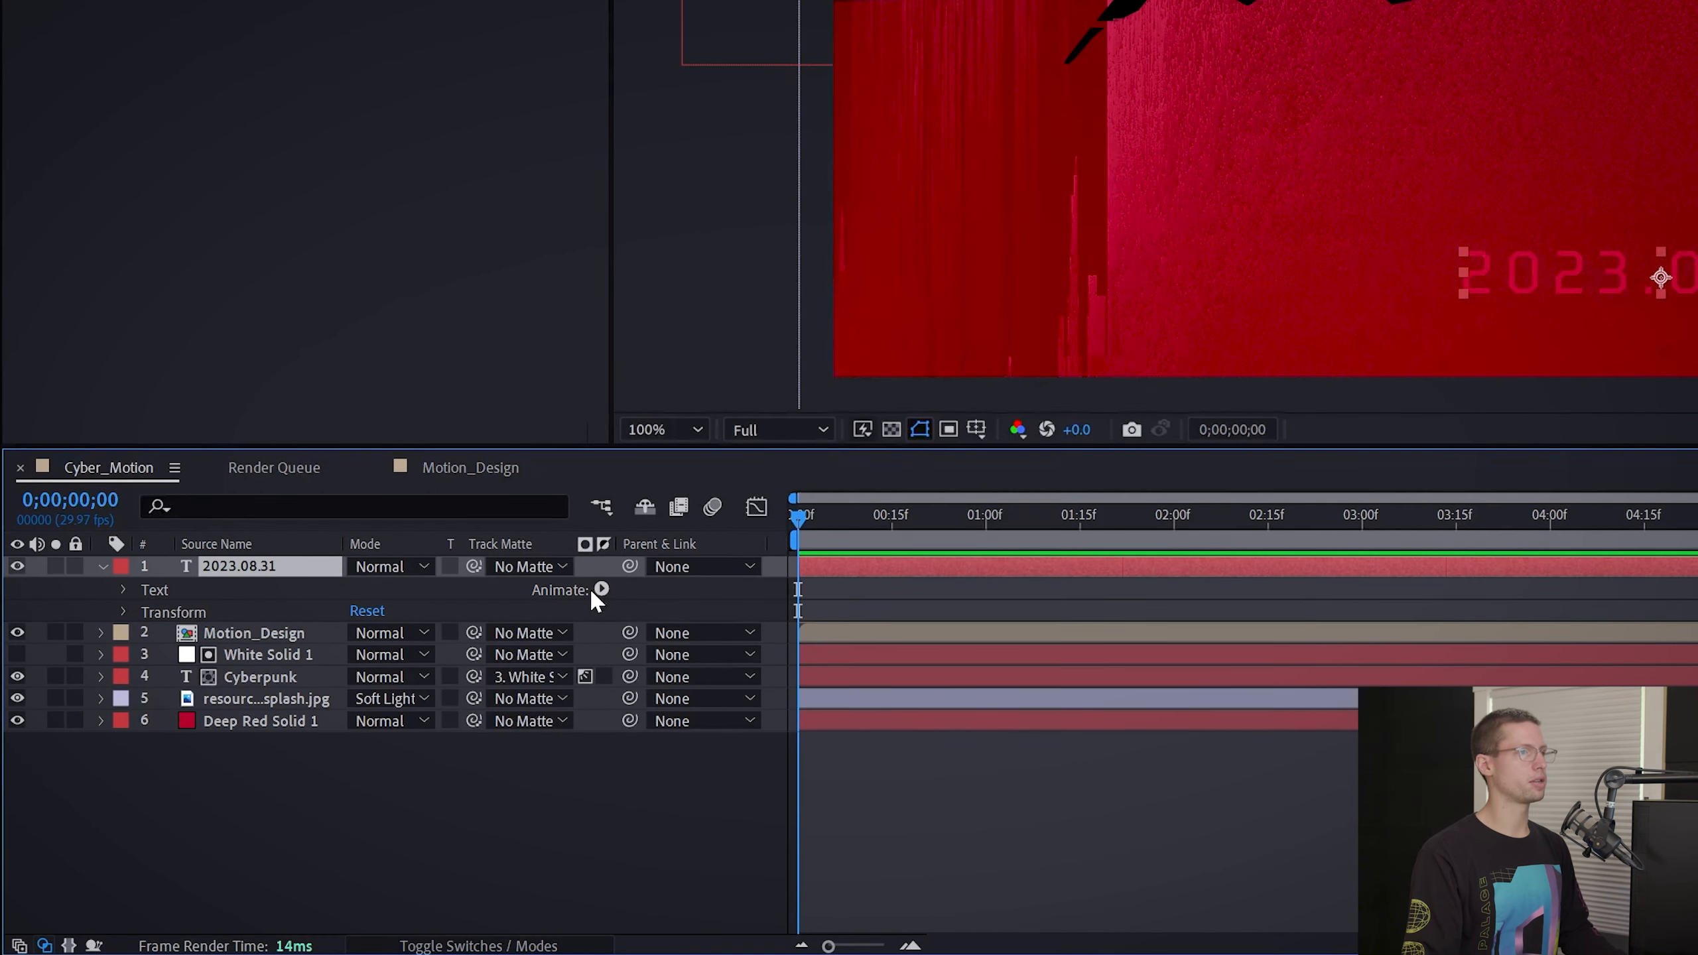
Give the date text an Opacity animator with Randomize Order turned on.
left_click(602, 589)
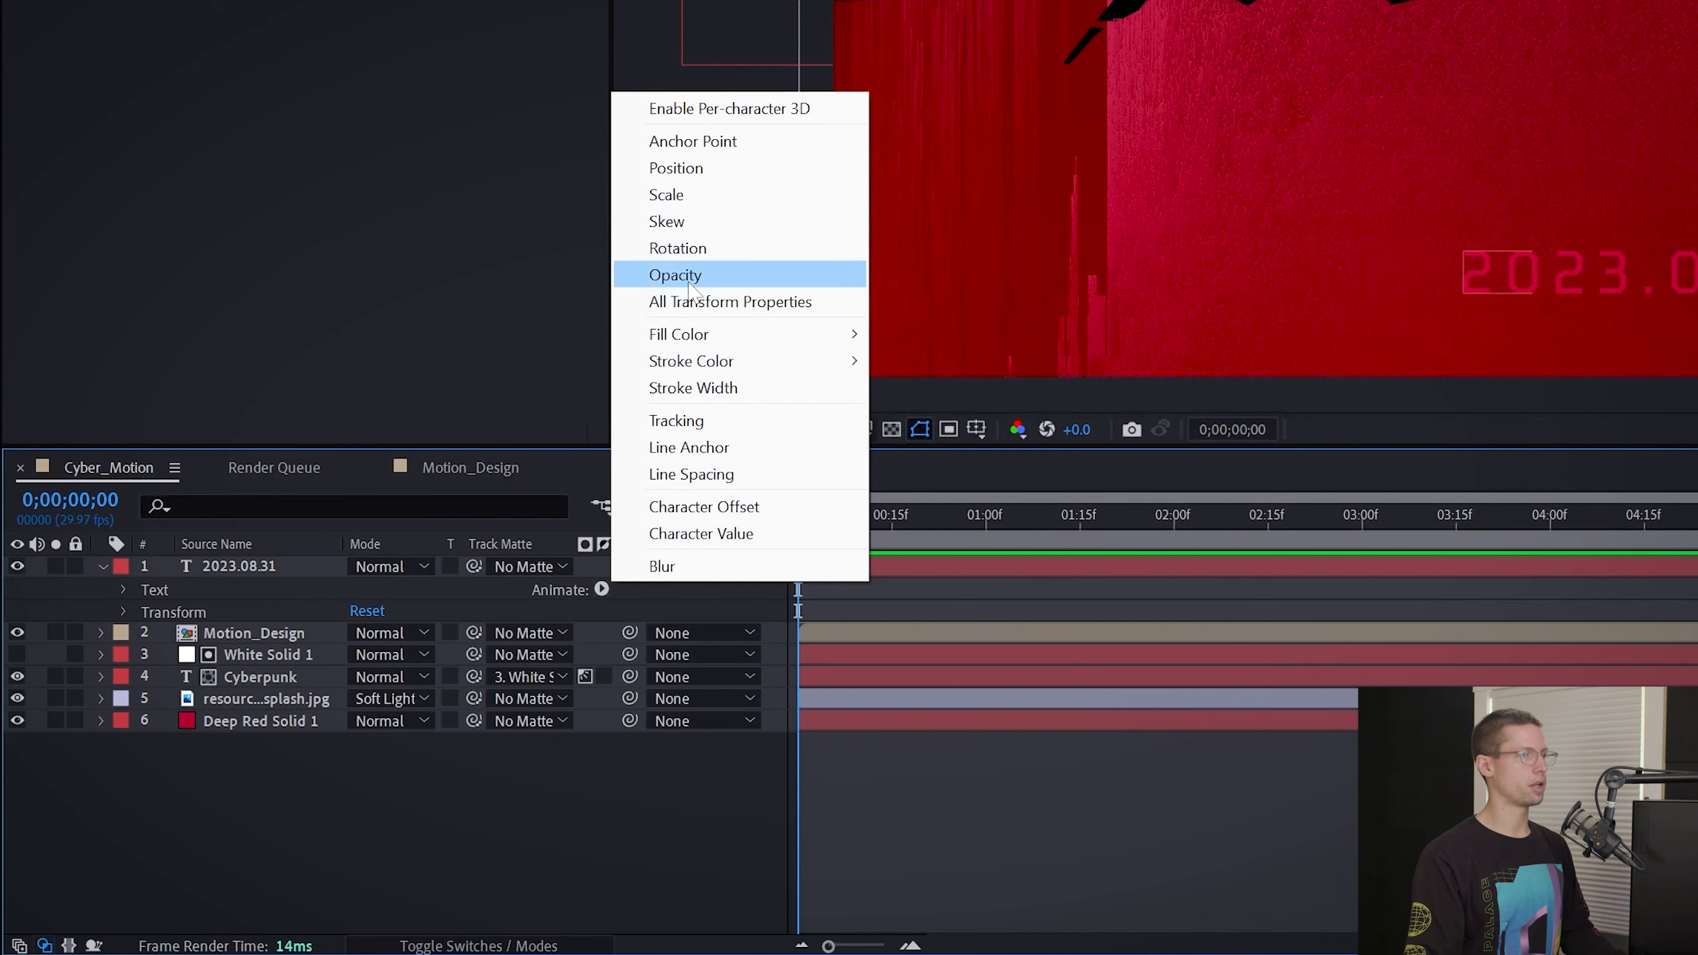
left_click(674, 274)
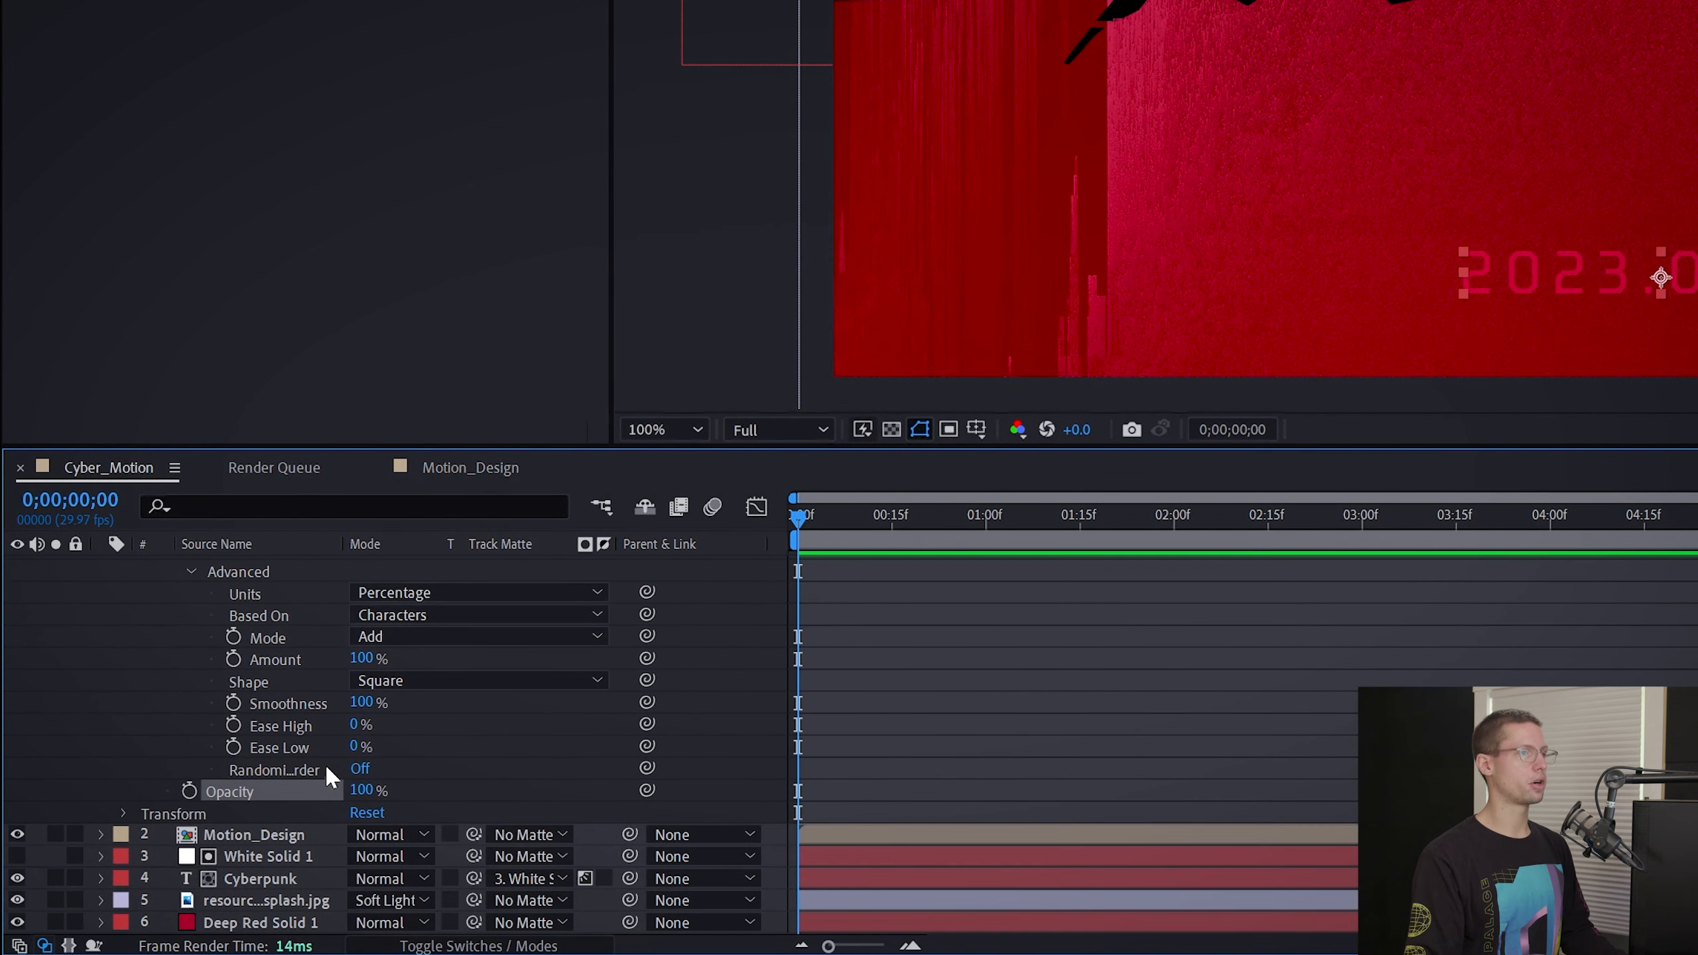
left_click(360, 769)
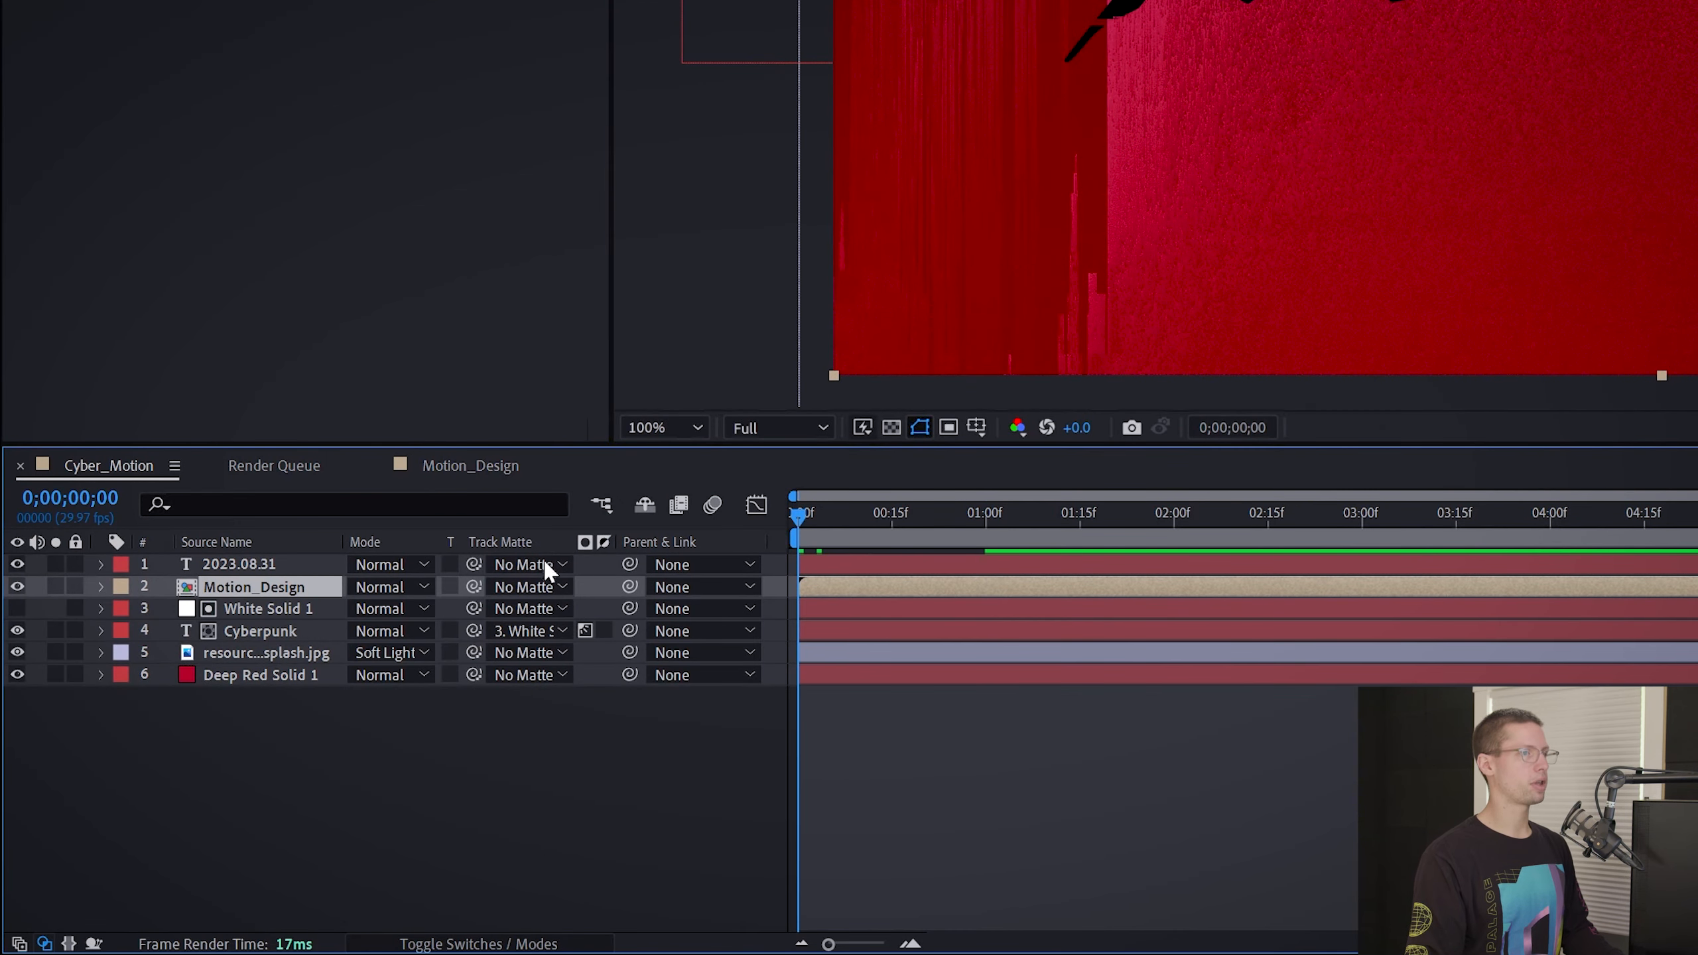
Create a masked Vignette layer and set its mask mode to Subtract.
left_click(101, 587)
type("Vignette")
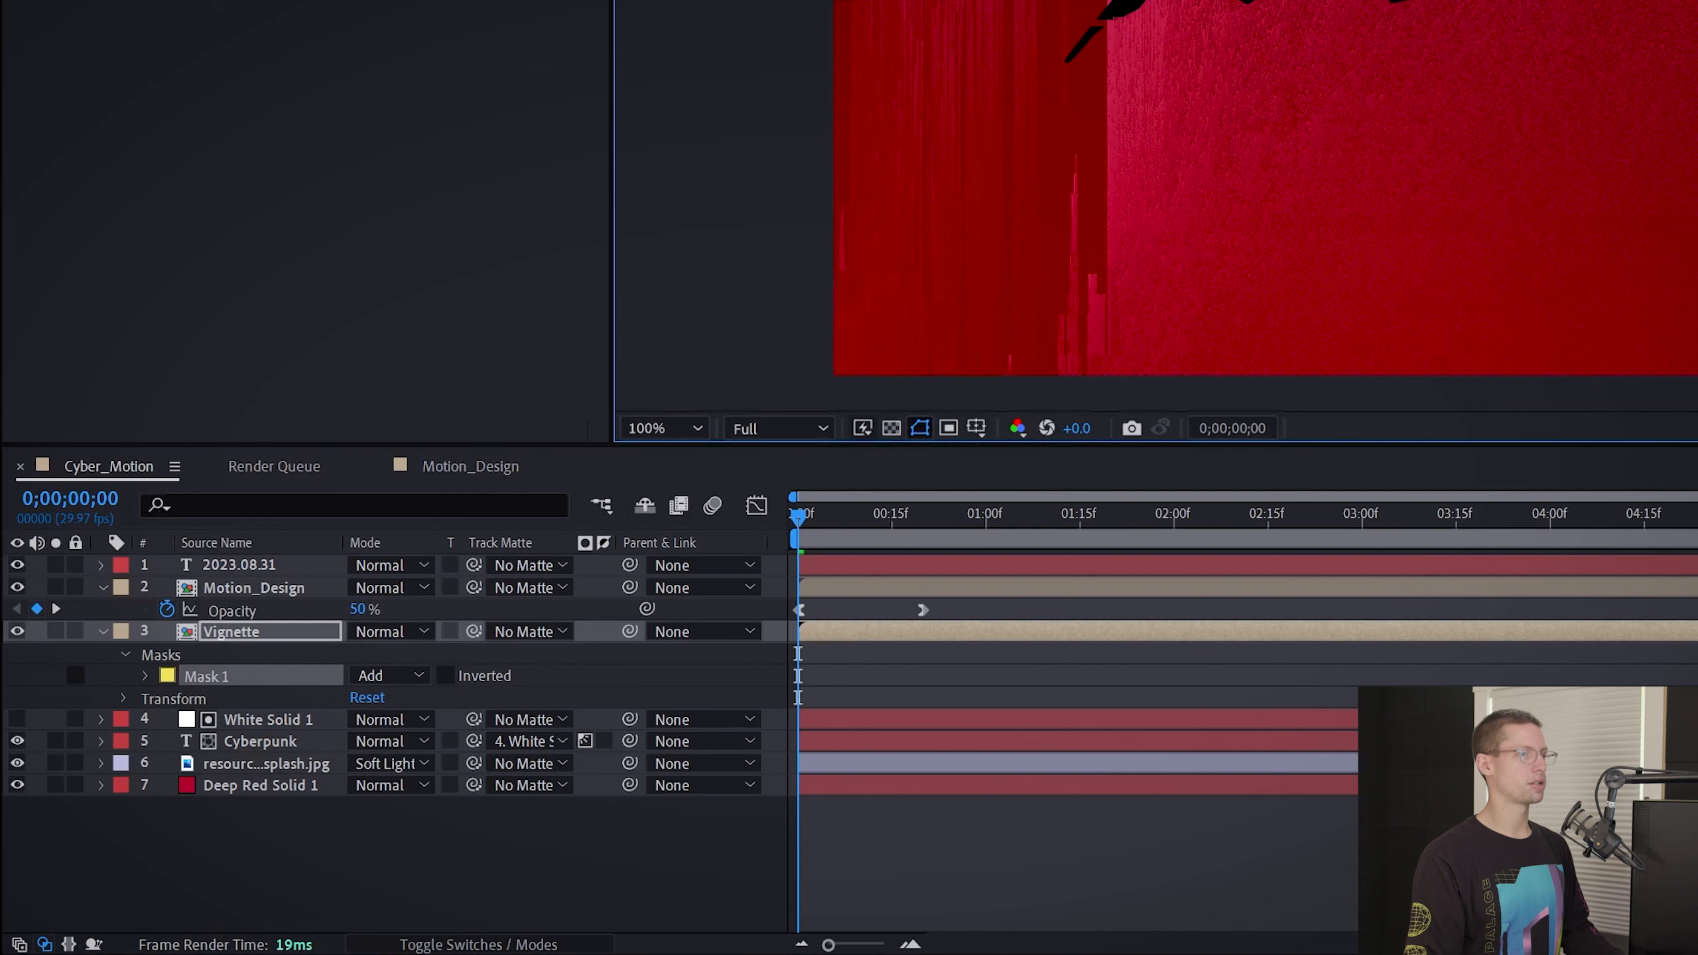
left_click(390, 675)
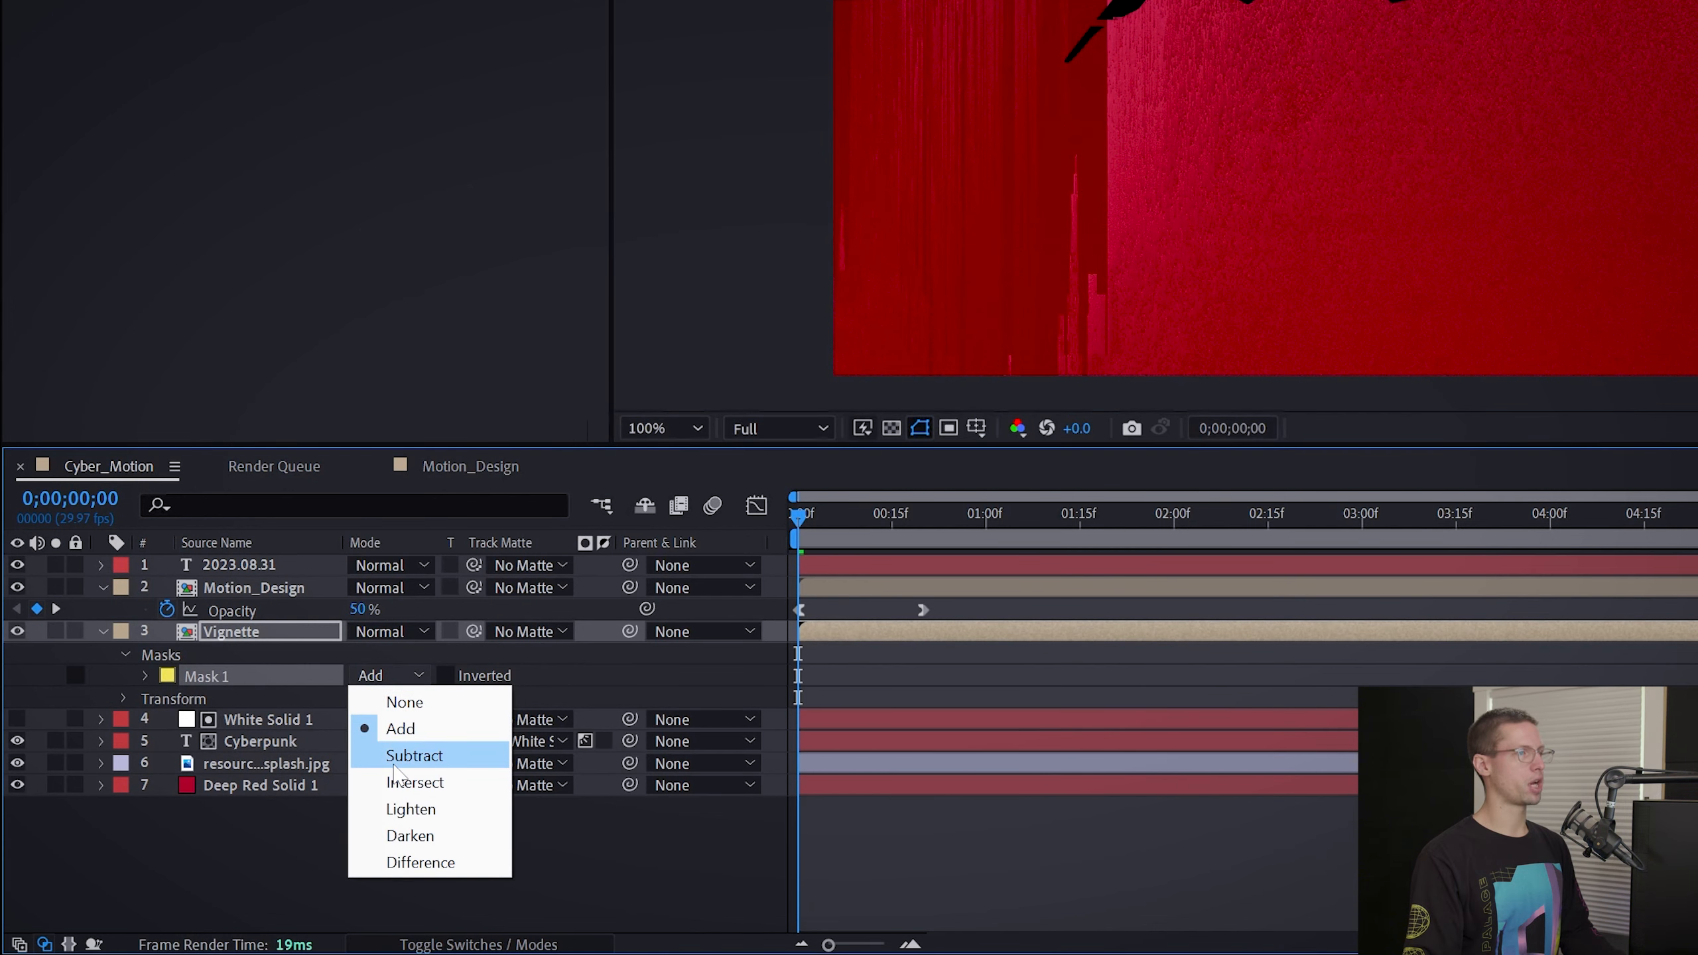
left_click(414, 757)
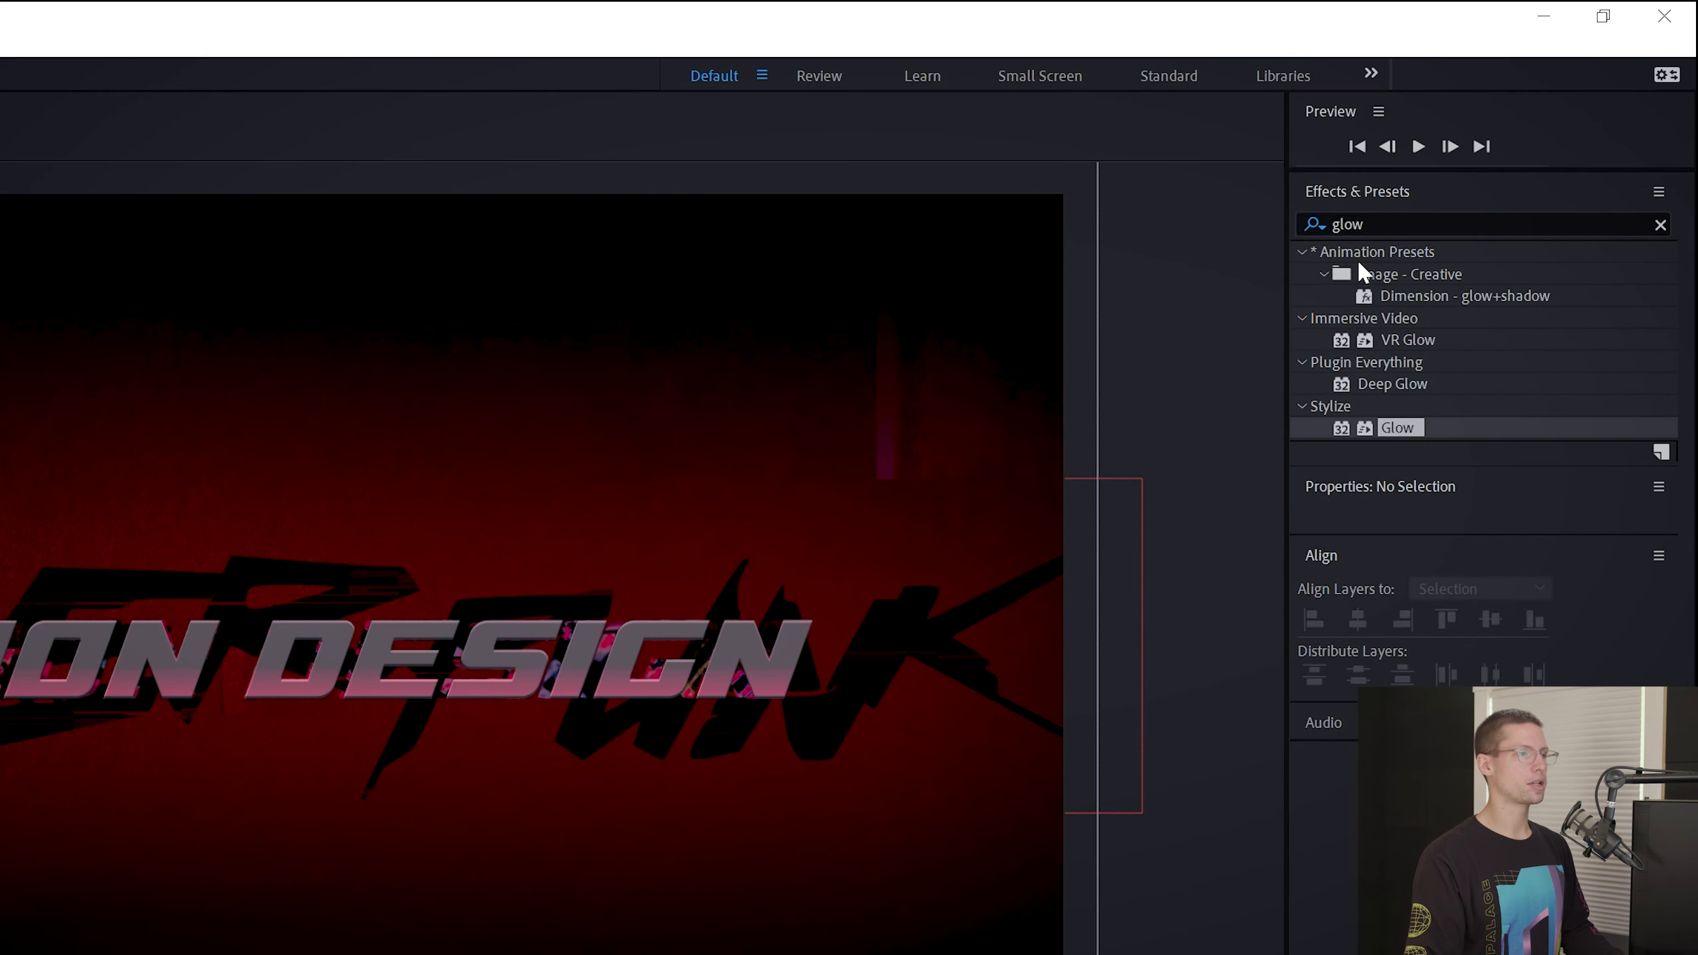
Apply AE Pixel Sorter 2 to Motion_Design, sorting by Maximum with raised random offset and Threshold 0.7.
type("pi")
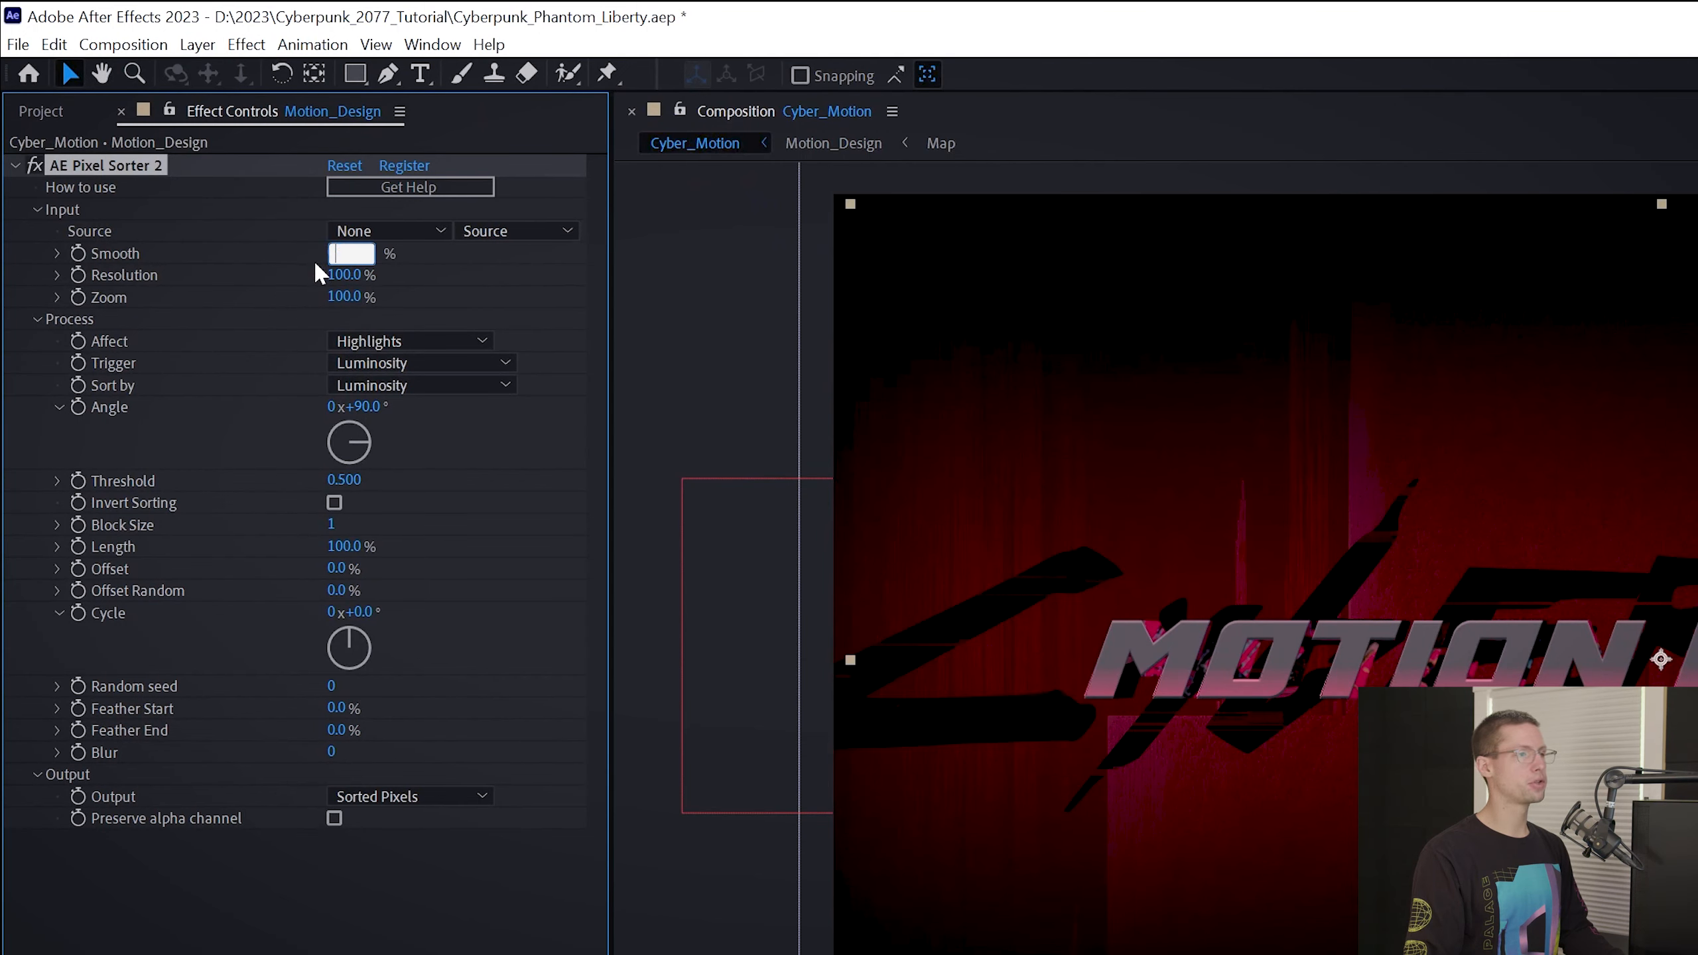
left_click(419, 363)
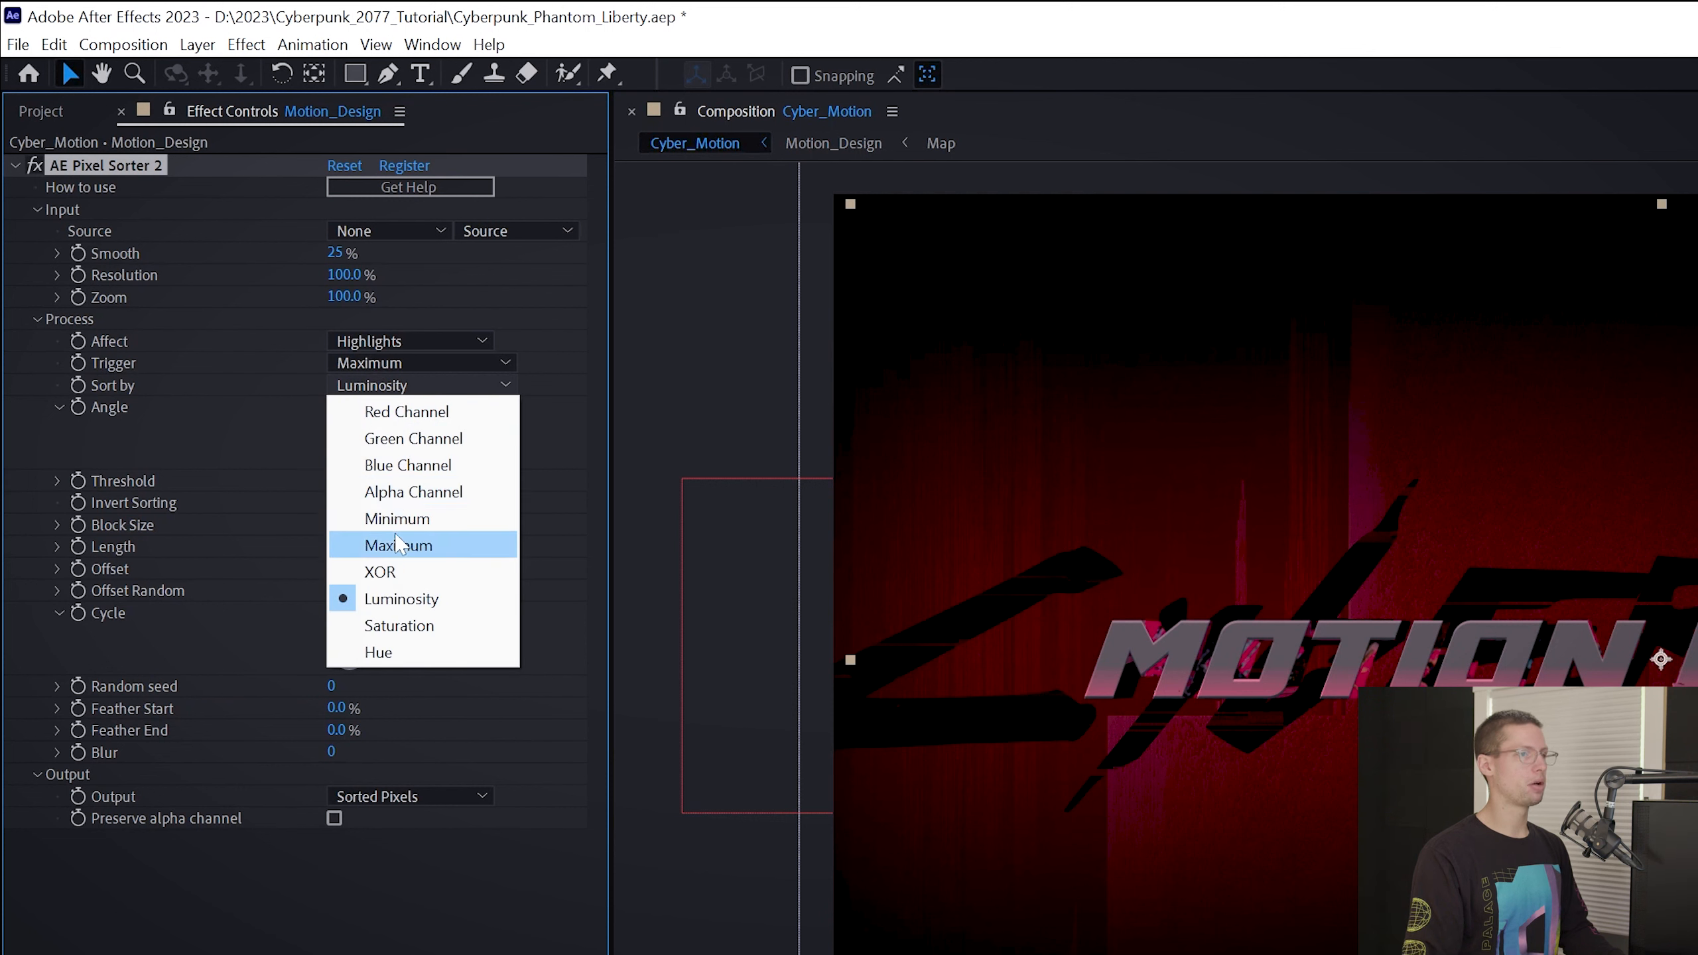
left_click(398, 546)
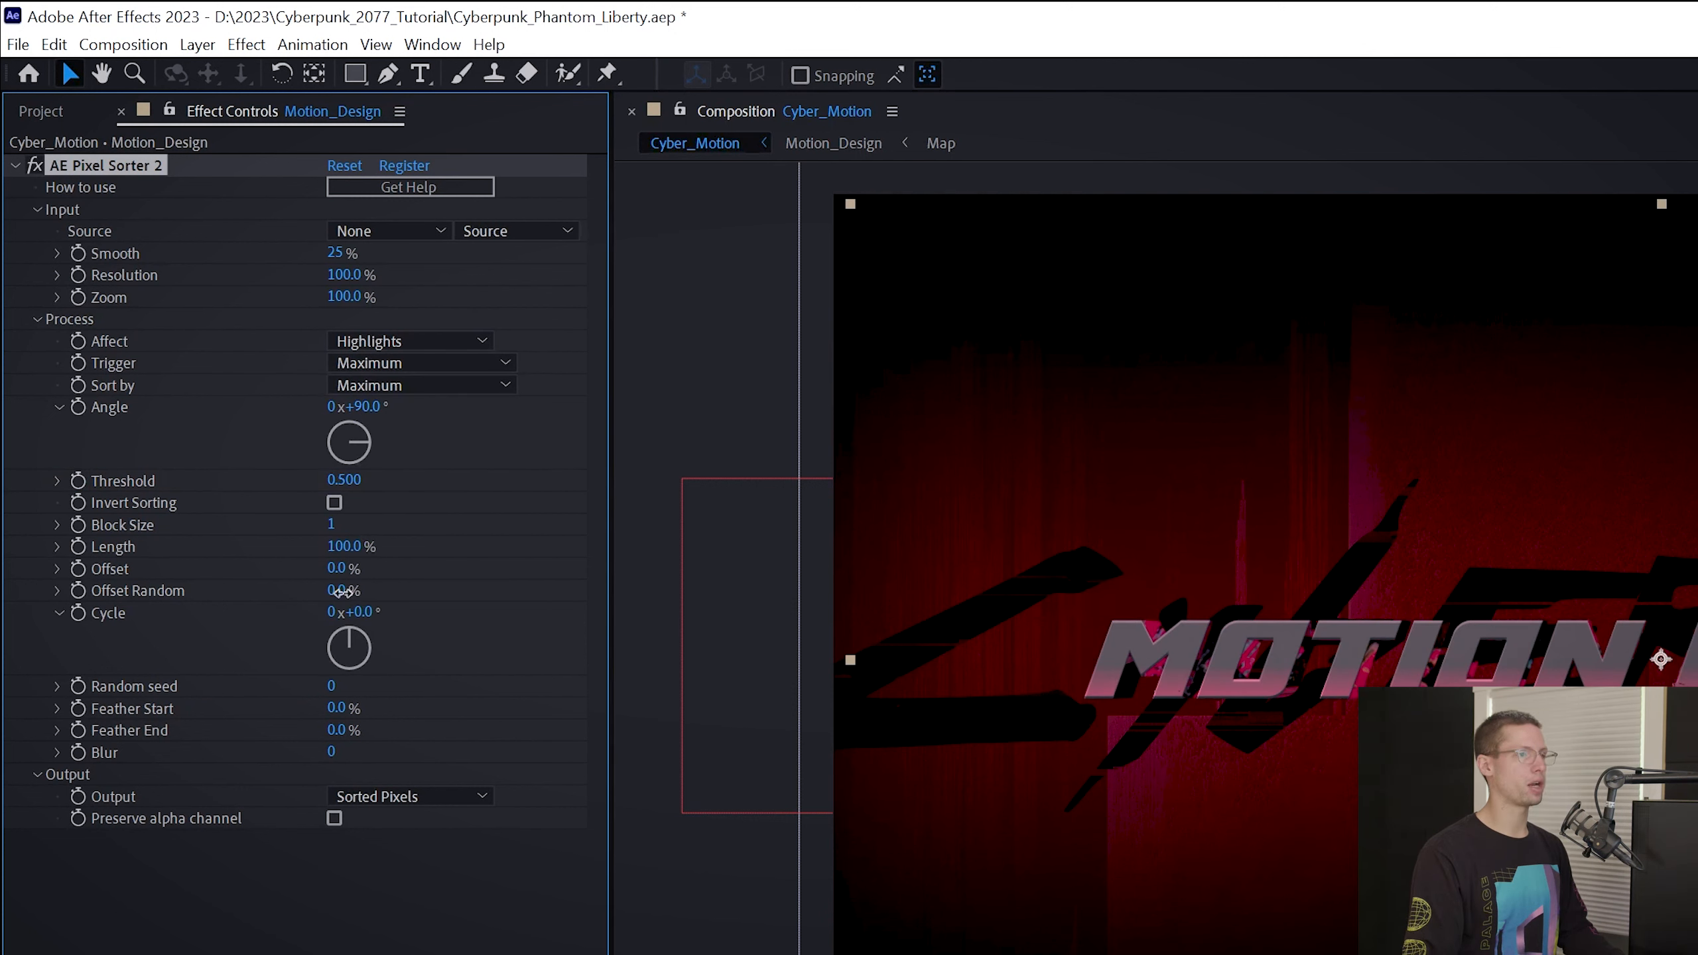
left_click_drag(341, 591, 357, 590)
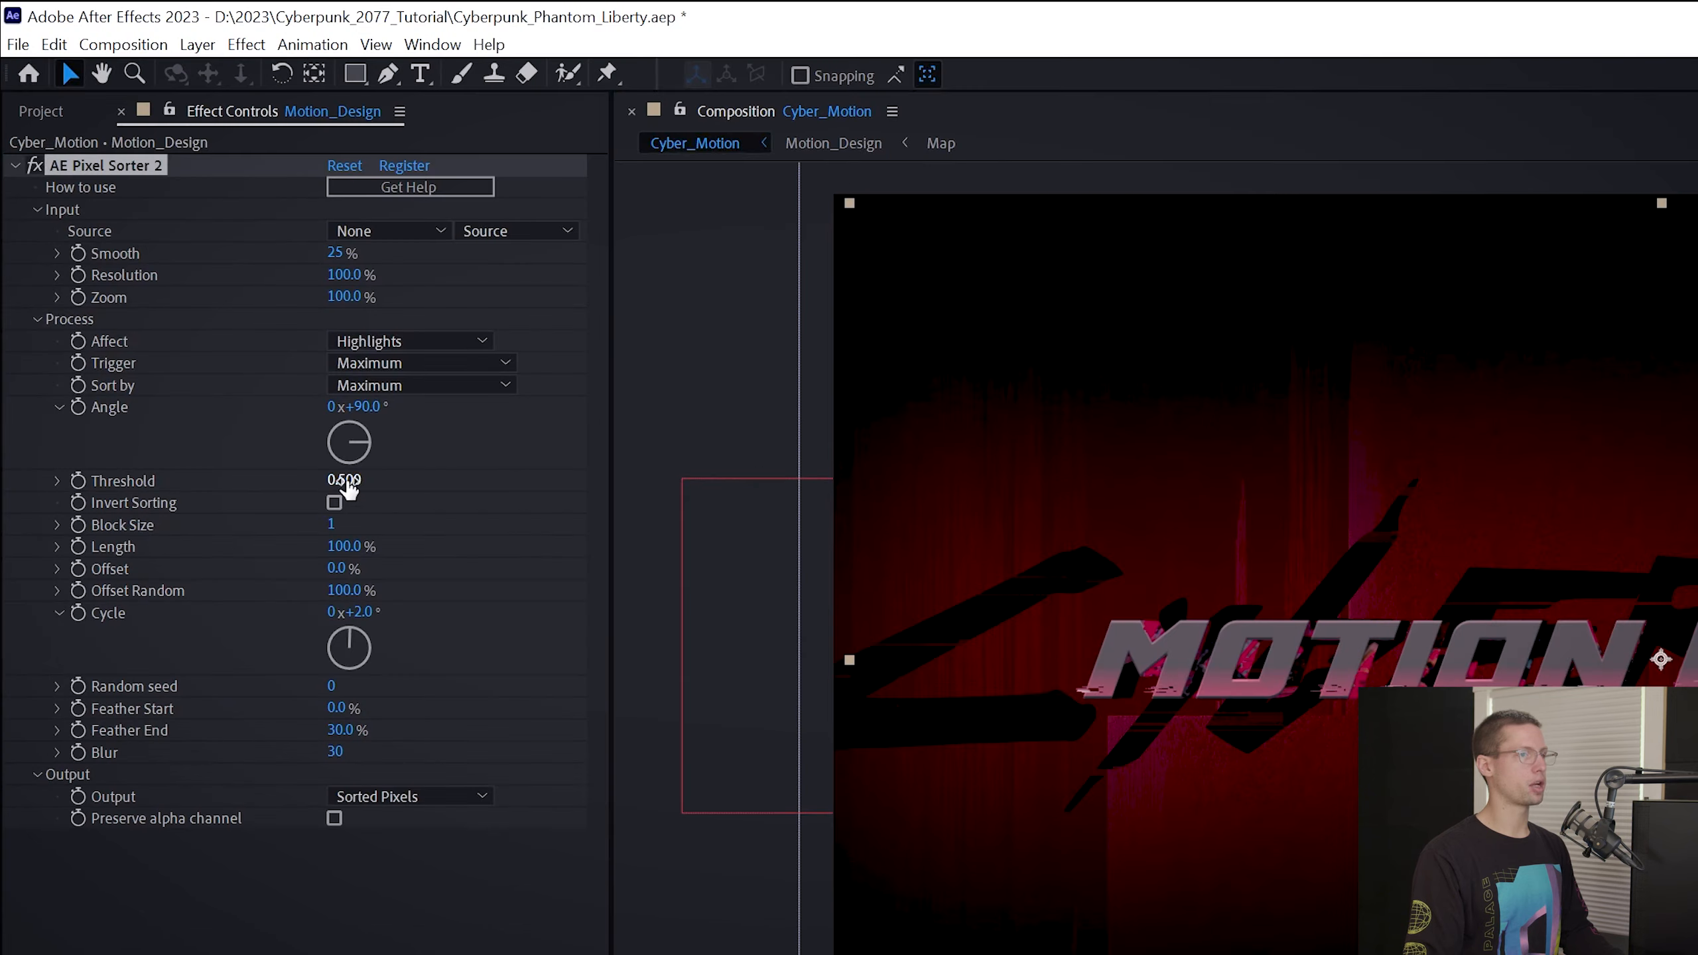
type("0.7")
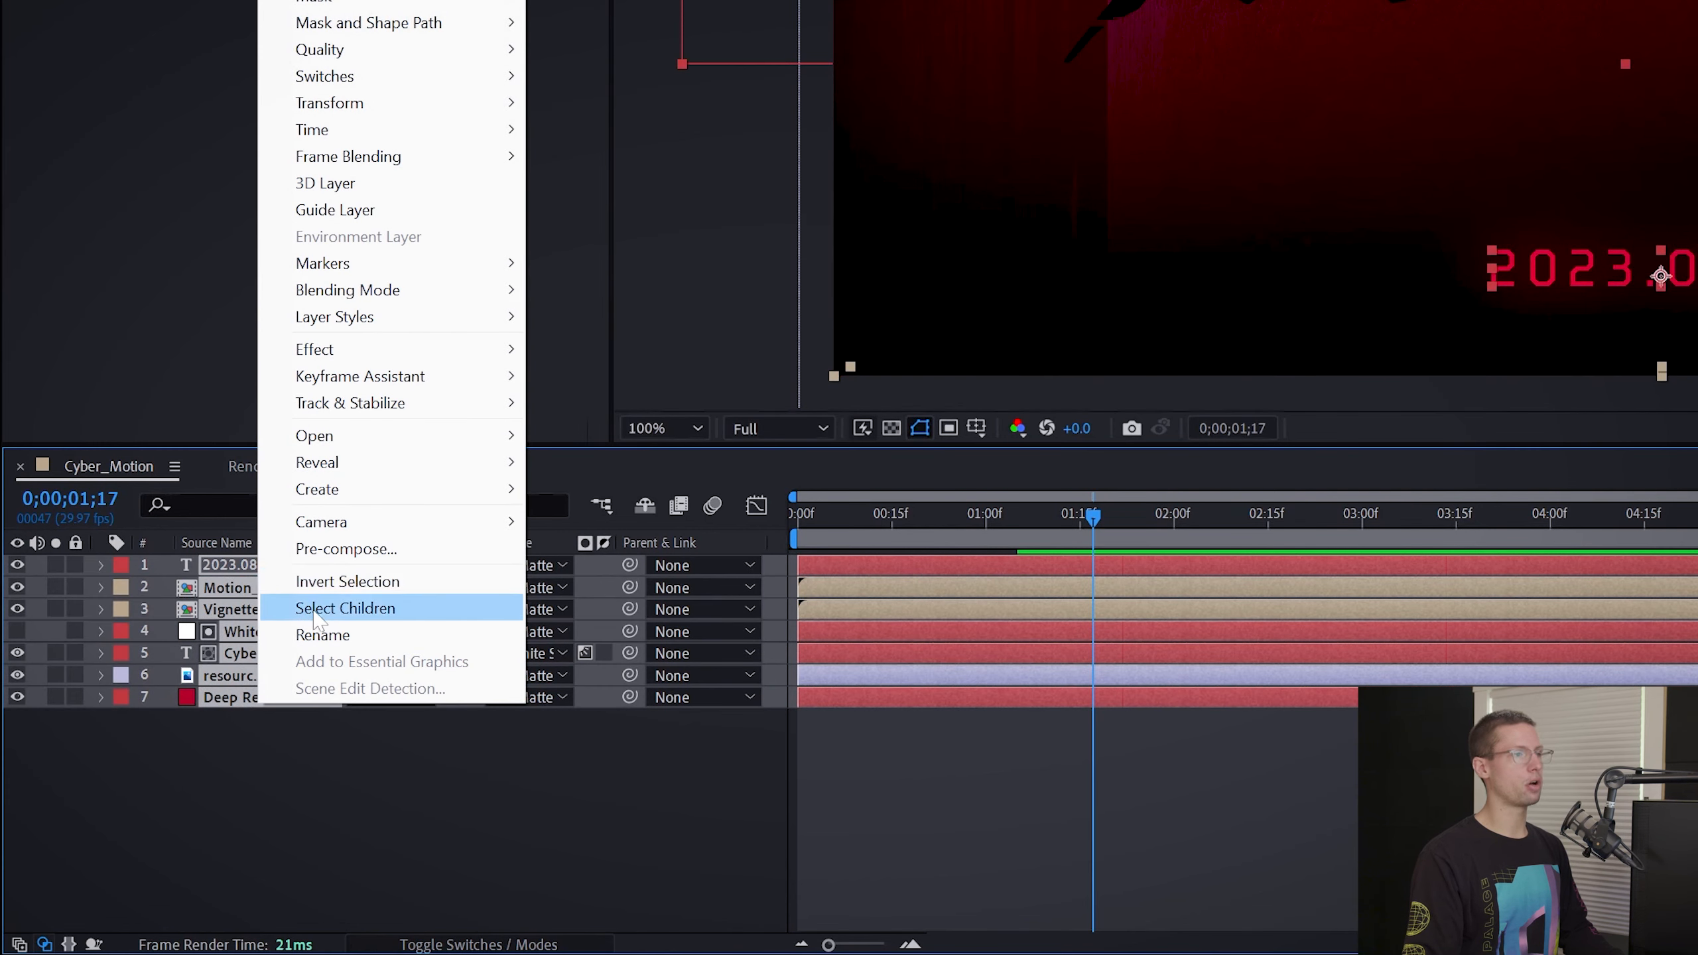
Create a red solid and set the rippednotes paper image to Multiply.
left_click(346, 549)
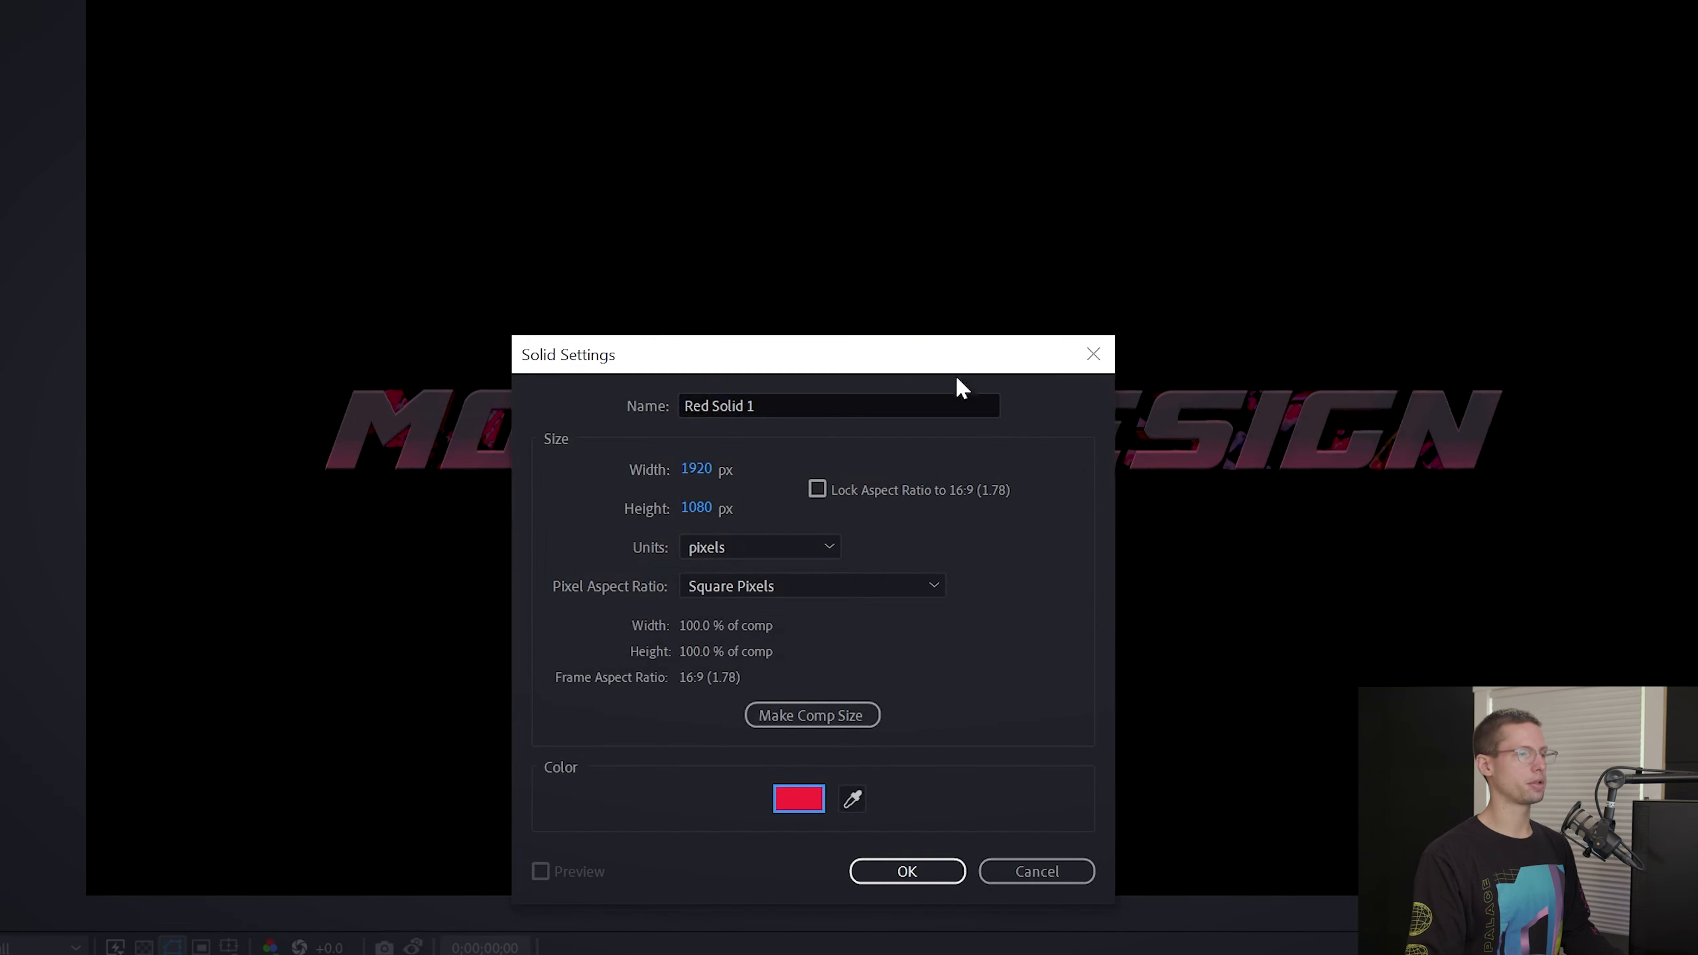
left_click(908, 871)
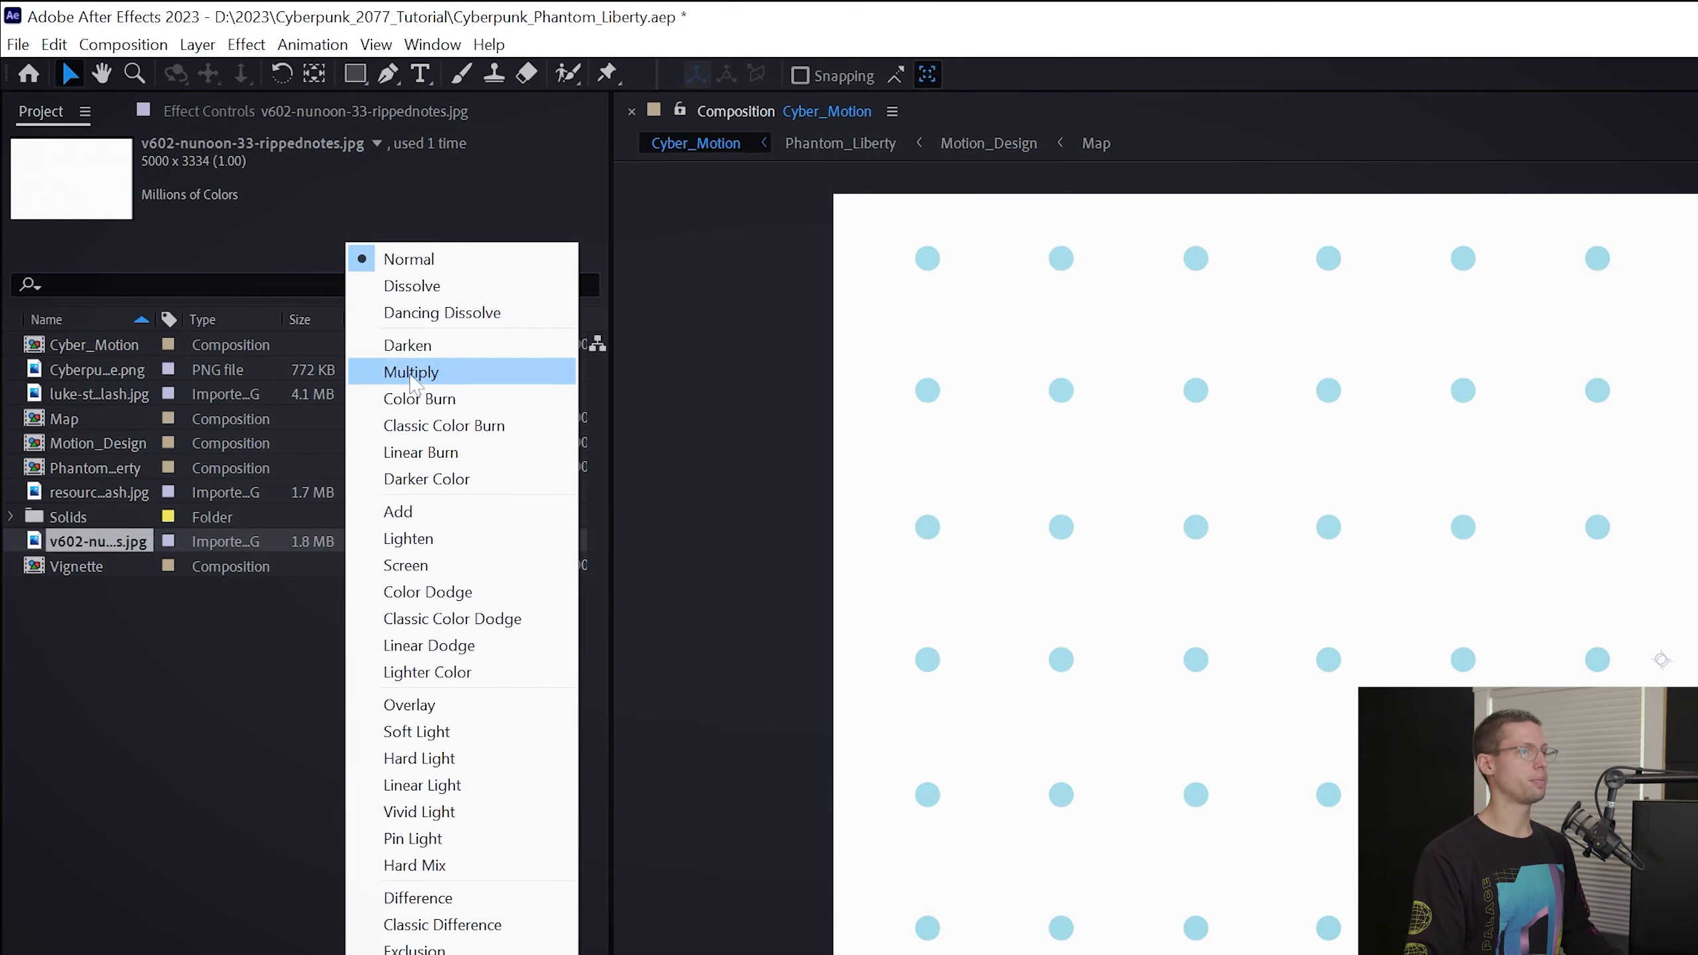
left_click(411, 371)
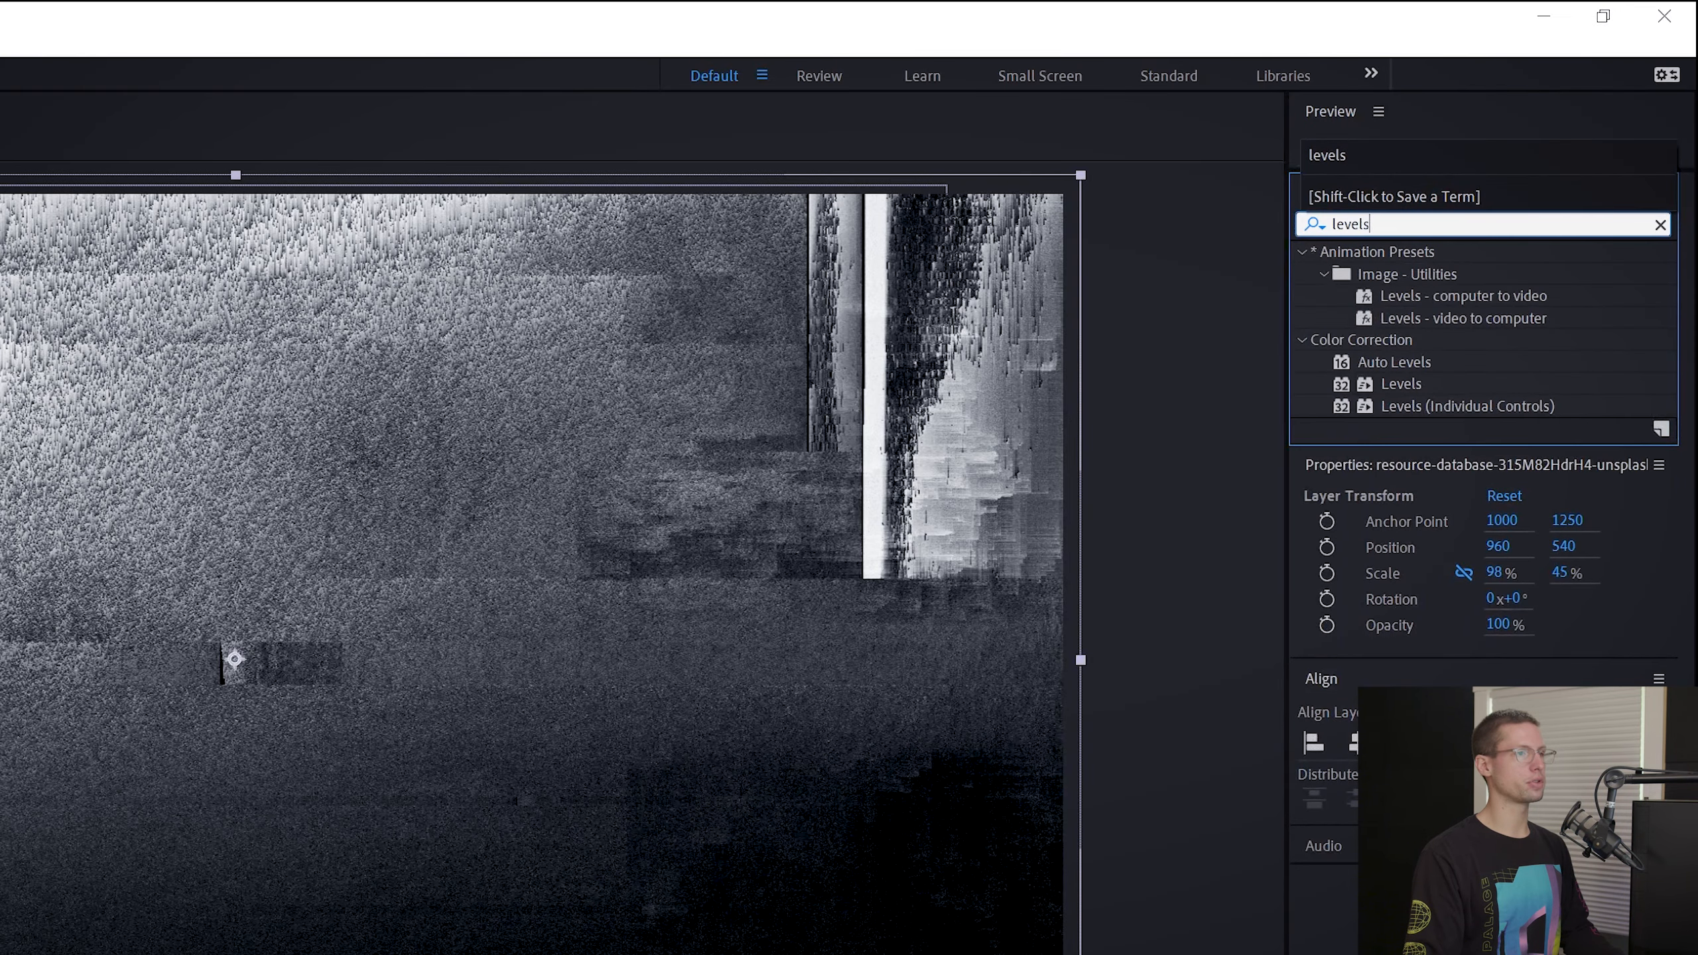
Apply Levels and Invert to the splash image and pair it with a Yellow Solid as Yellow_Drip.
double_click(1401, 385)
type("invert")
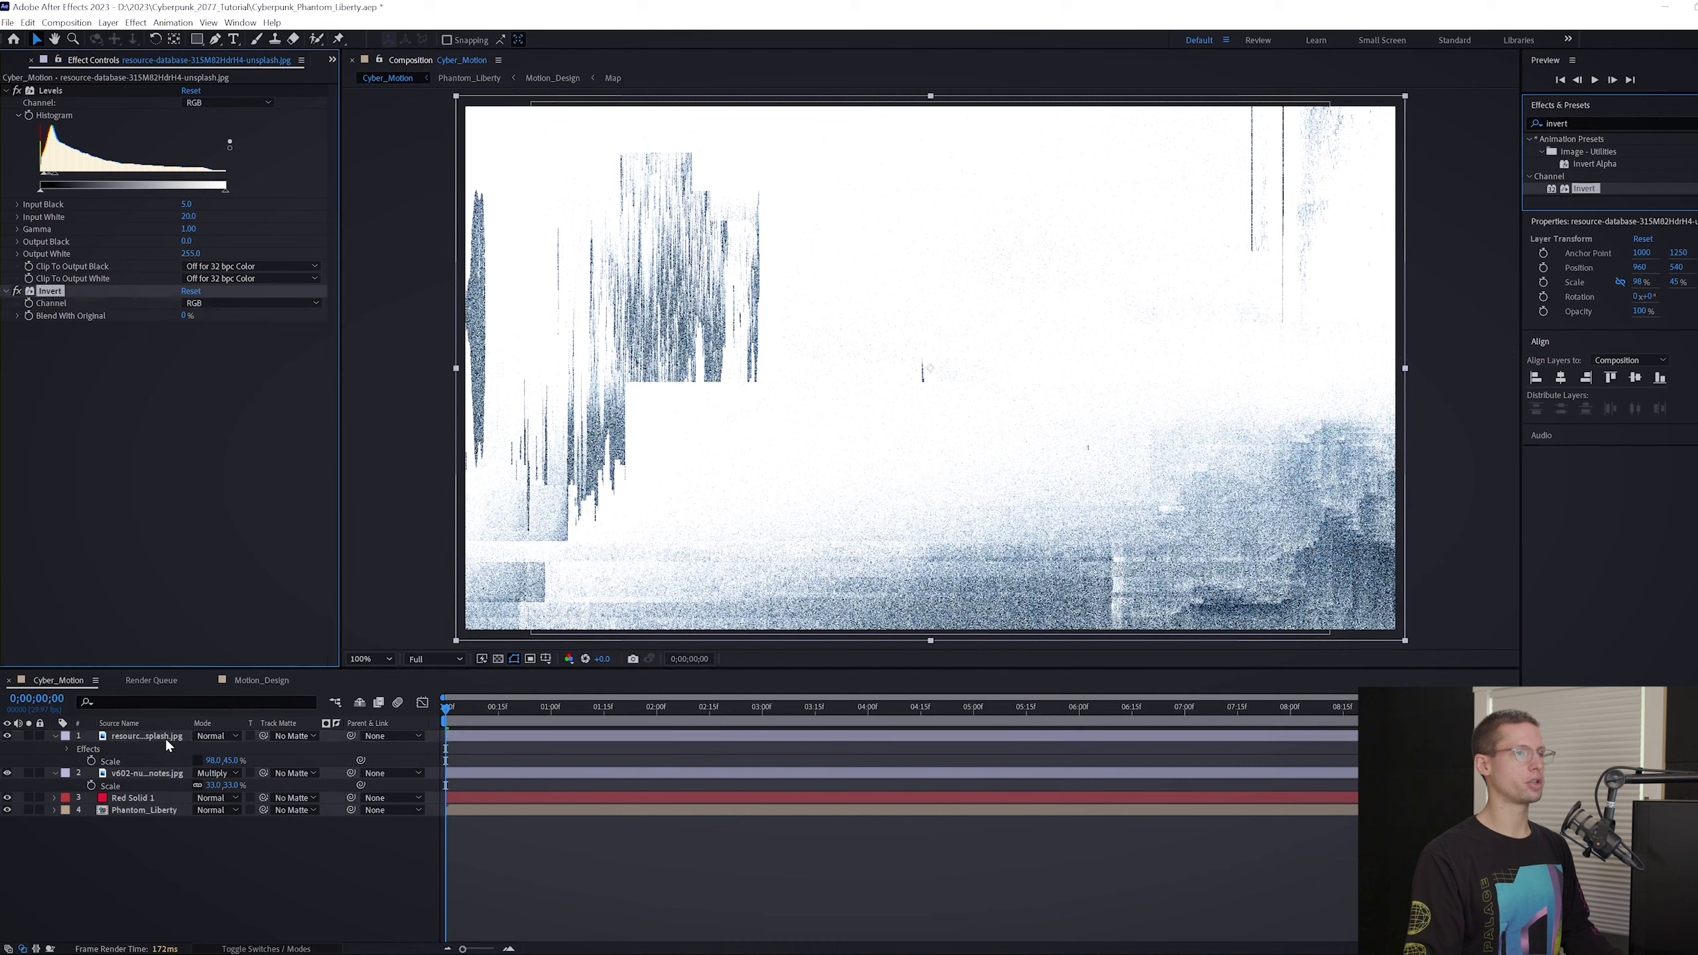
left_click(110, 41)
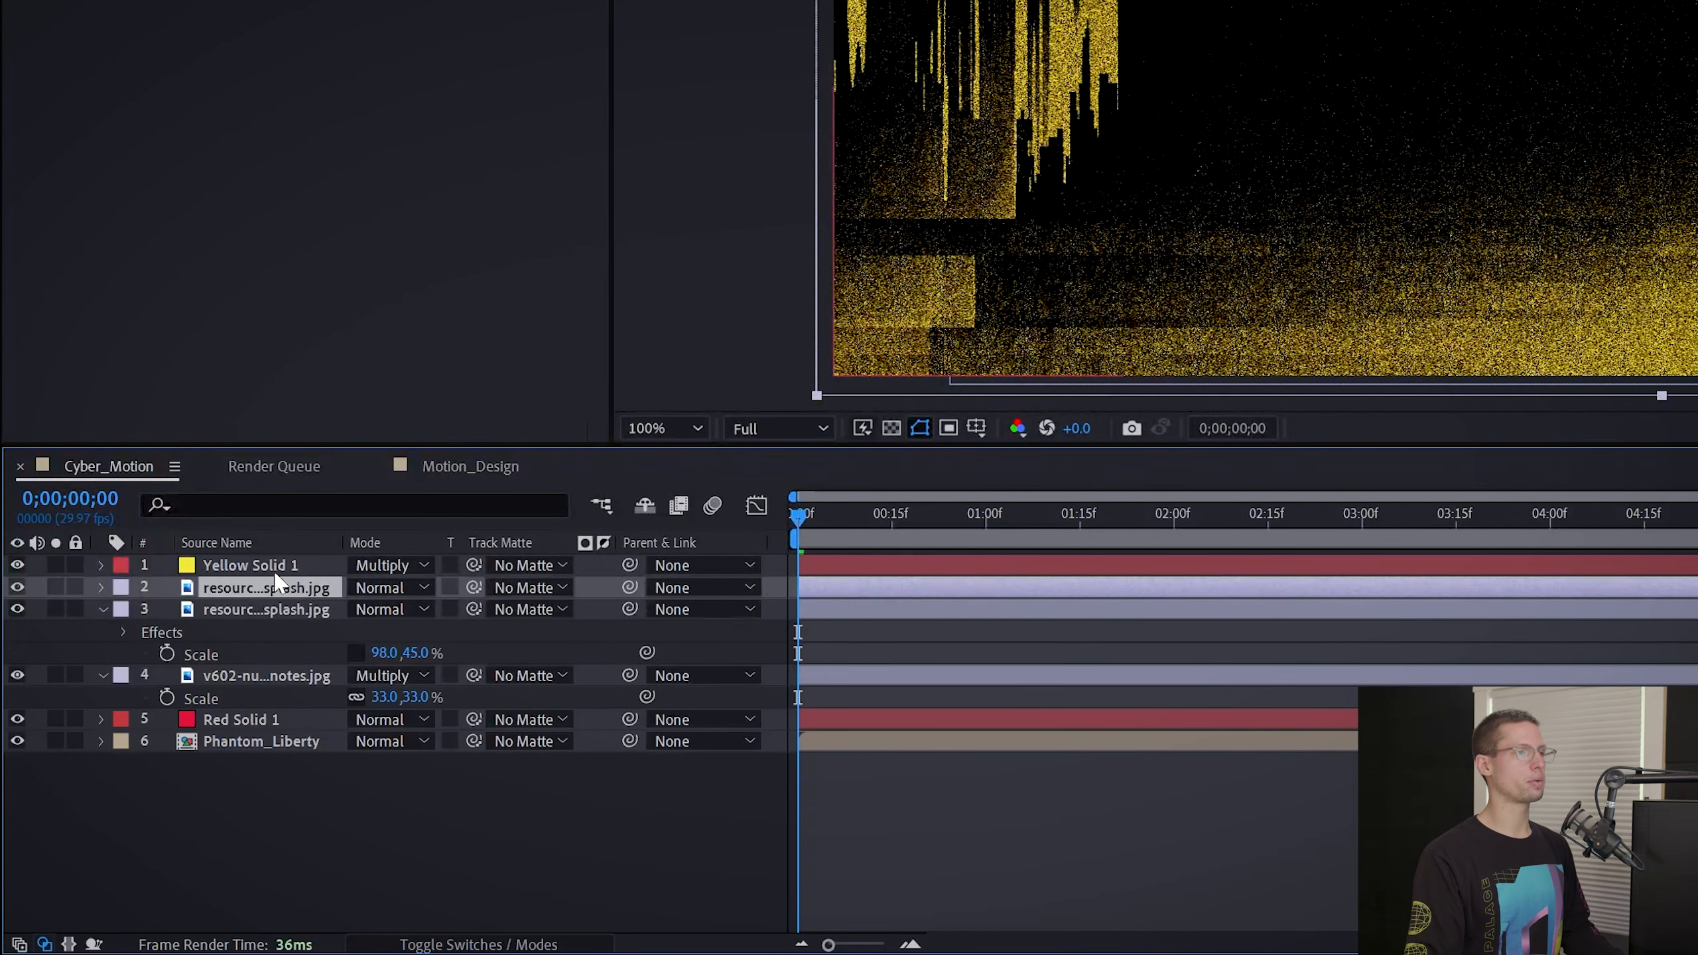
left_click(250, 565)
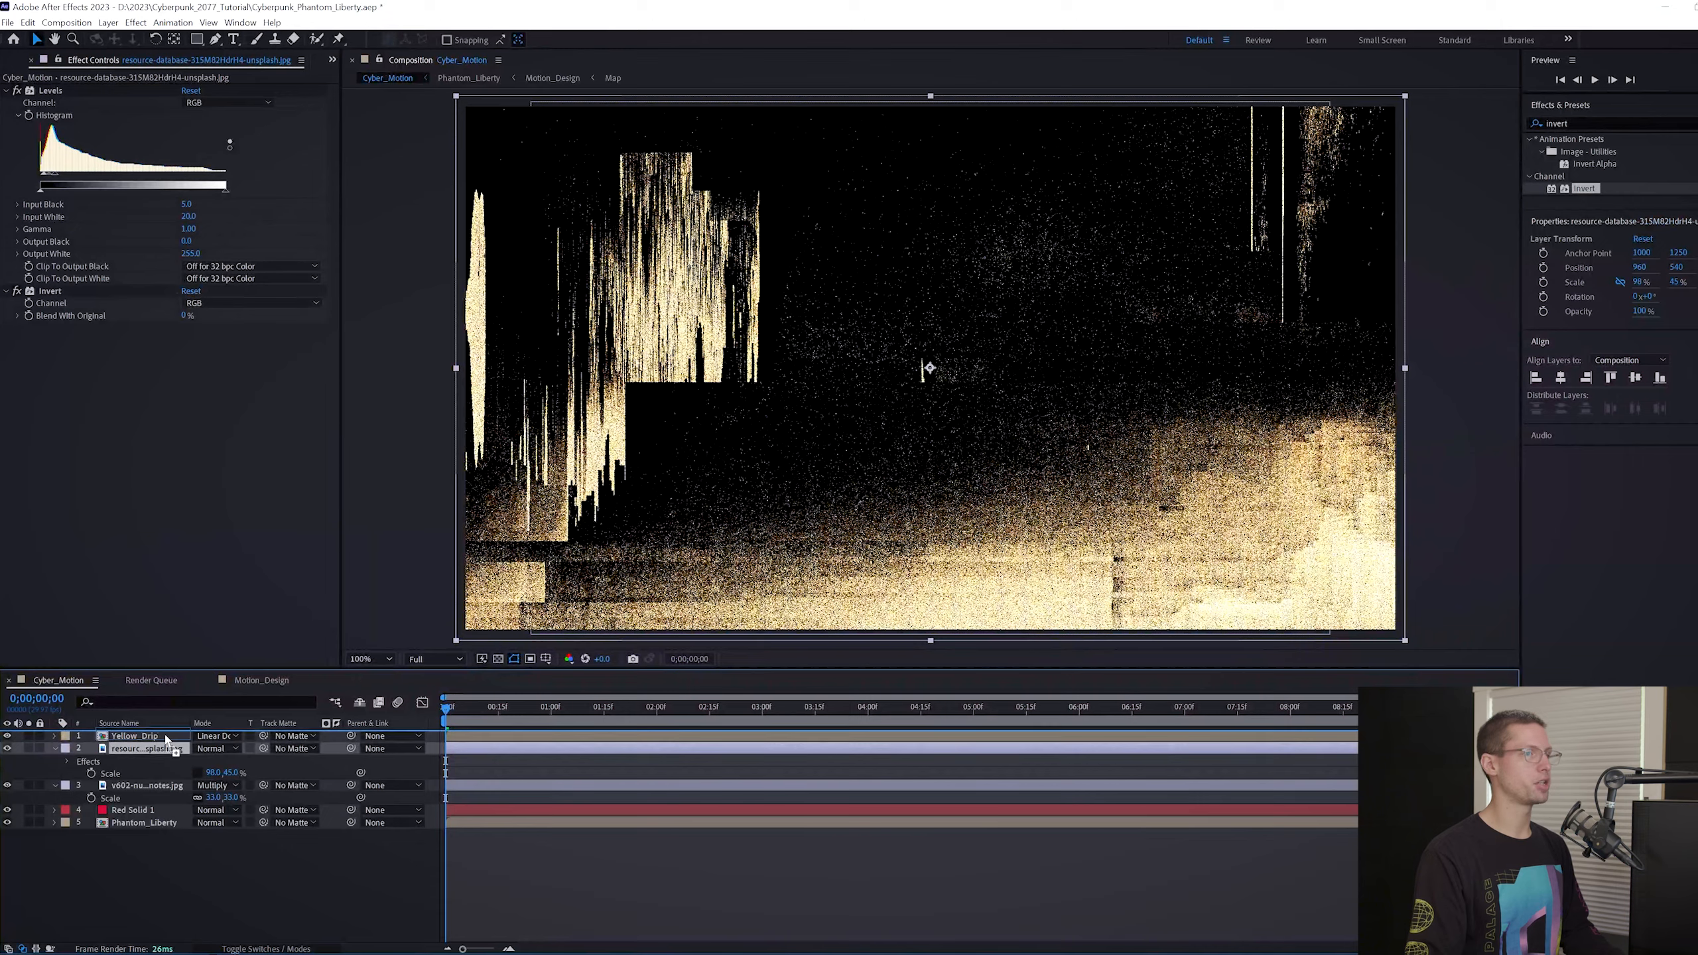
left_click(213, 735)
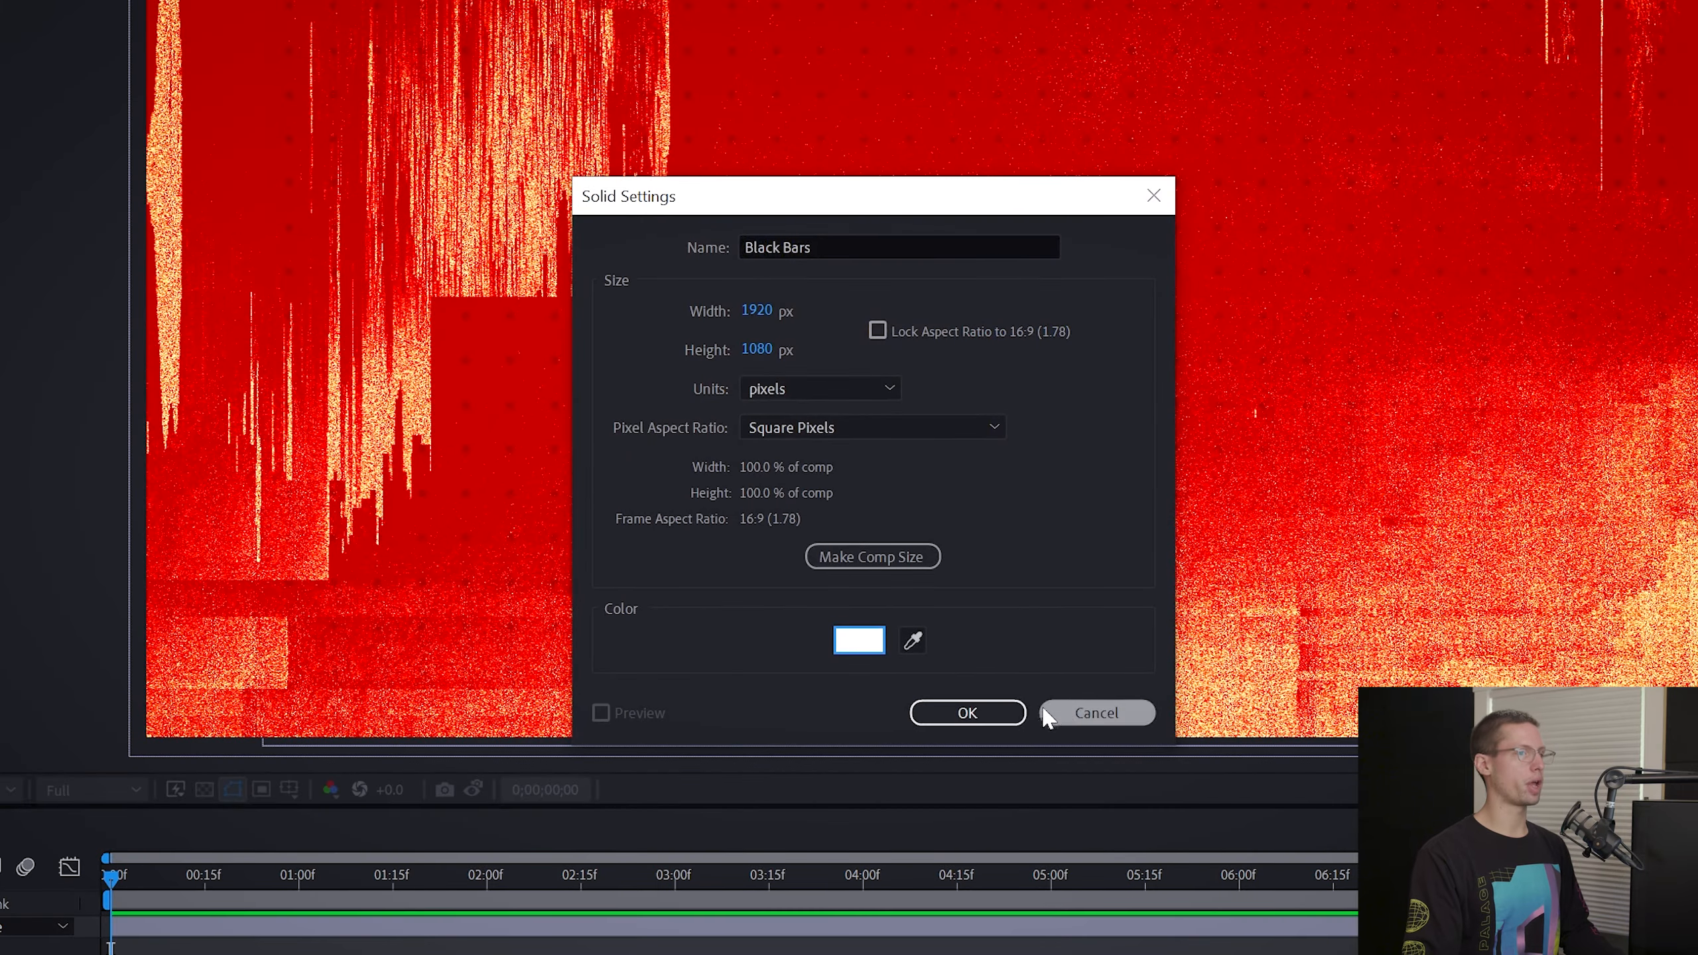
Create the Black Bars solid with Block Fractal Noise, Brightness -100 and adjusted scale.
left_click(968, 713)
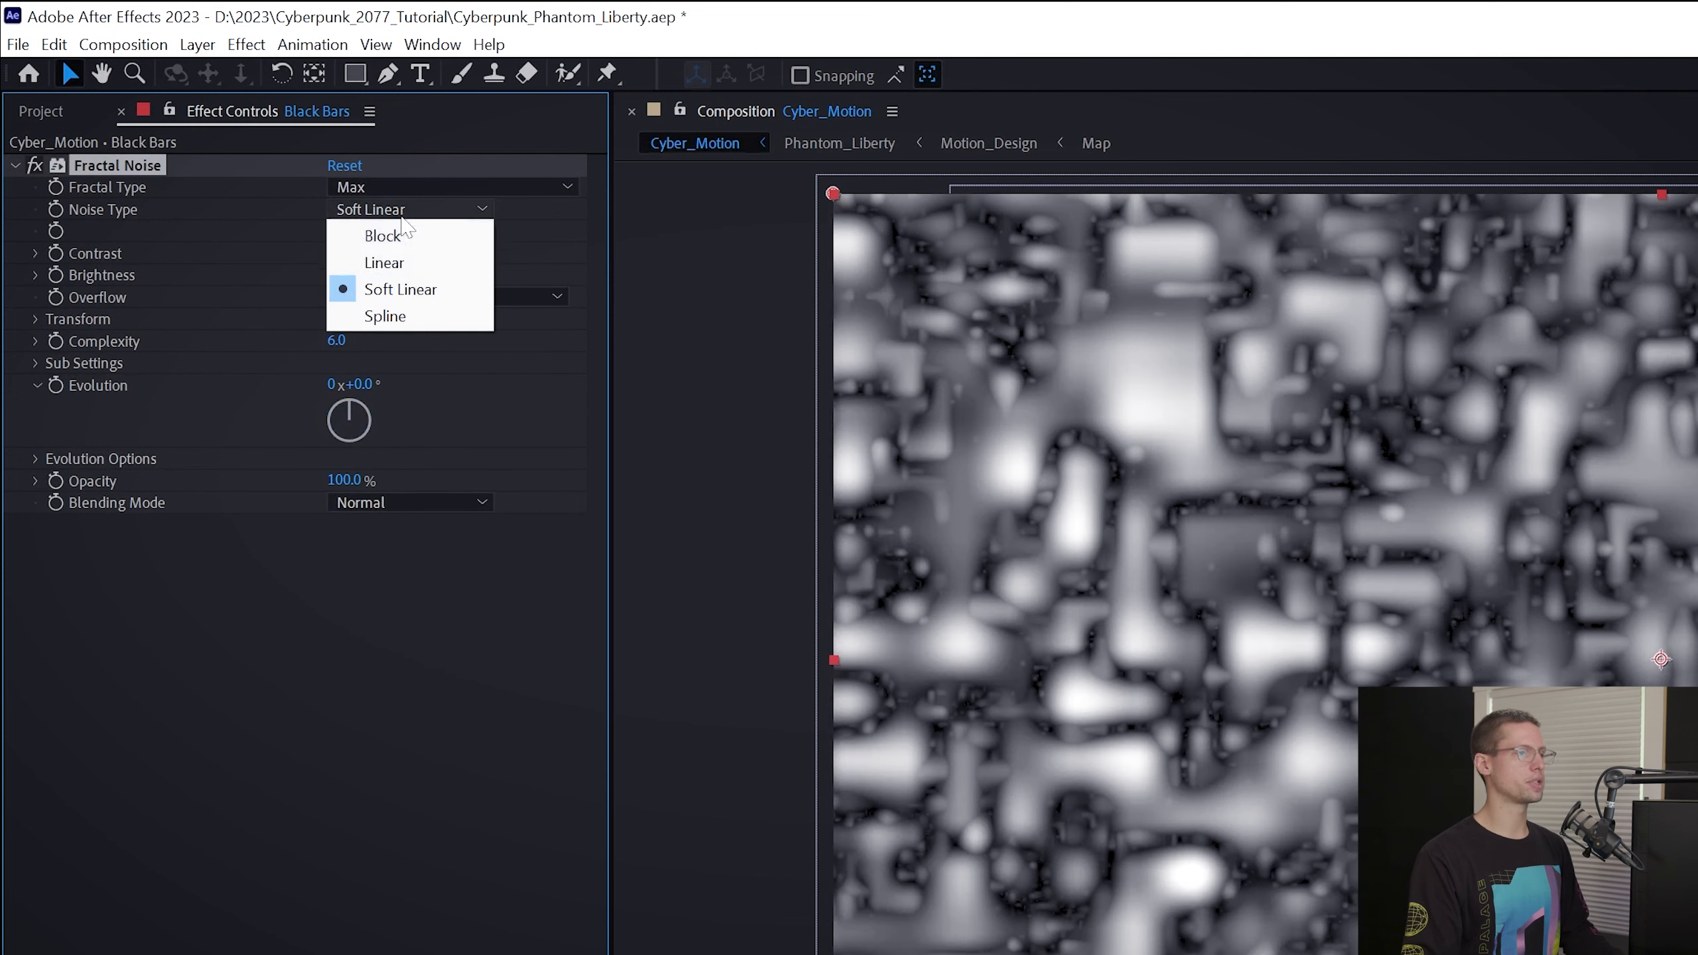
left_click(385, 237)
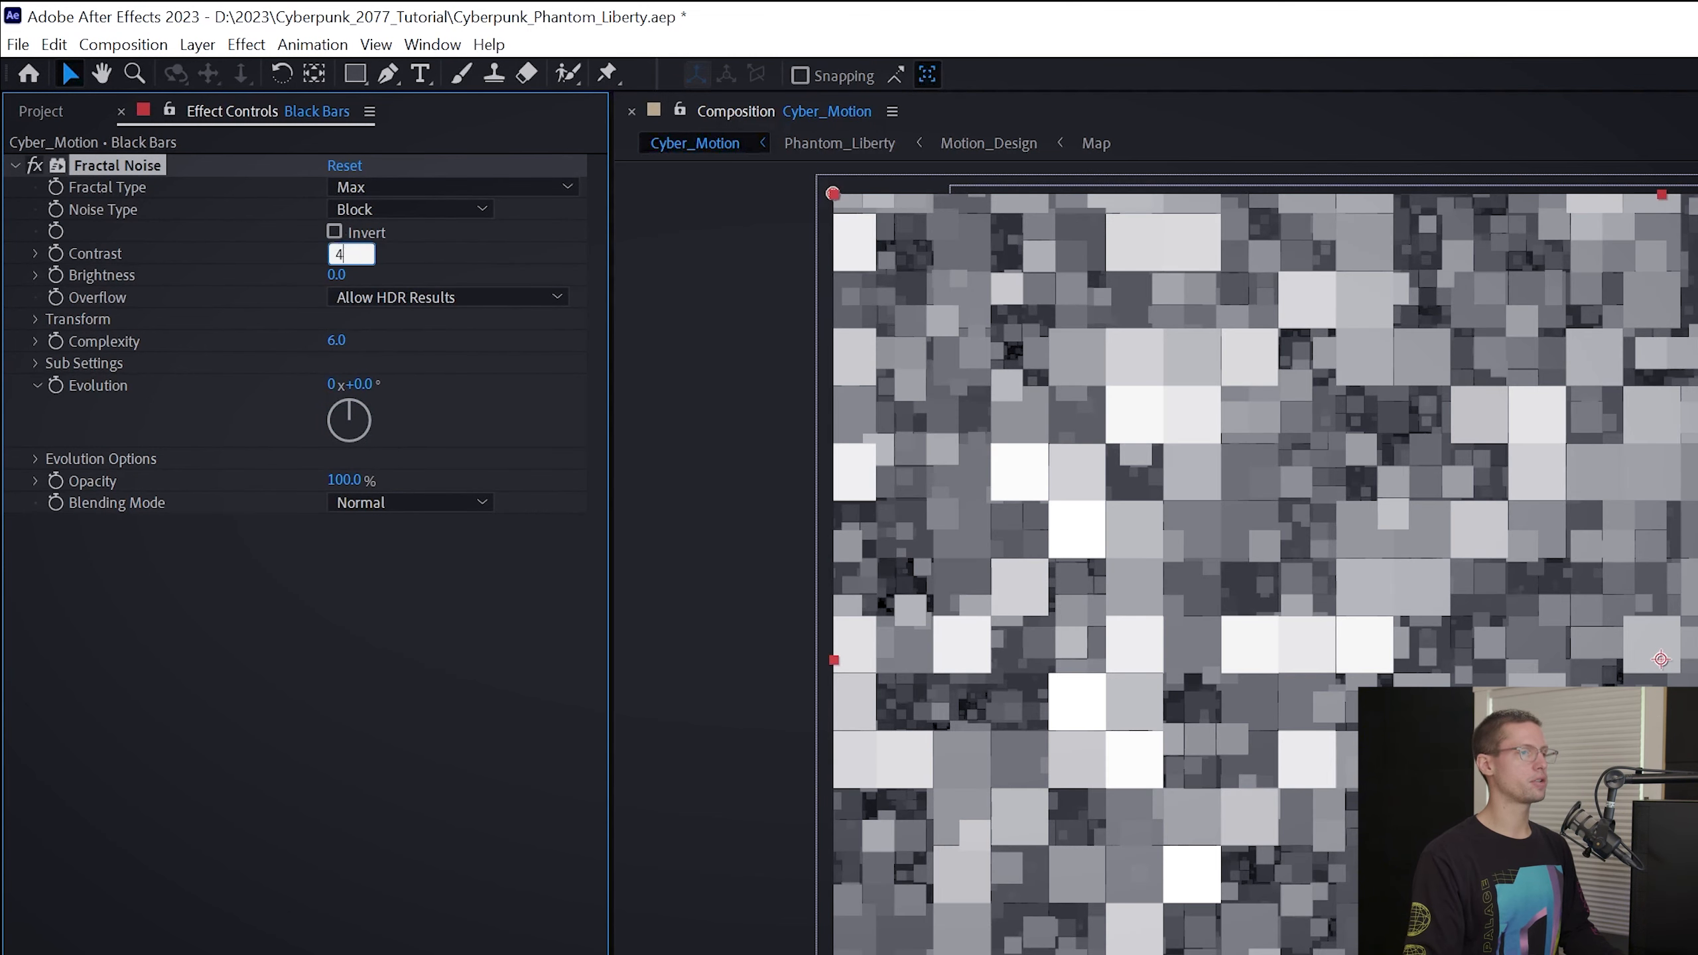
type("-10")
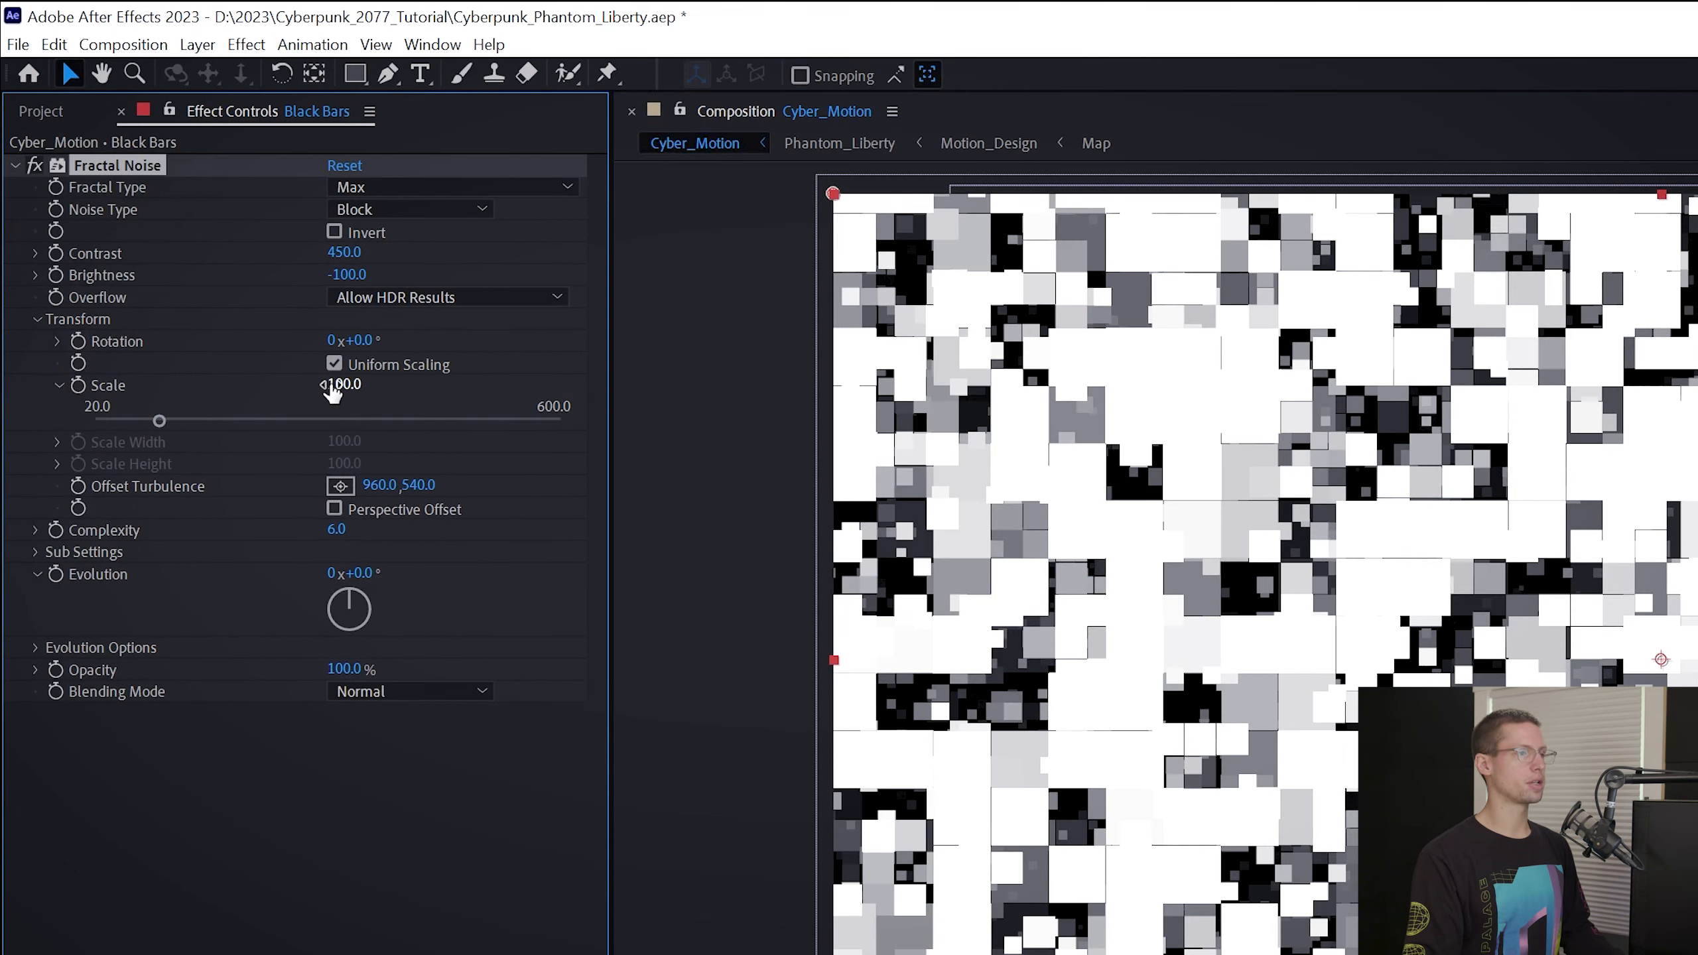
left_click(334, 363)
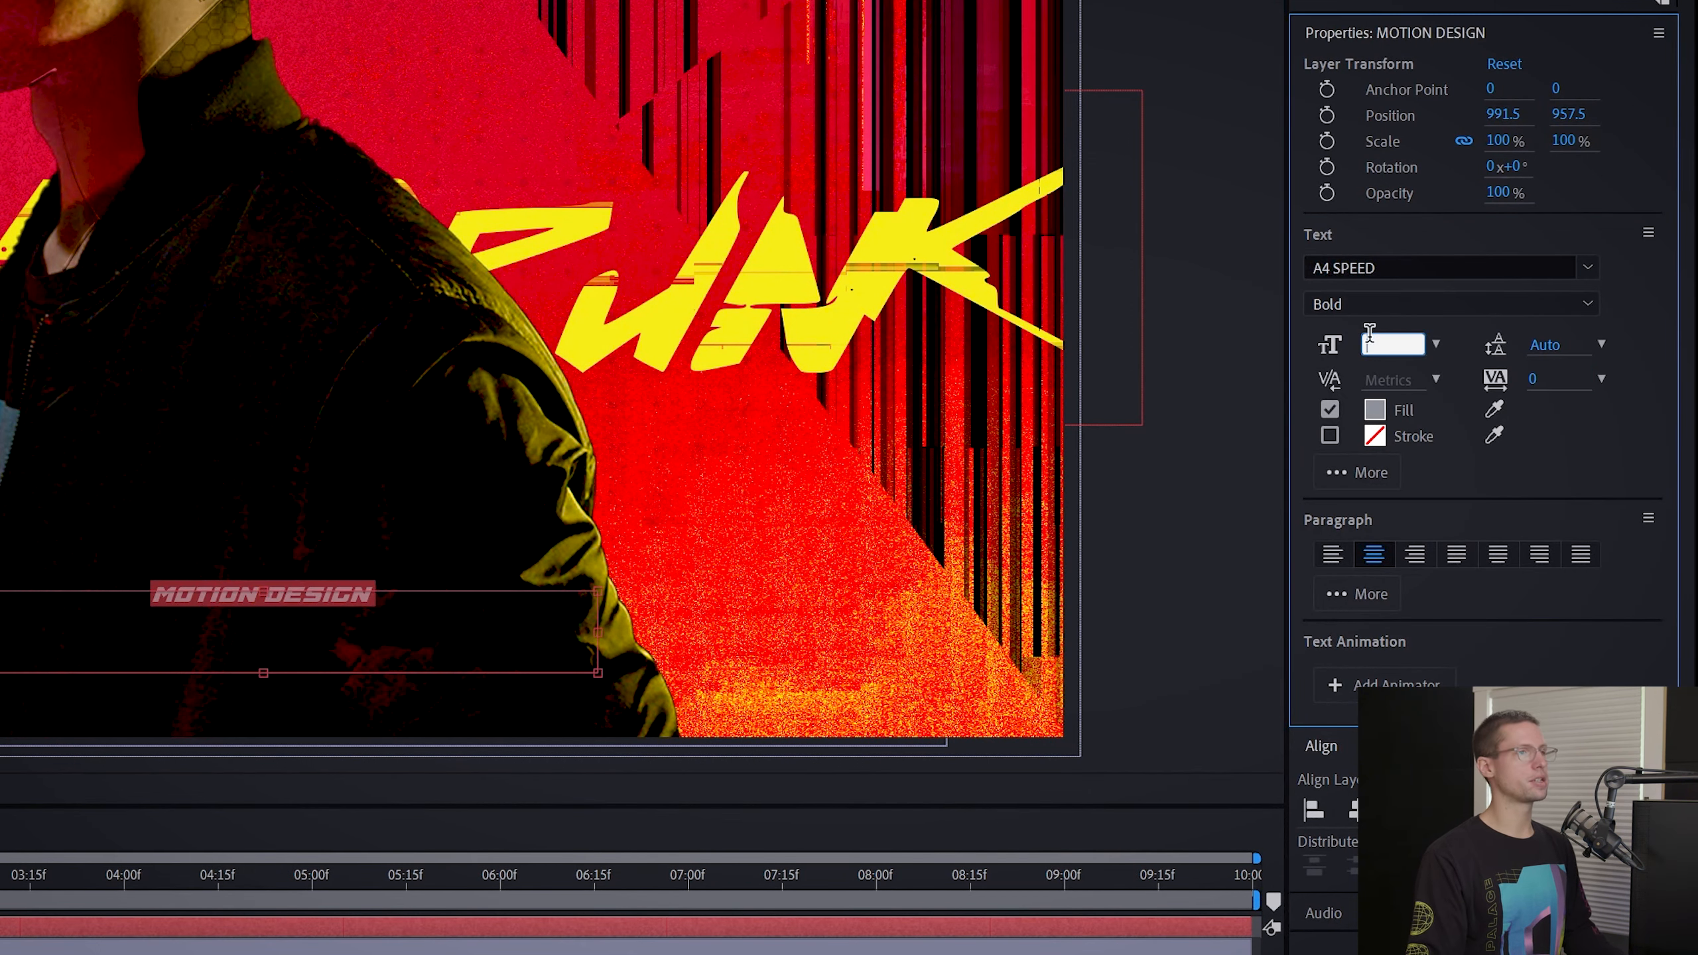
Resize MOTION DESIGN and the date, and give the ETERNAL VISUALS subtitle a yellow fill.
left_click(1375, 410)
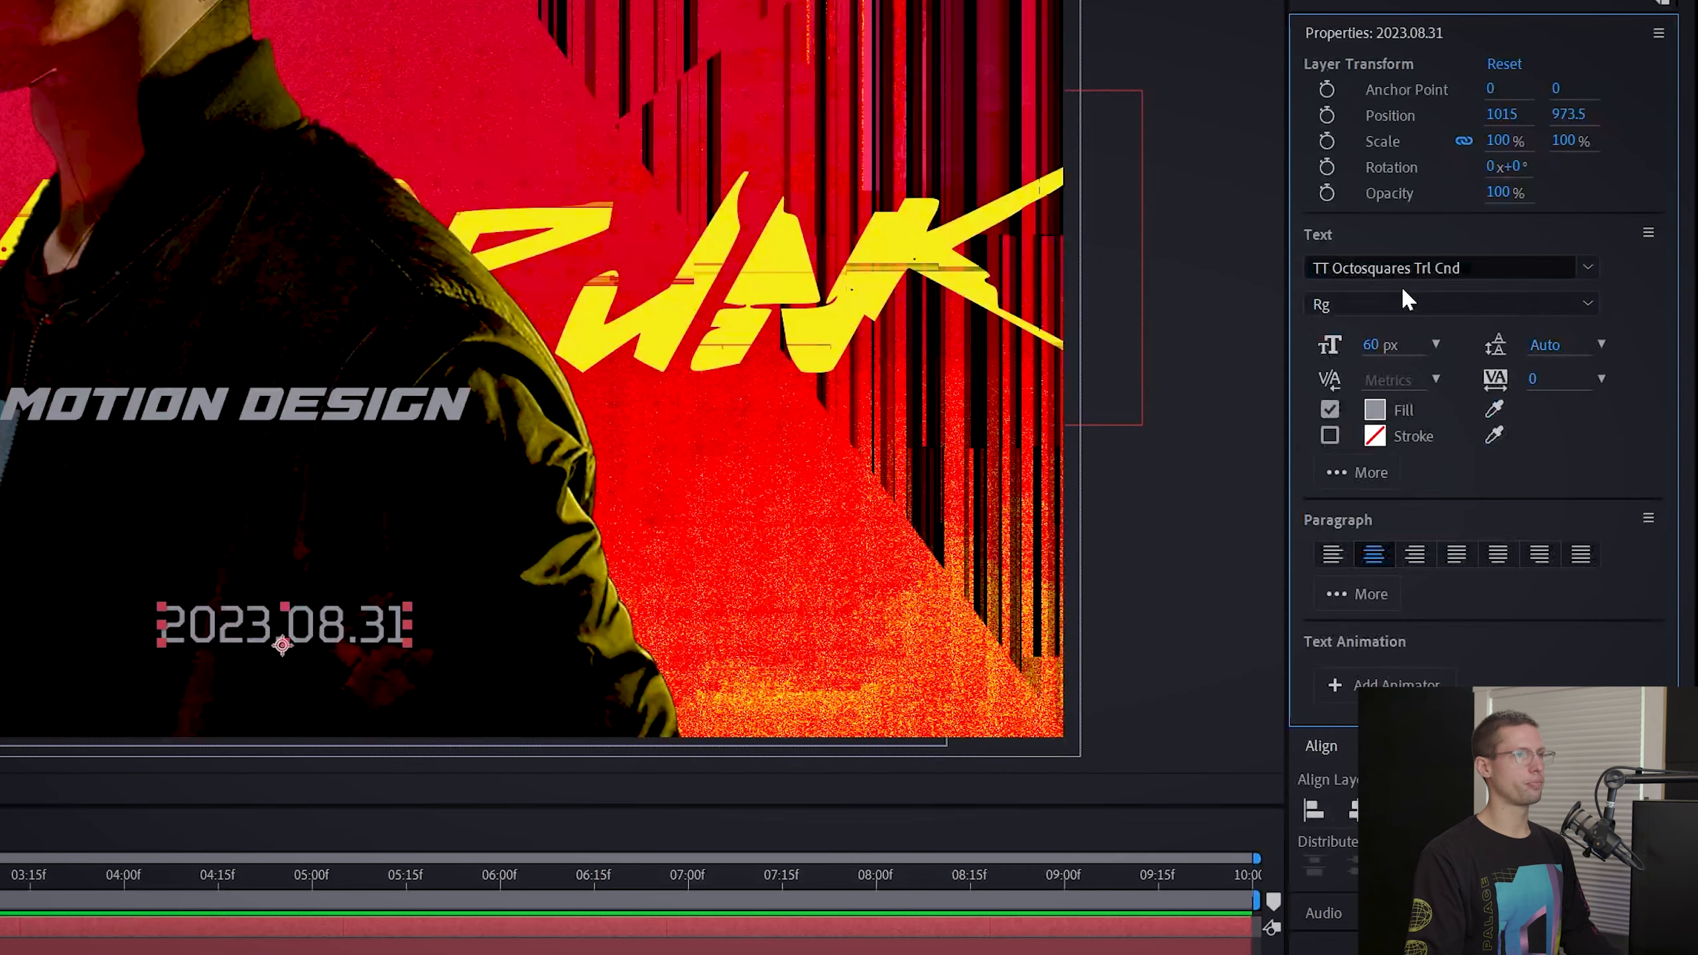
left_click(1451, 304)
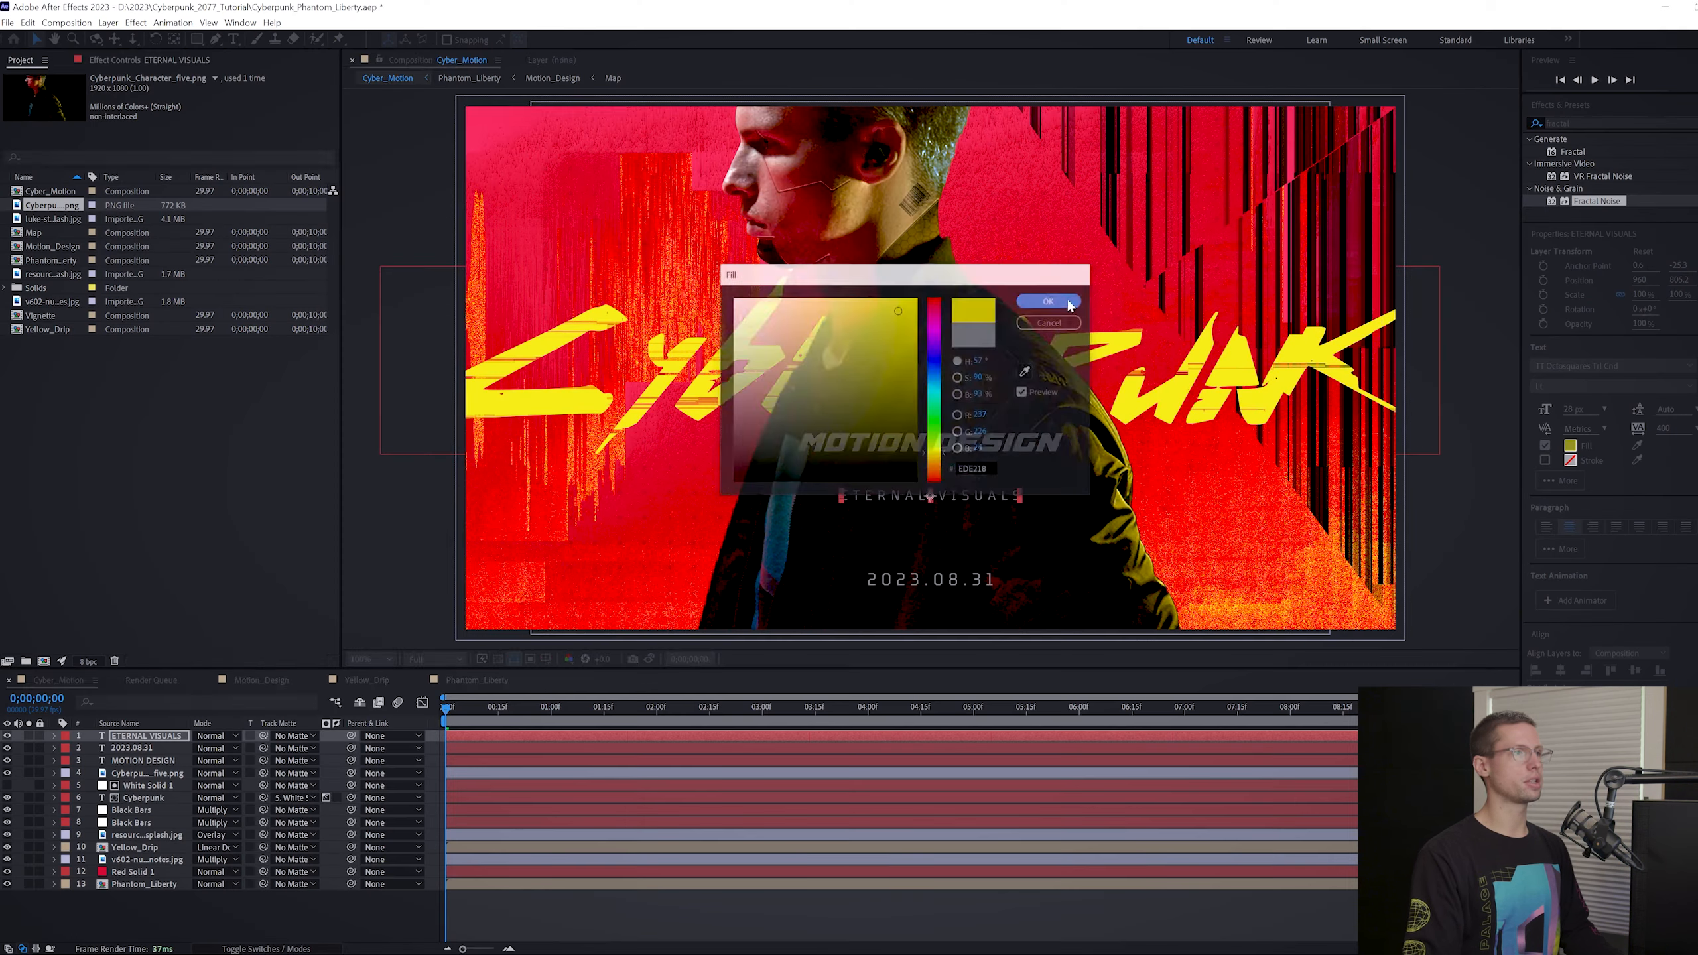
left_click(1048, 302)
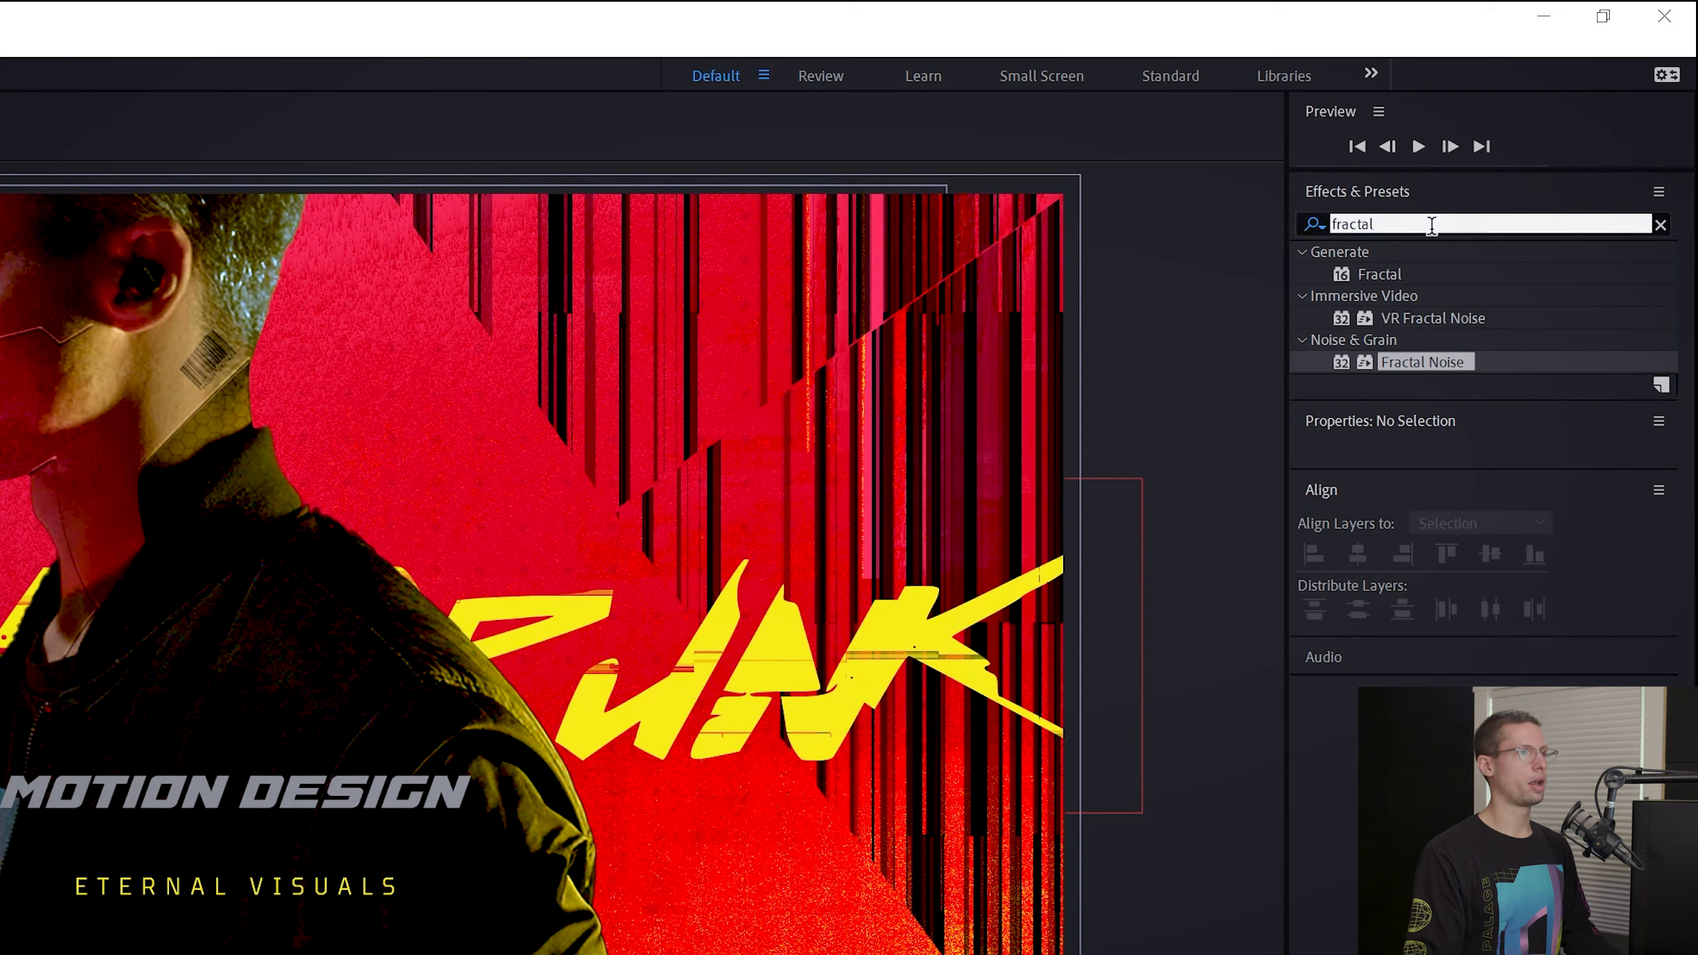
Set MOTION DESIGN's Tint amount to 0% and search Effects & Presets for 'chromat'.
type("tint")
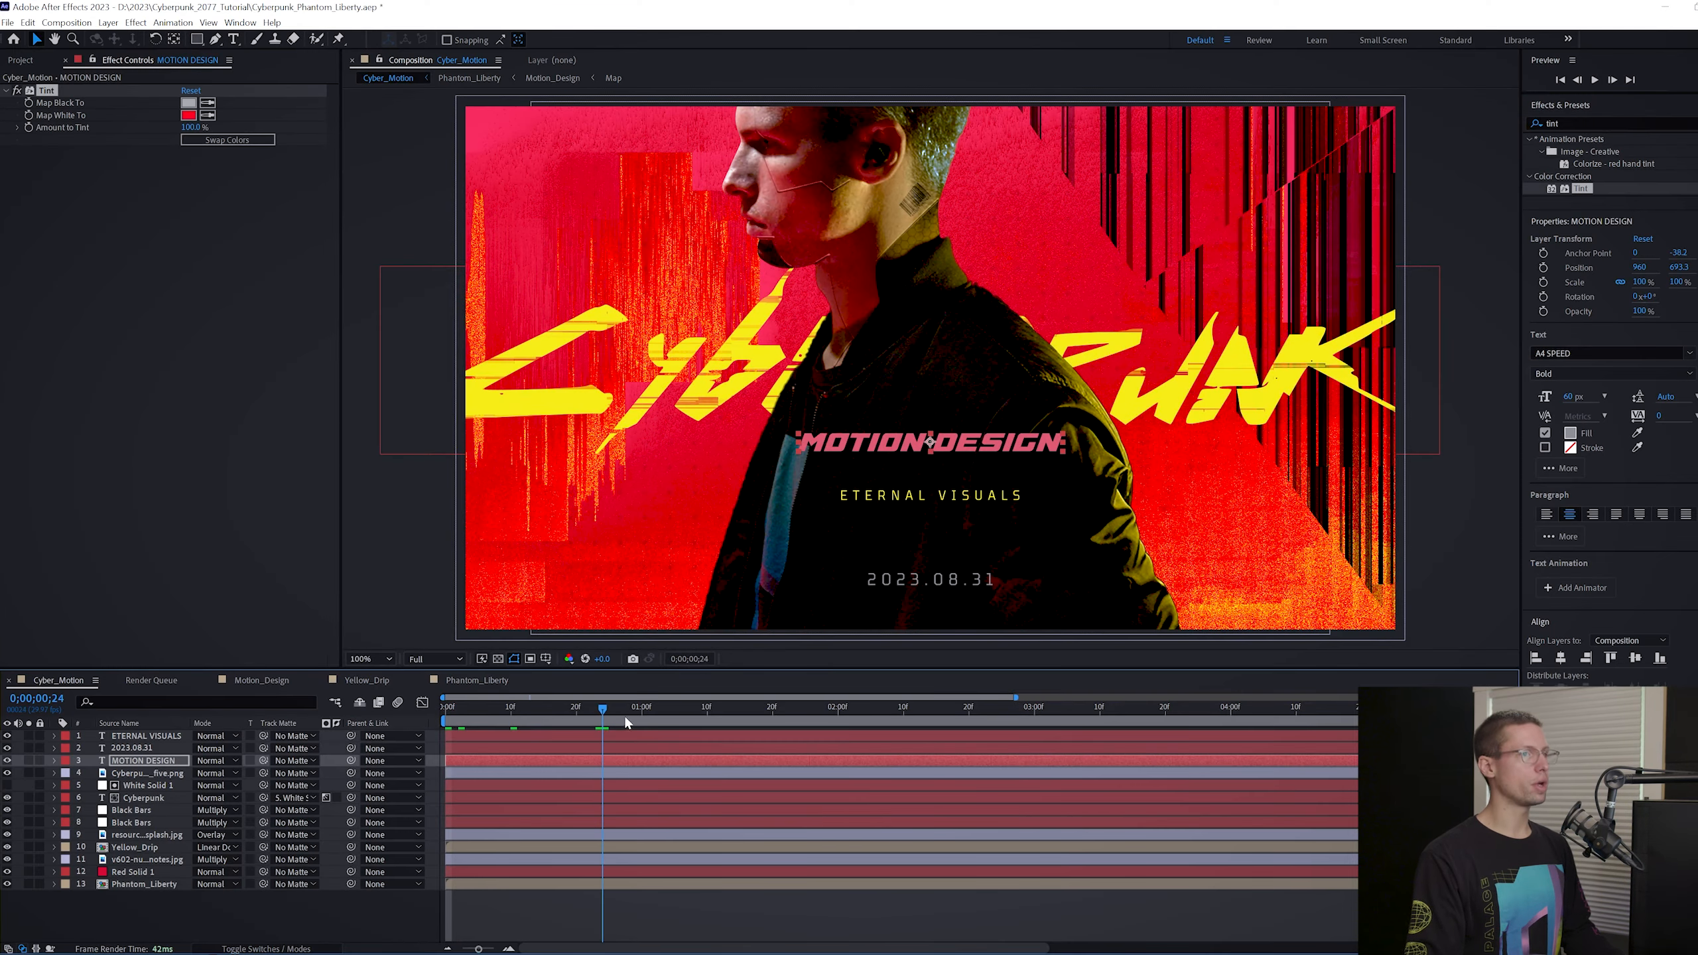
left_click_drag(601, 715, 677, 715)
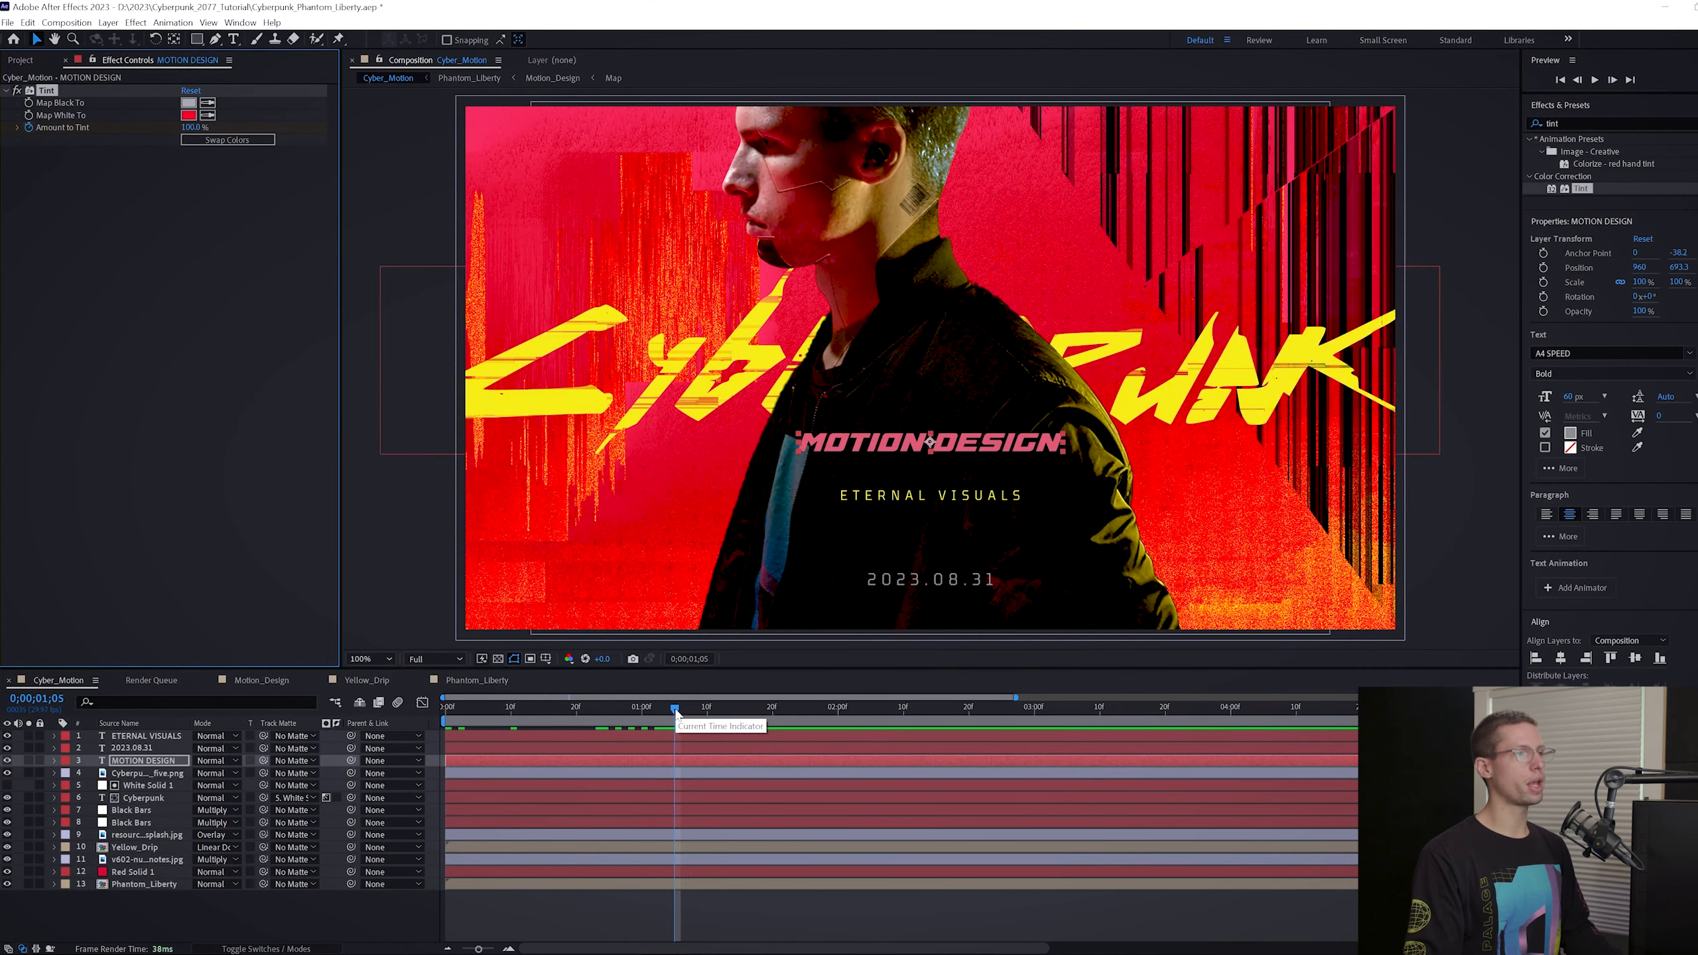
left_click(787, 708)
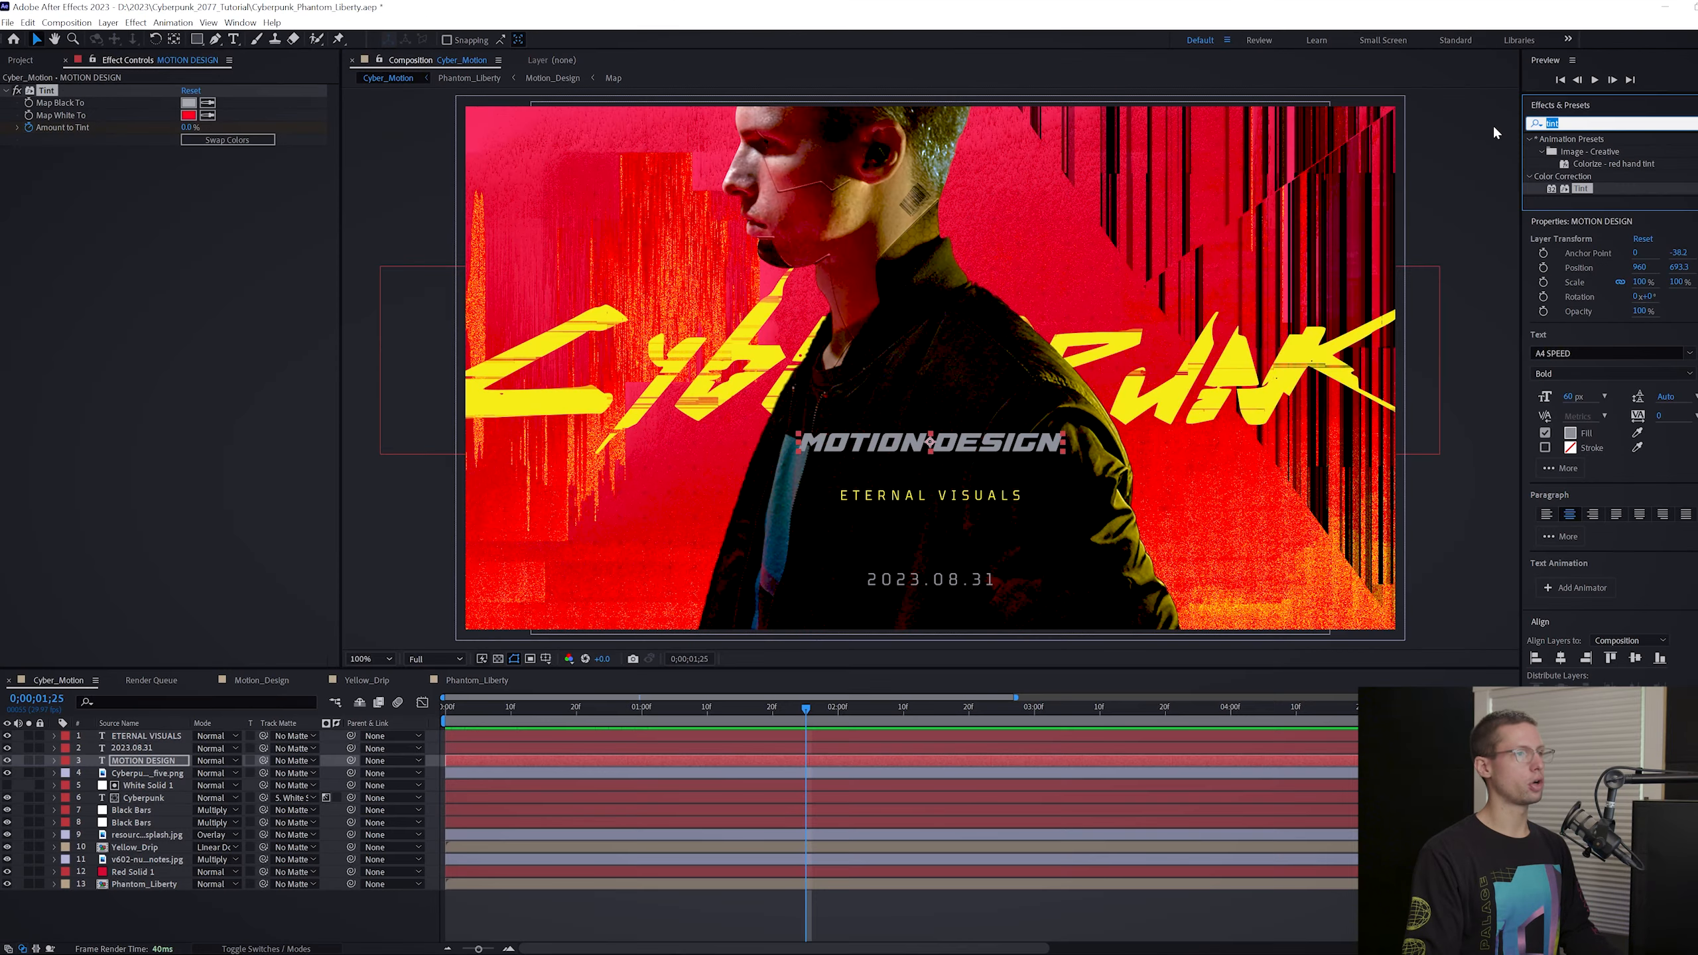
type("chromat")
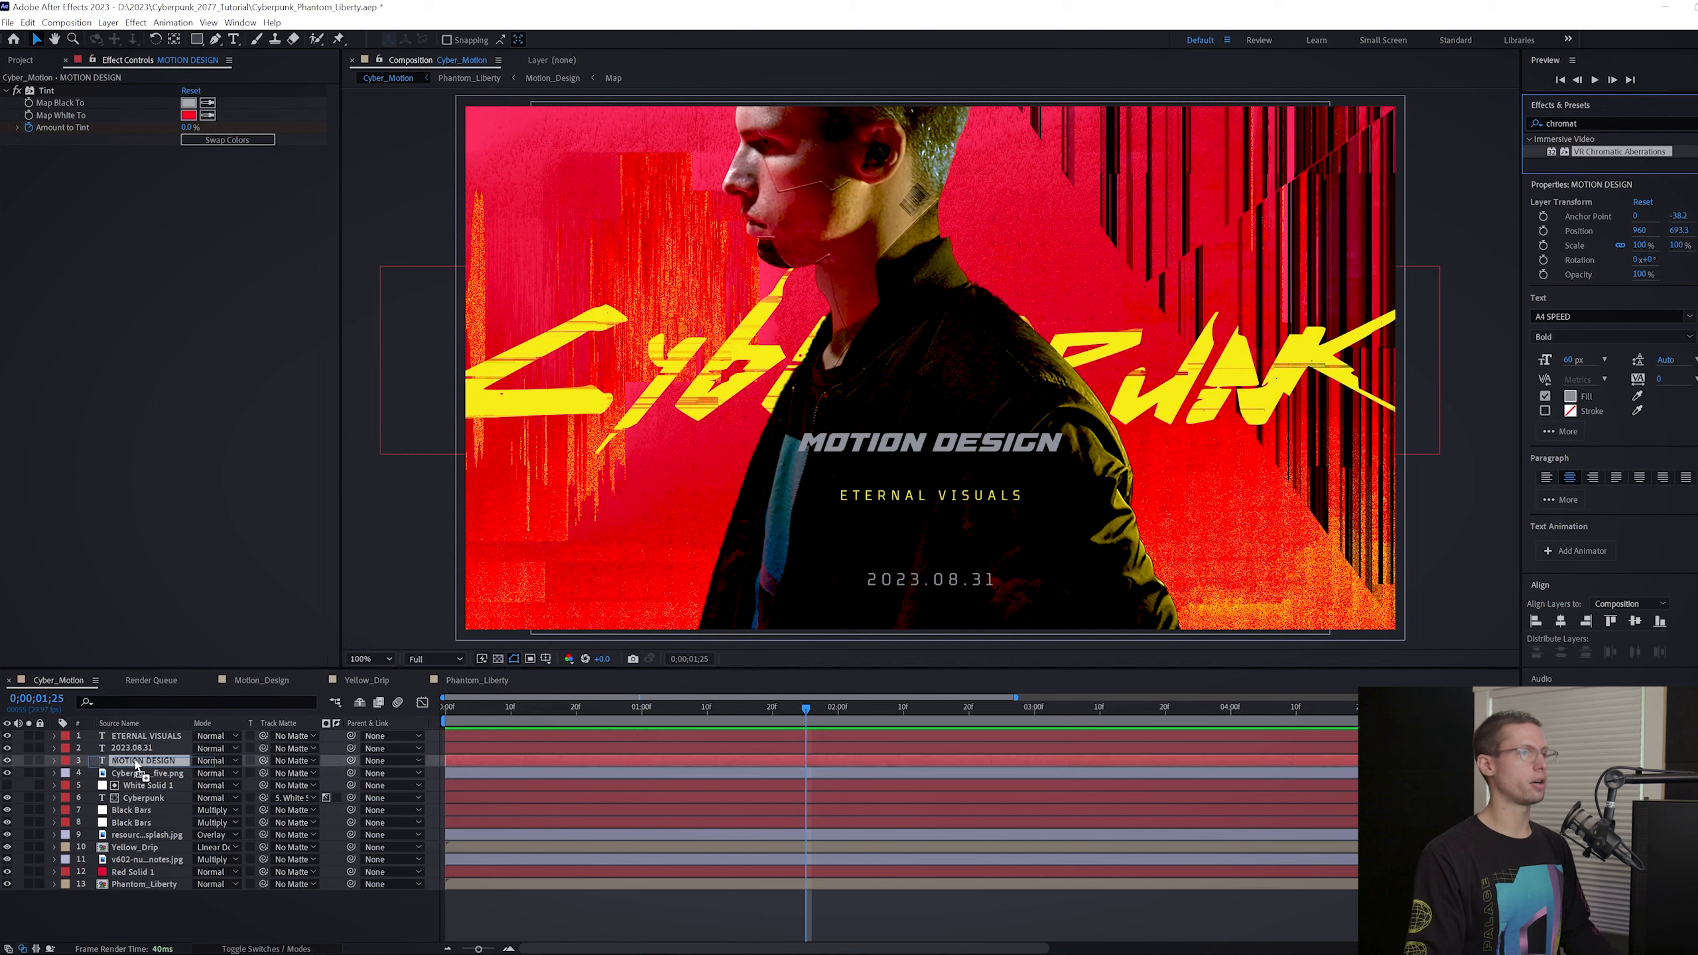
left_click(603, 589)
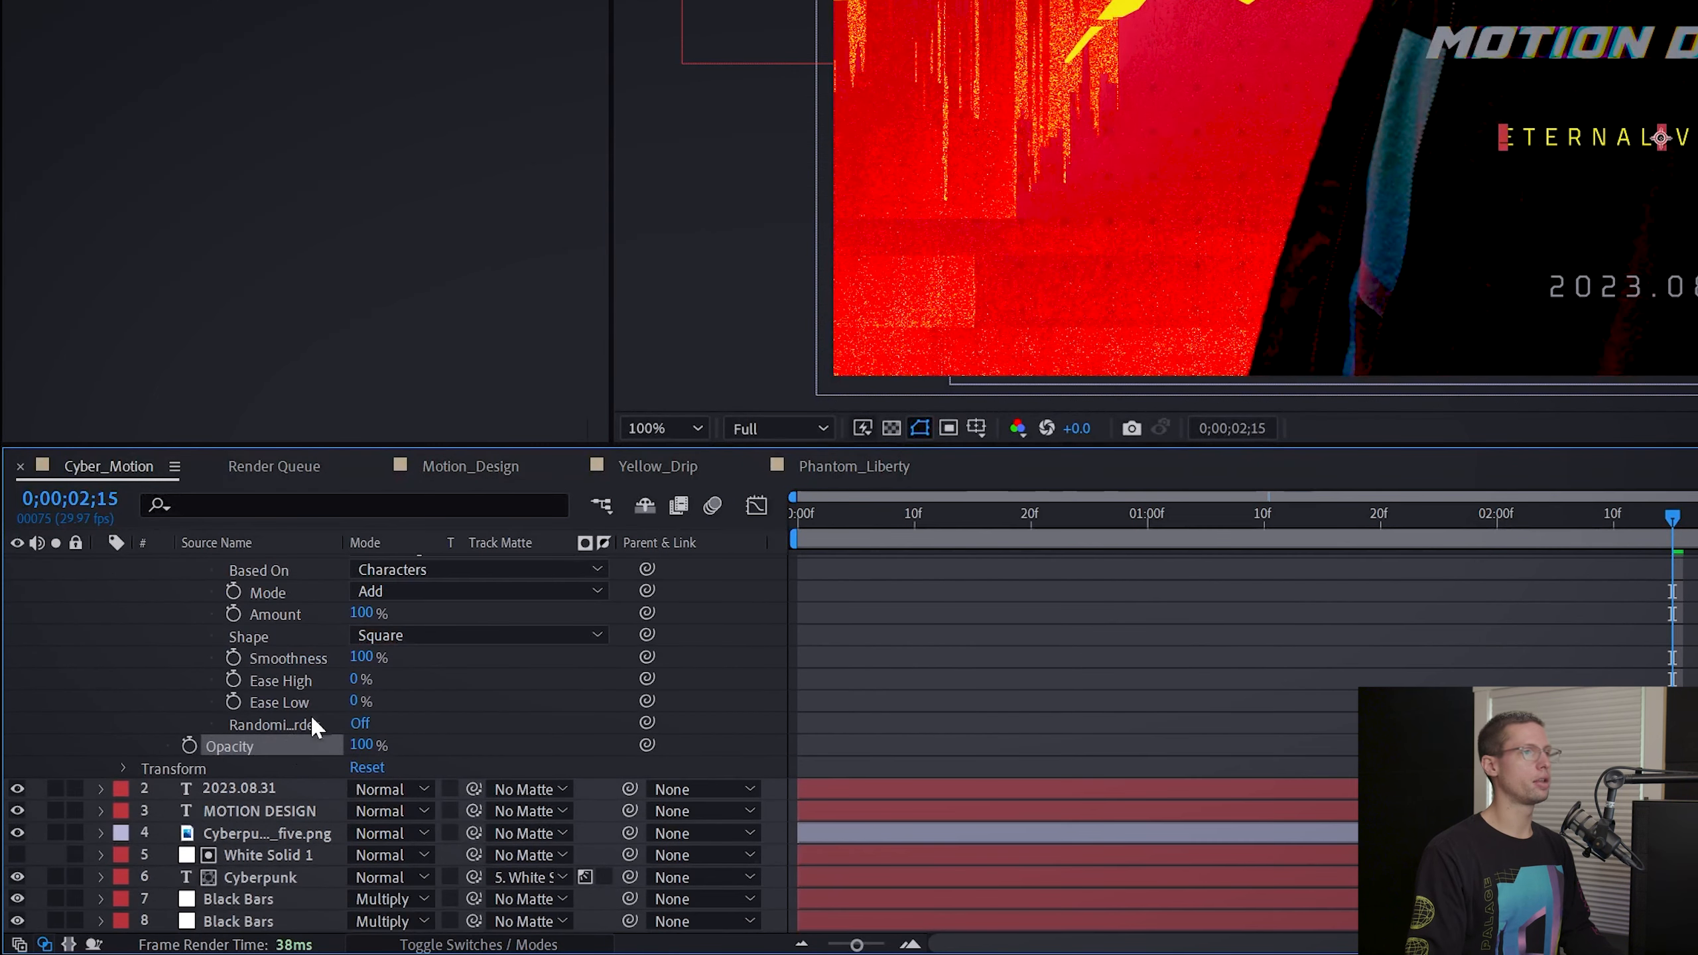
Turn Randomize Order on for the ETERNAL VISUALS text animator.
left_click(359, 725)
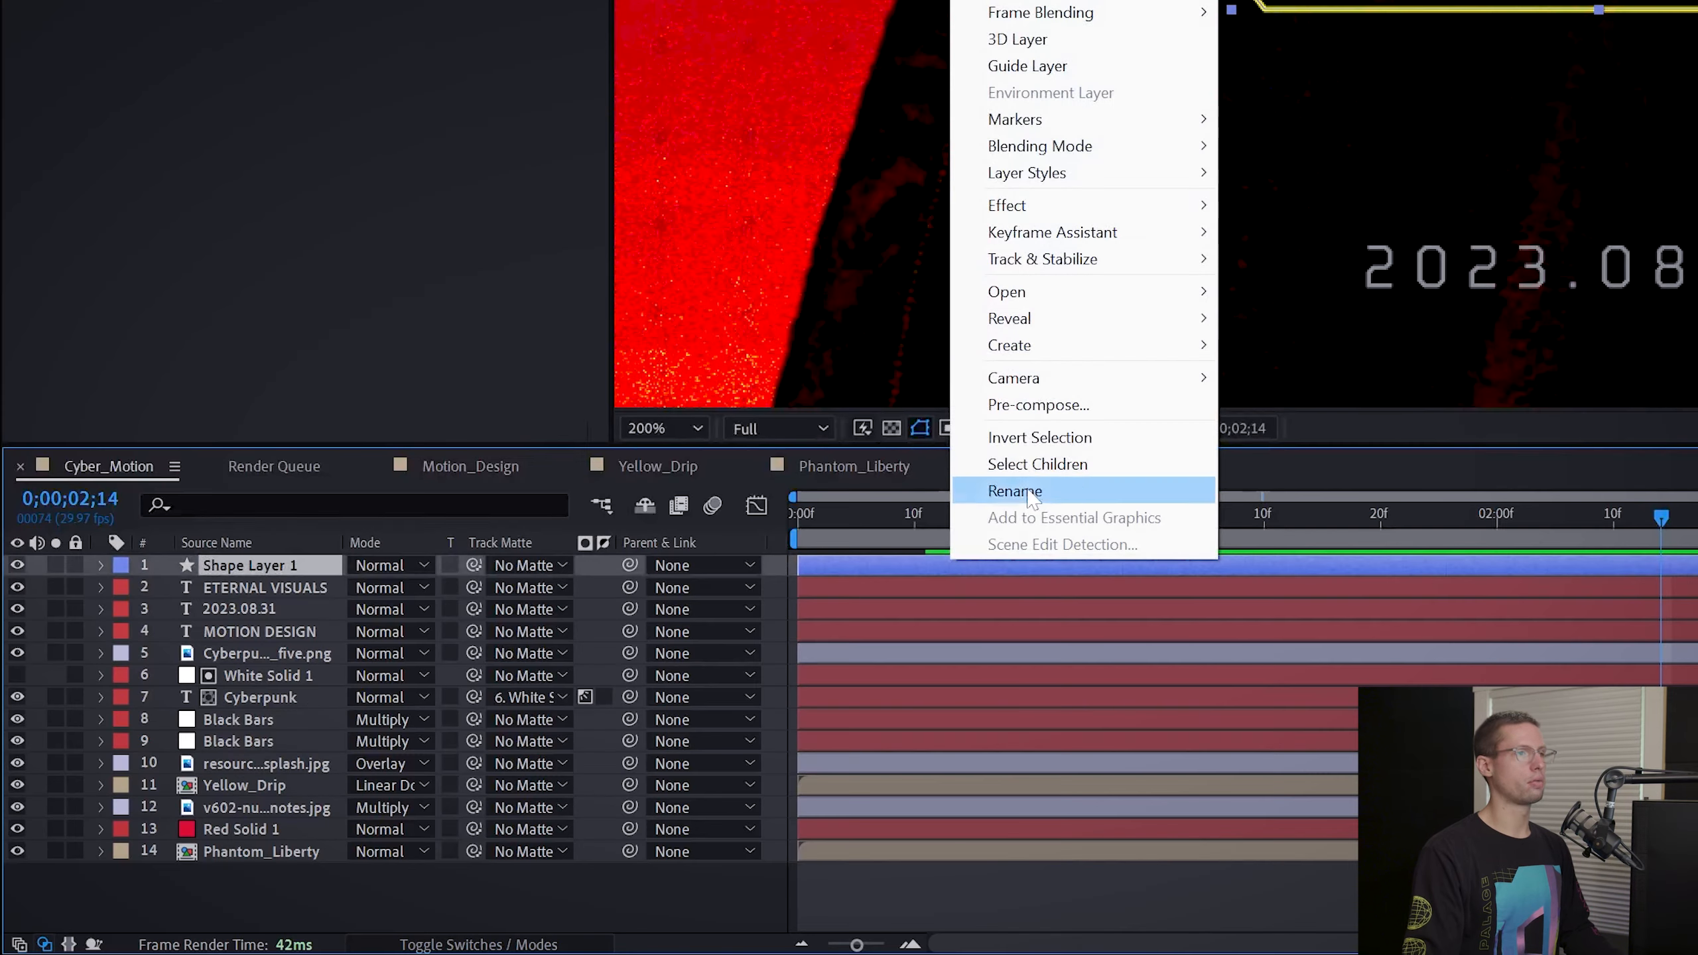
Pre-compose the box shape layer as a new Yellow_Bar composition.
left_click(1038, 404)
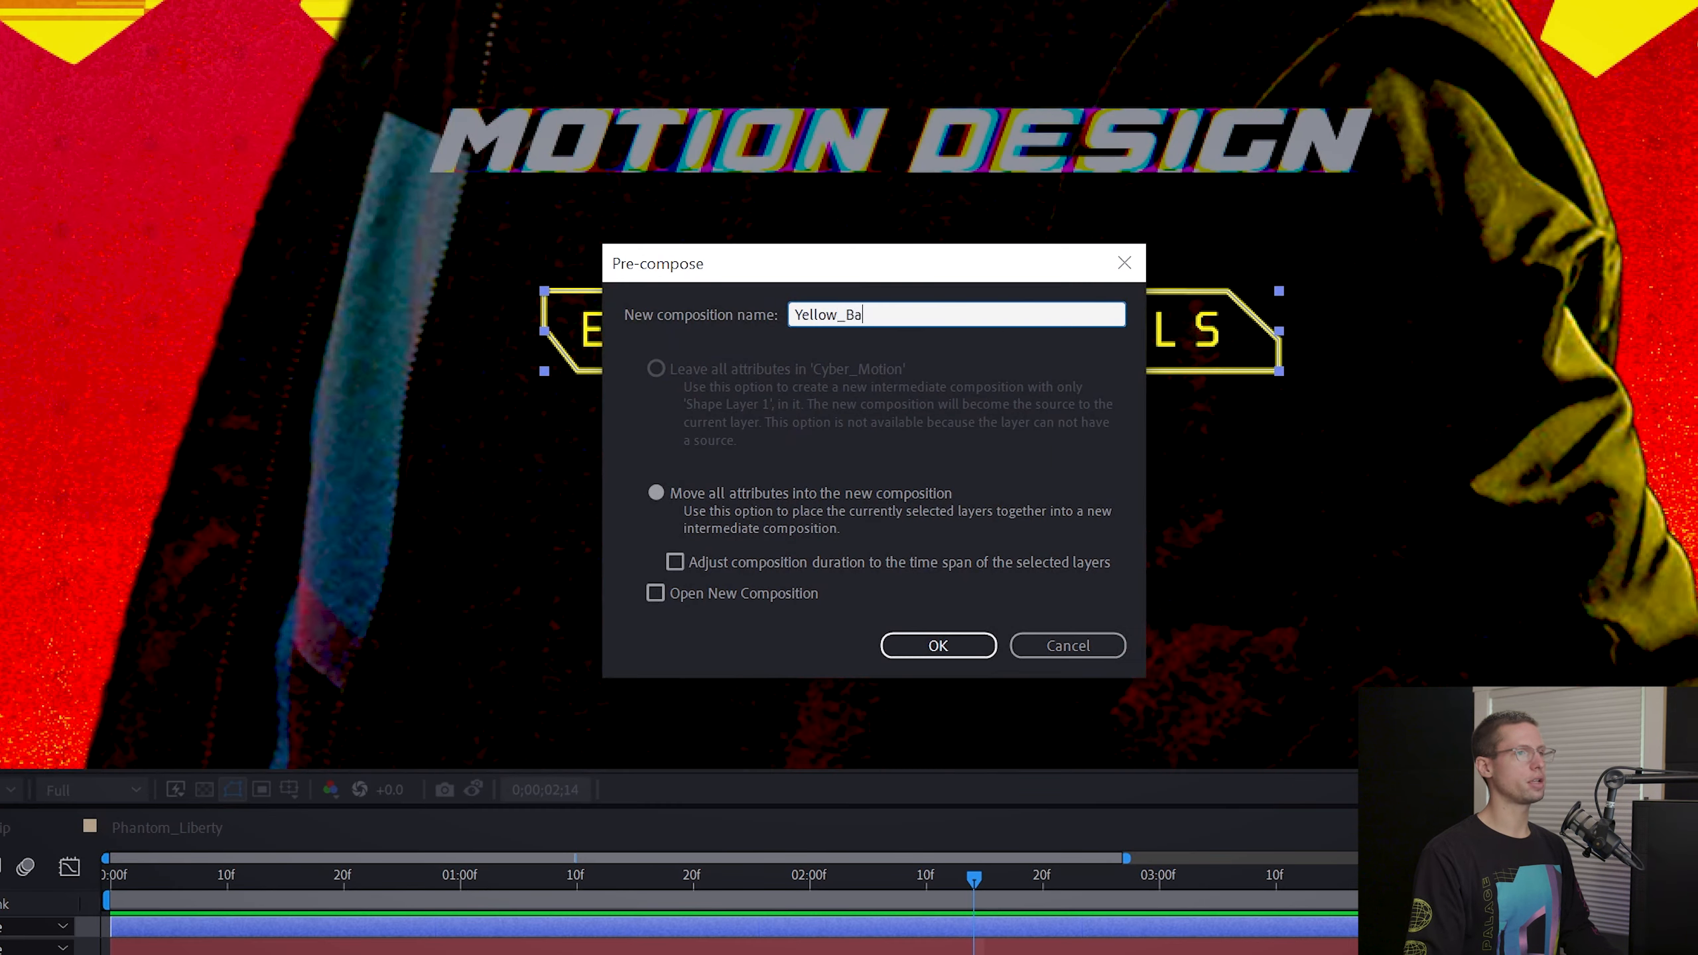
left_click(939, 645)
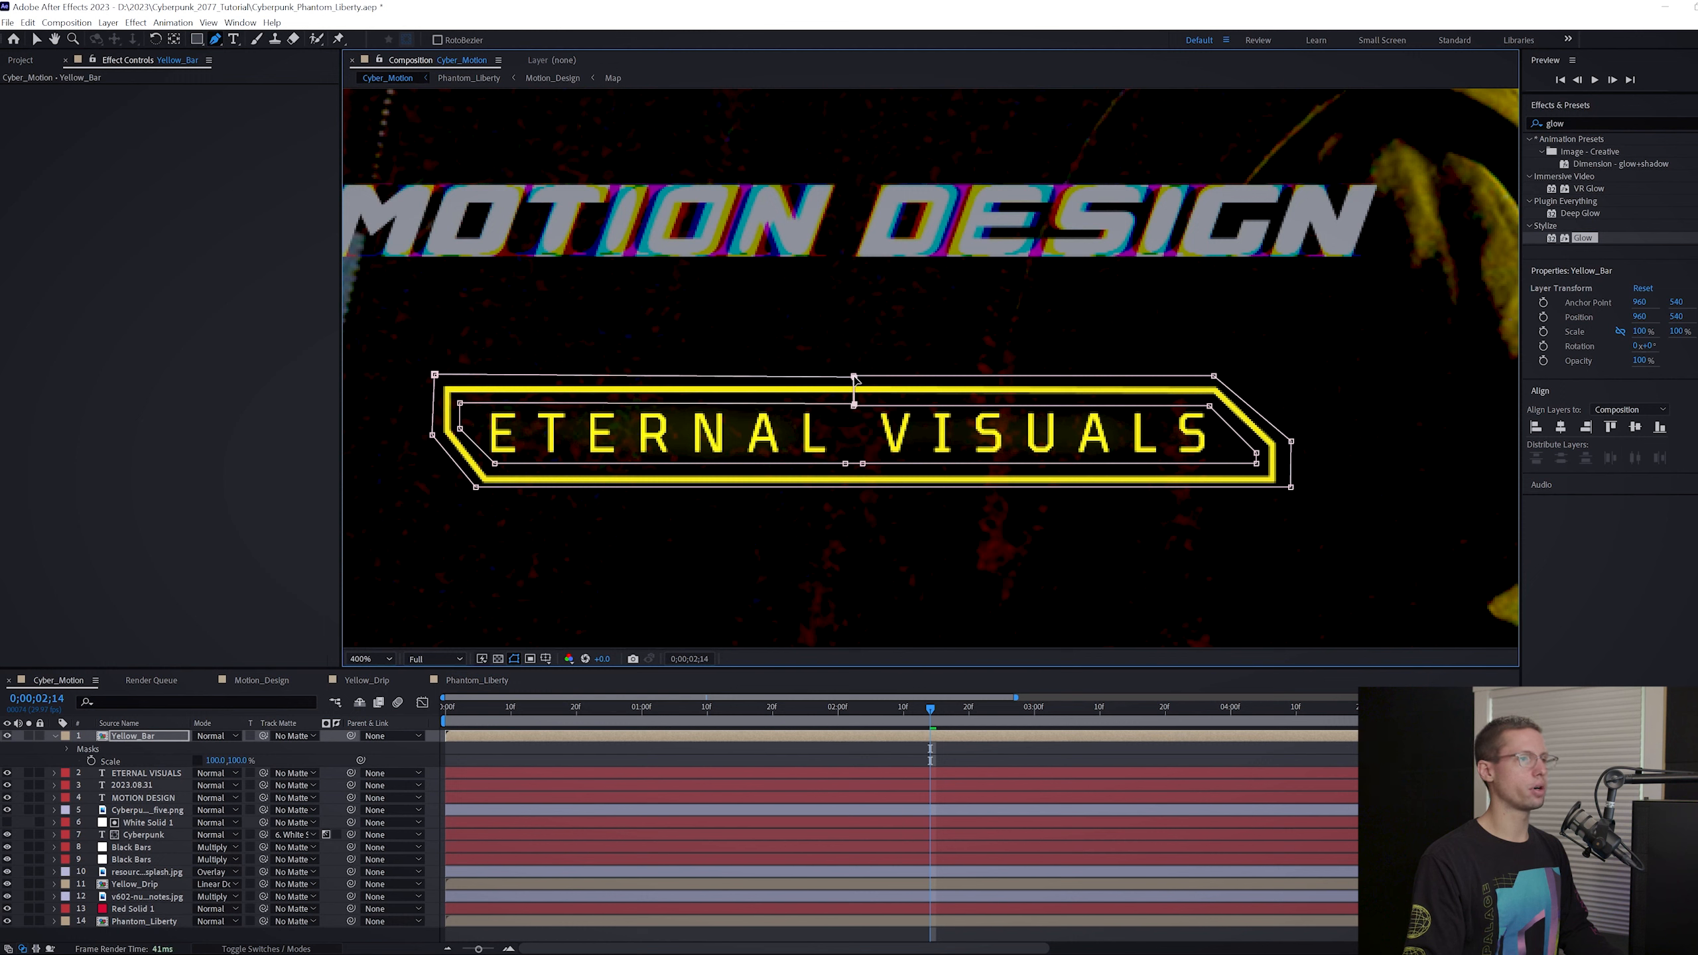
Keyframe the Yellow_Bar mask path so the box wipes on around ETERNAL VISUALS.
left_click(67, 748)
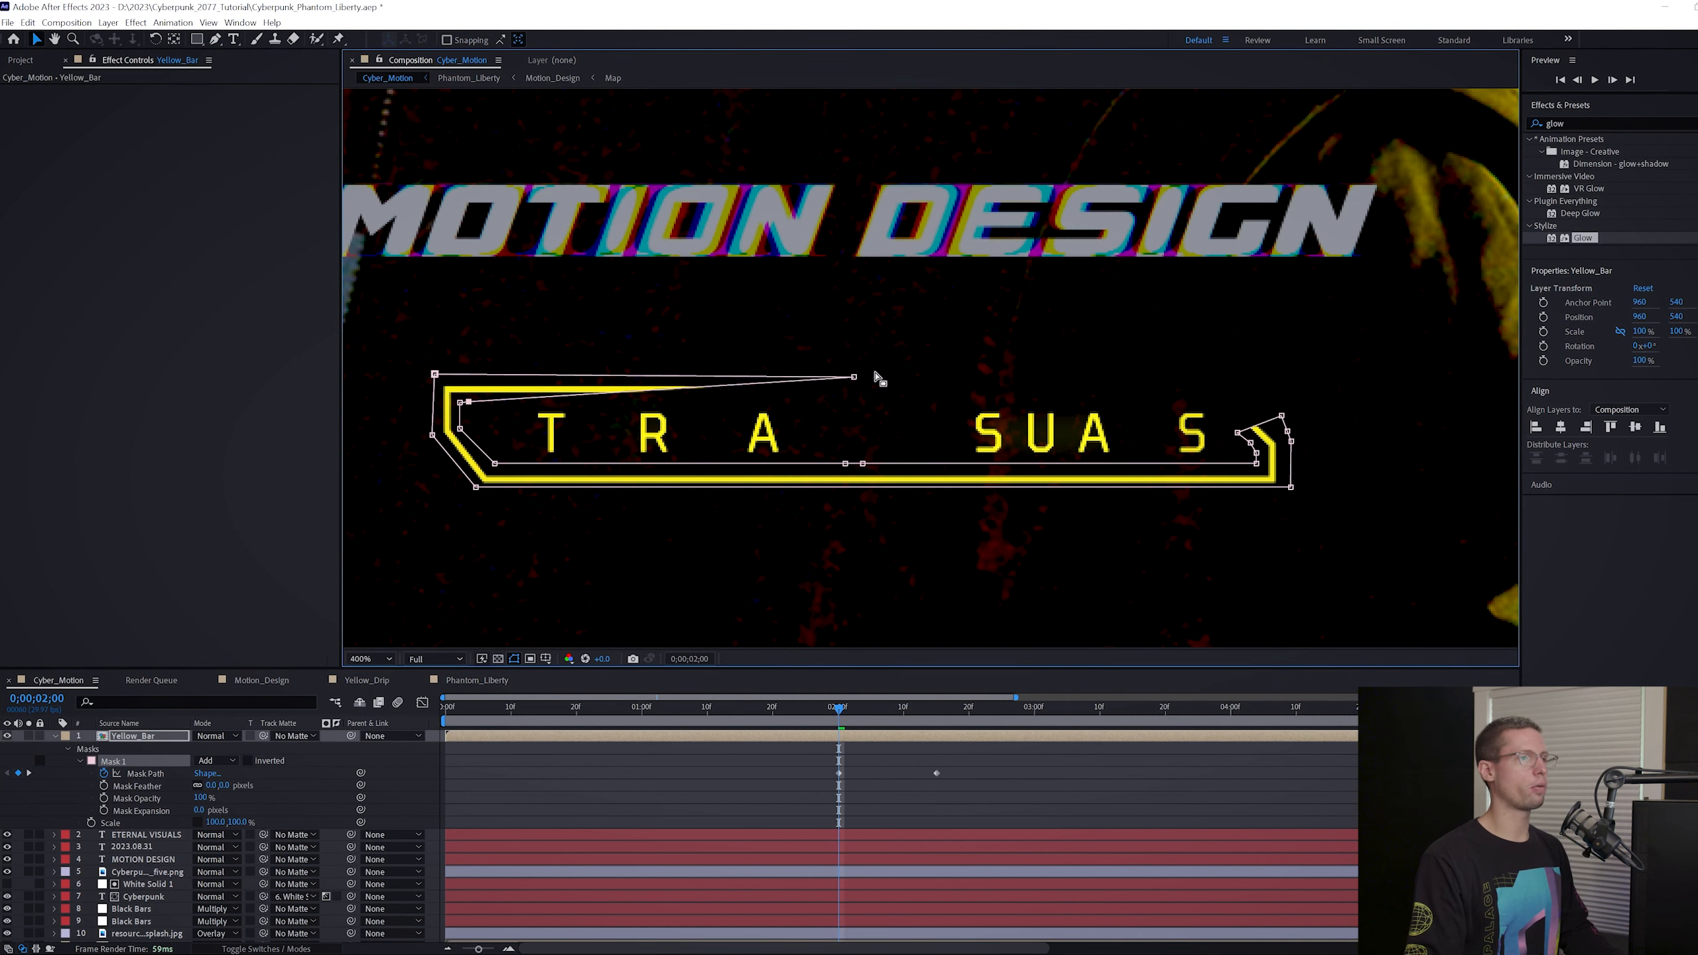
left_click(732, 708)
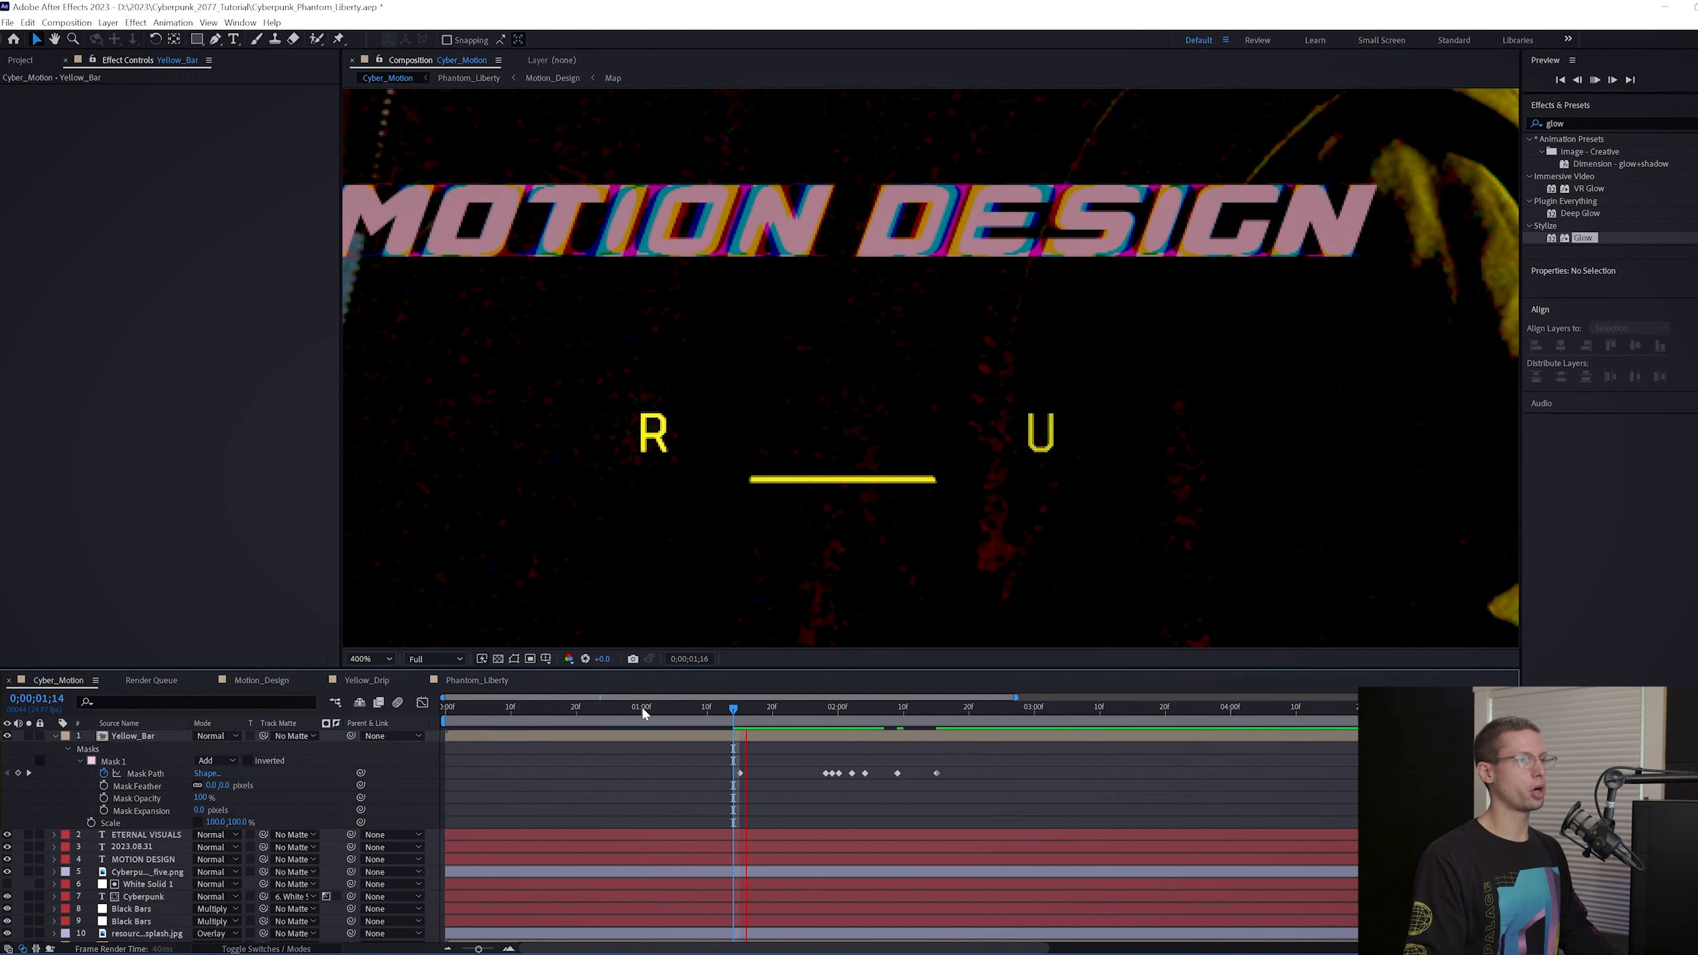
left_click(1027, 706)
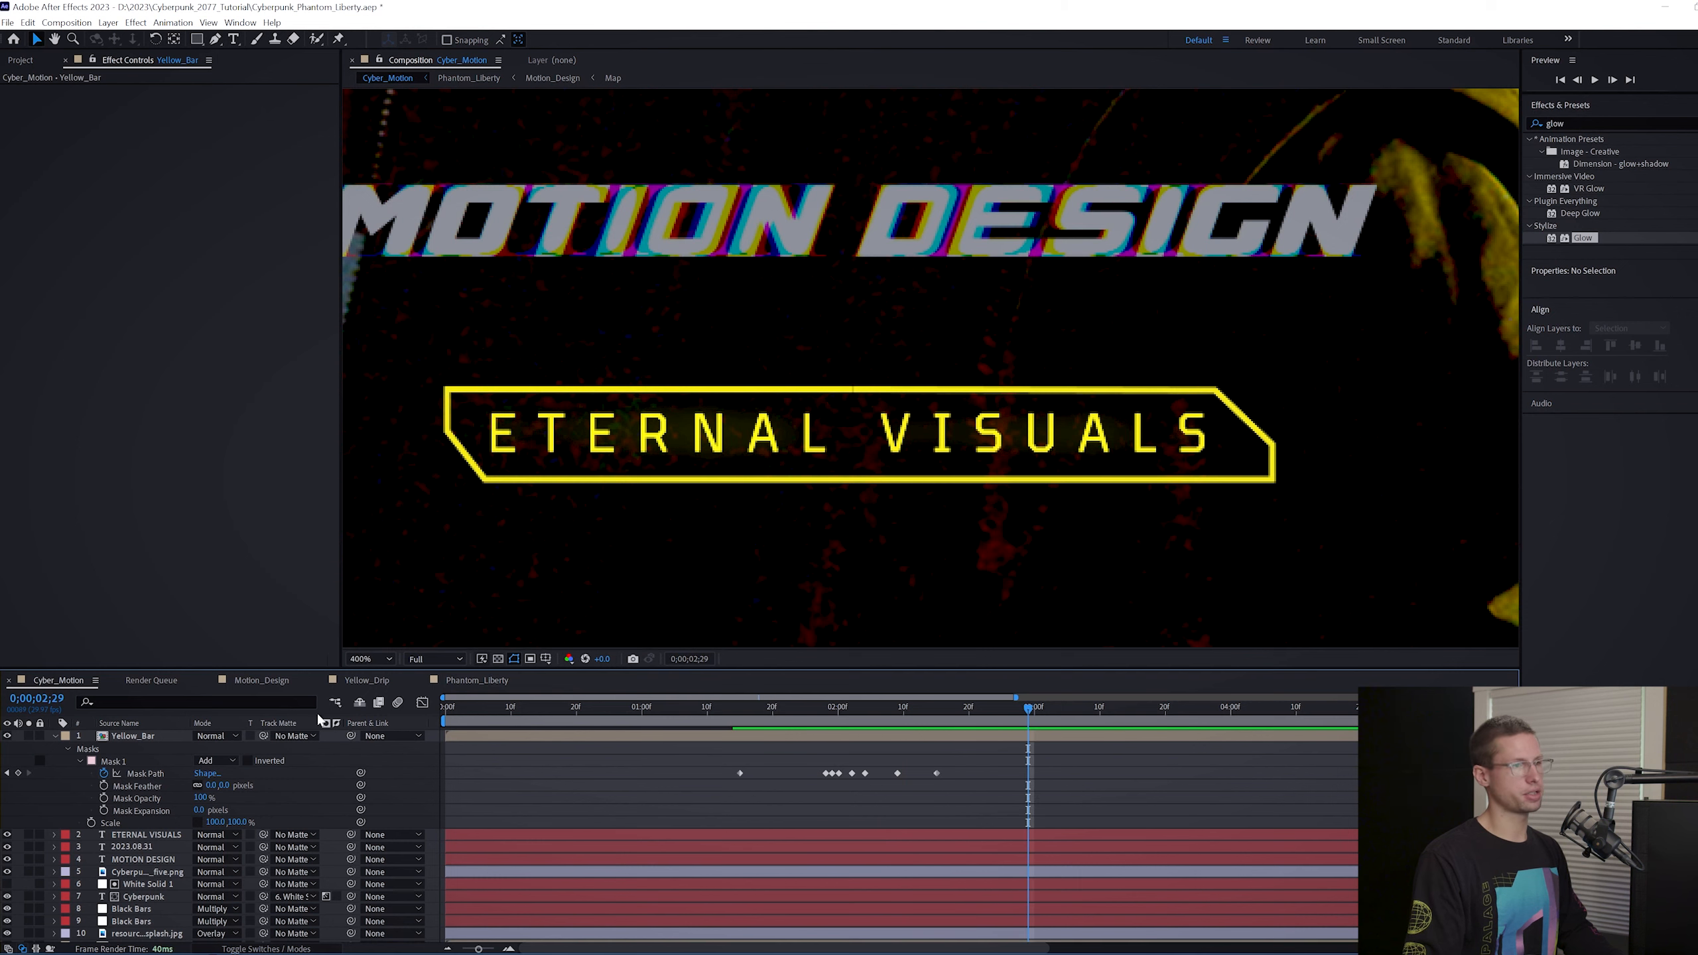
left_click(148, 835)
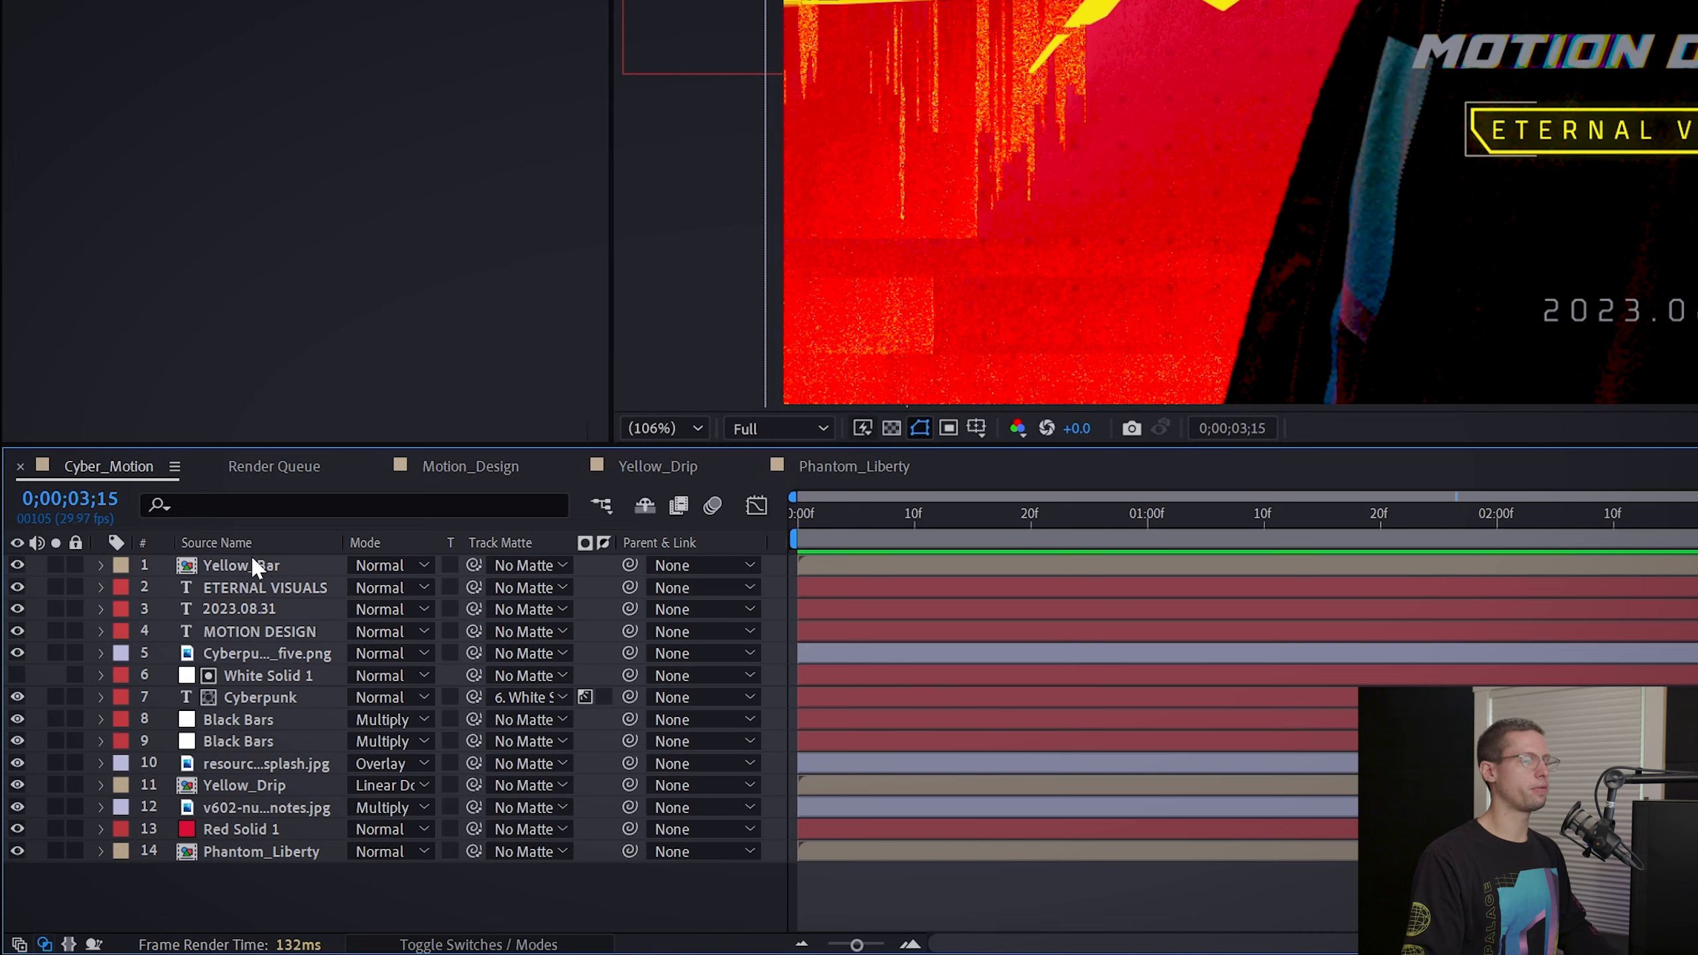
Pre-compose all title layers into a new Cyberpunk_Main composition.
right_click(242, 566)
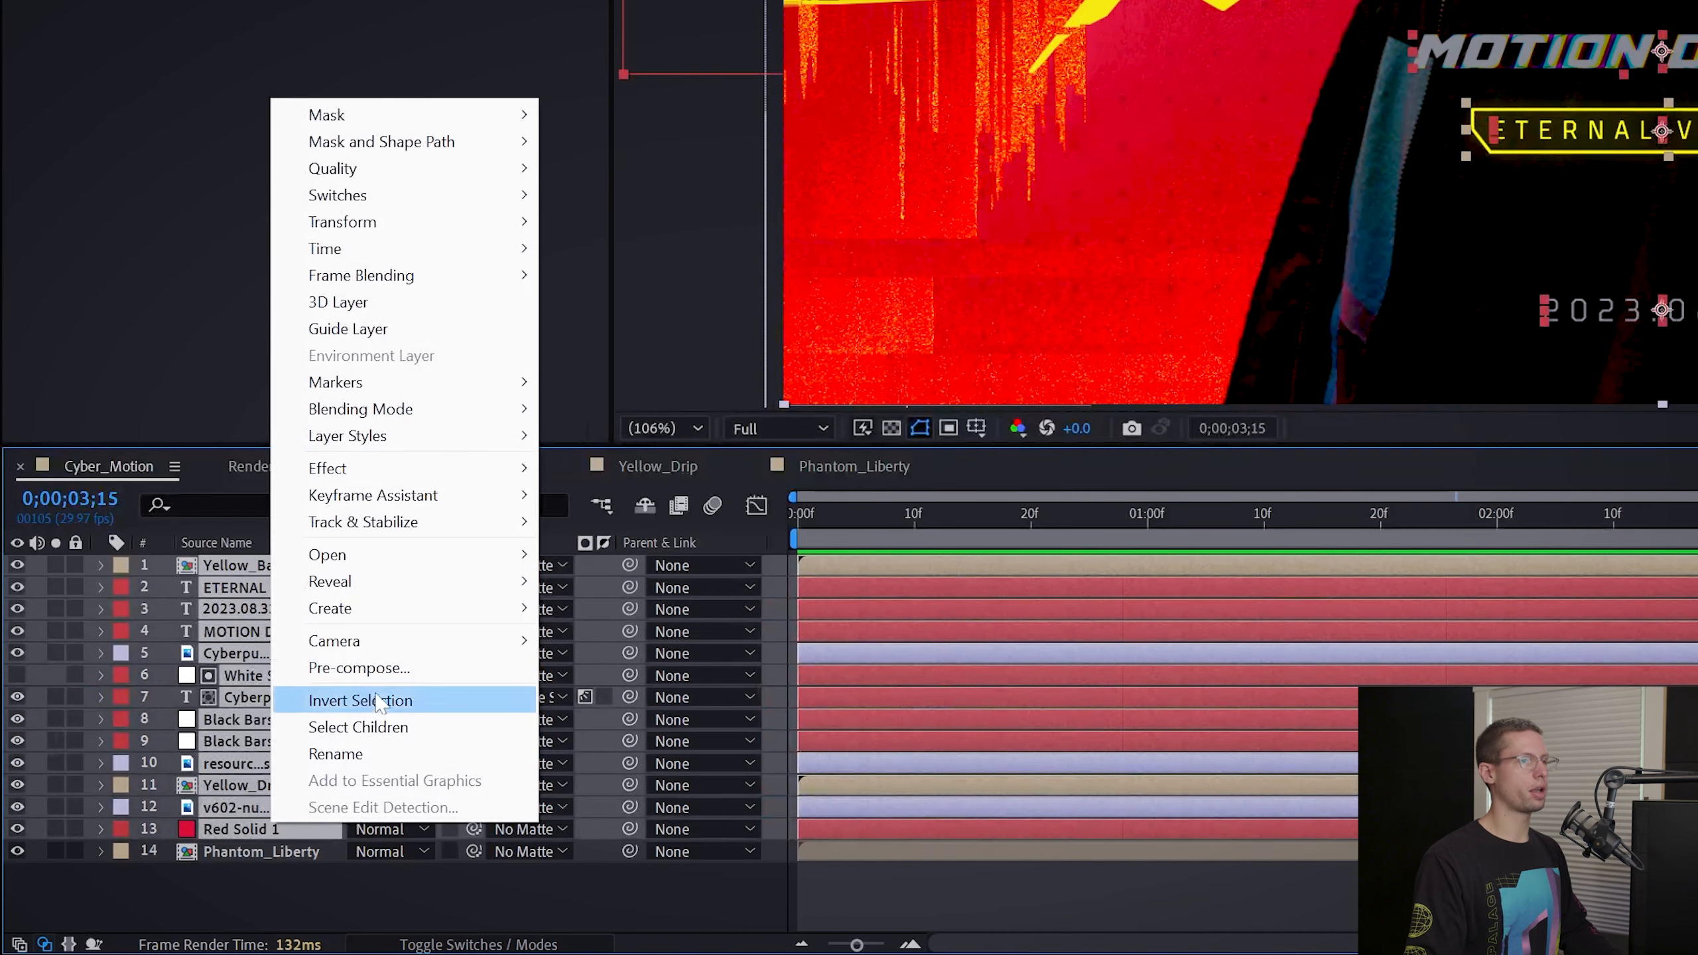
left_click(358, 669)
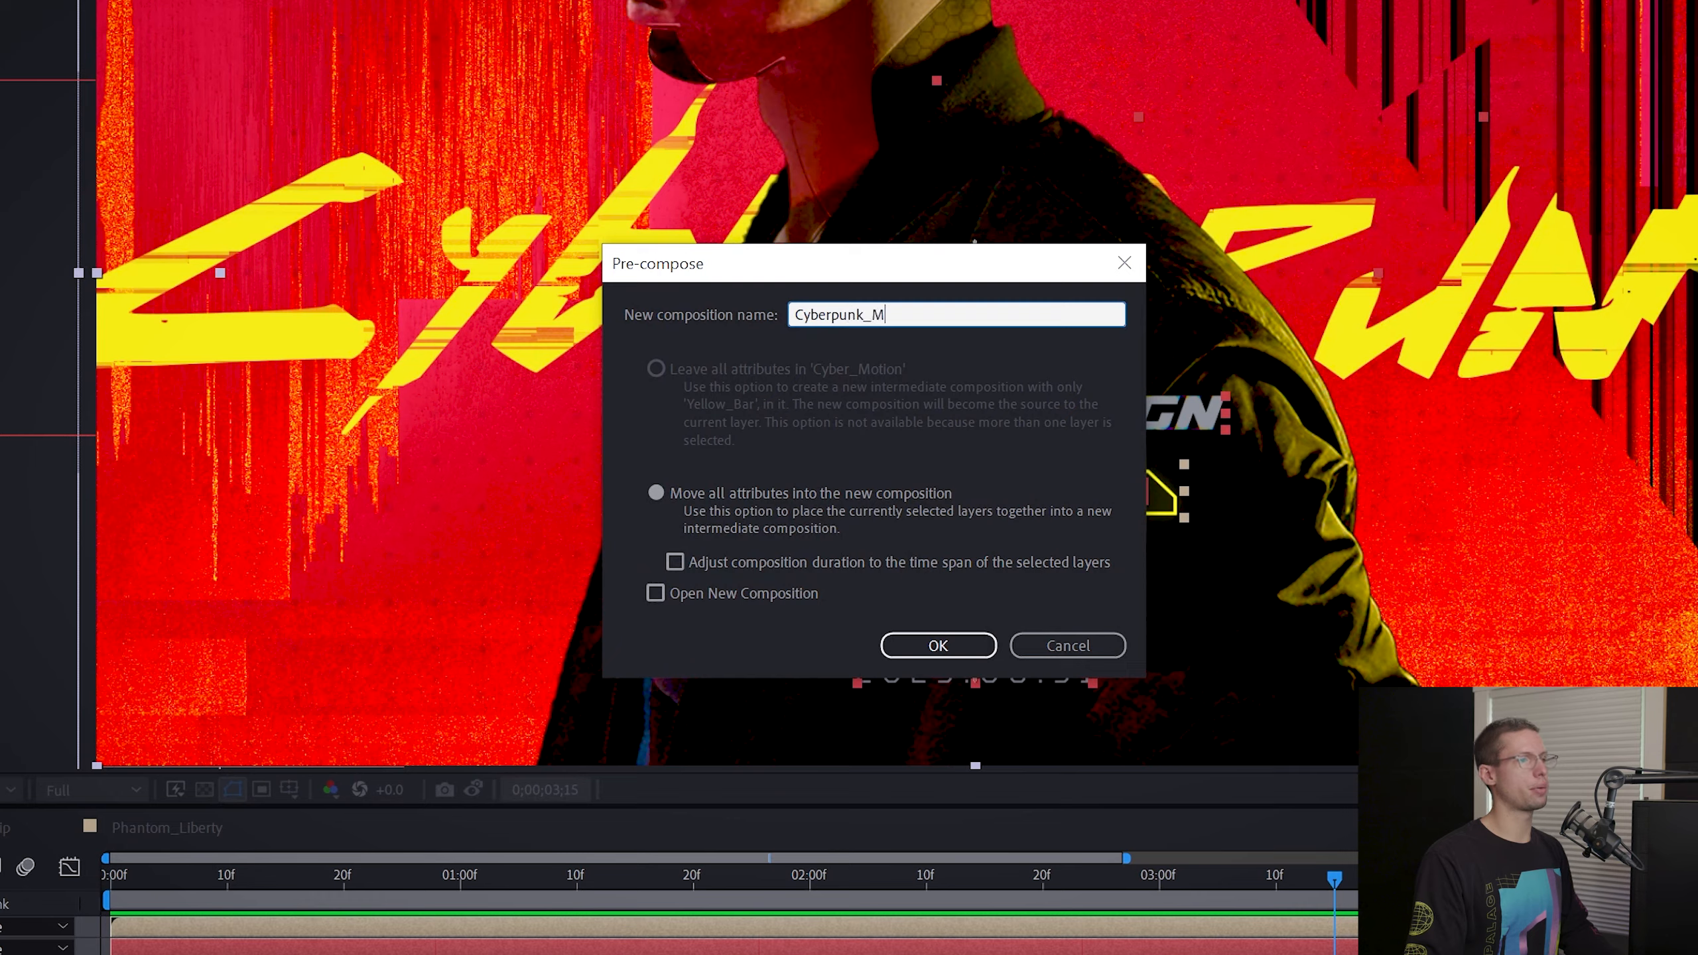
left_click(938, 645)
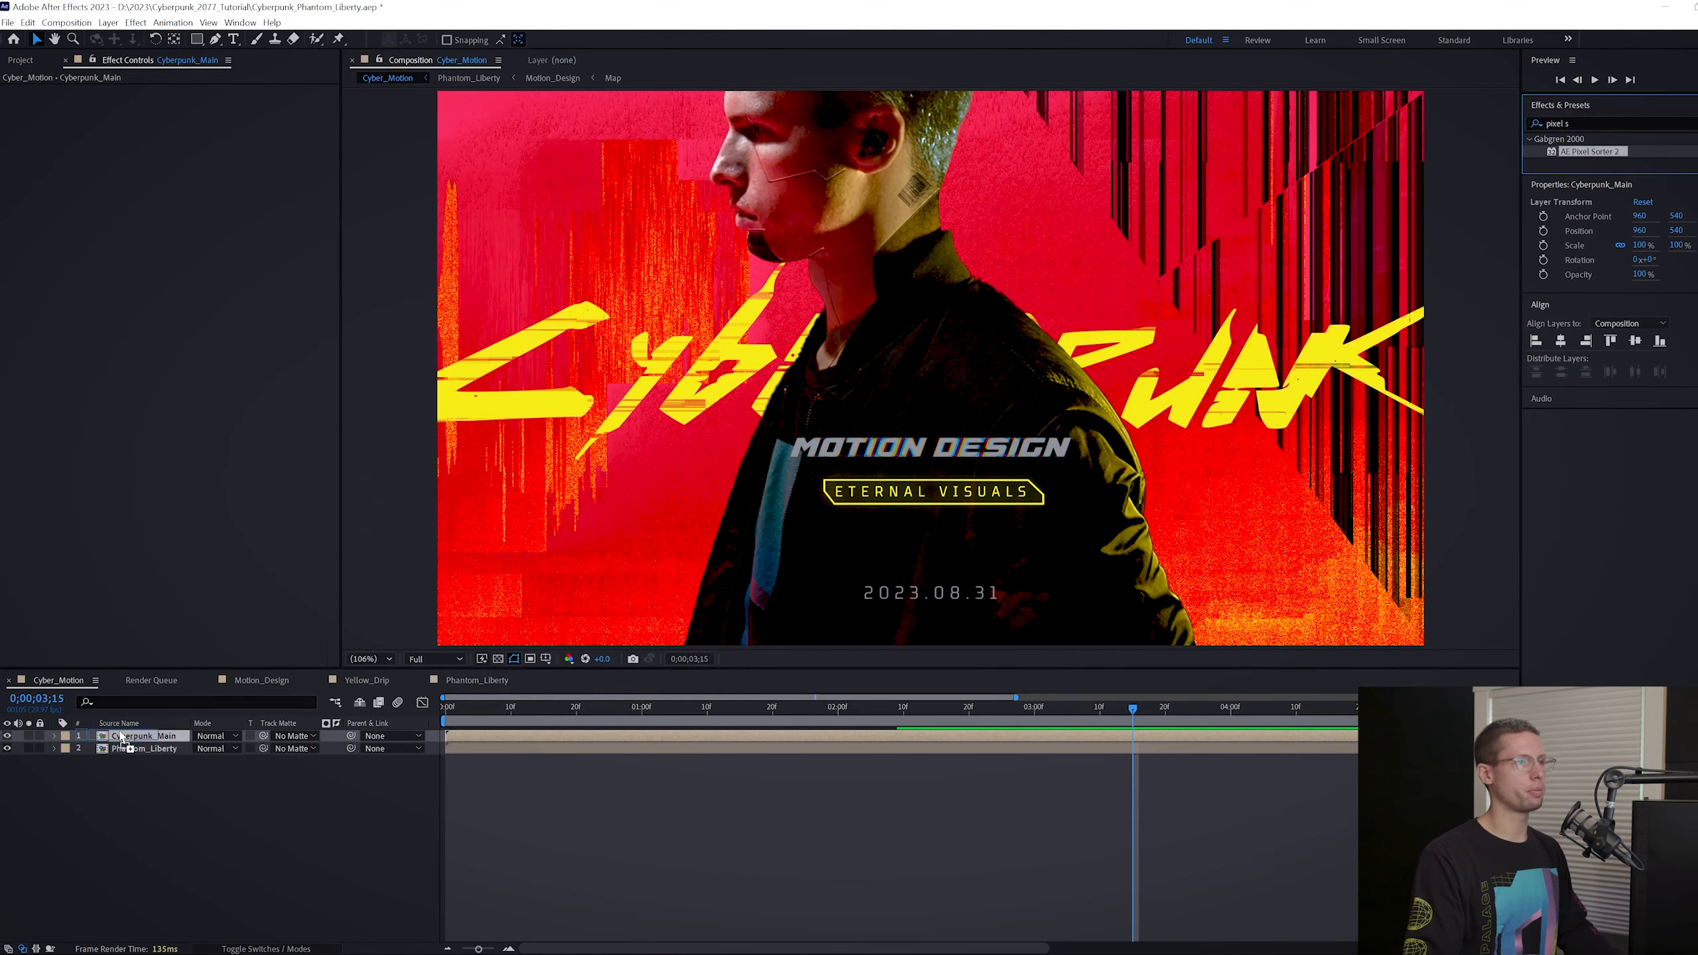
Keyframe Cyberpunk_Main's opacity and scale around 1:00 for a pixel-sorted intro fade.
left_click(134, 736)
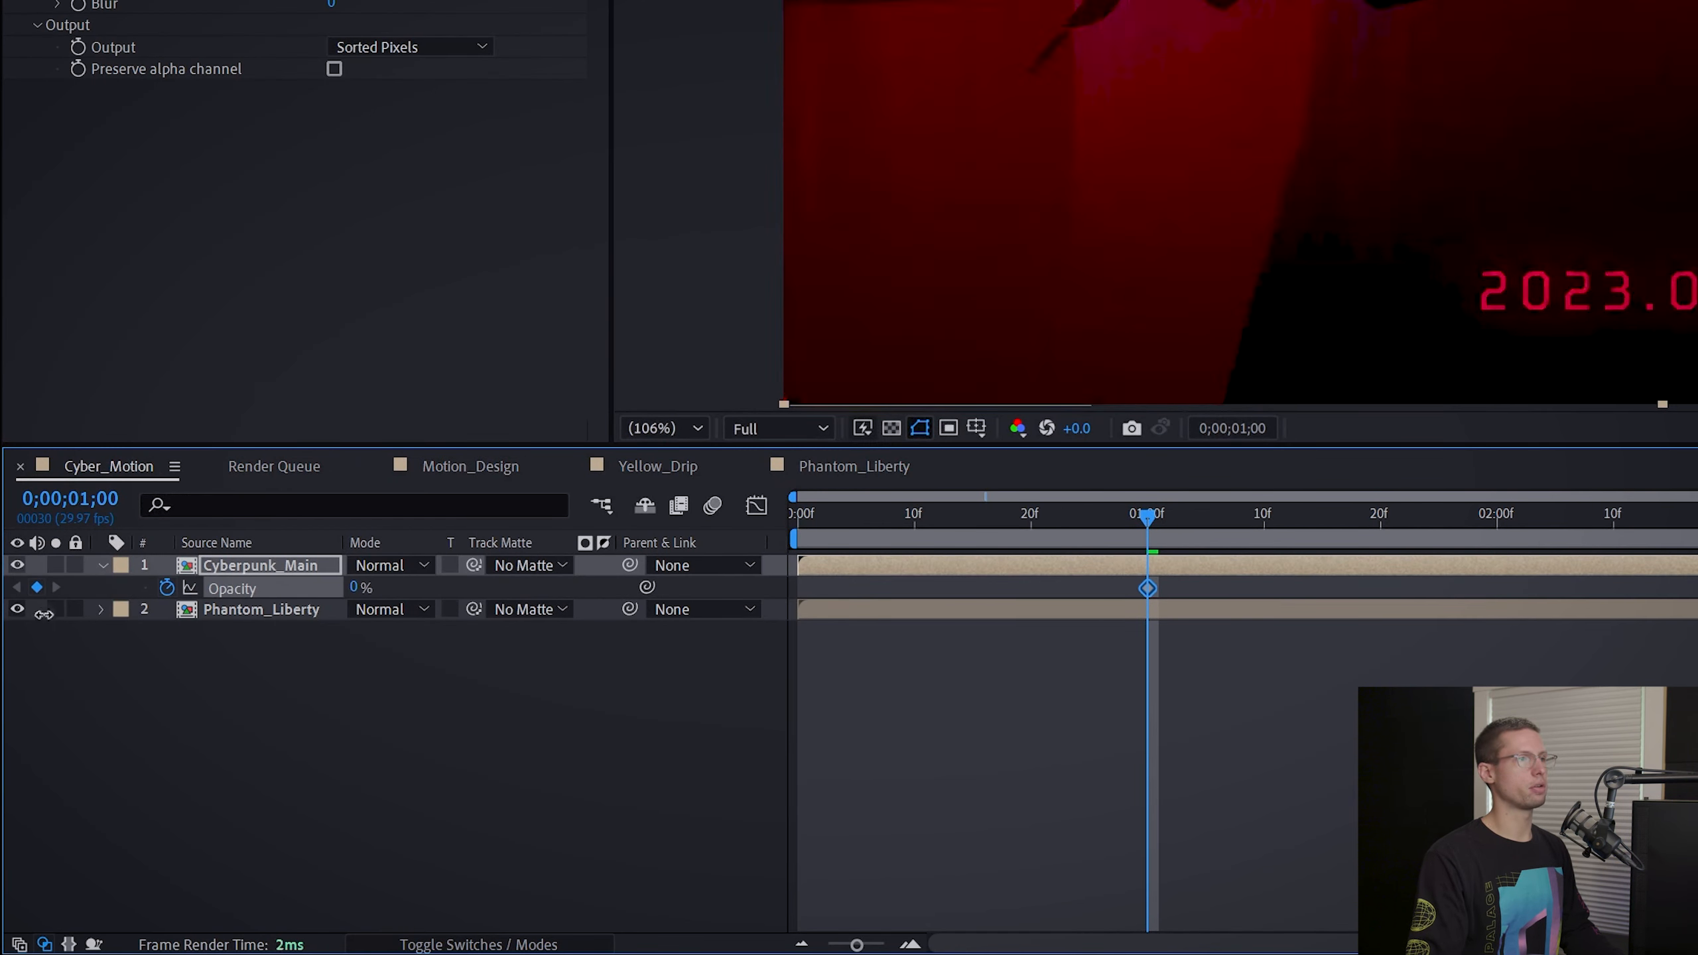
left_click(1206, 519)
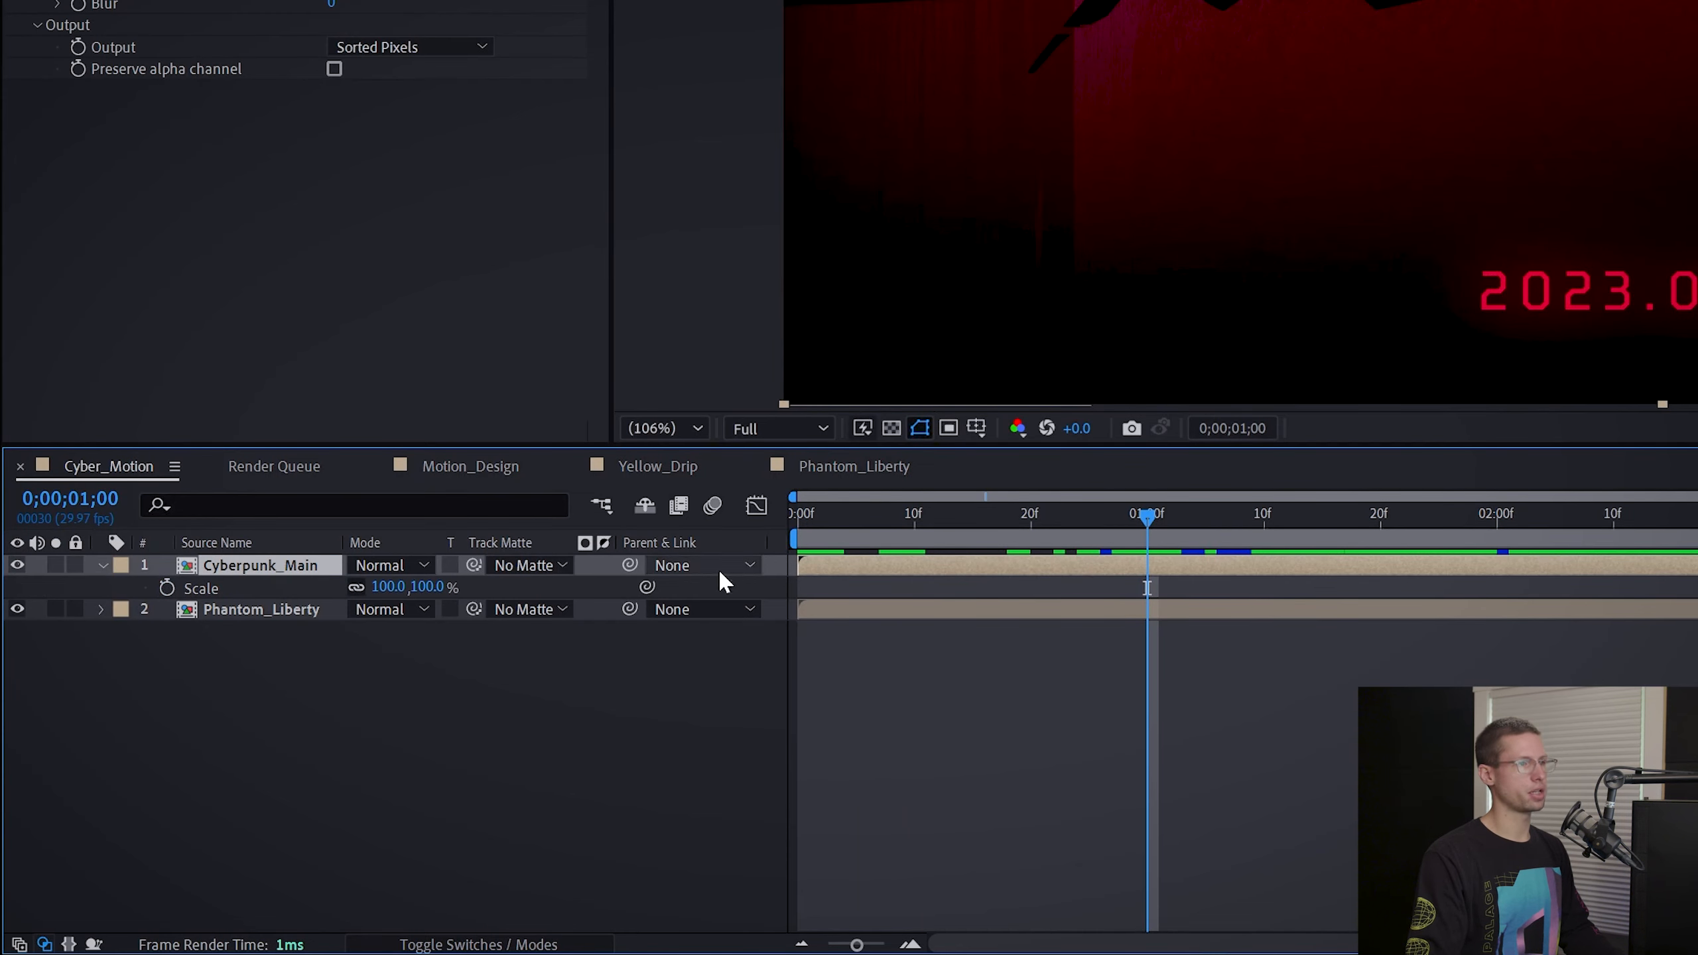
mouse_move(1186, 523)
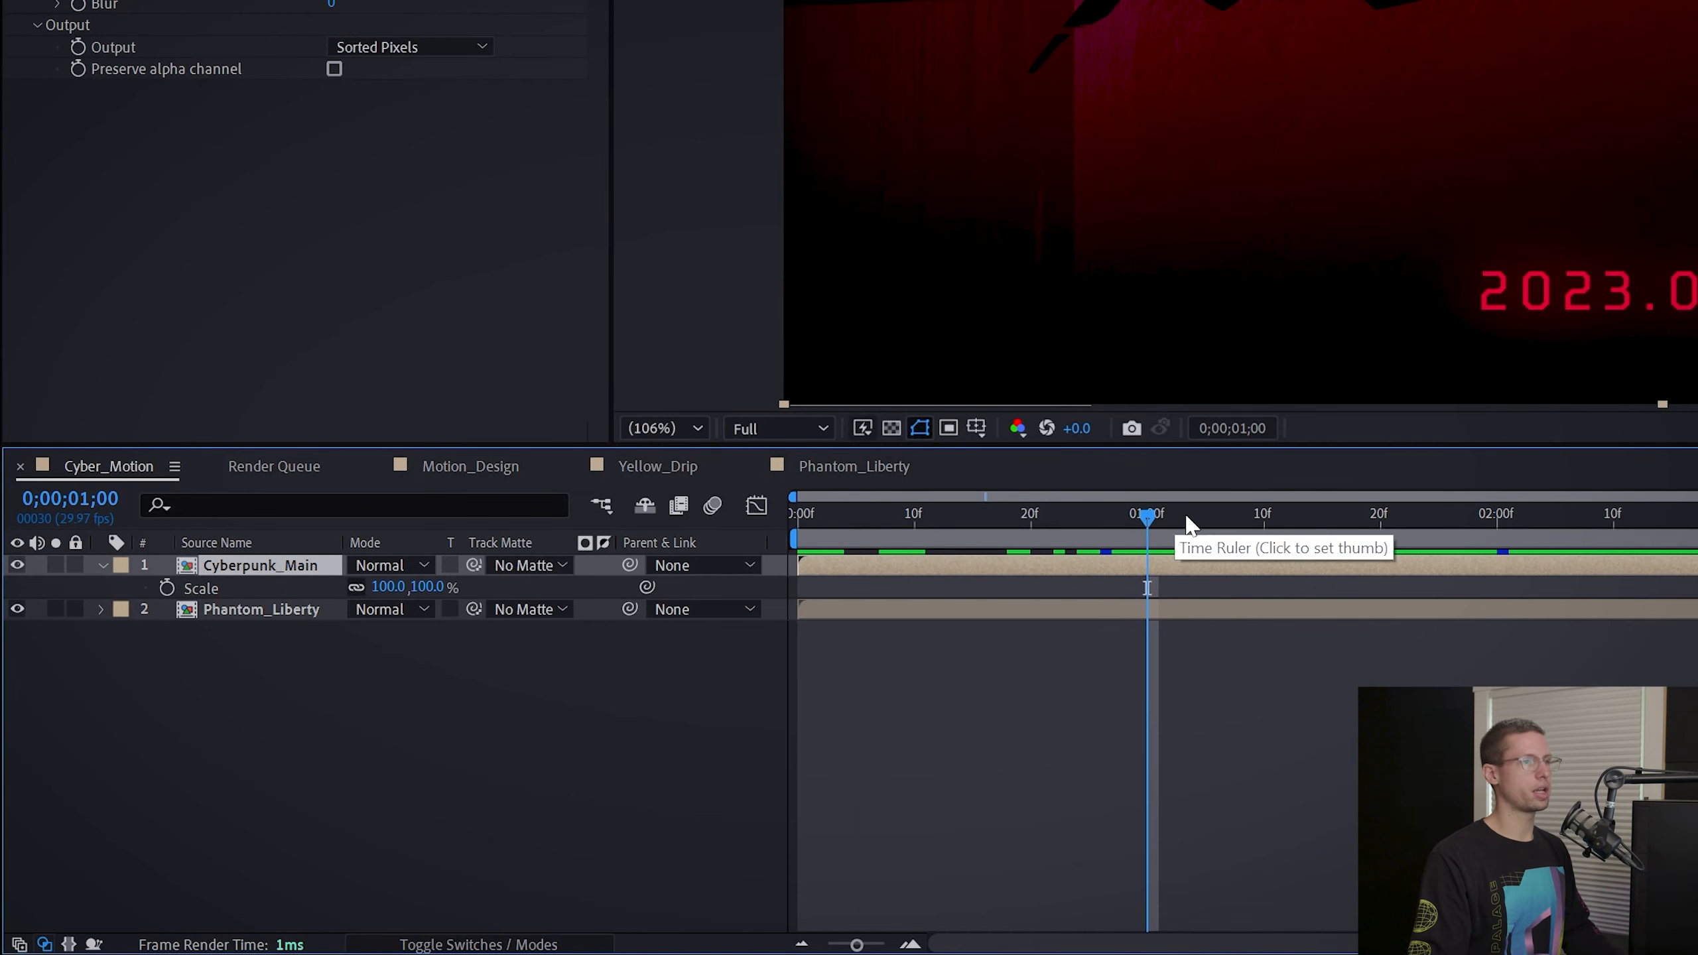
left_click(1264, 515)
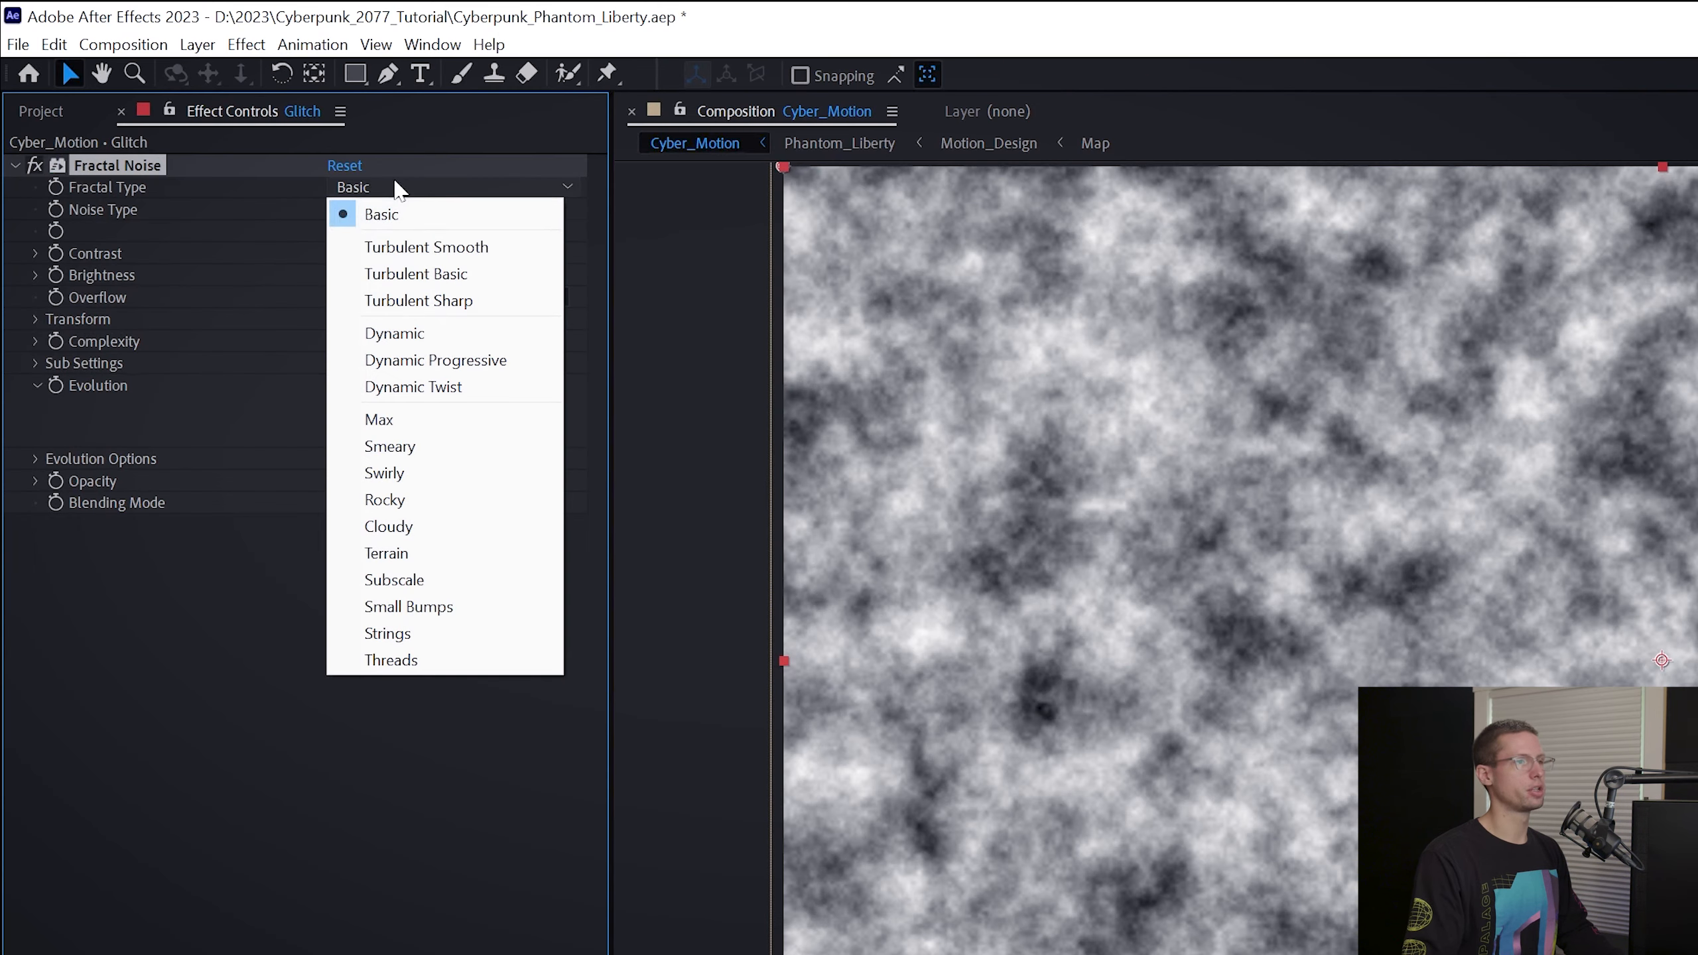
Set Fractal Noise to Max type Block noise, contrast 210, brightness -190, and keyframe Random Seed.
left_click(379, 419)
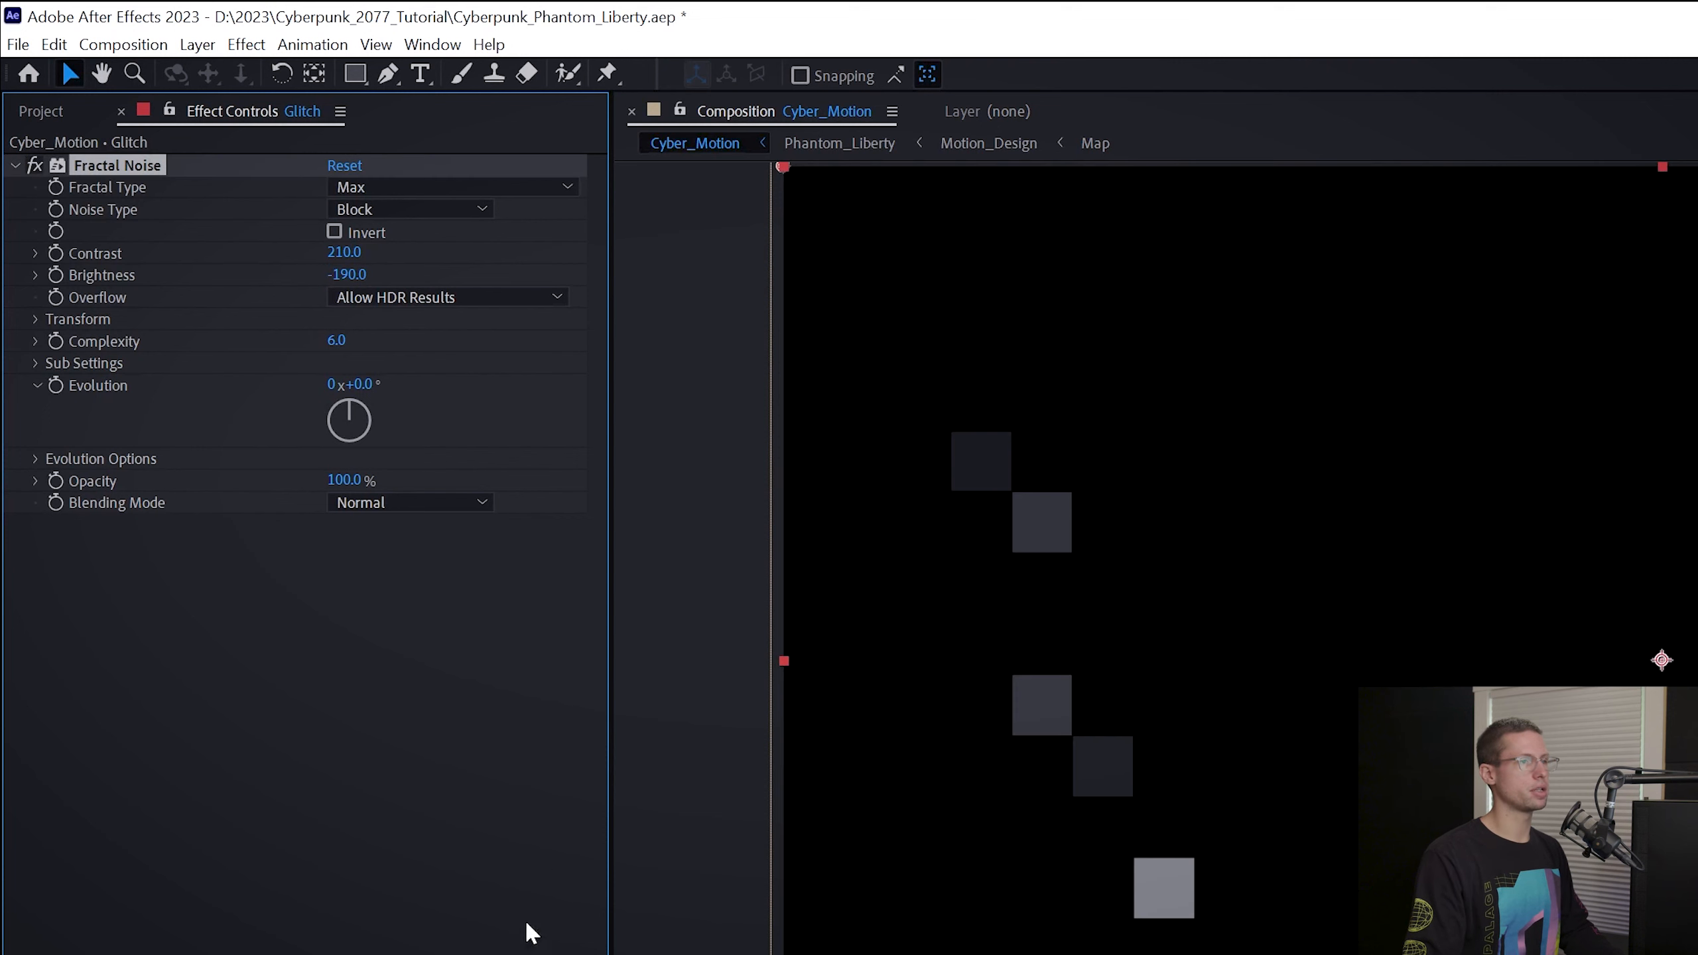
left_click(35, 459)
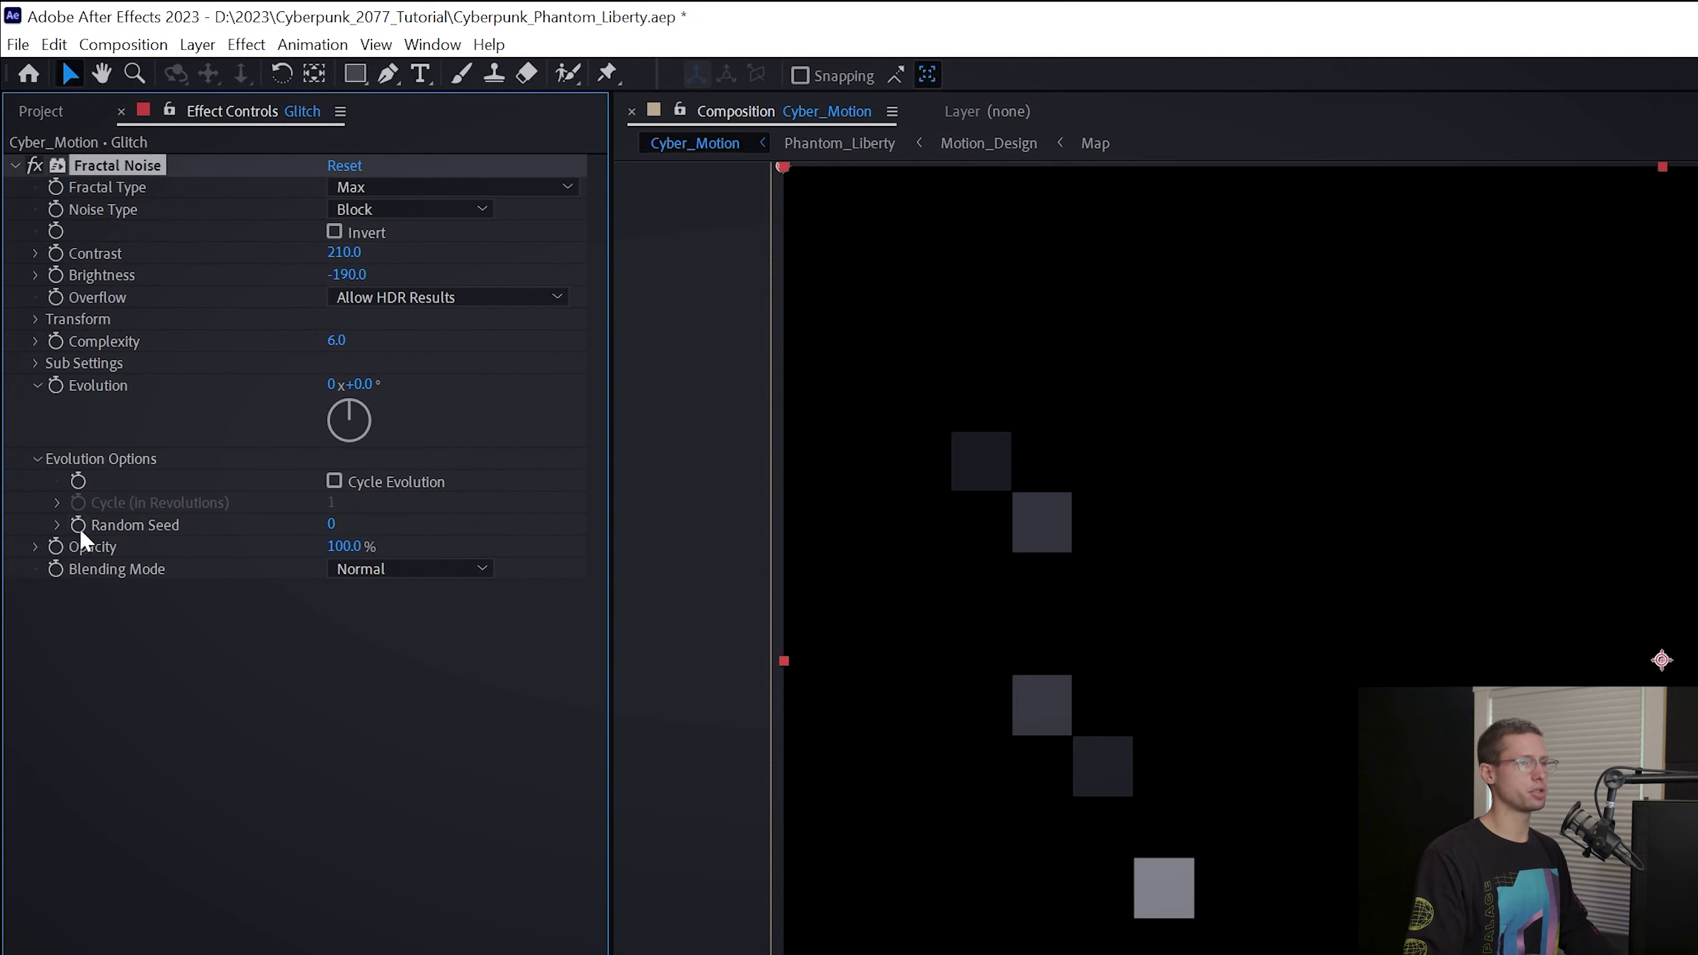
left_click(53, 501)
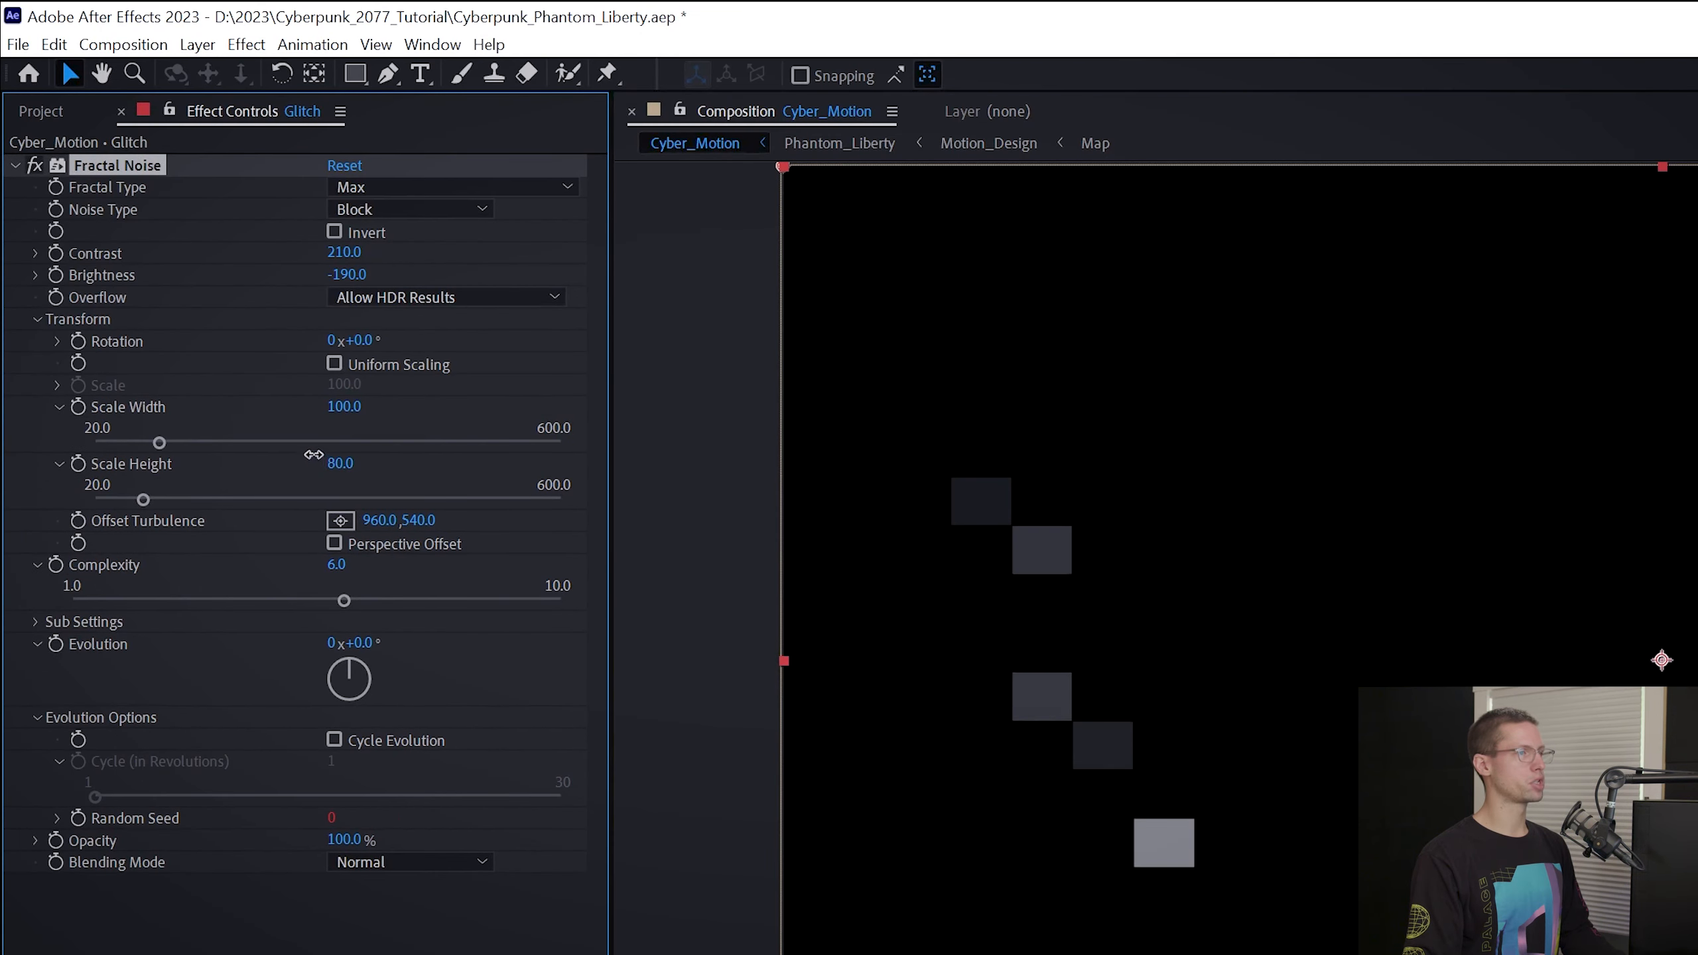
Pre-compose the Glitch layer into its own Glitch composition.
right_click(223, 565)
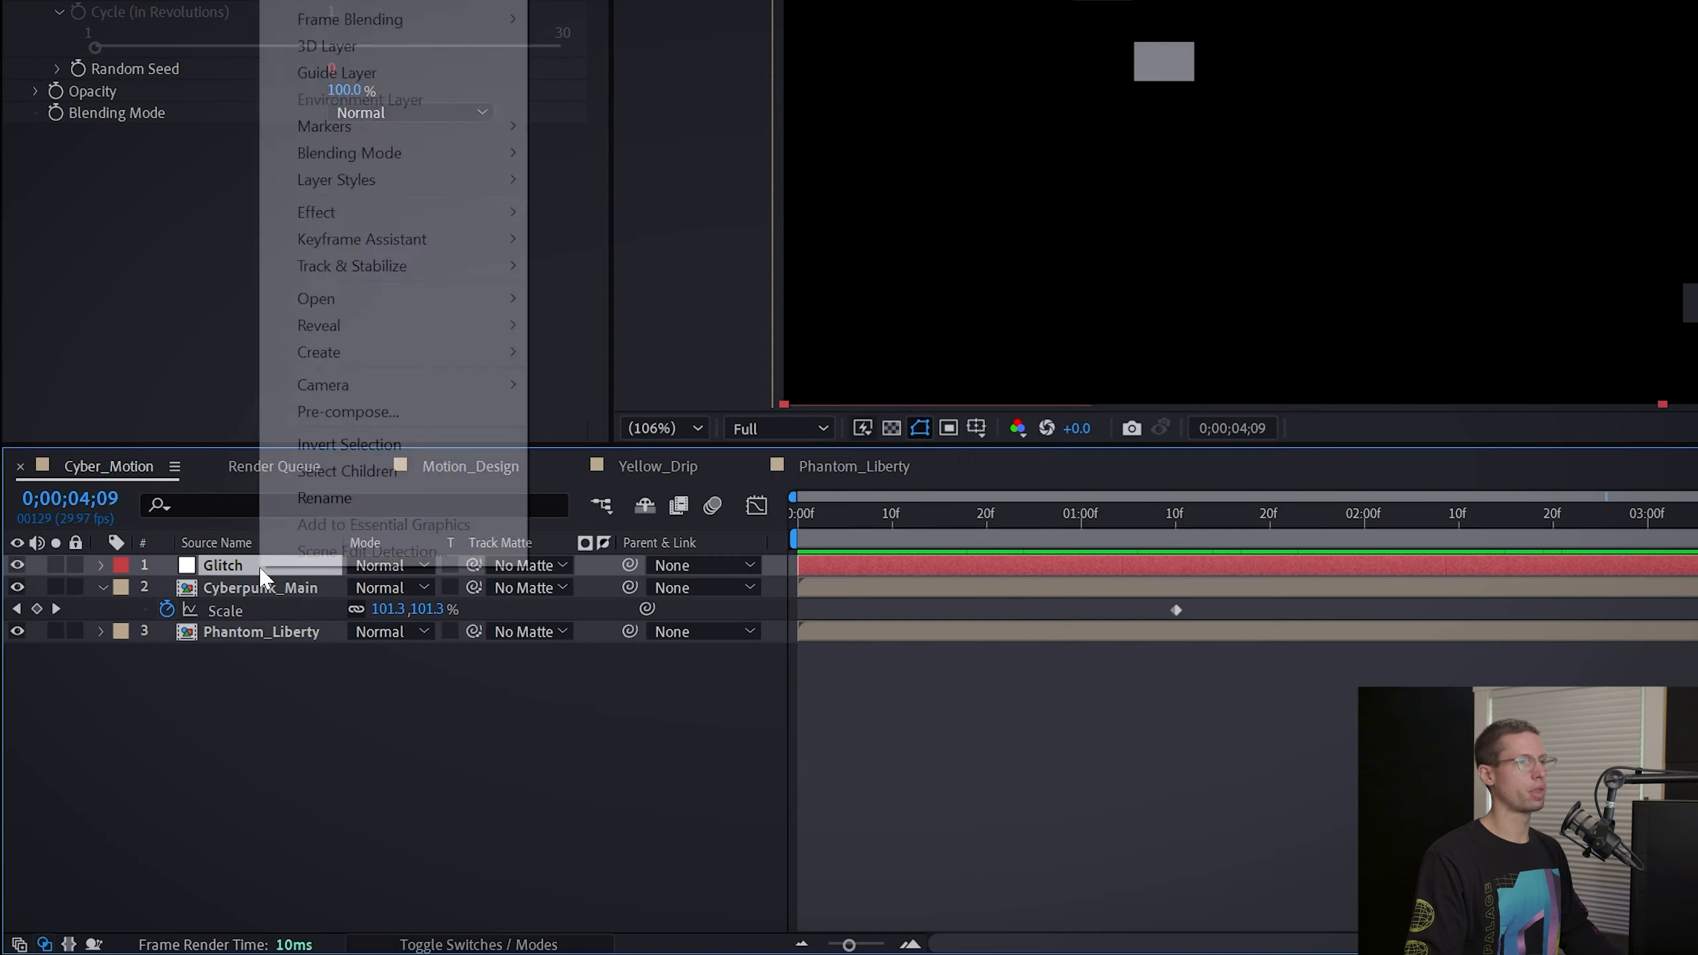
left_click(347, 411)
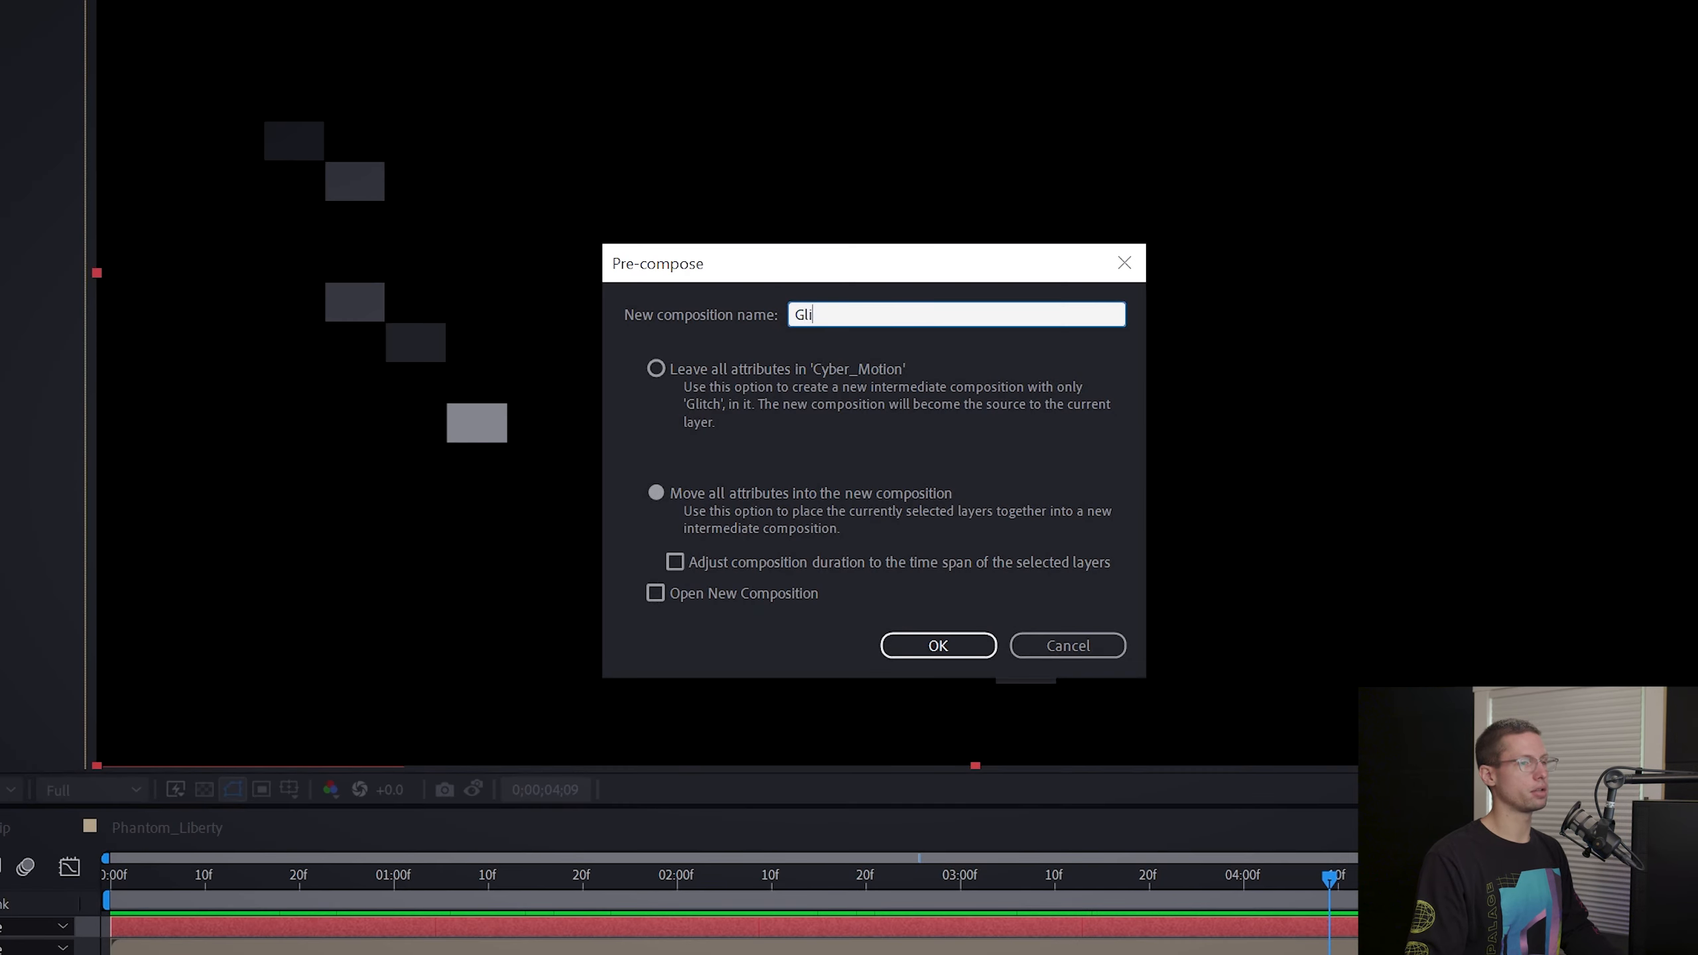
left_click(938, 645)
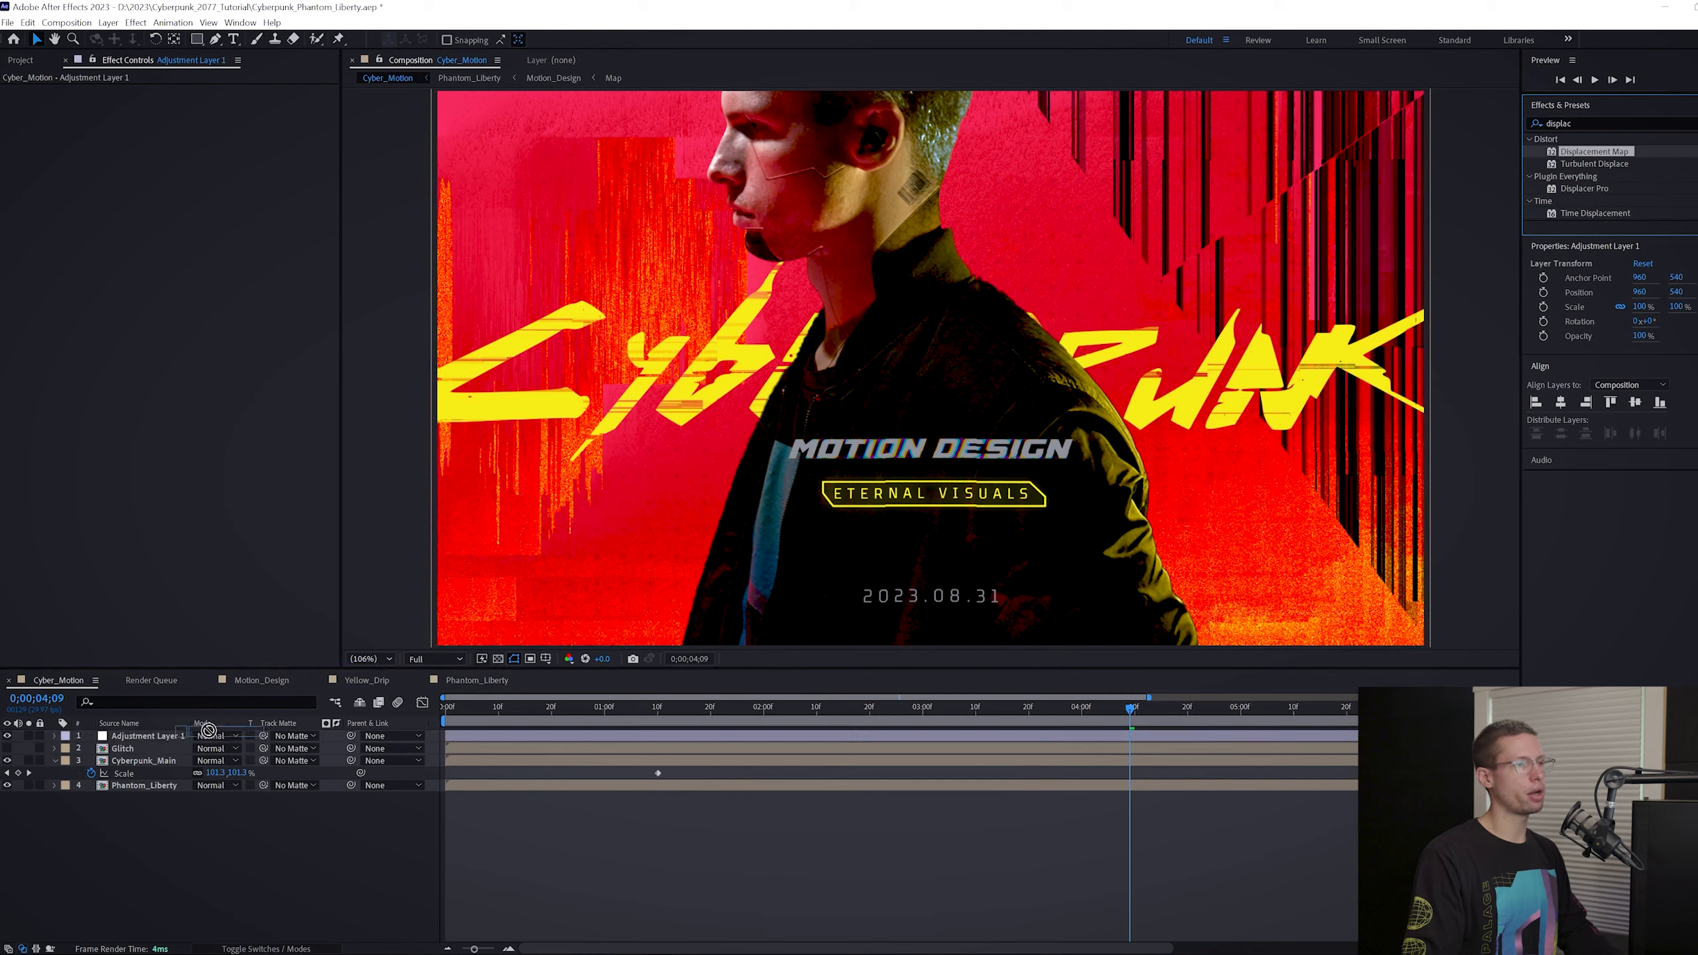
Point the adjustment layer's Displacement Map at Glitch using Luminance, Max Horizontal -28, Wrap Pixels Around.
left_click(392, 187)
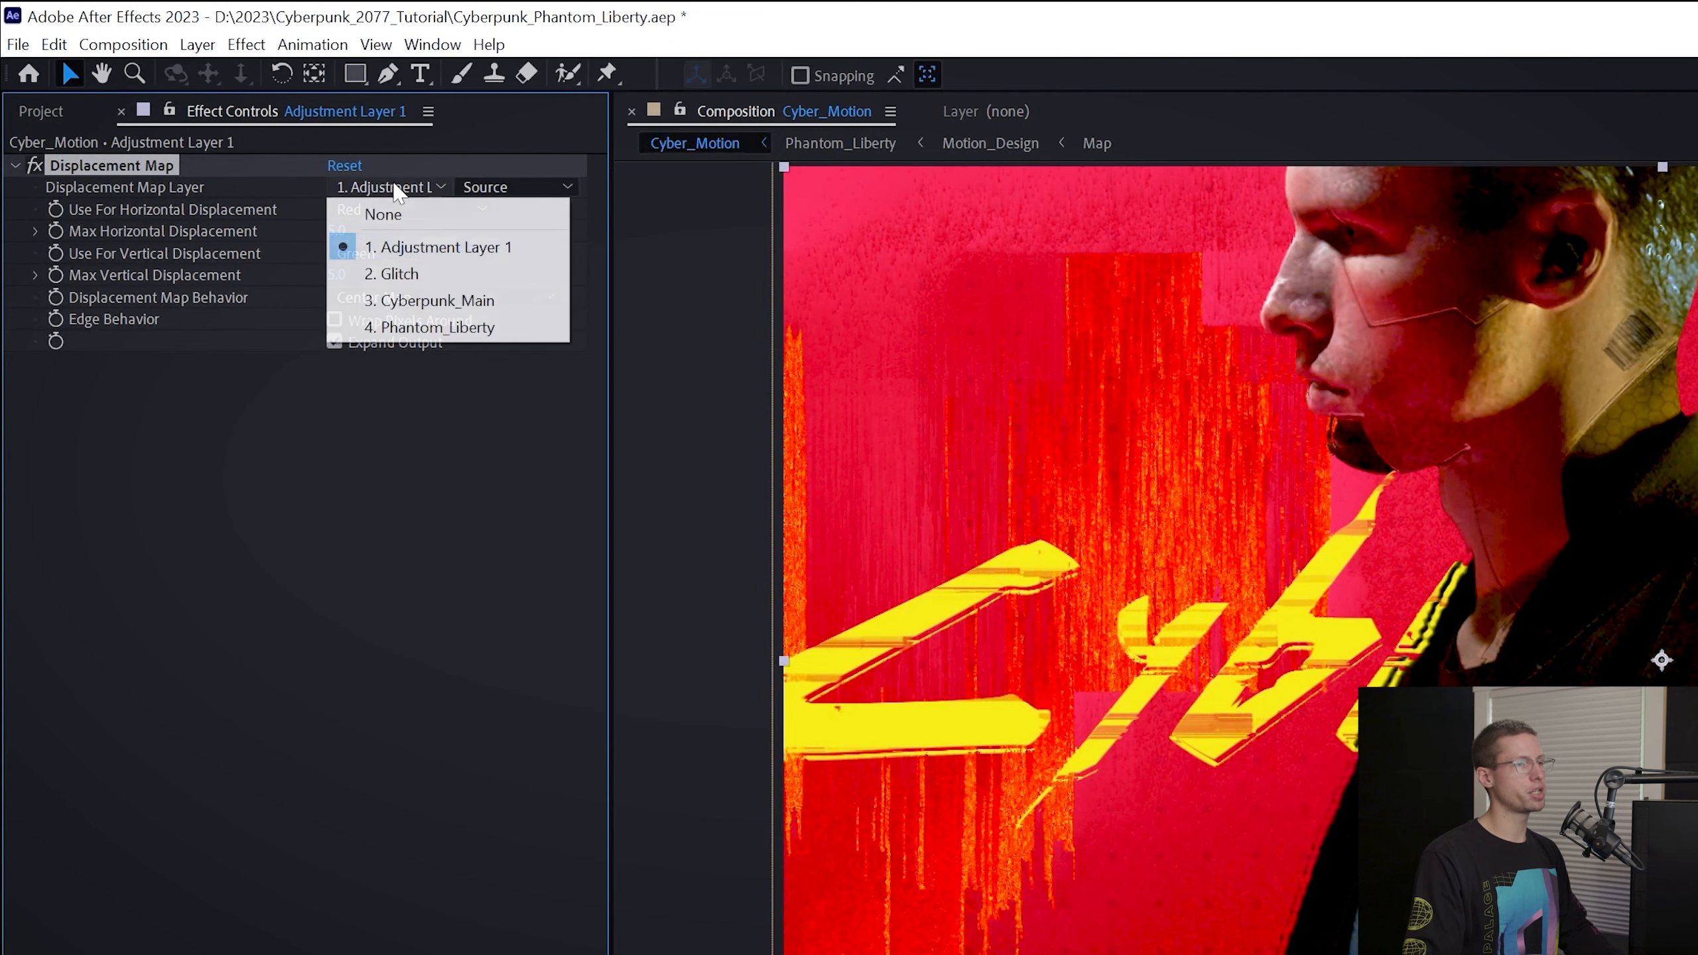
left_click(391, 274)
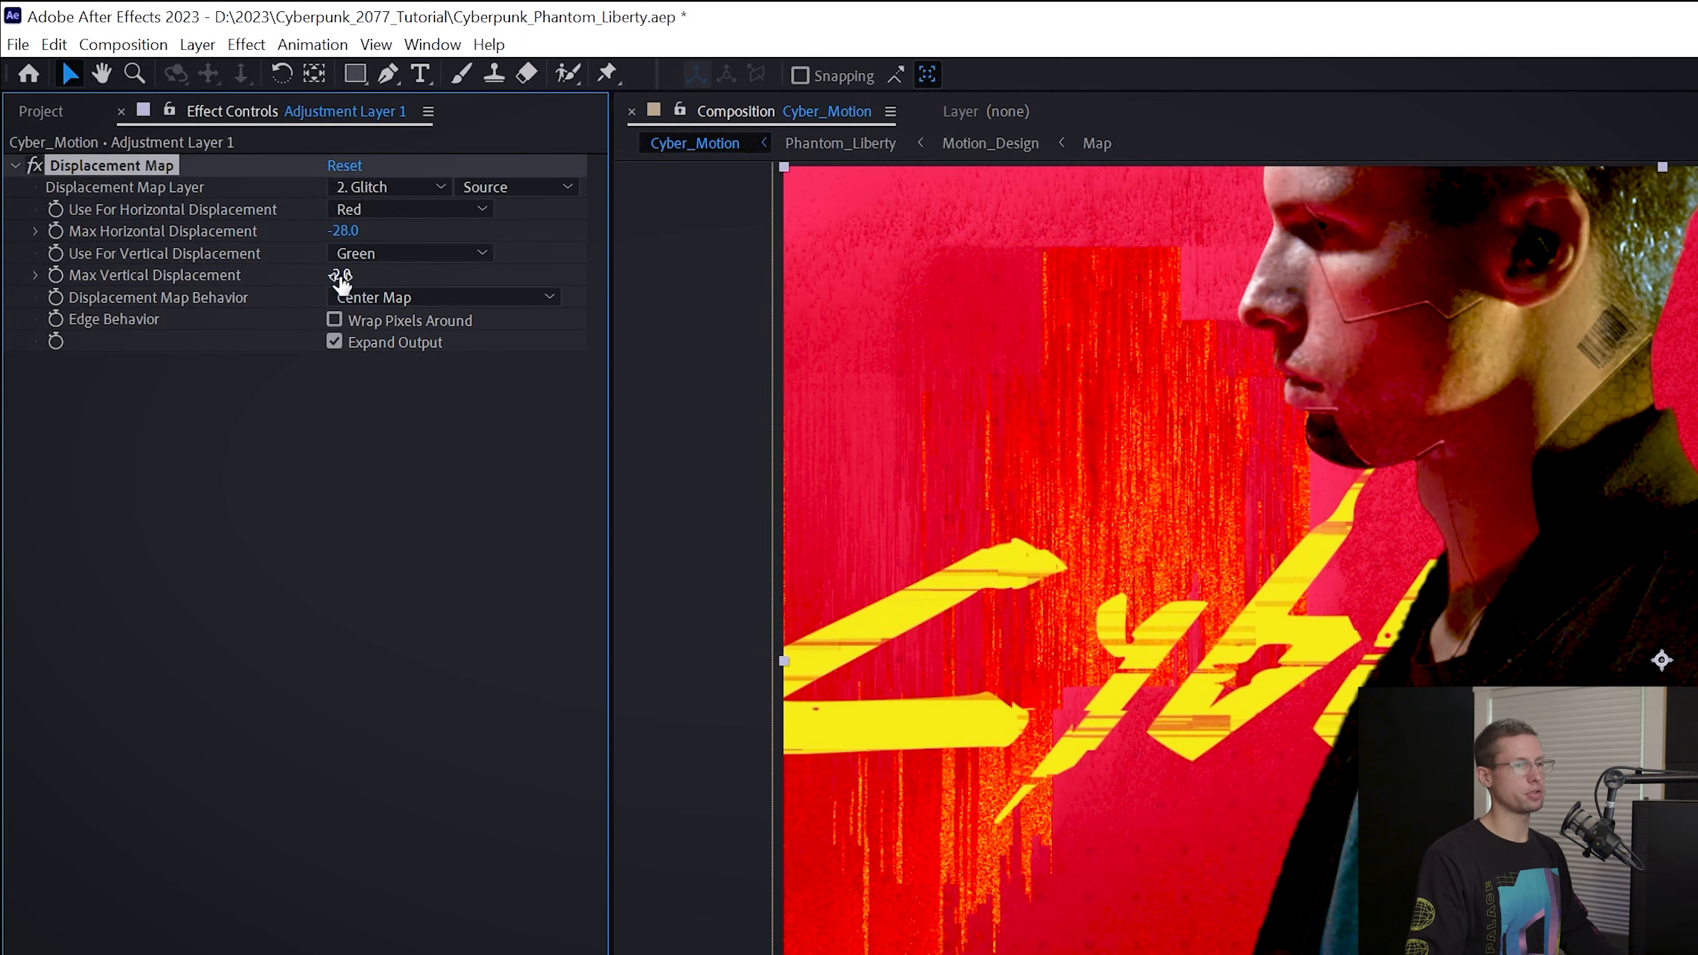
left_click(409, 253)
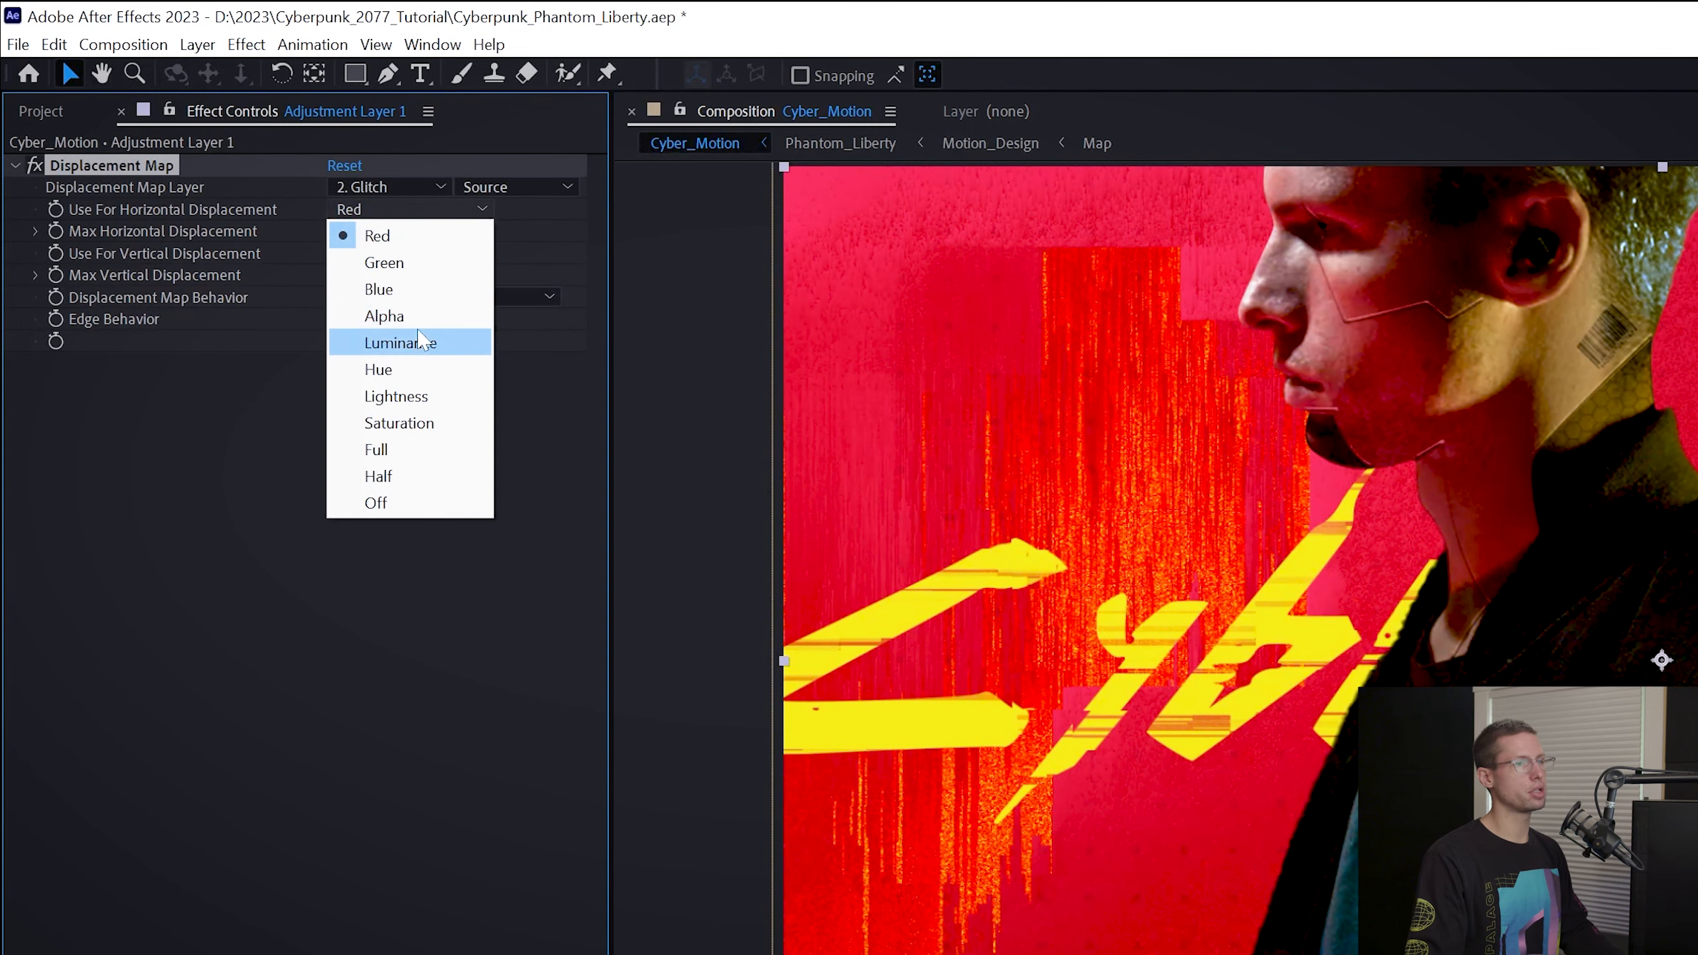
left_click(399, 343)
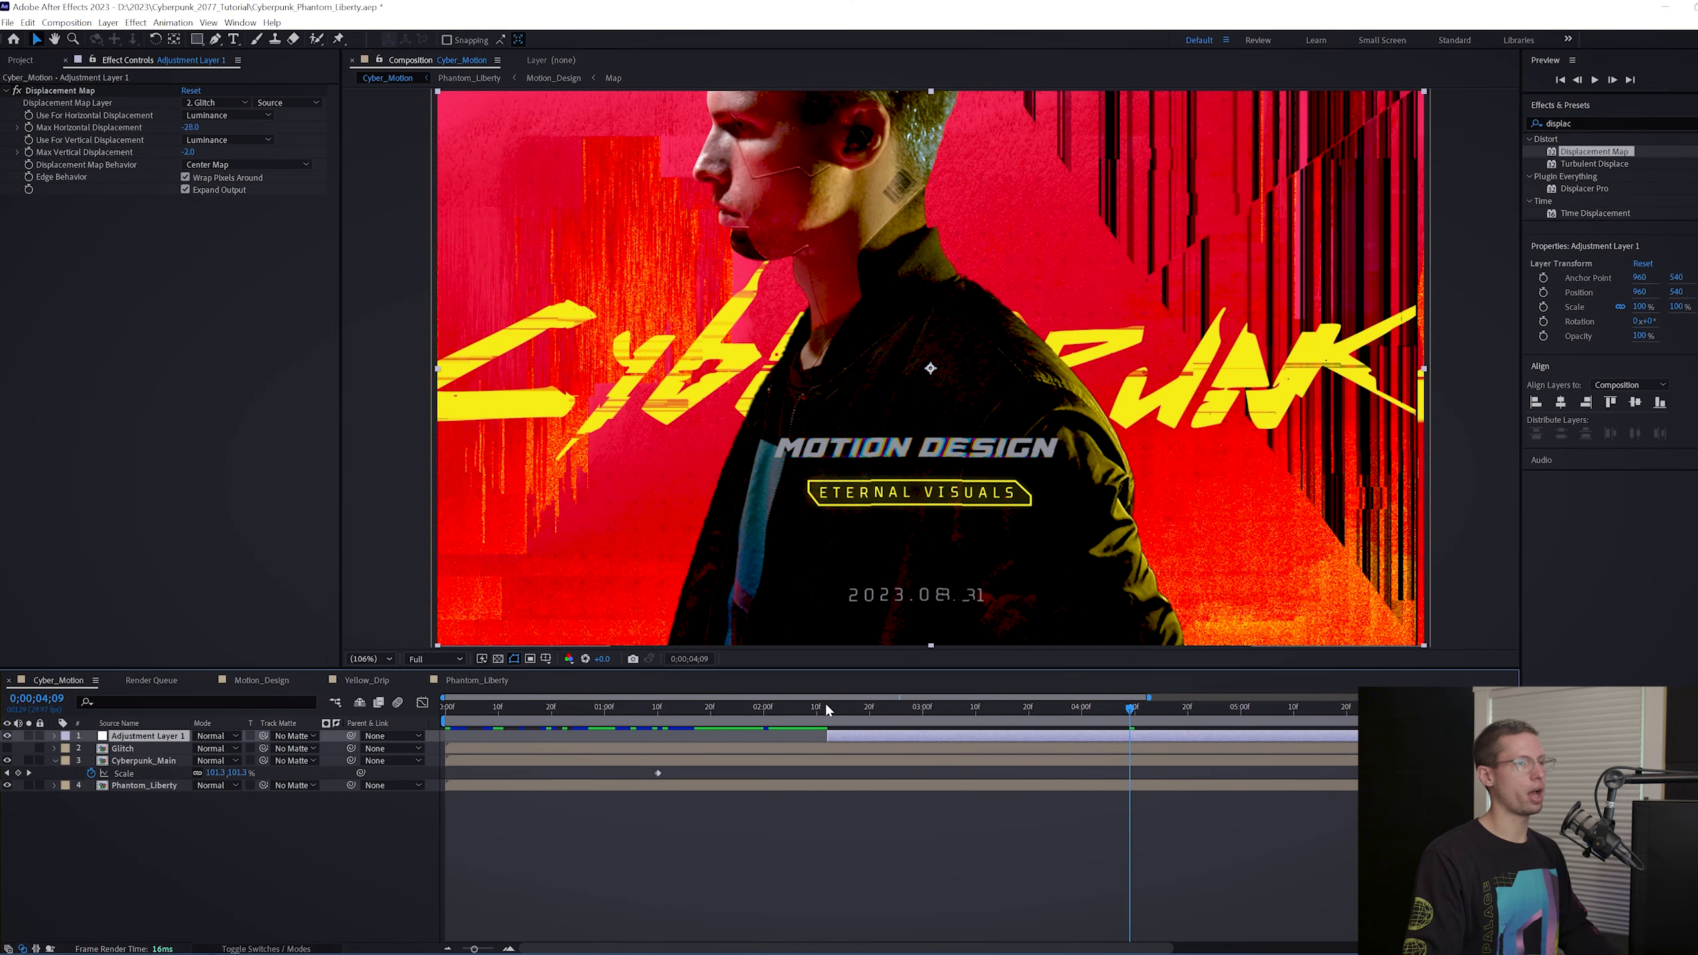
left_click(775, 708)
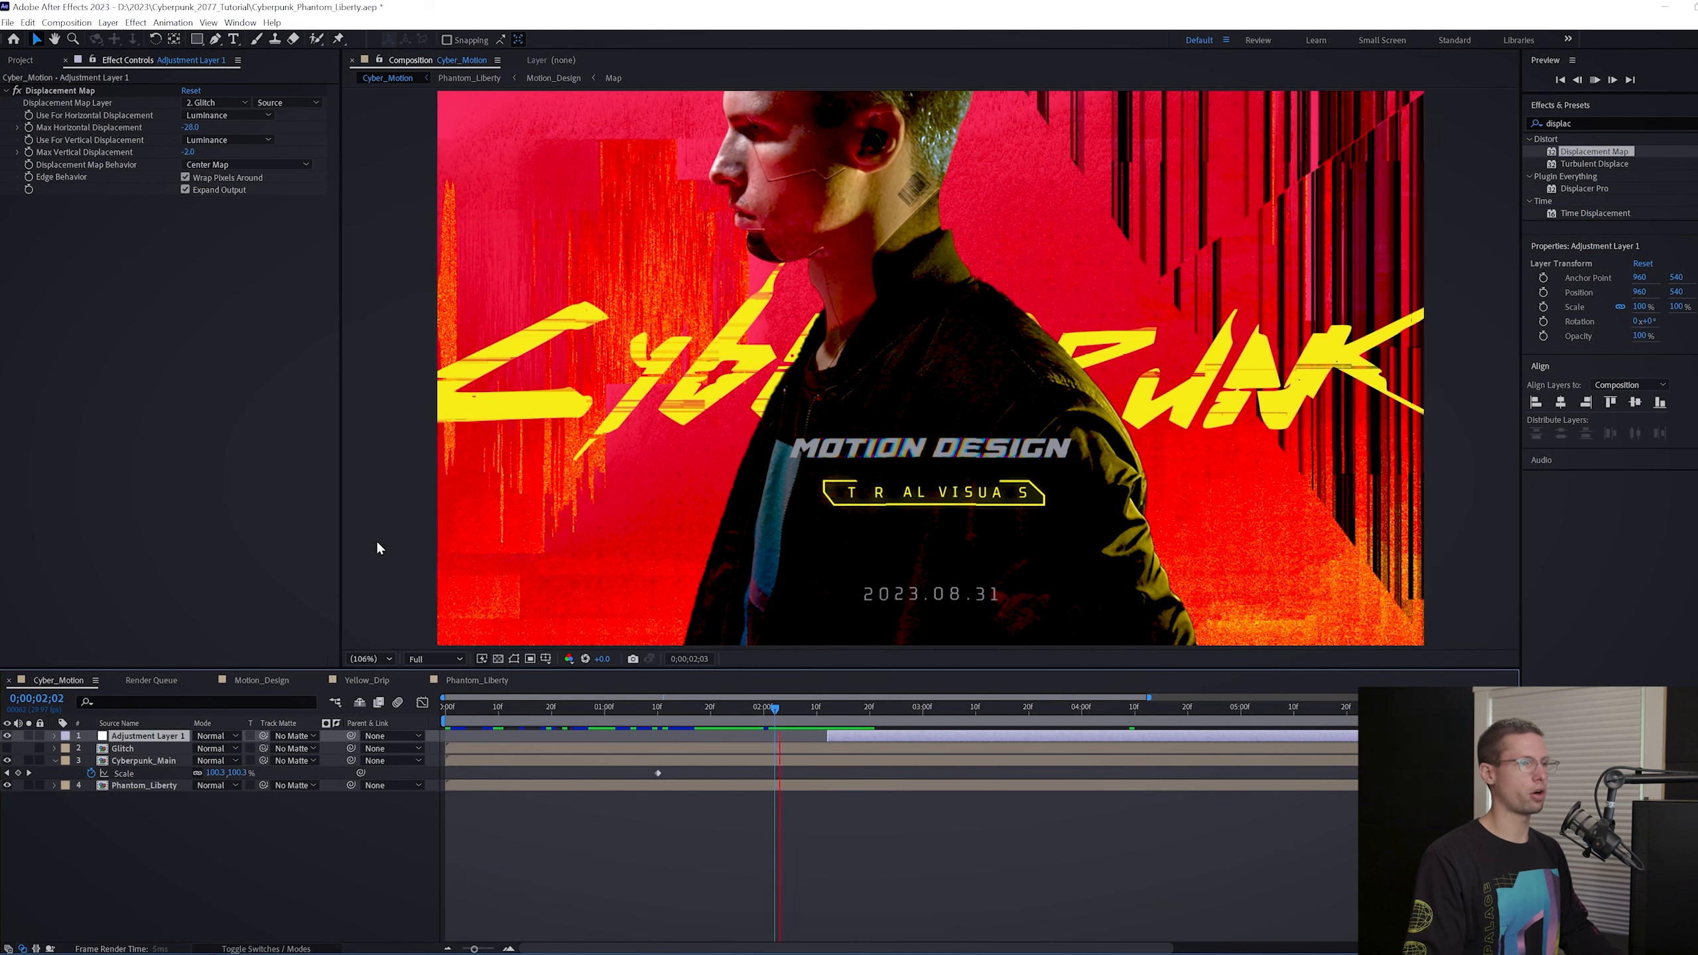